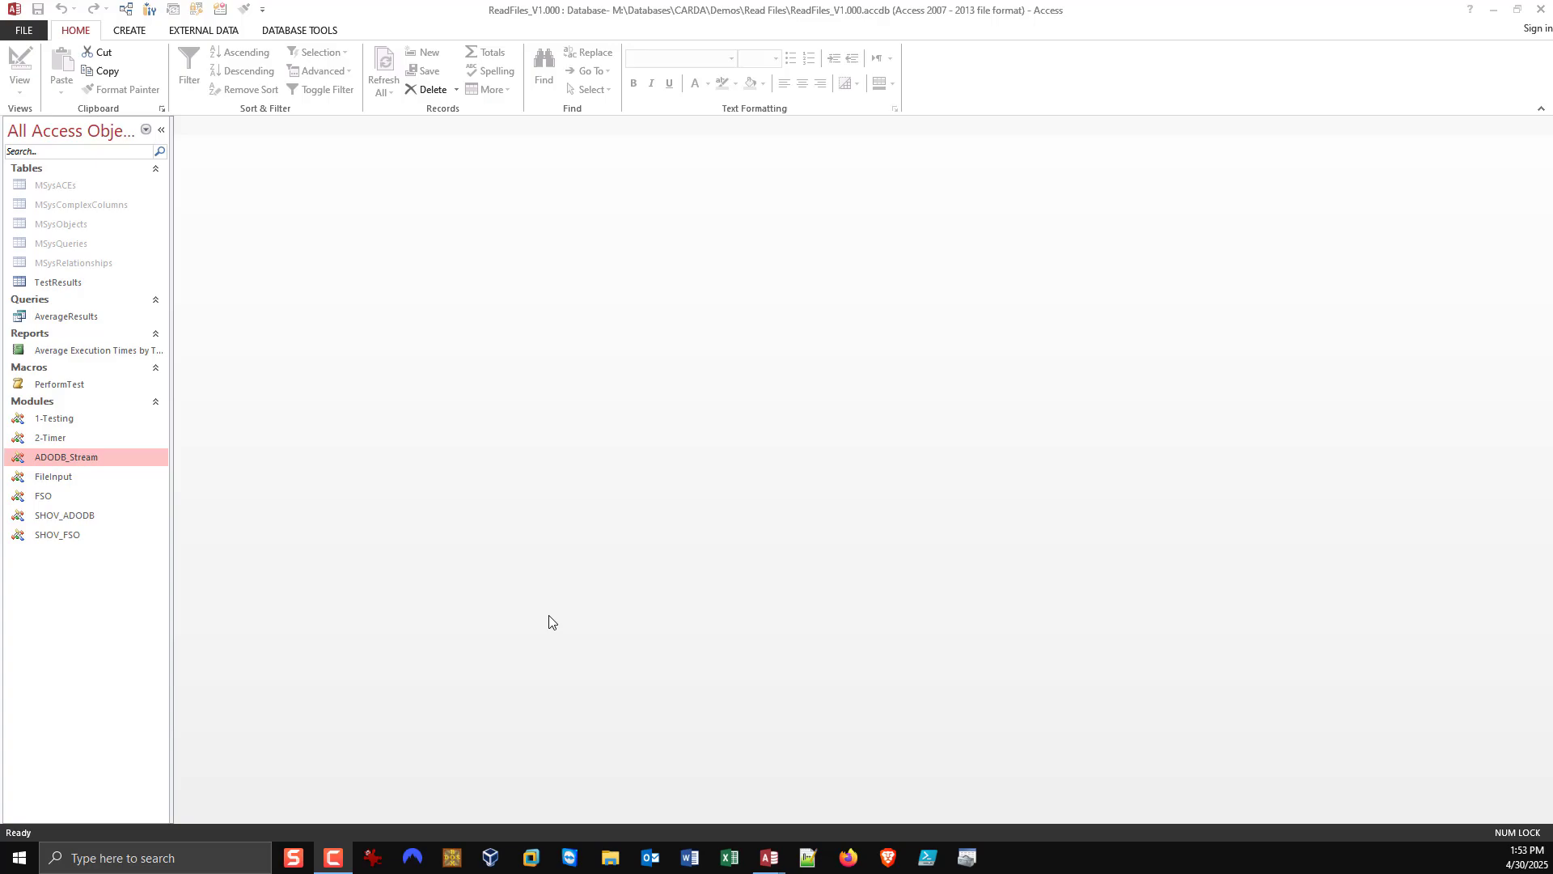
Open the ADODB_Stream module's code and pick out the FSO module in the project
double_click(67, 457)
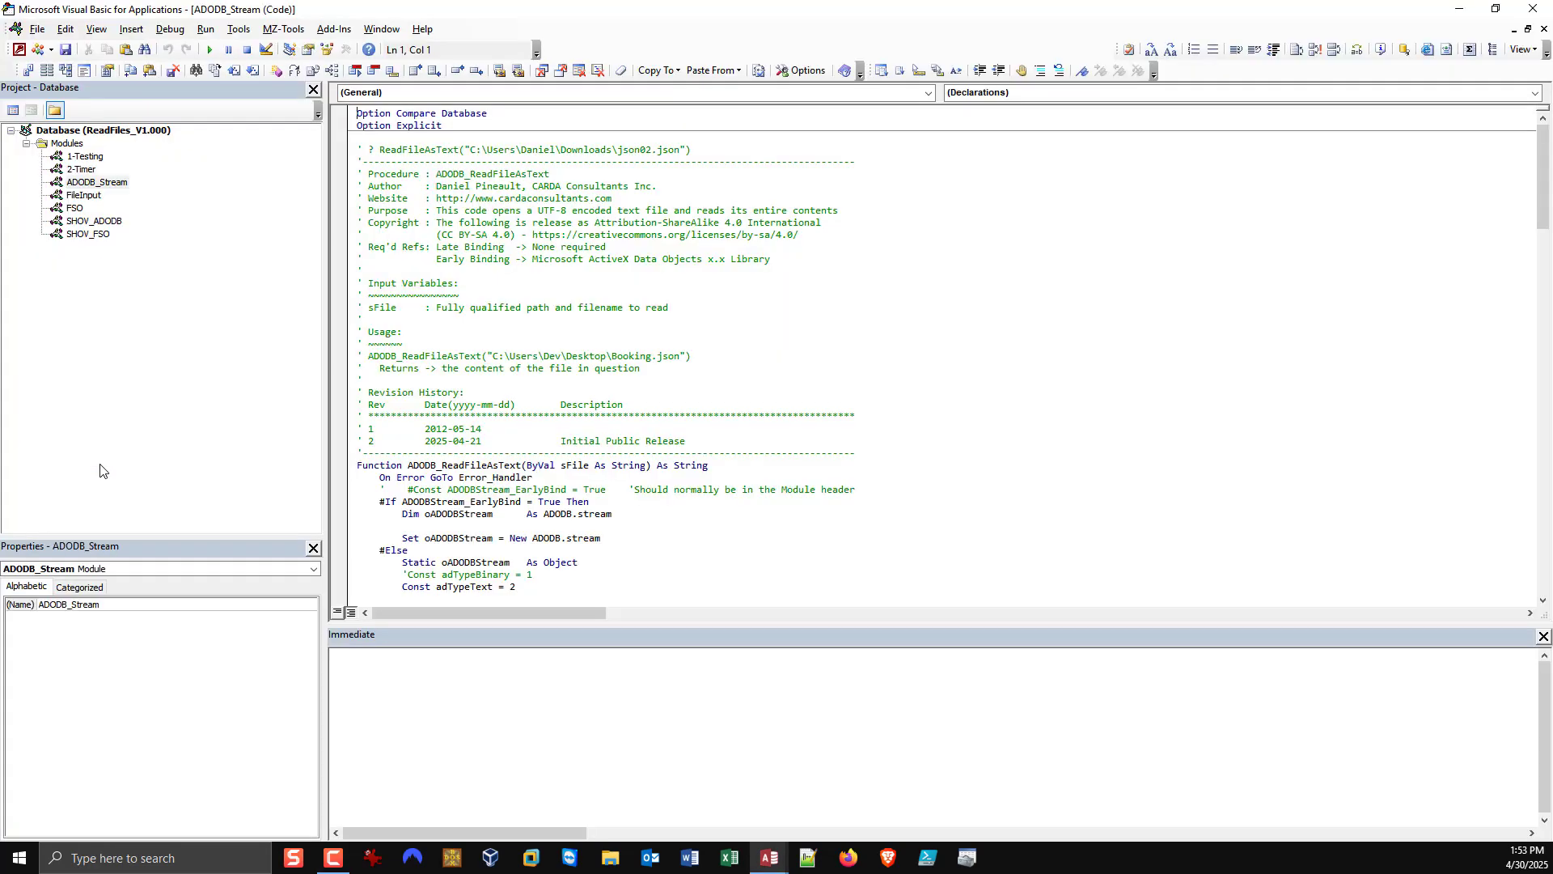
mouse_move(111, 445)
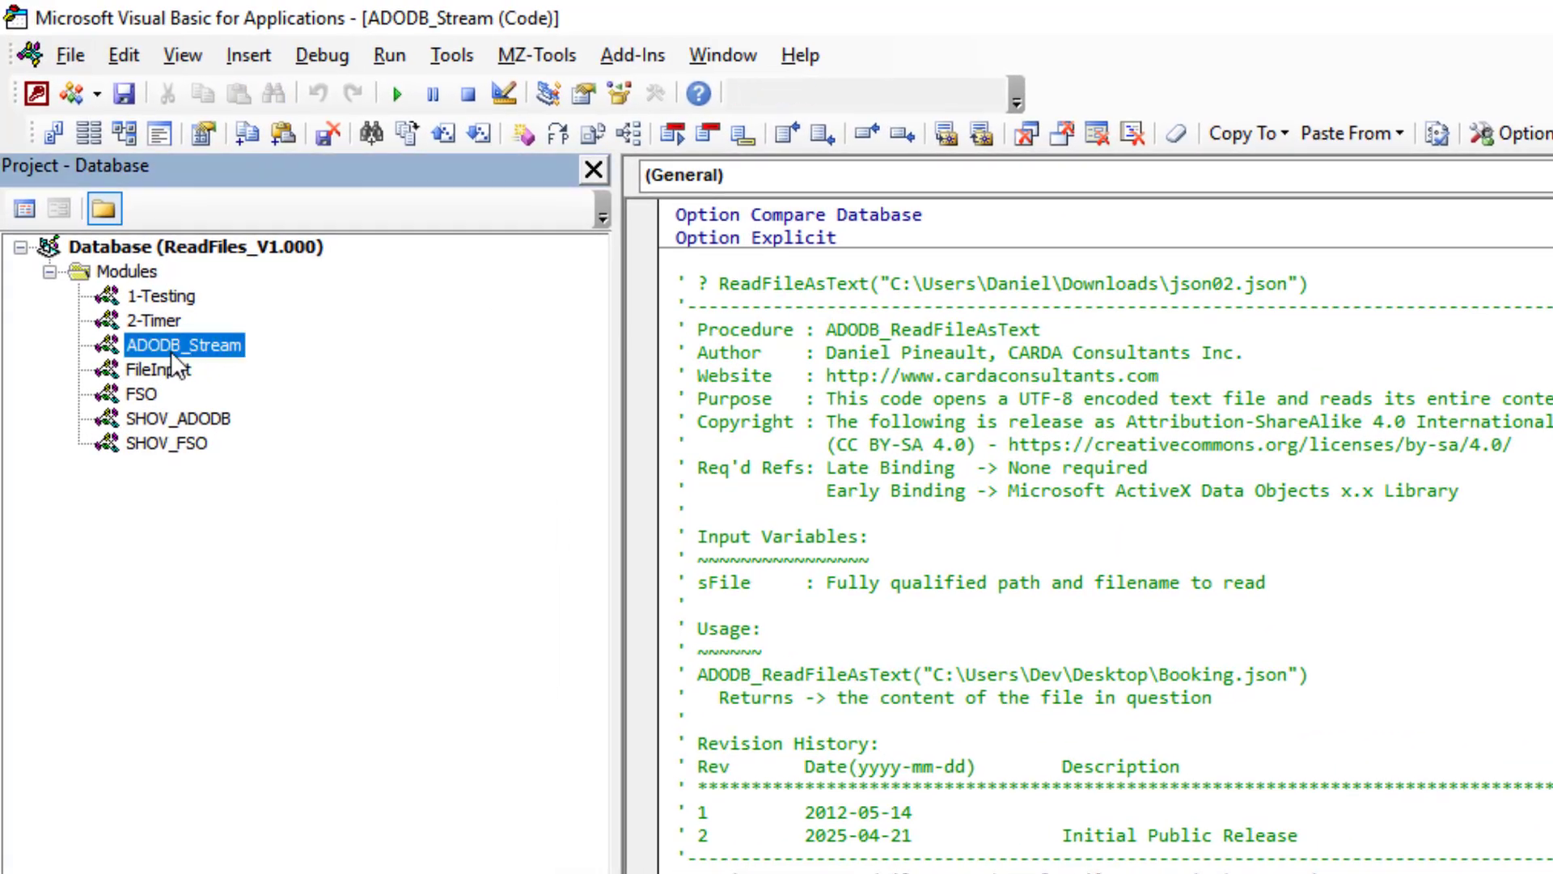
mouse_move(150, 394)
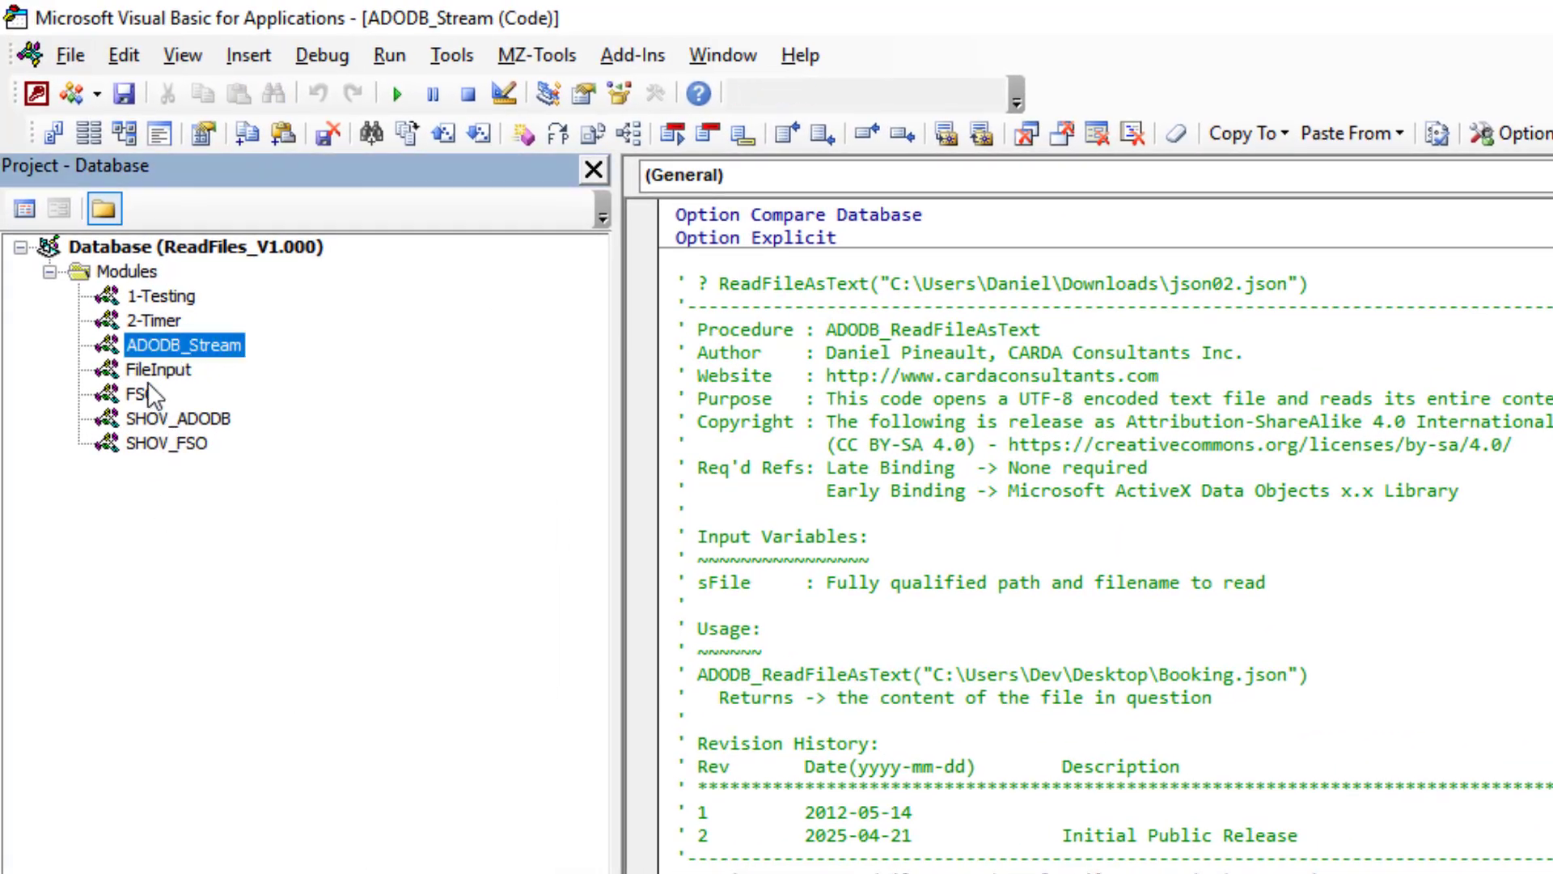
click(136, 393)
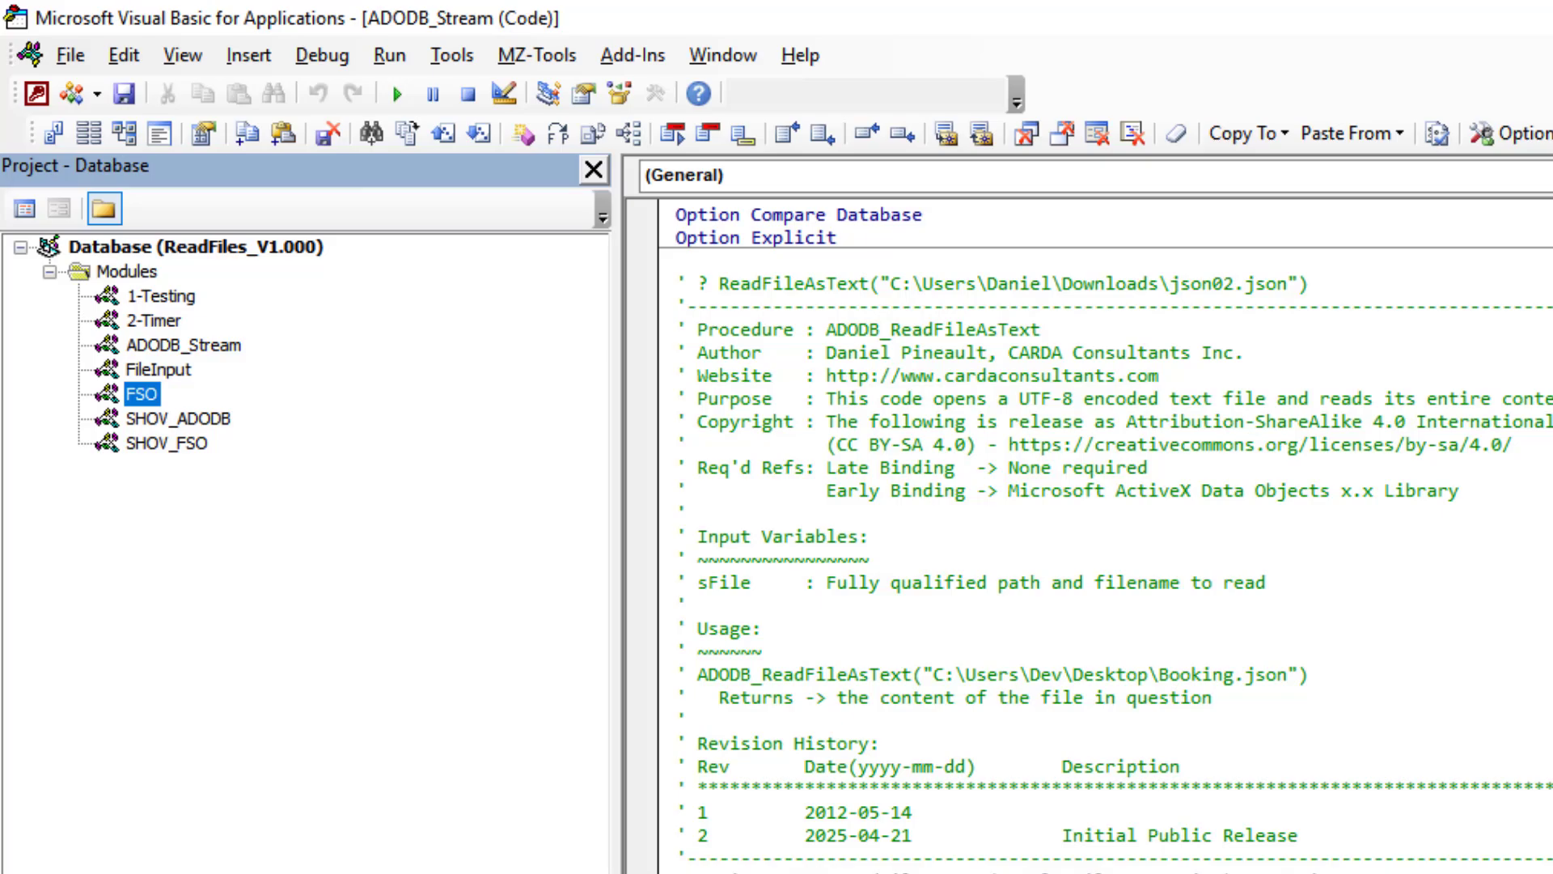
mouse_move(218, 343)
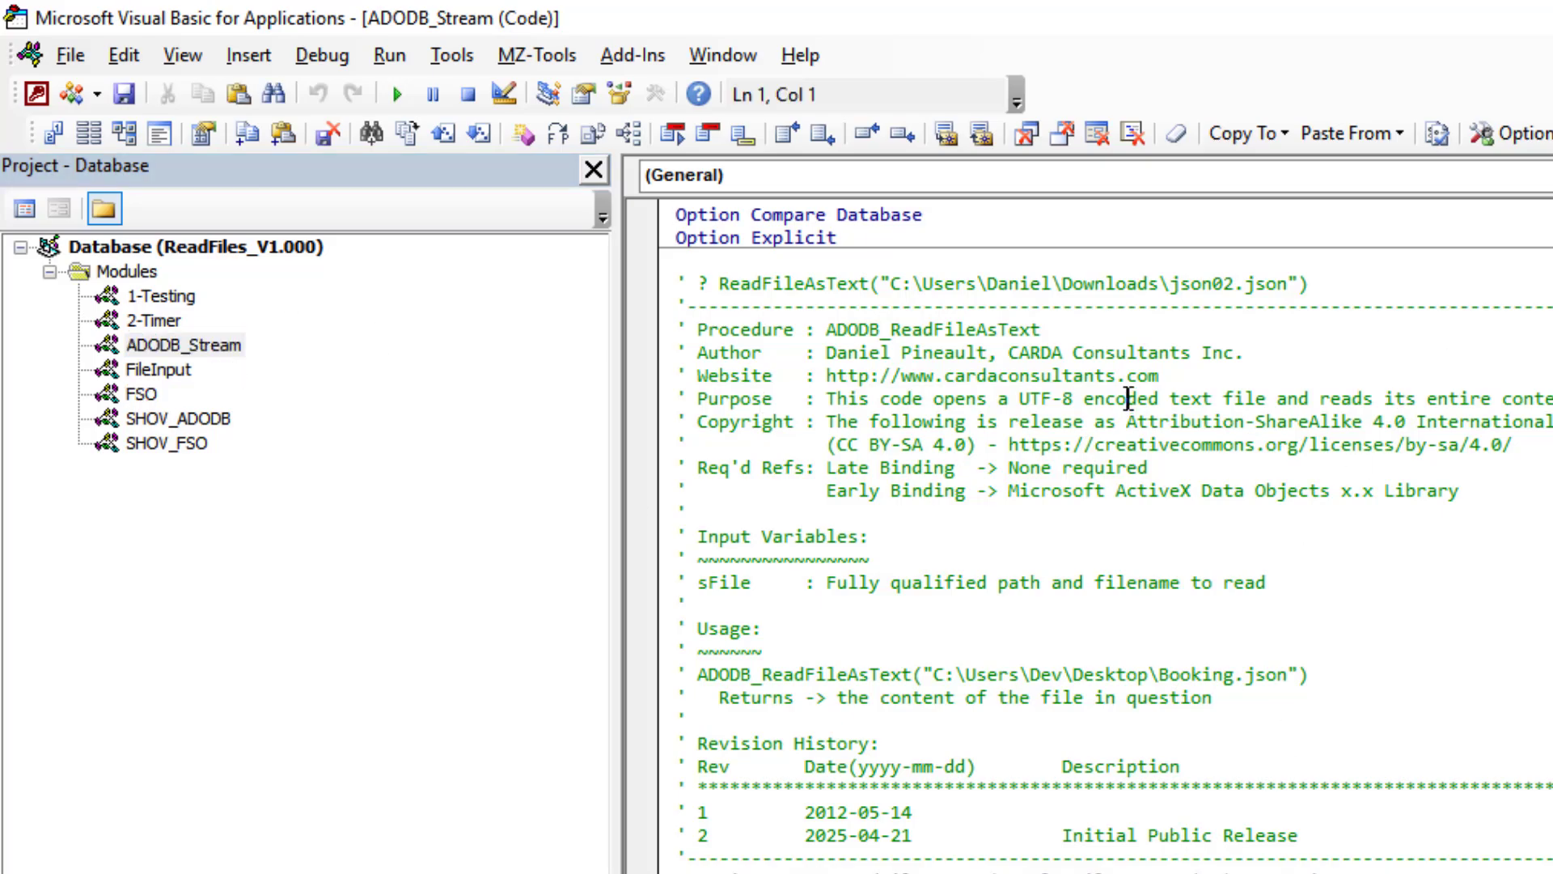
scroll(down, 3)
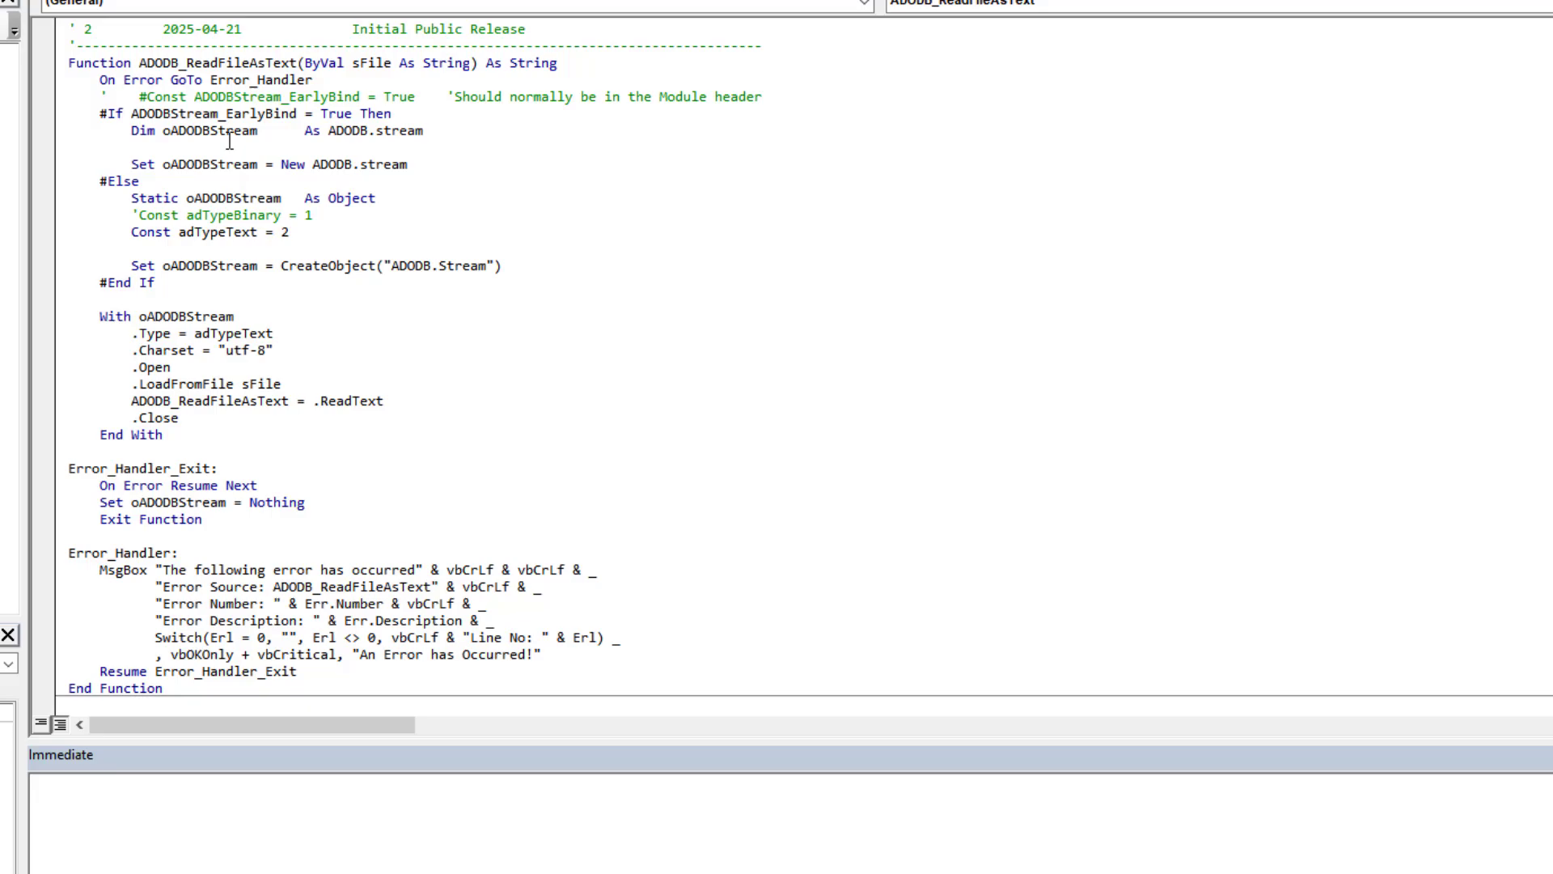
mouse_move(275, 107)
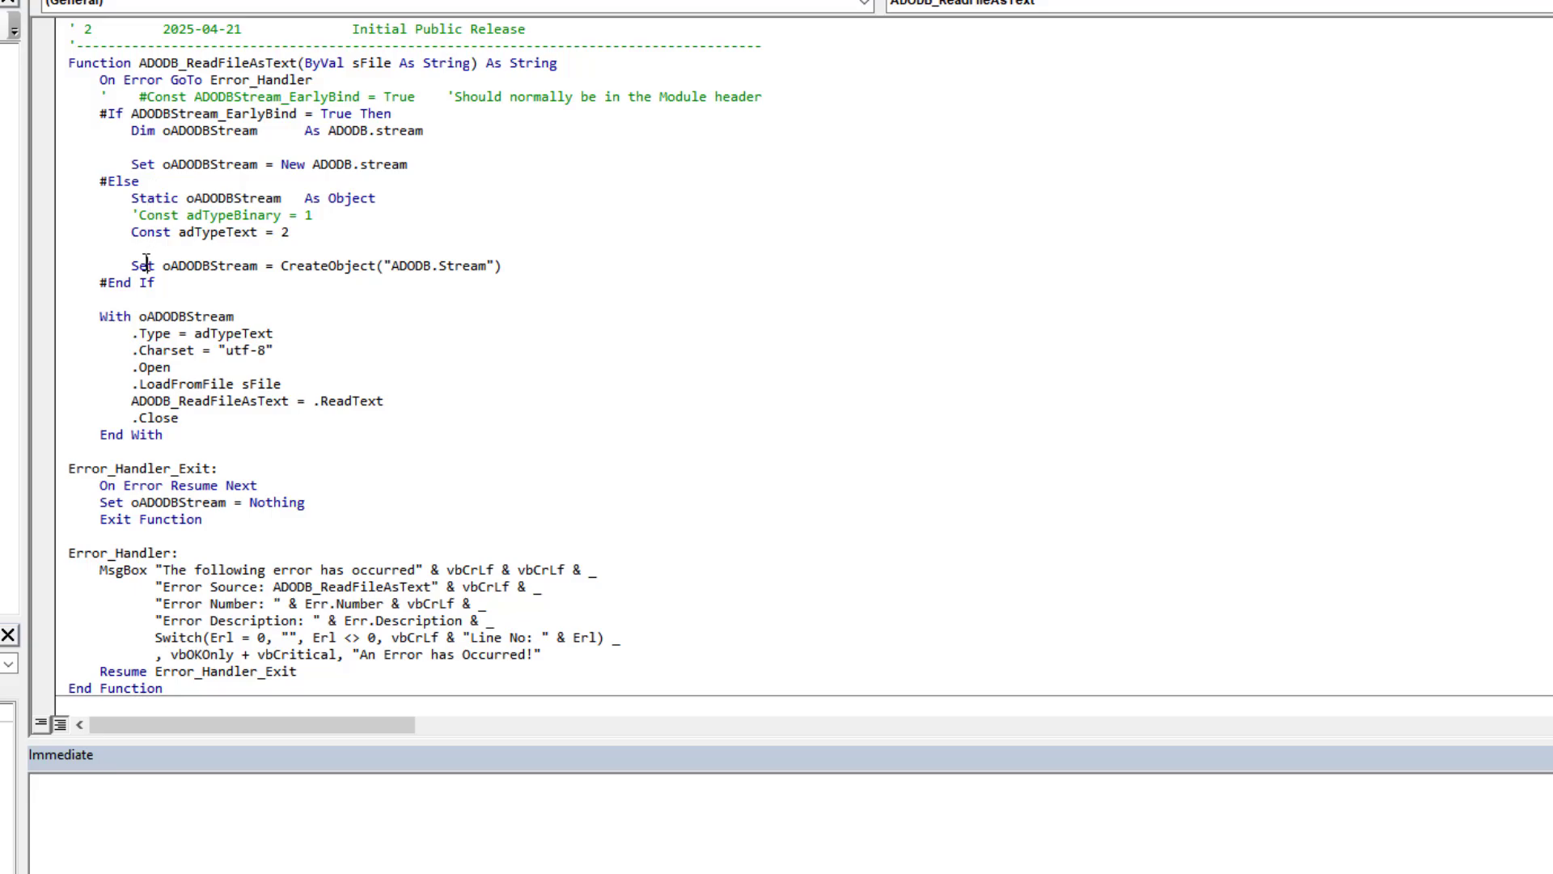
mouse_move(76, 254)
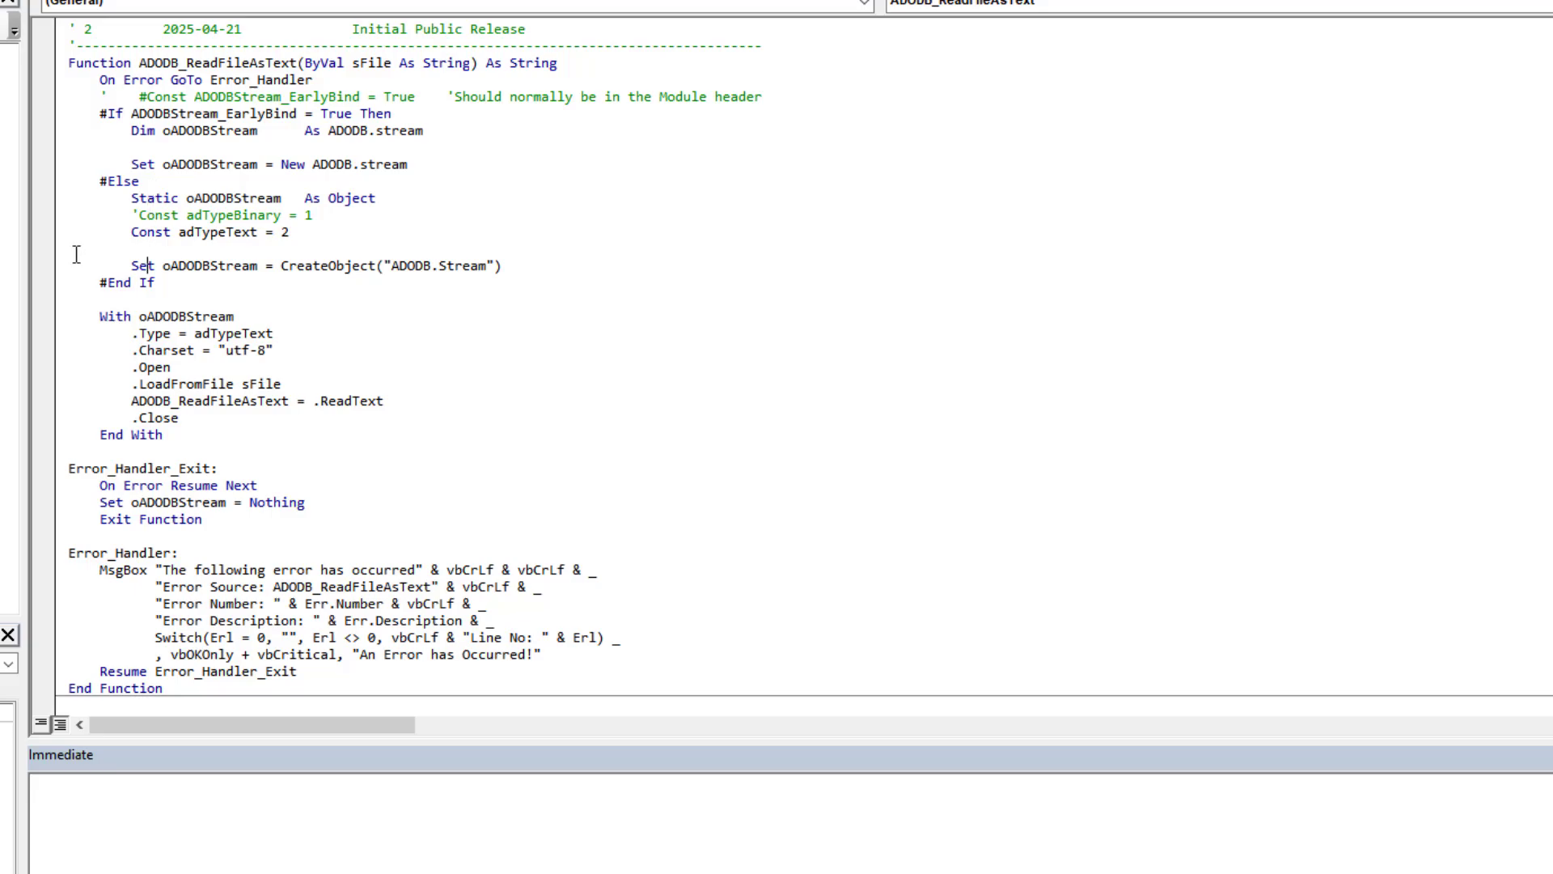
mouse_move(113, 351)
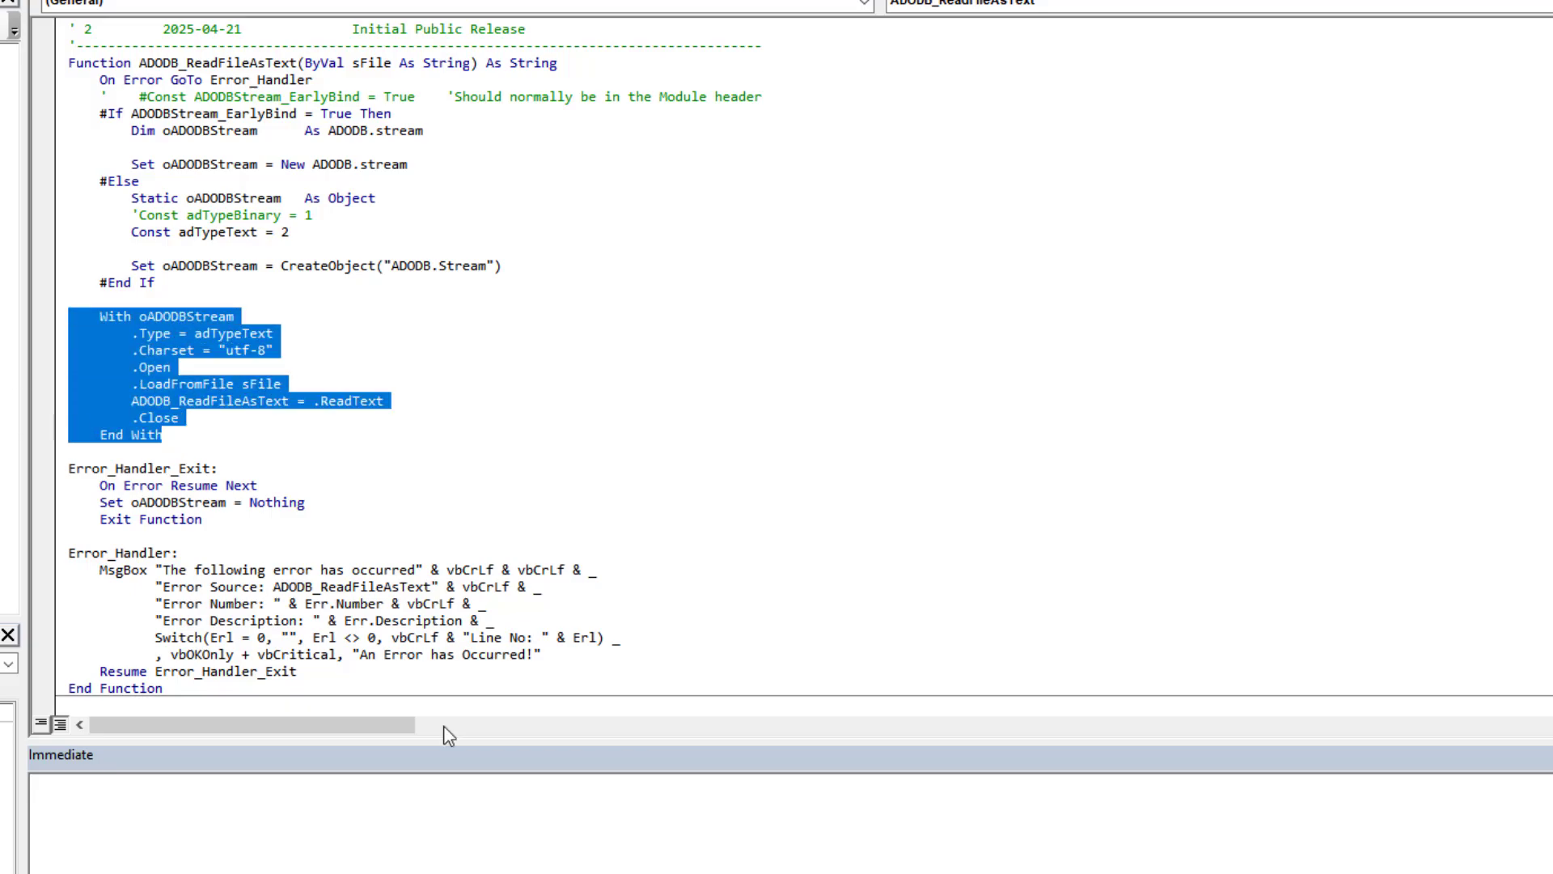
click(198, 316)
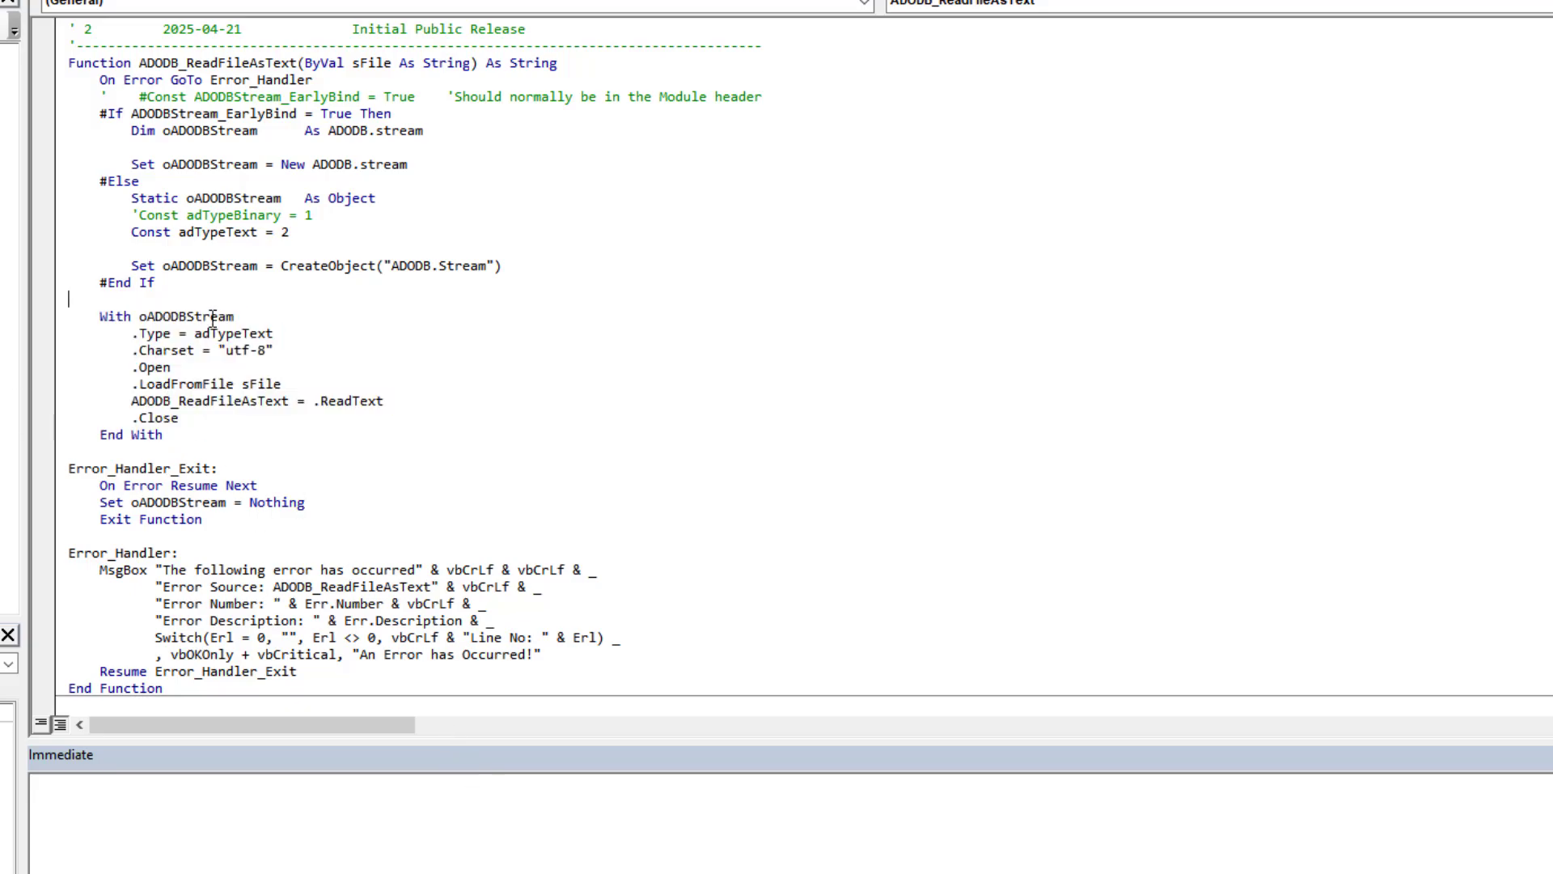
double_click(233, 333)
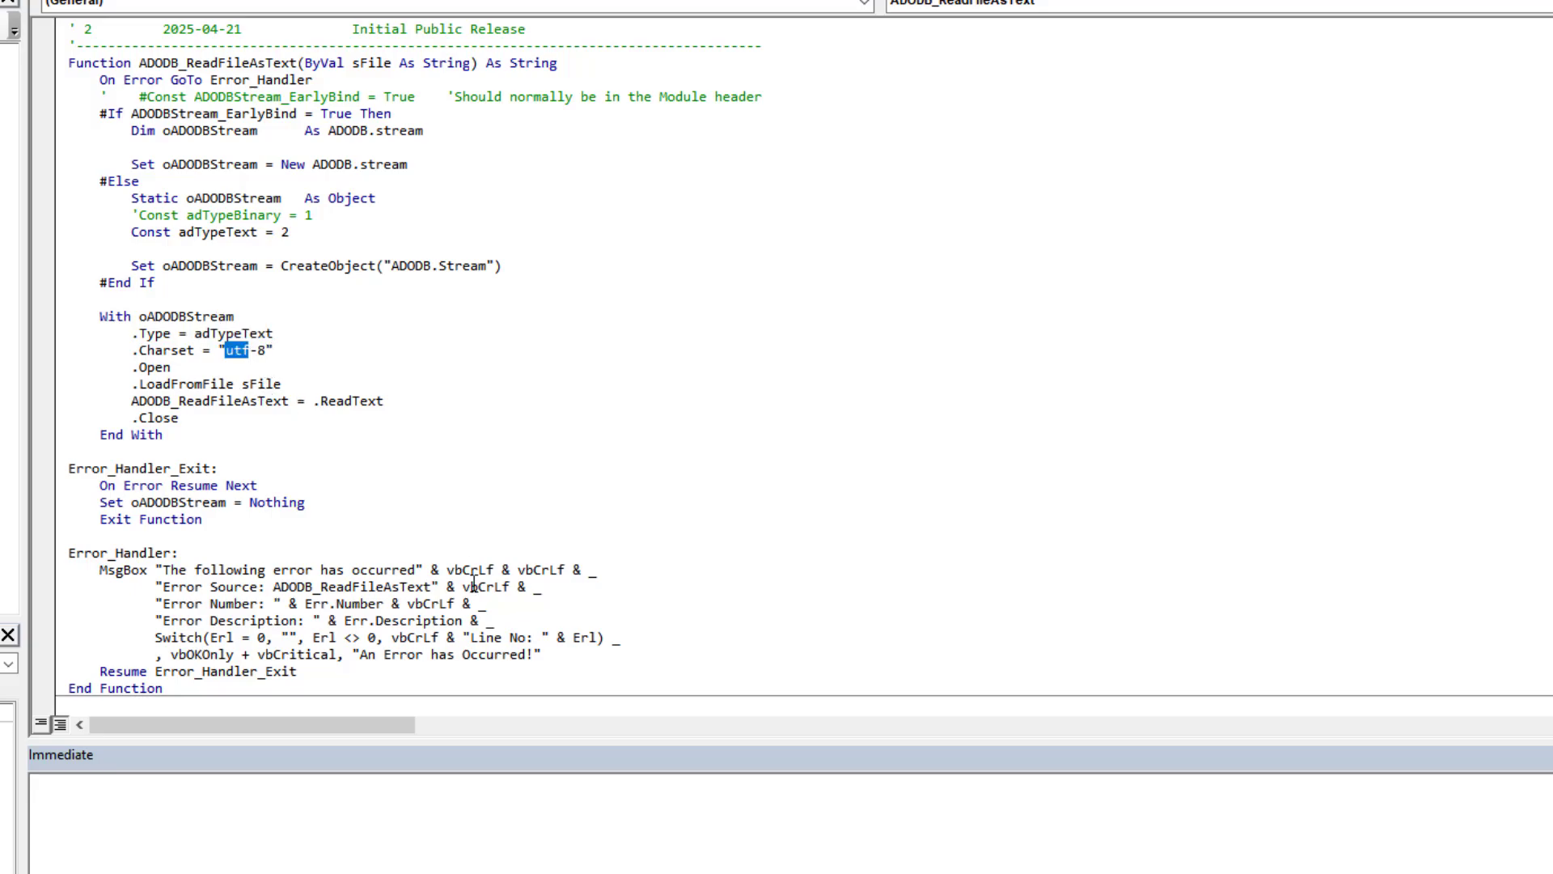
mouse_move(316, 333)
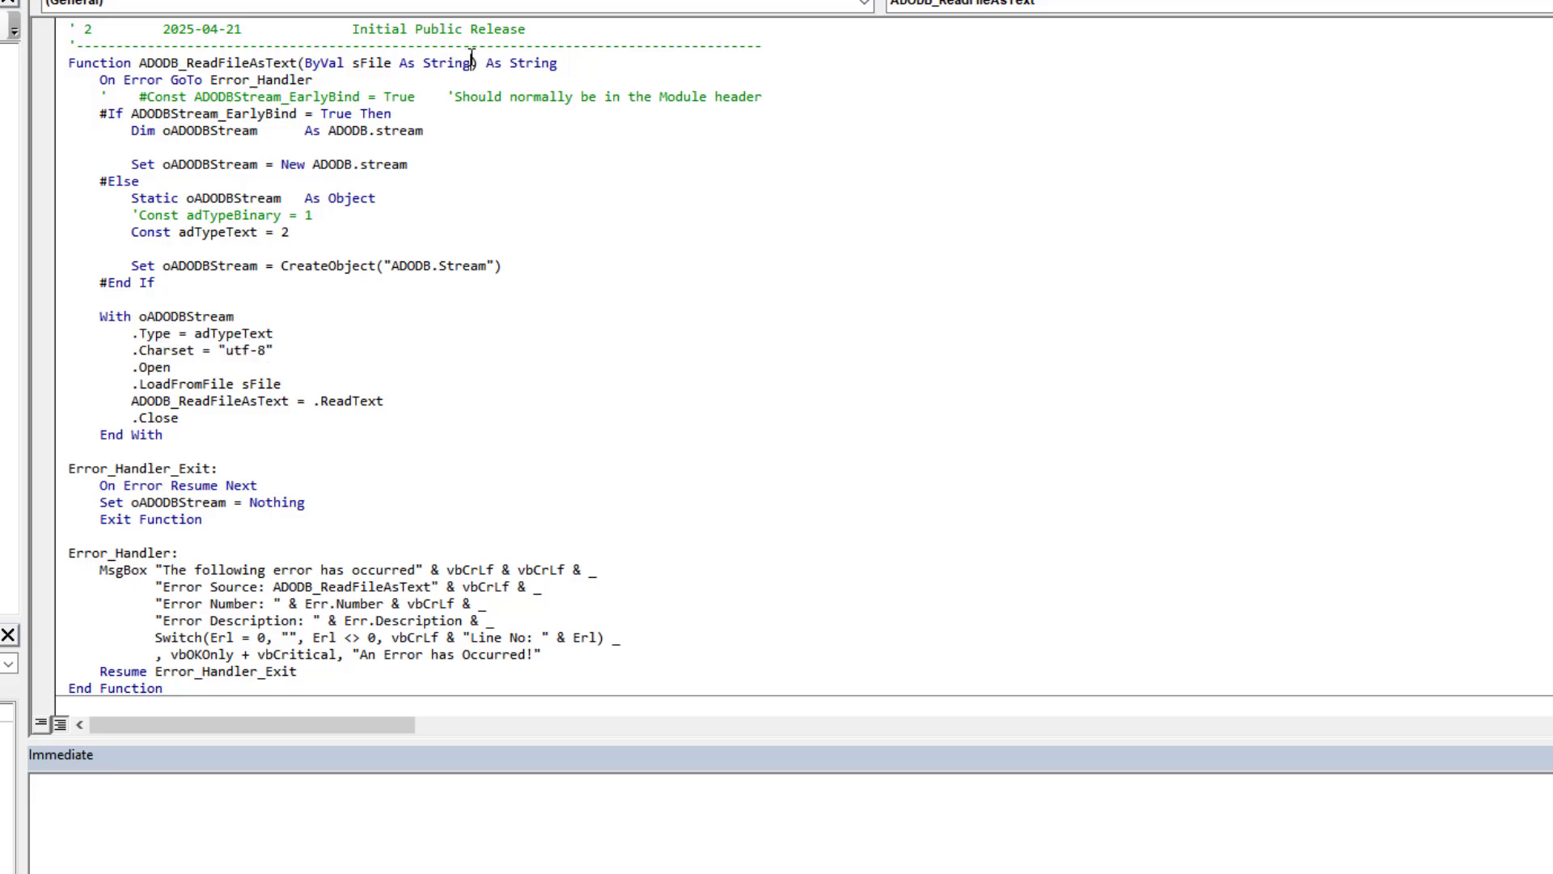
mouse_move(354, 356)
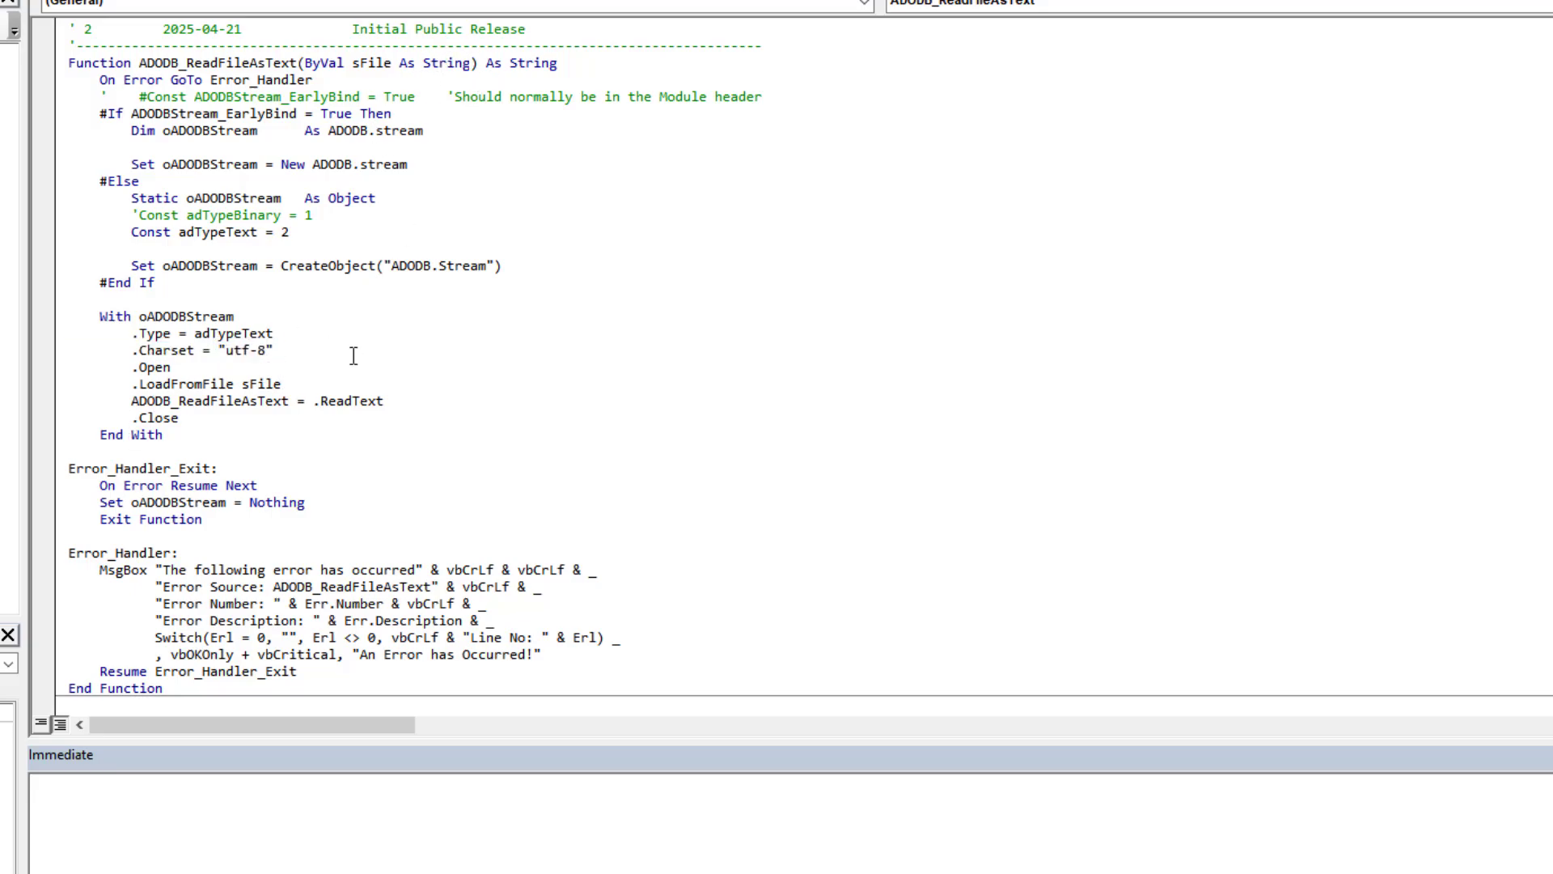
mouse_move(275, 408)
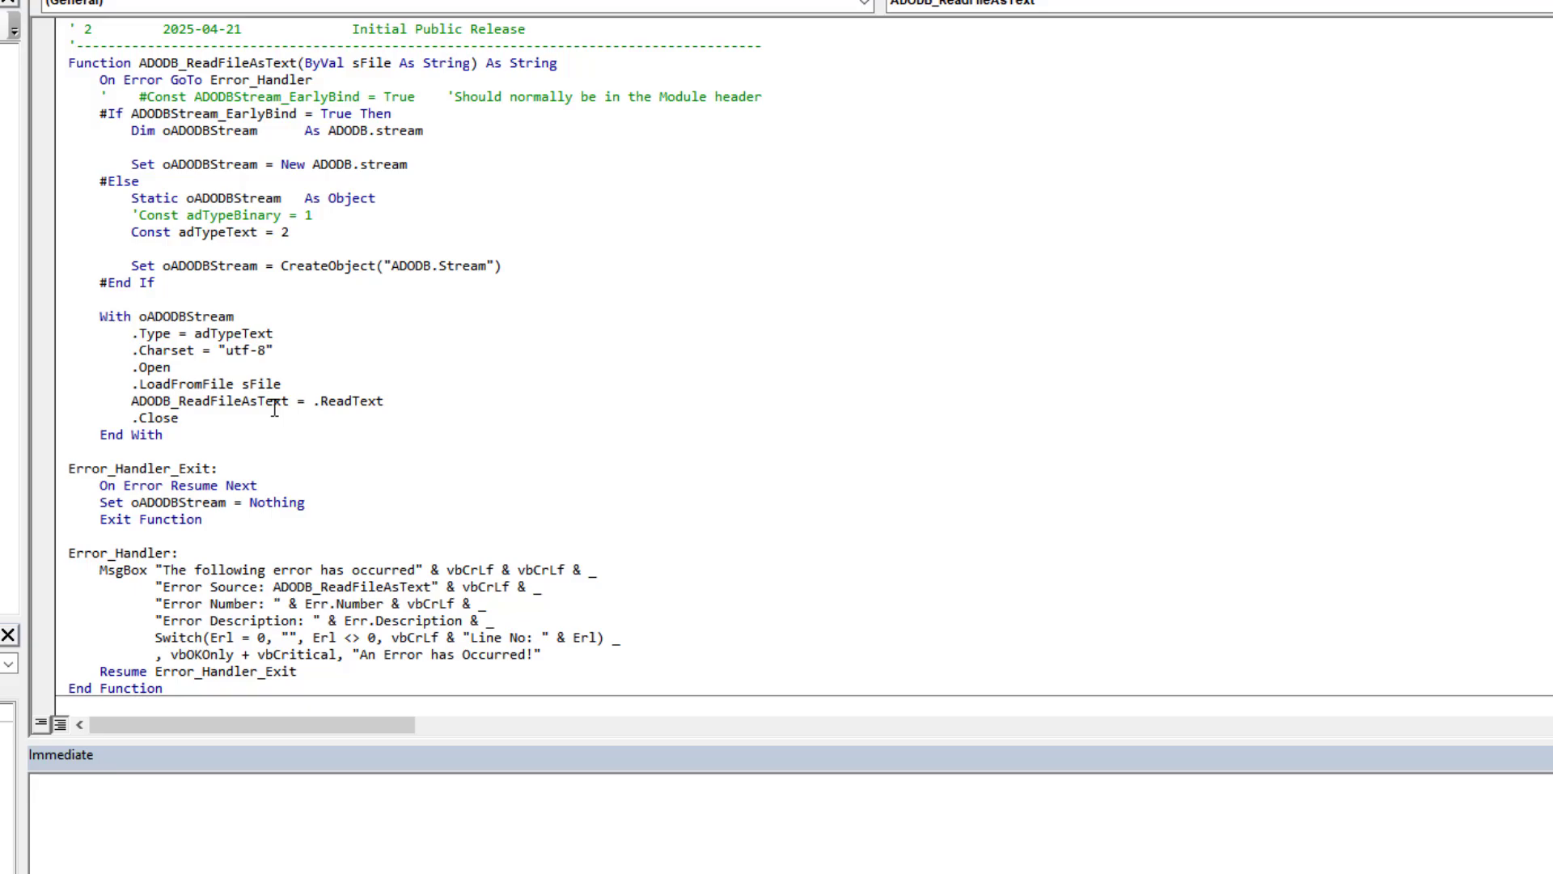
click(469, 63)
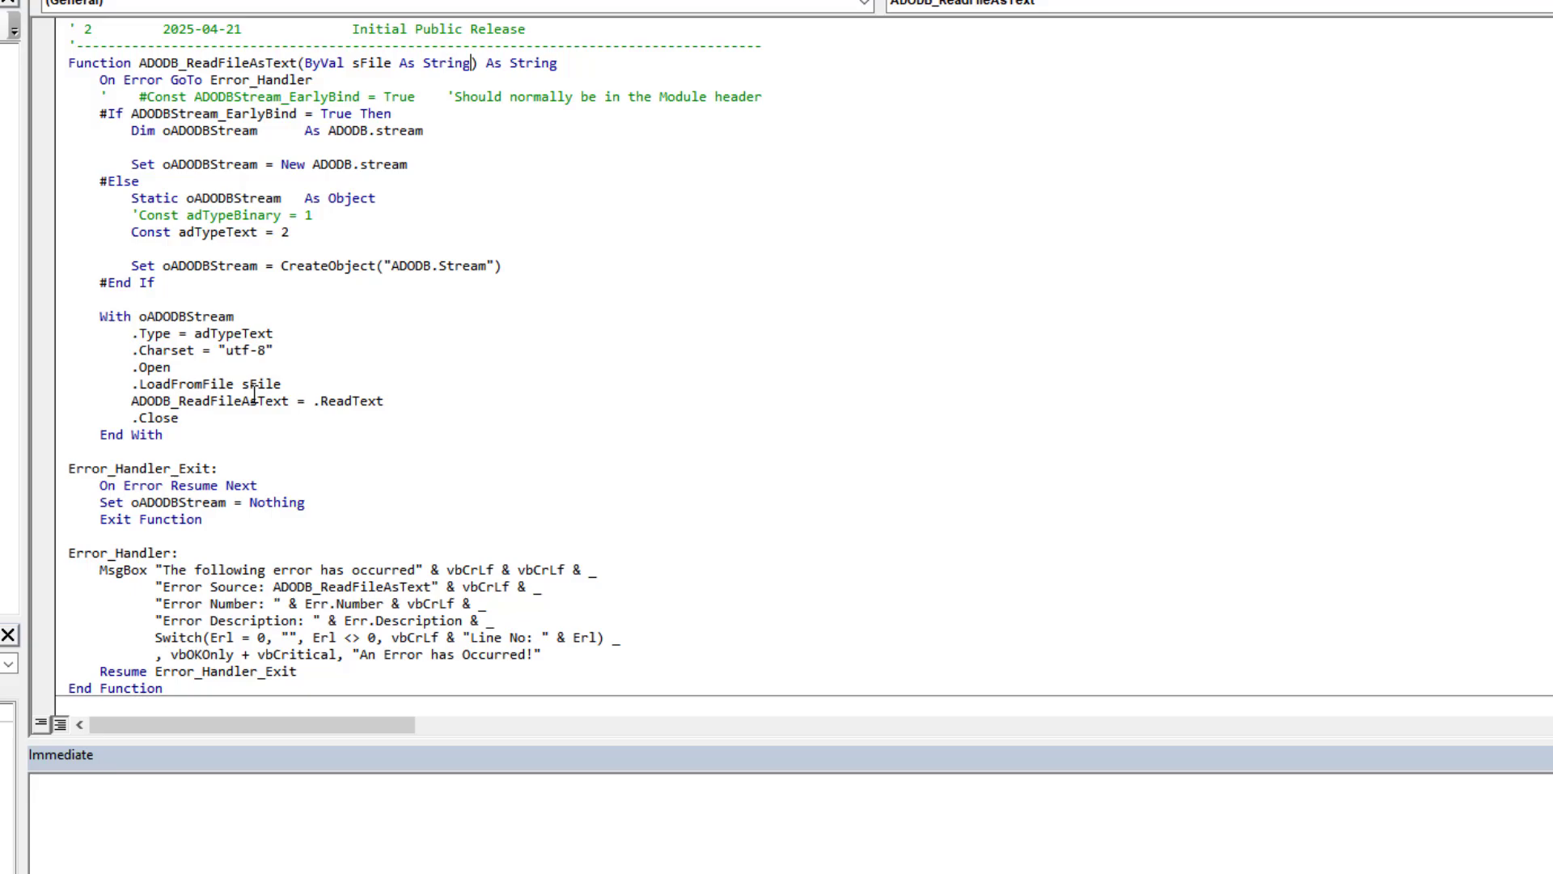
double_click(346, 400)
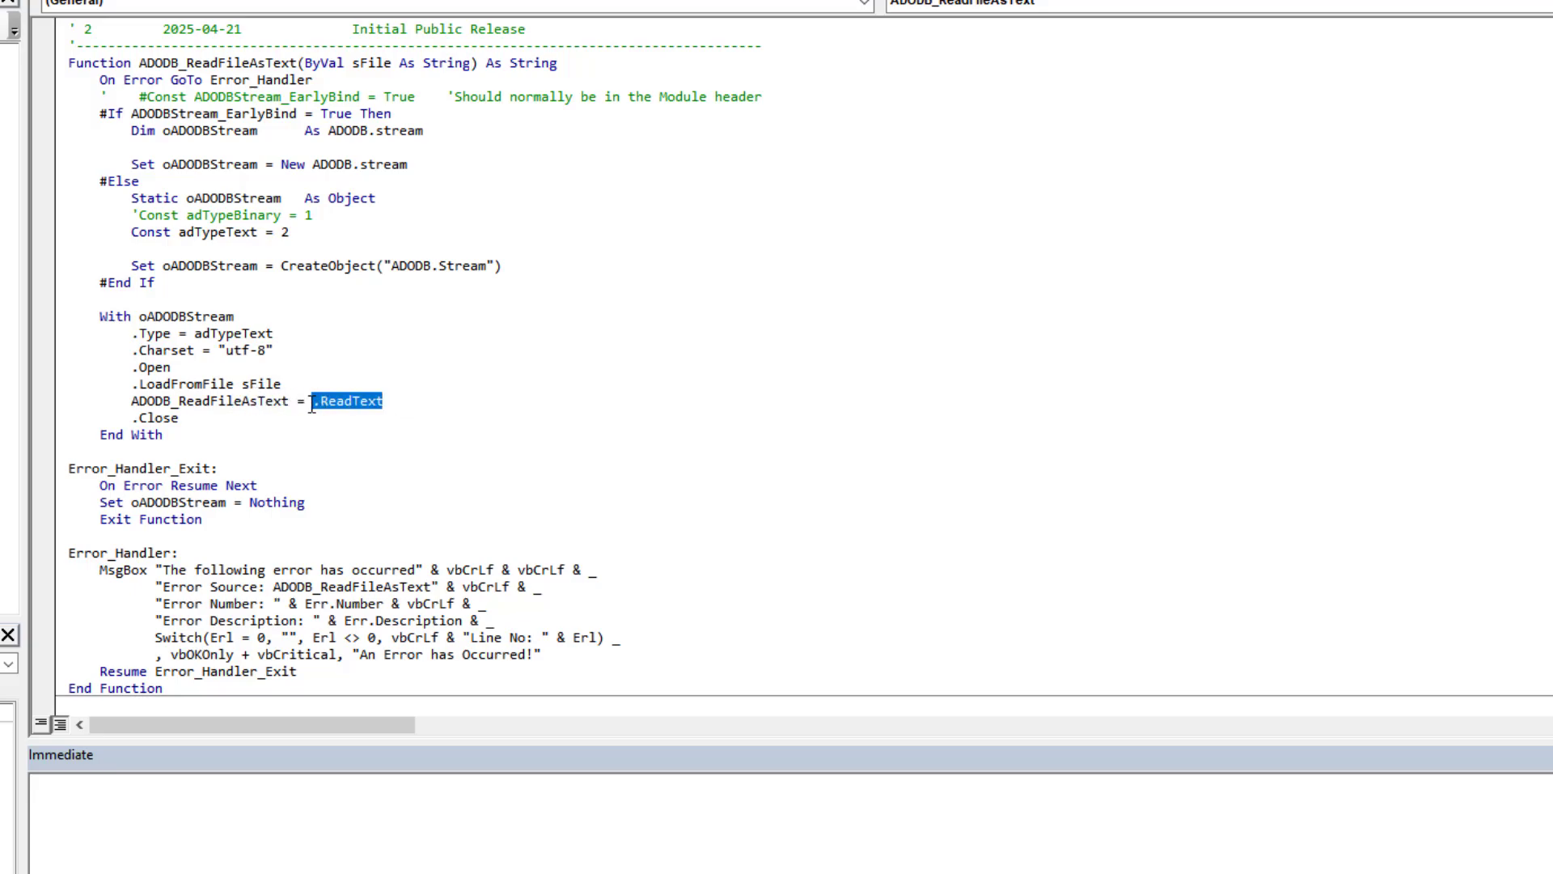
double_click(202, 401)
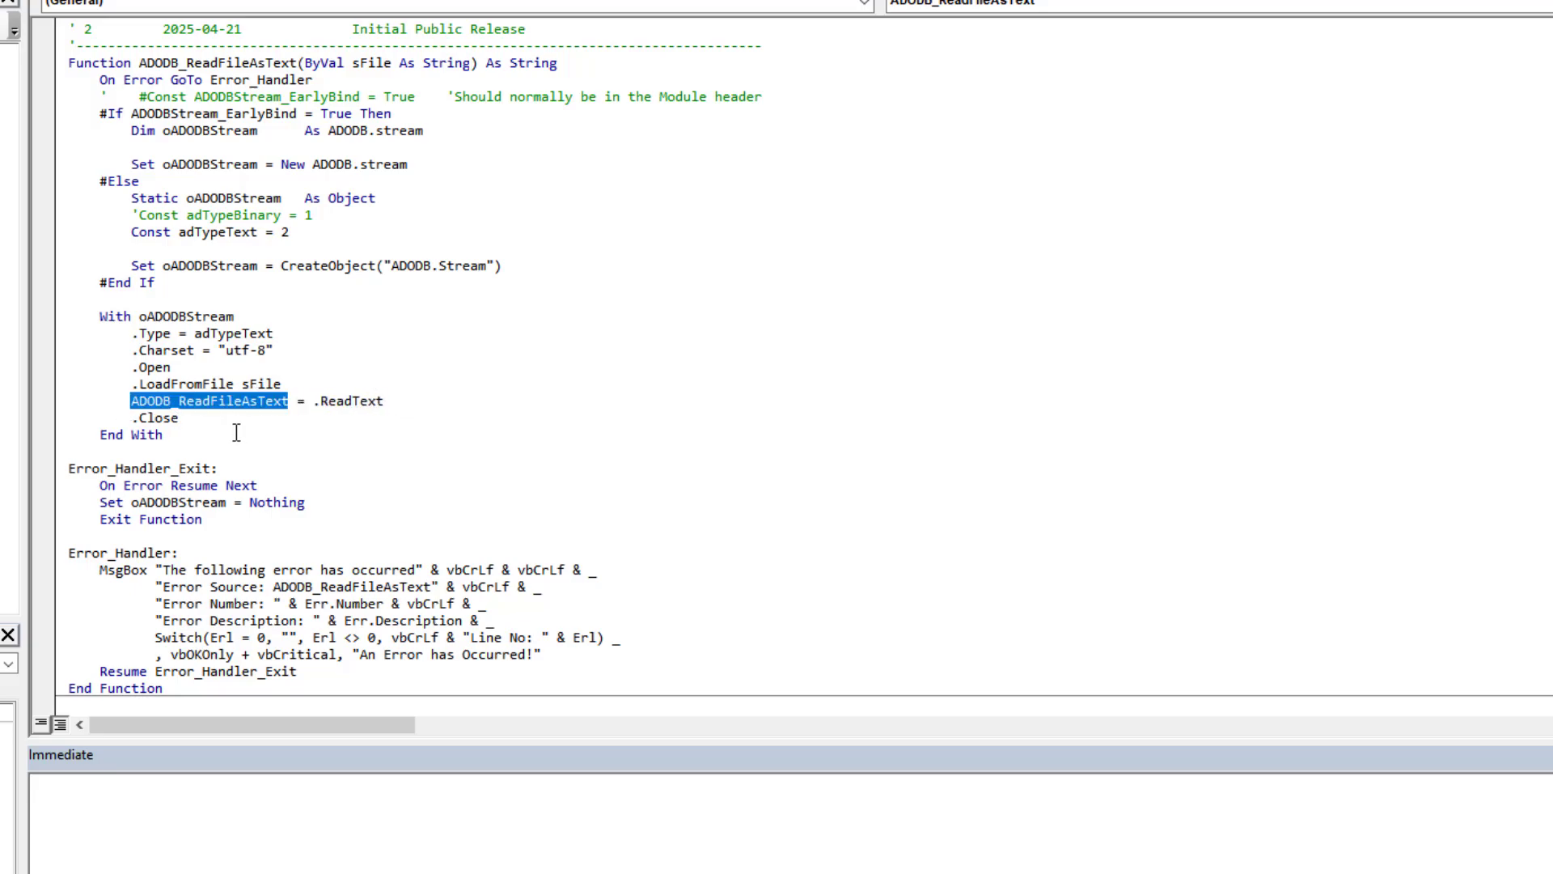
scroll(up, 3)
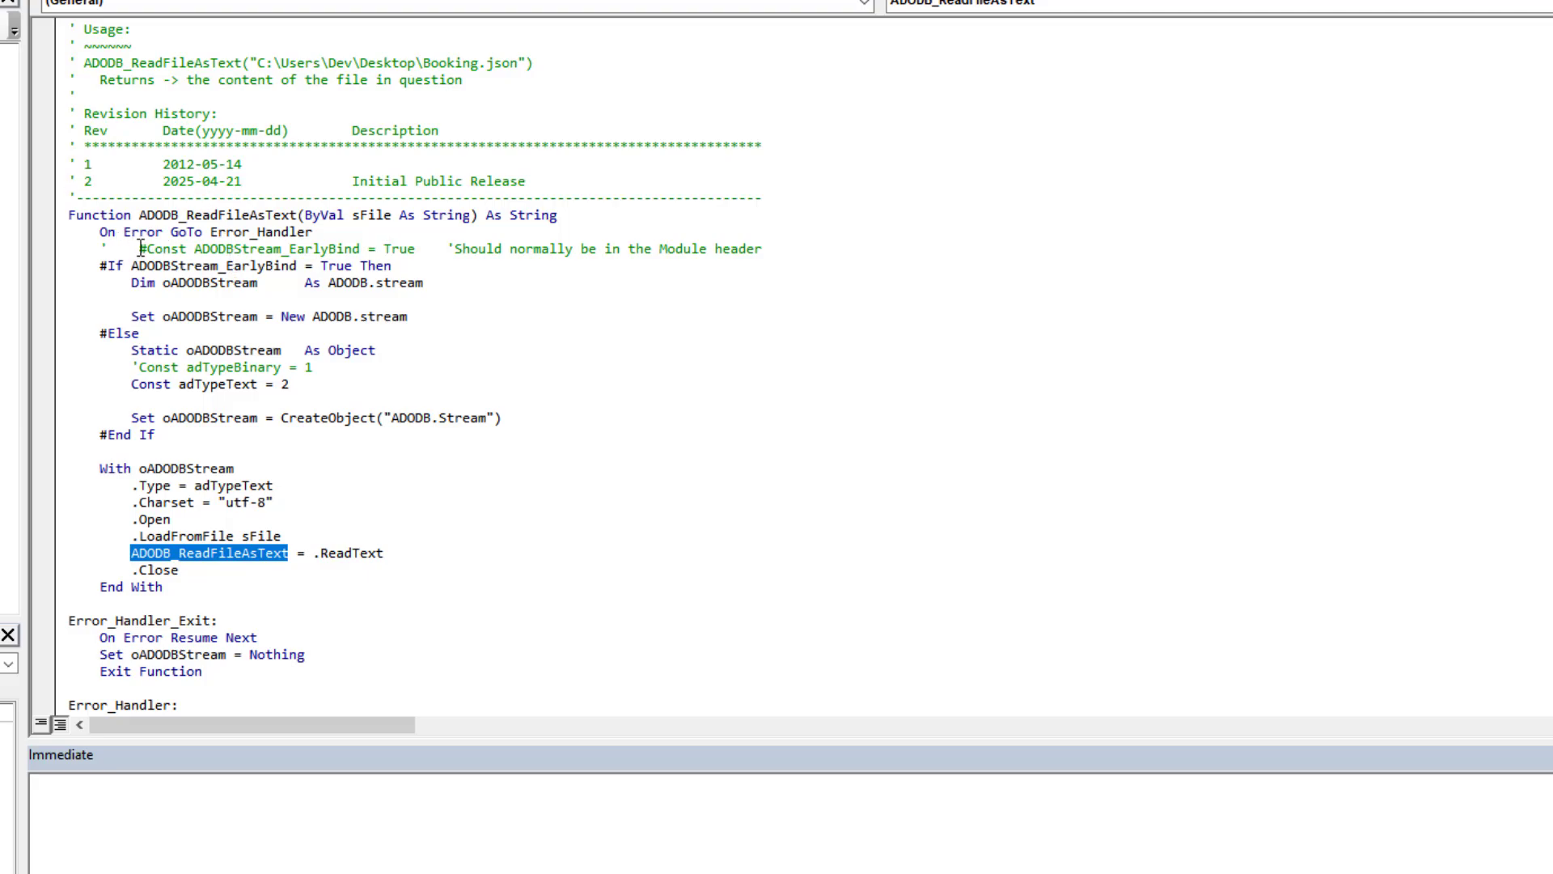
mouse_move(230, 563)
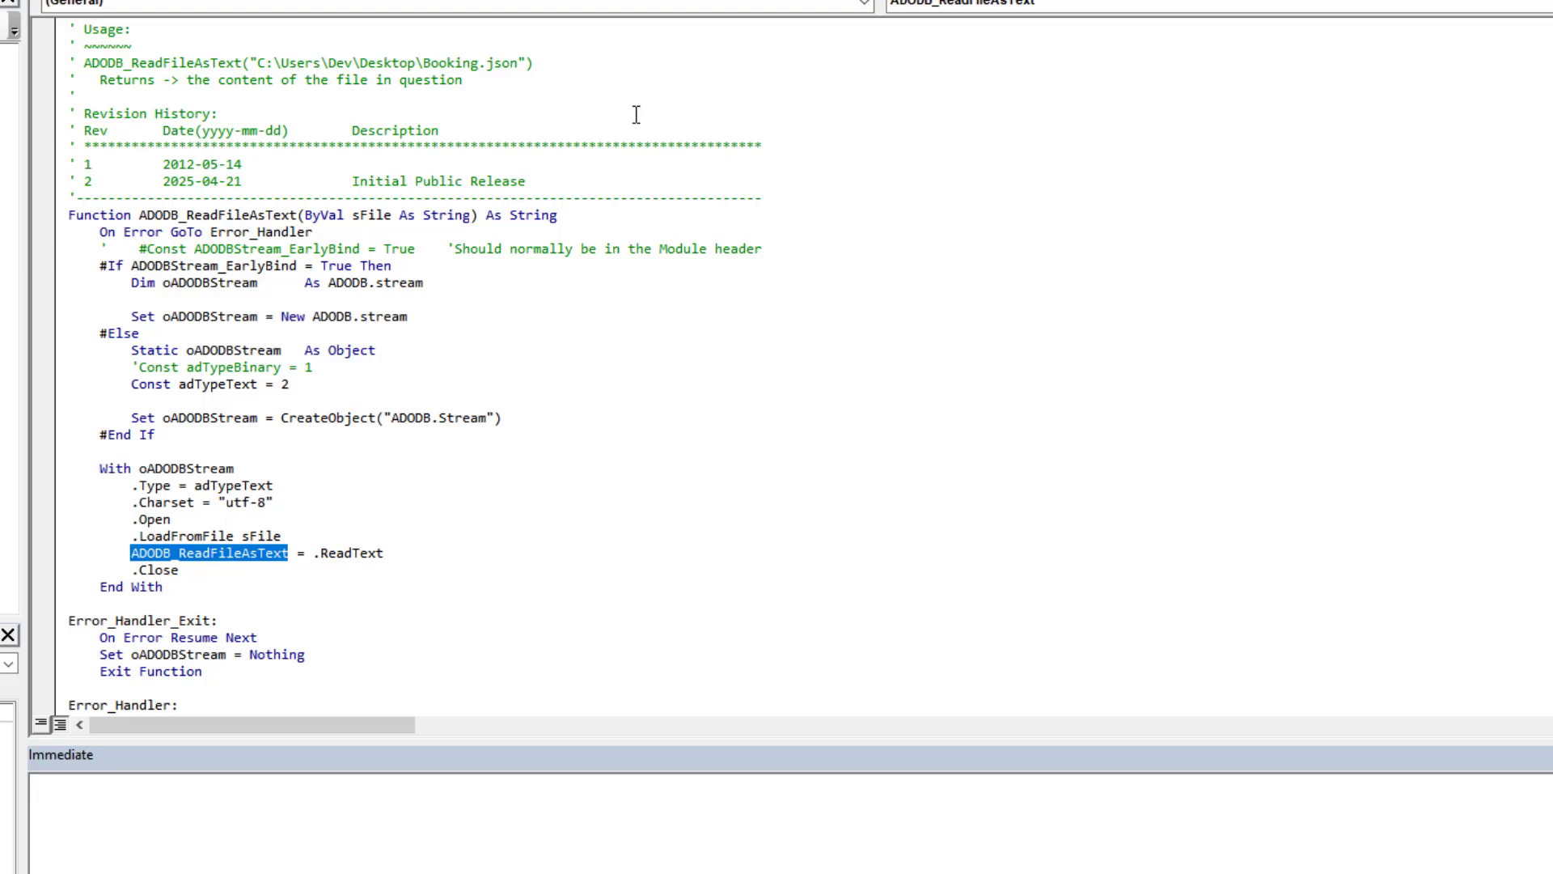
Enter a 'Dim sFileContant = String' test statement for immediate execution below the usage example
click(535, 63)
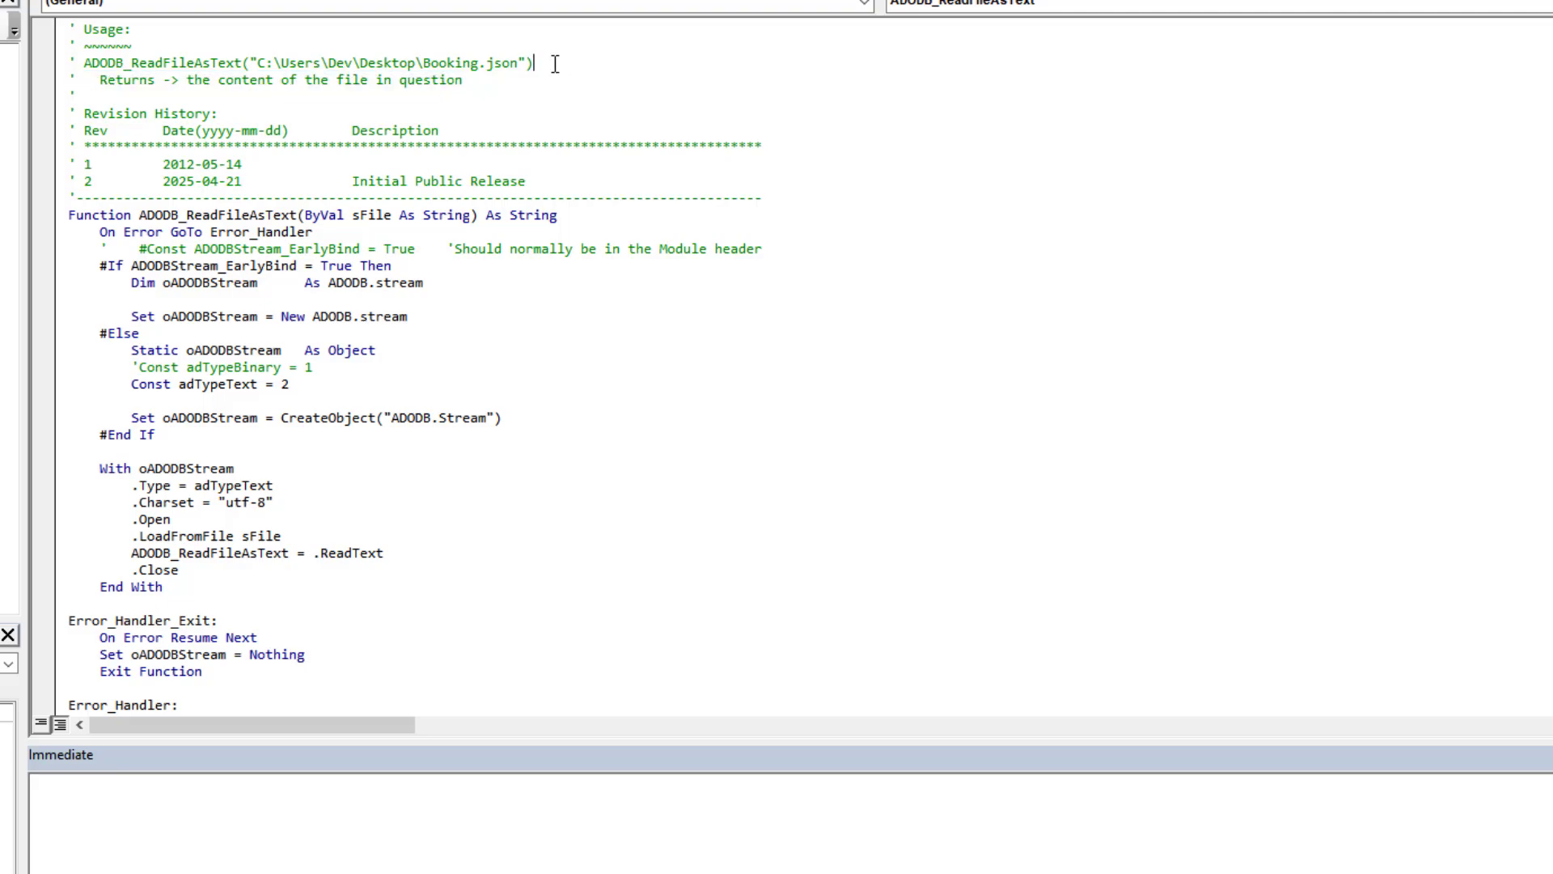
triple_click(298, 63)
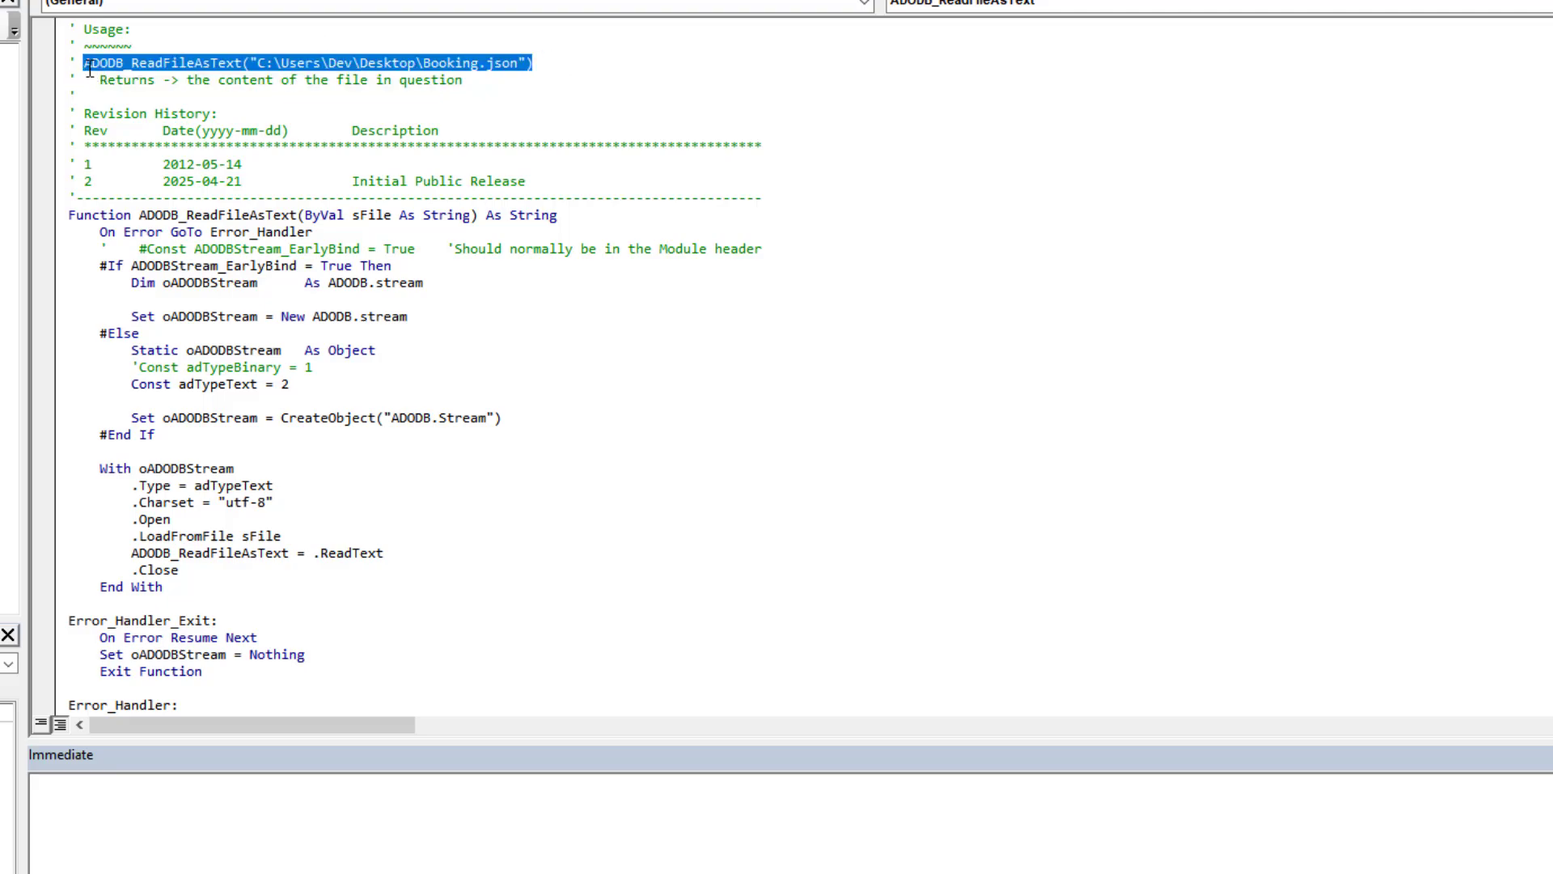
click(173, 835)
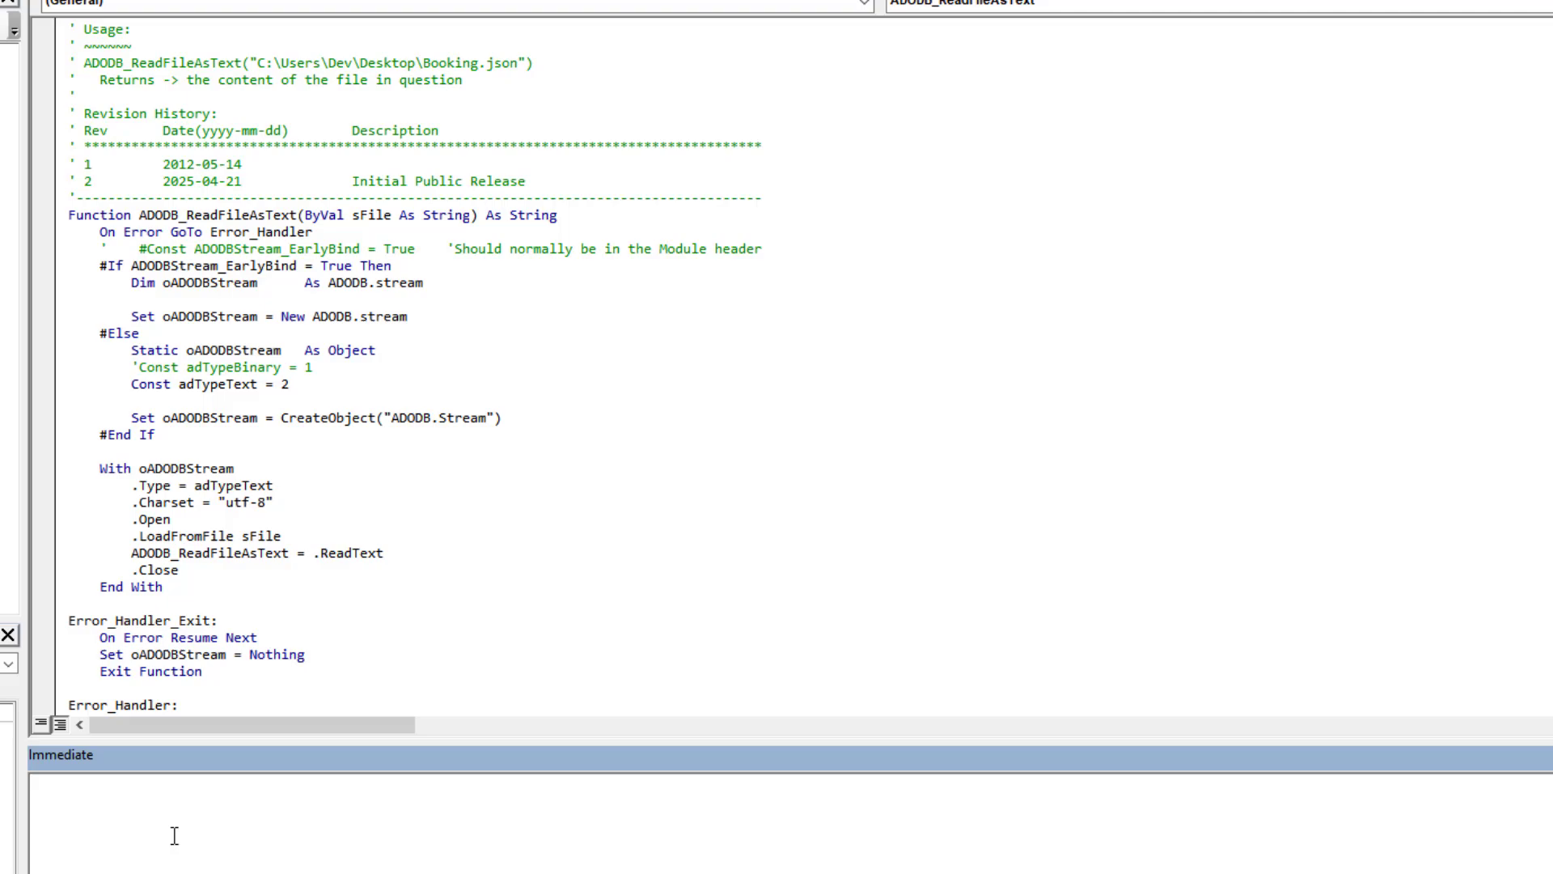
text(Dim sFile)
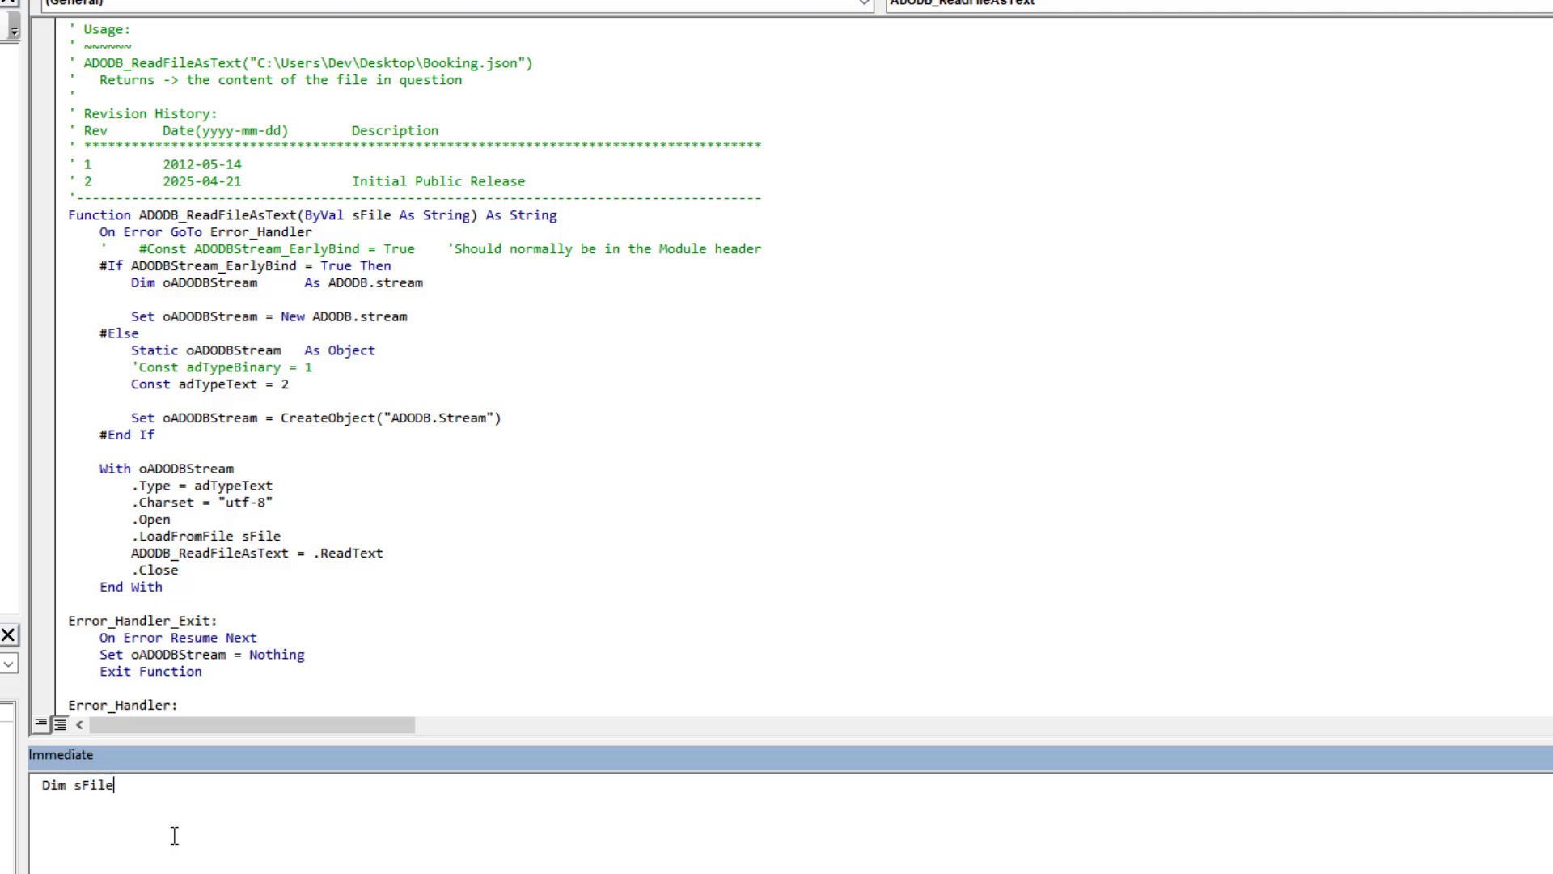
text(Conta)
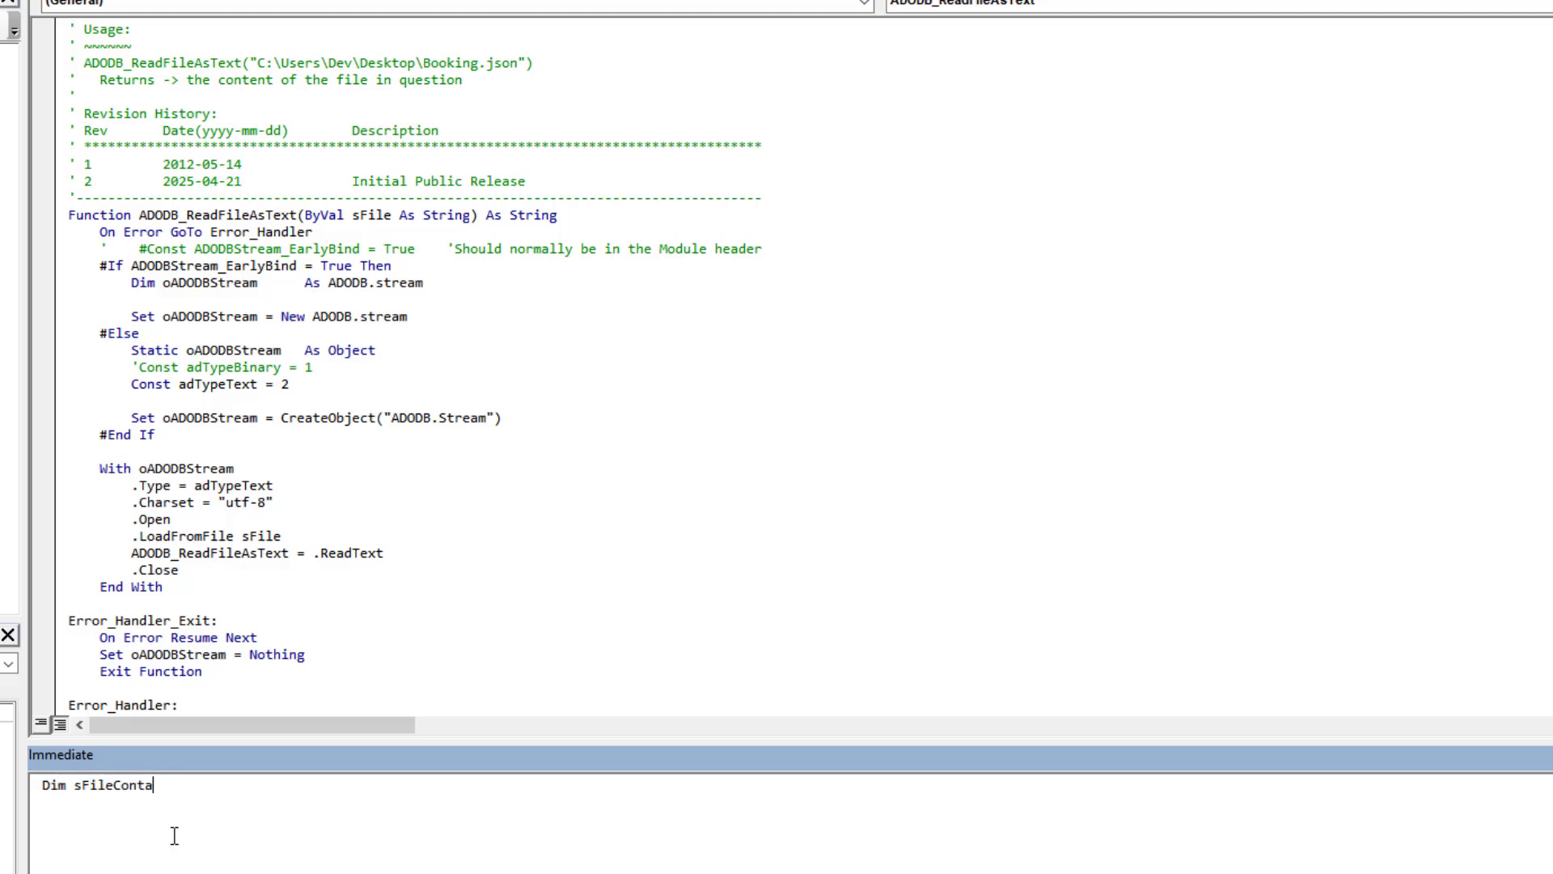
text(nt =)
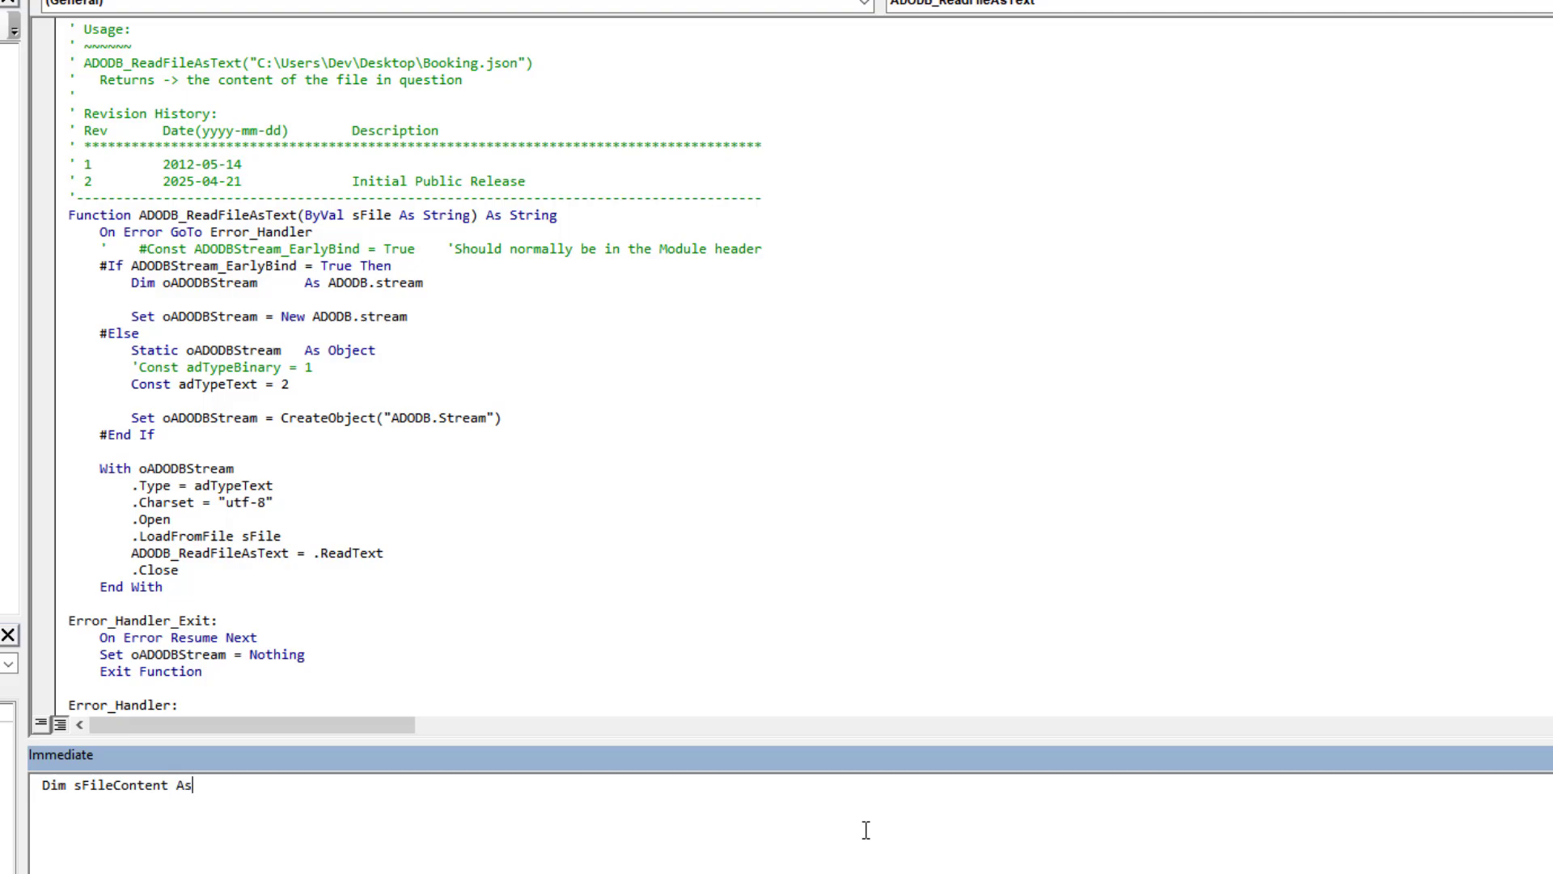
text(String)
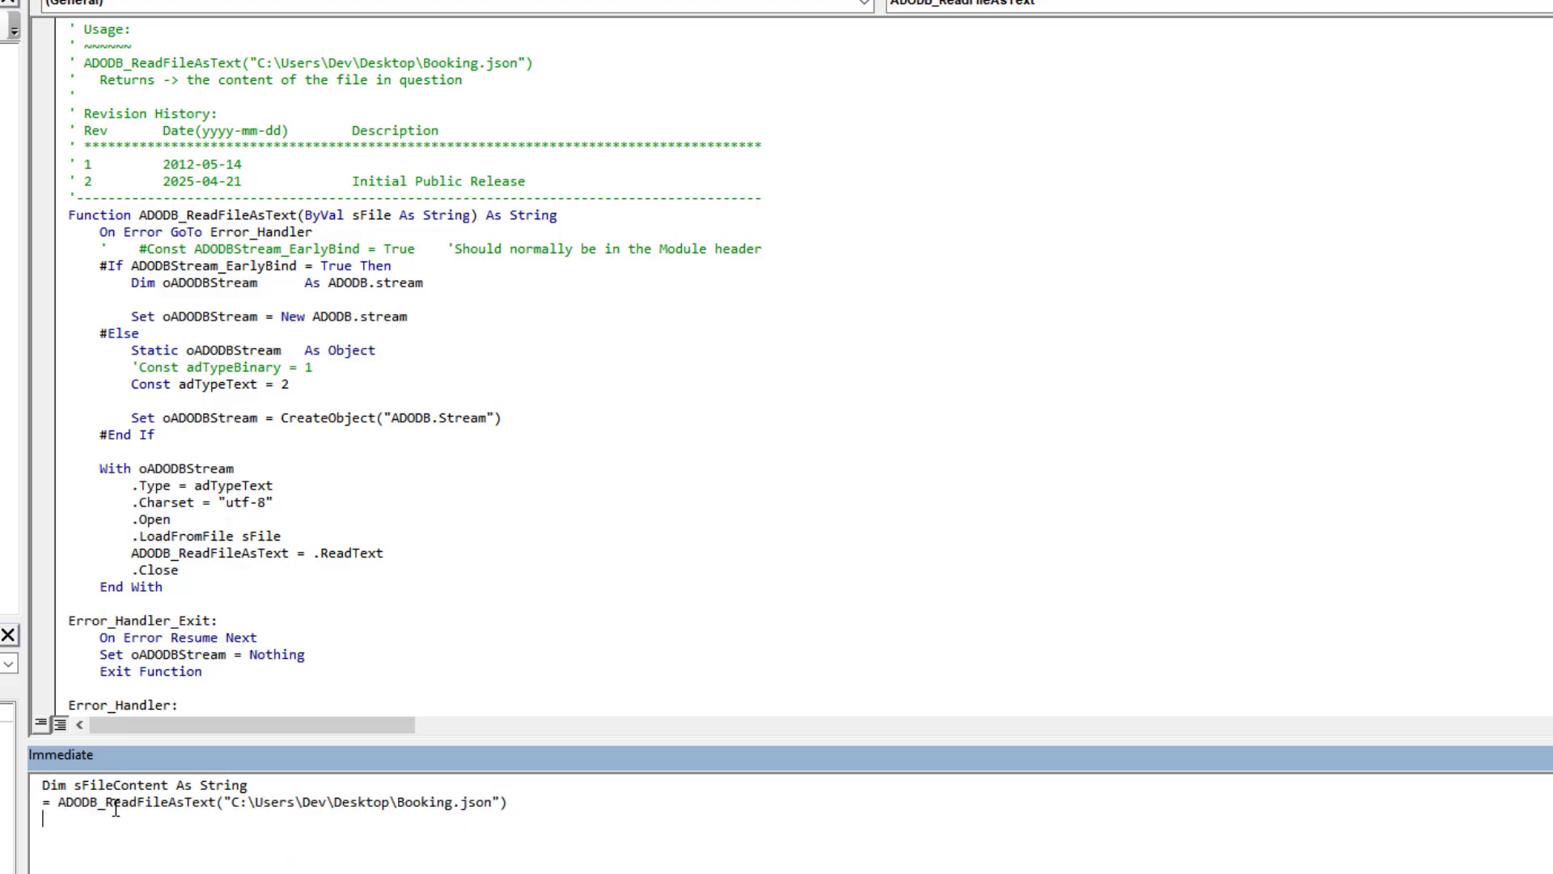
Select the earlier ADODB_ReadFileAsText test statements so they can be cleared
double_click(113, 785)
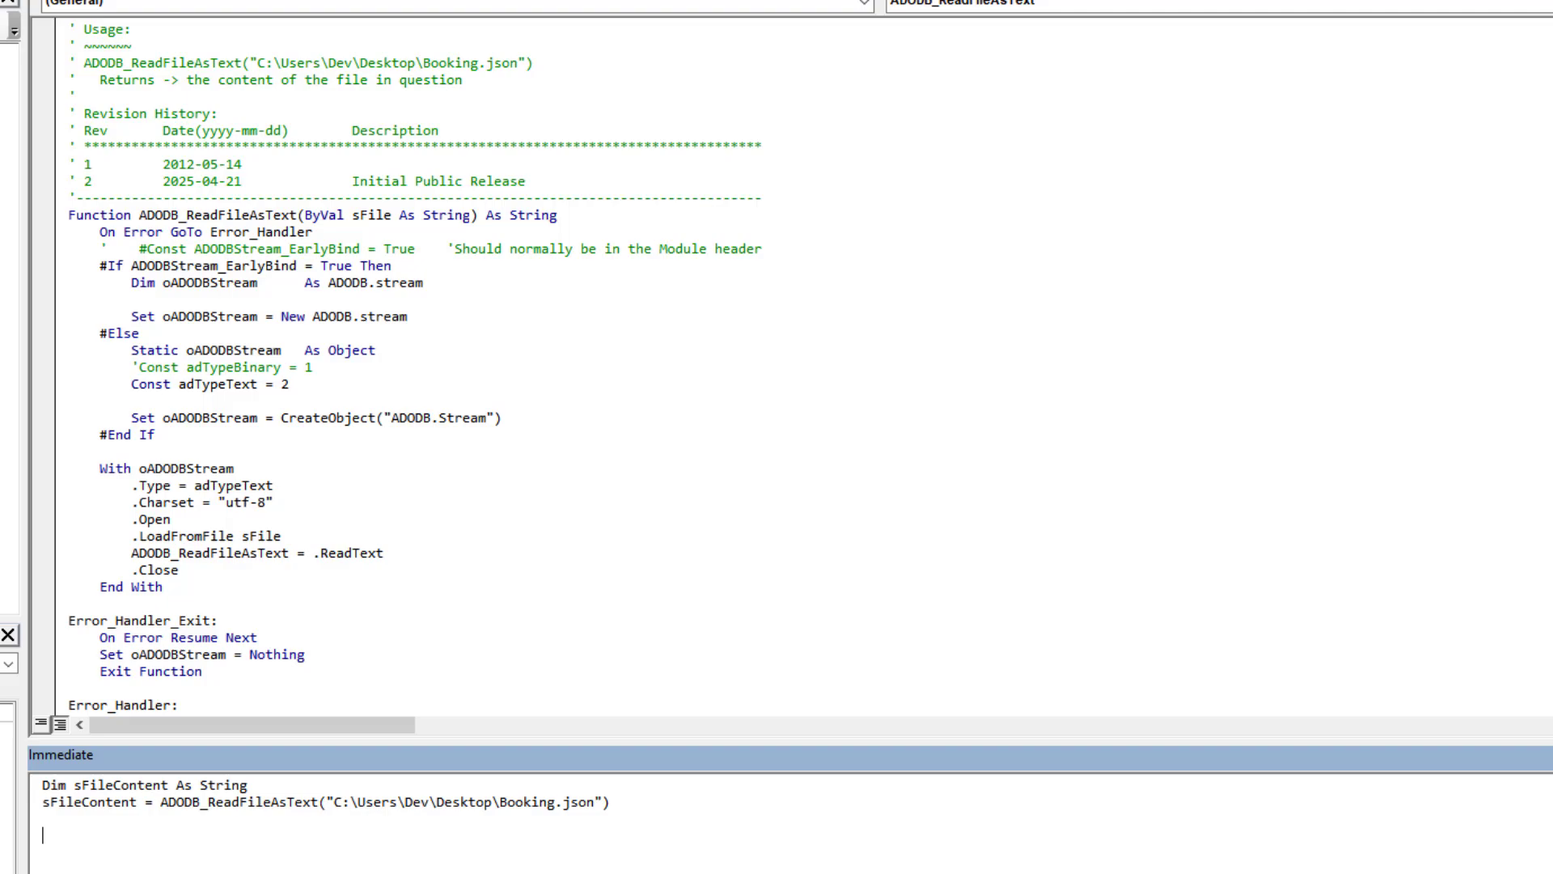
mouse_move(155, 806)
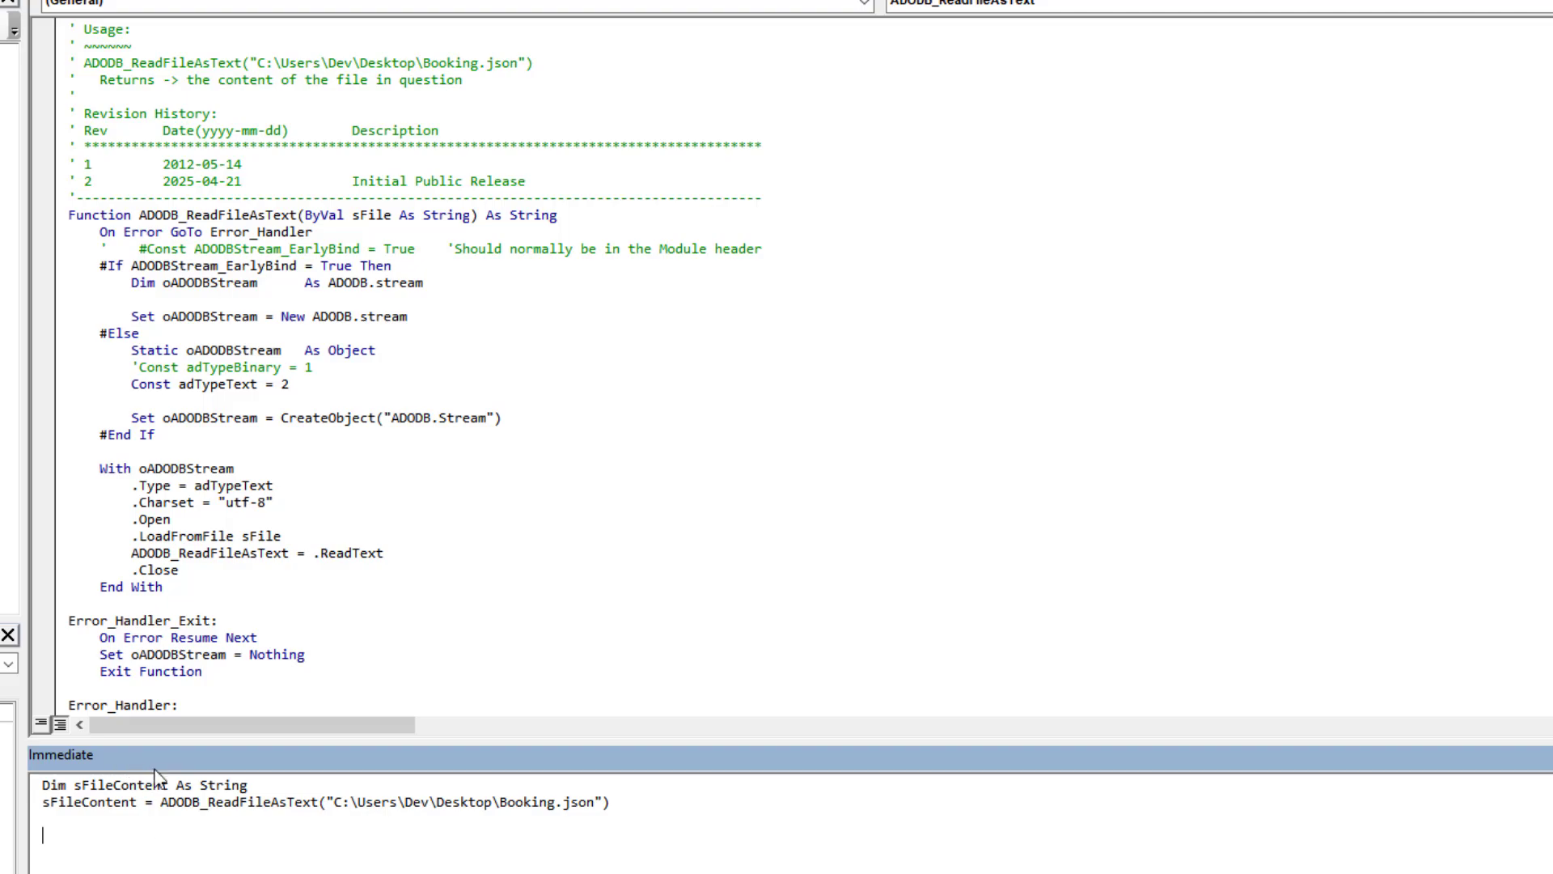
mouse_move(625, 827)
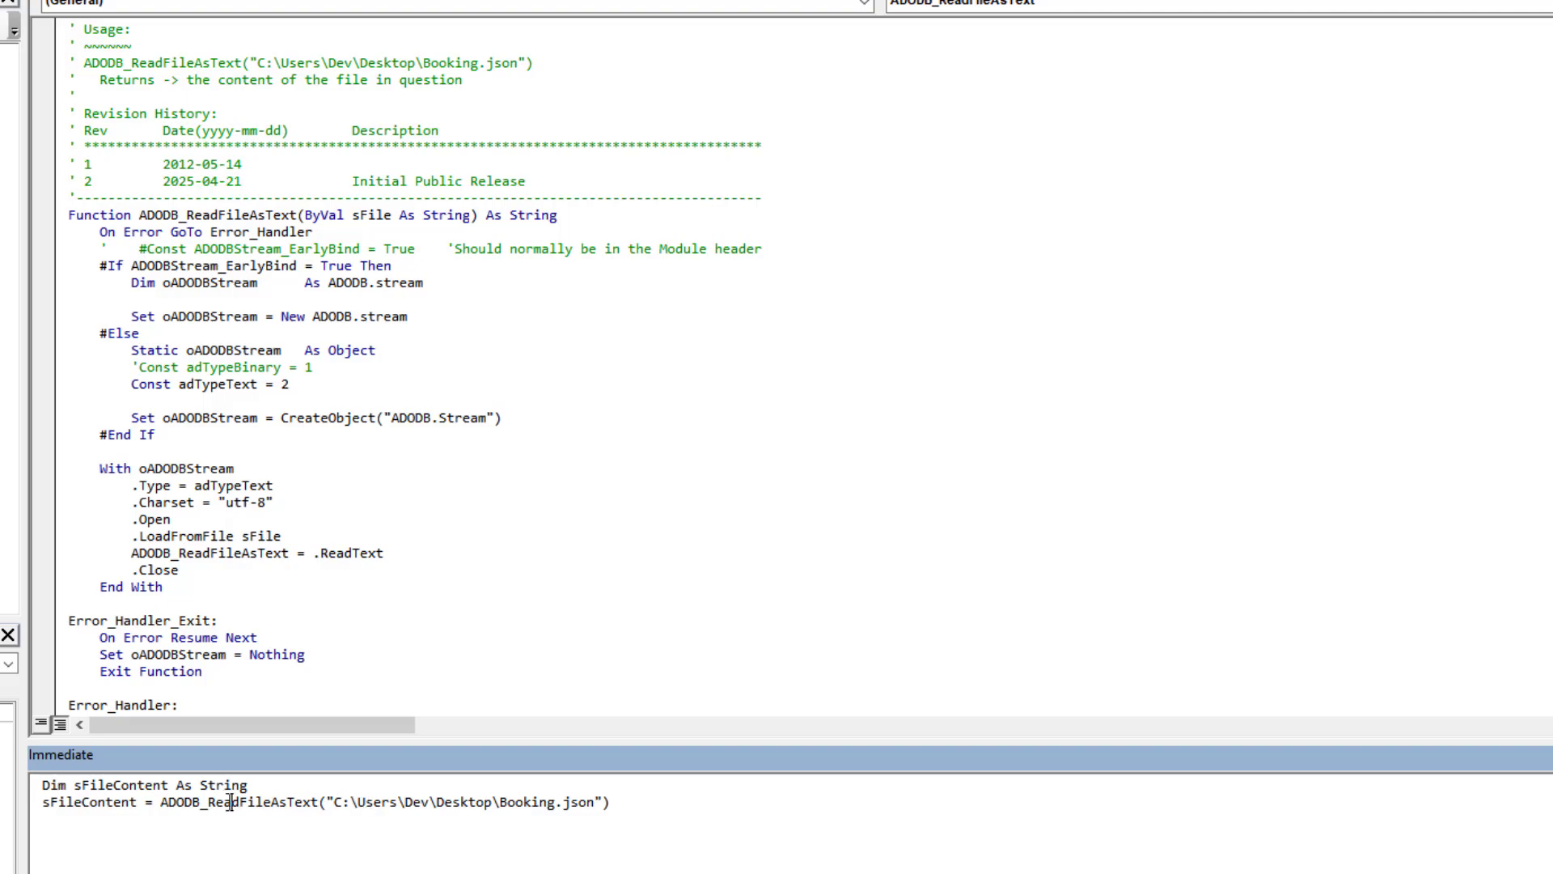
mouse_move(106, 806)
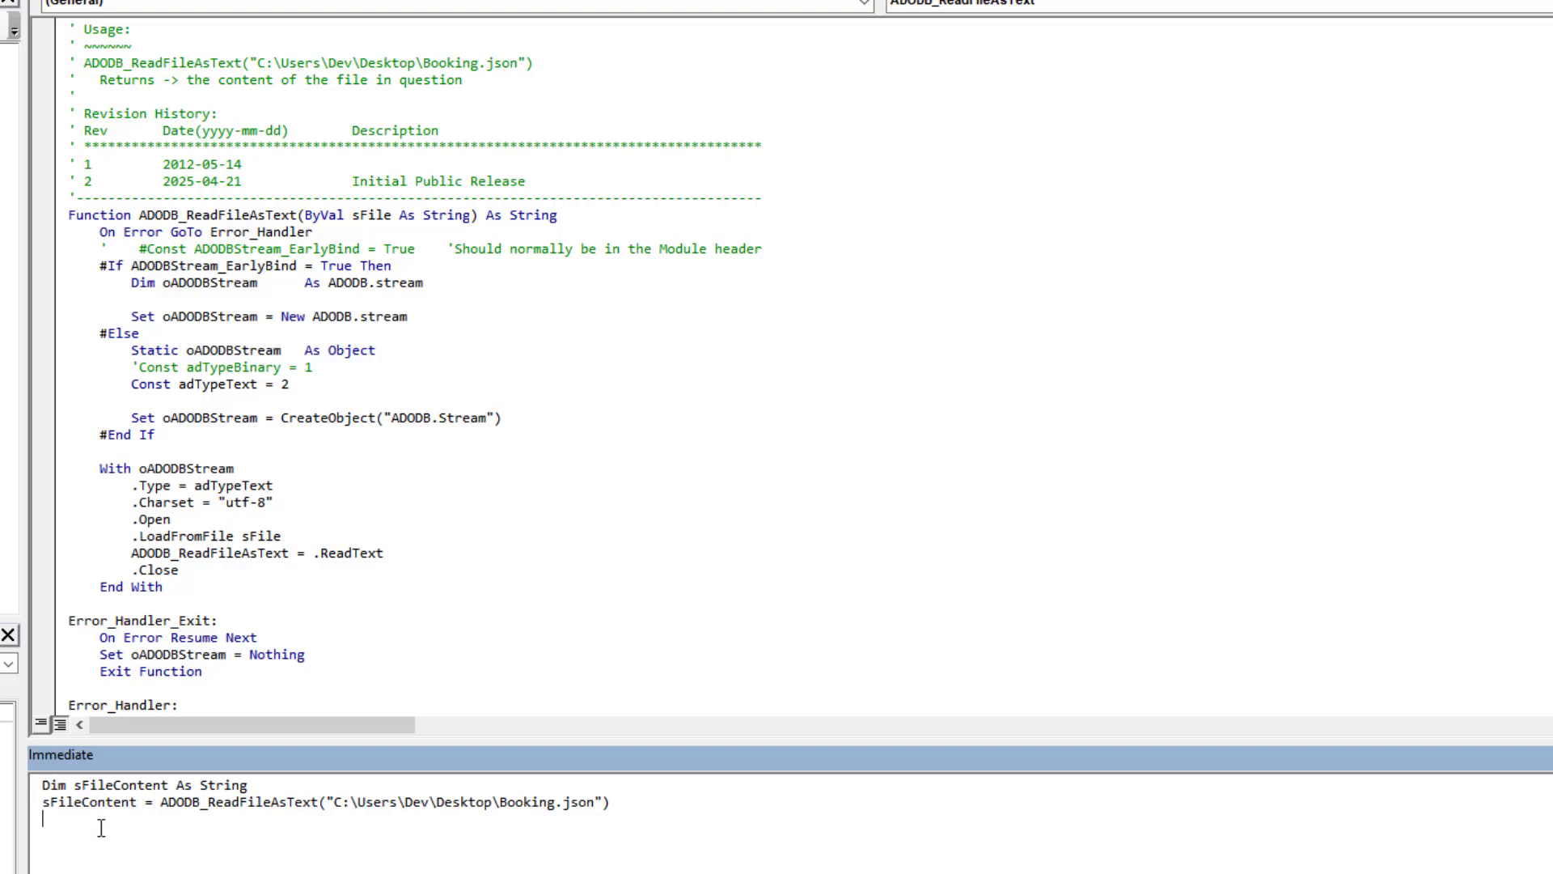
double_click(585, 802)
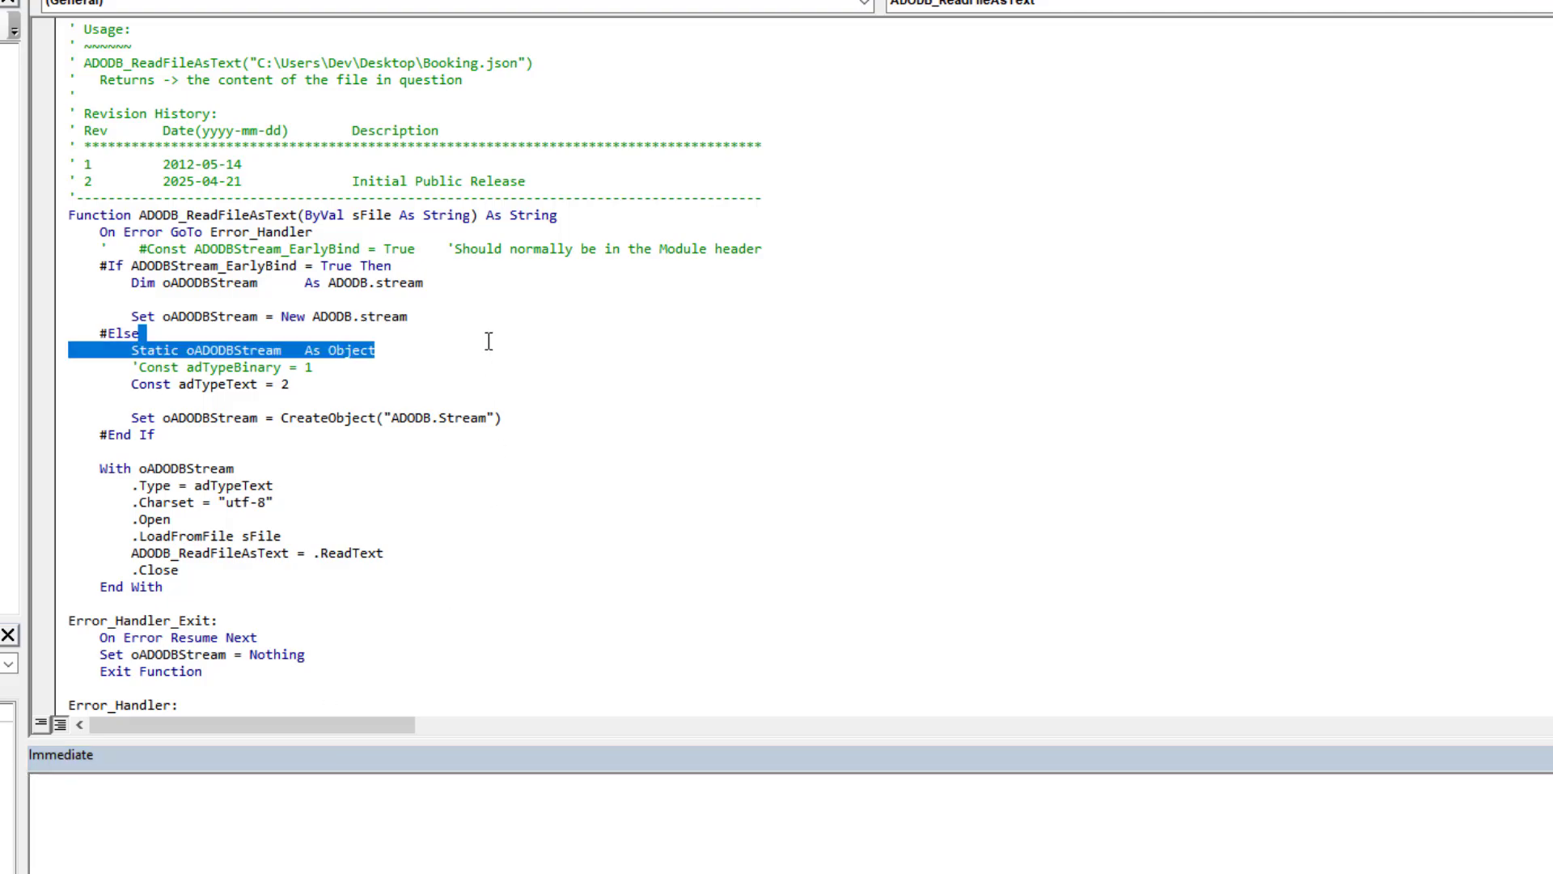
mouse_move(162, 335)
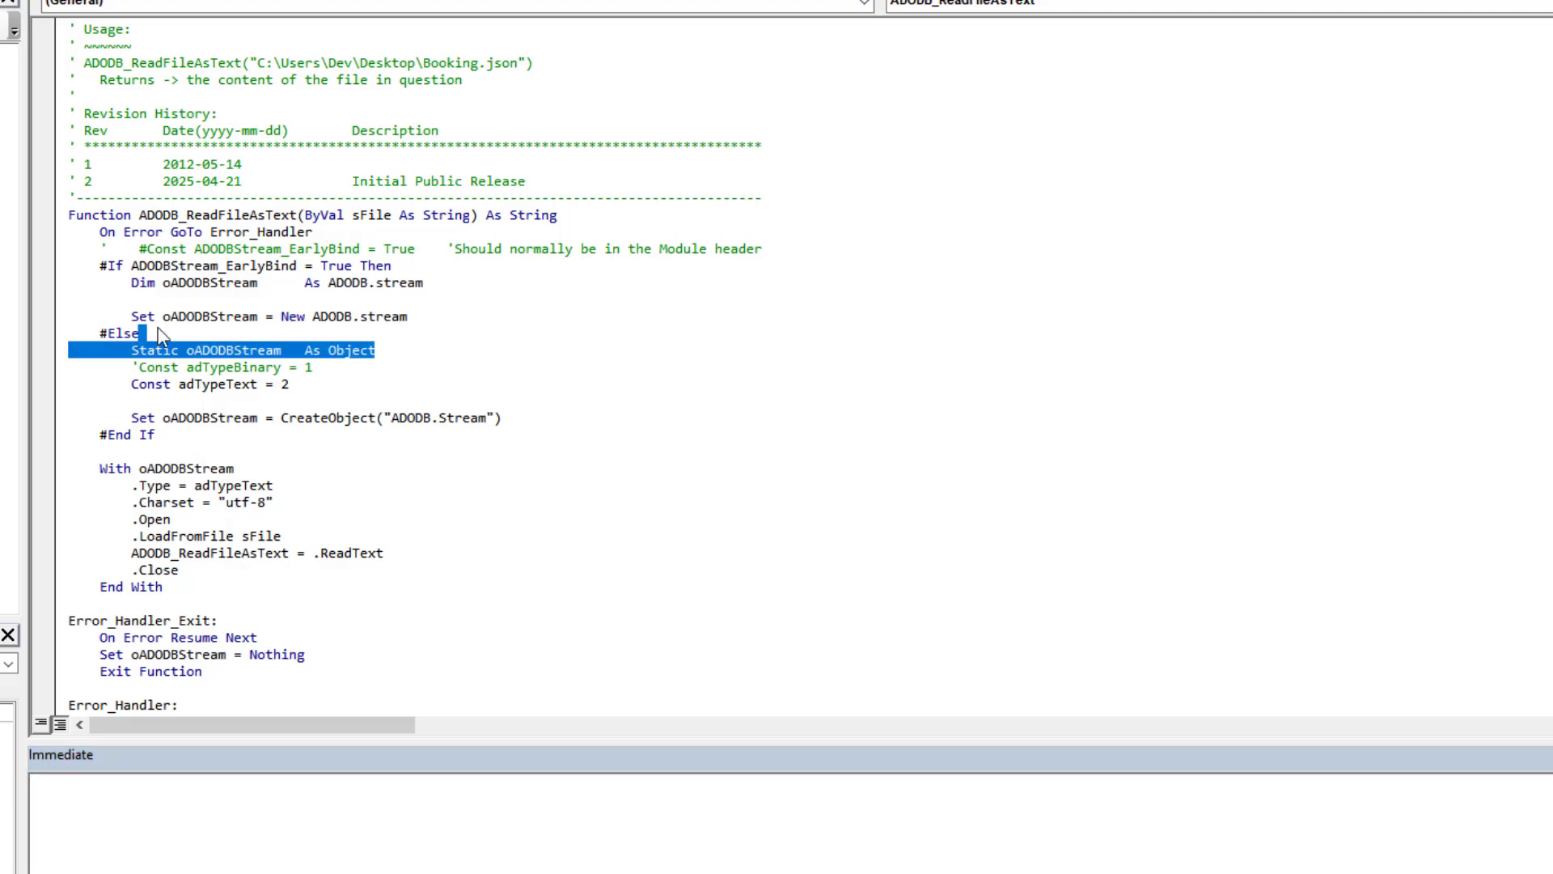
Bring ADODB_ReadFileAsText_SHOV into view and mark the SHOV suffix in its name
scroll(down, 3)
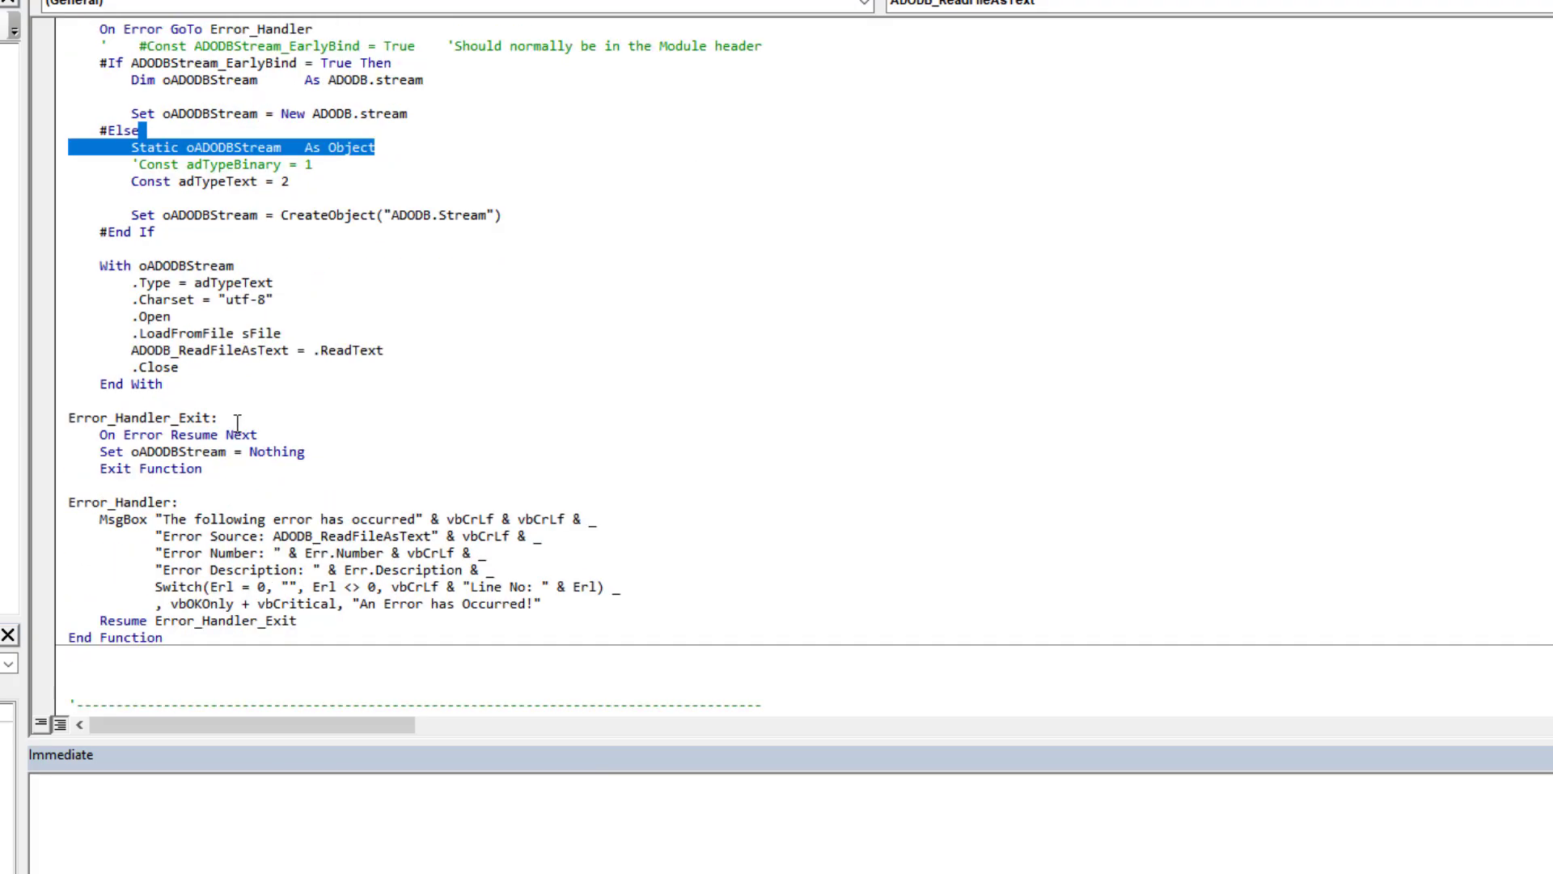
scroll(down, 3)
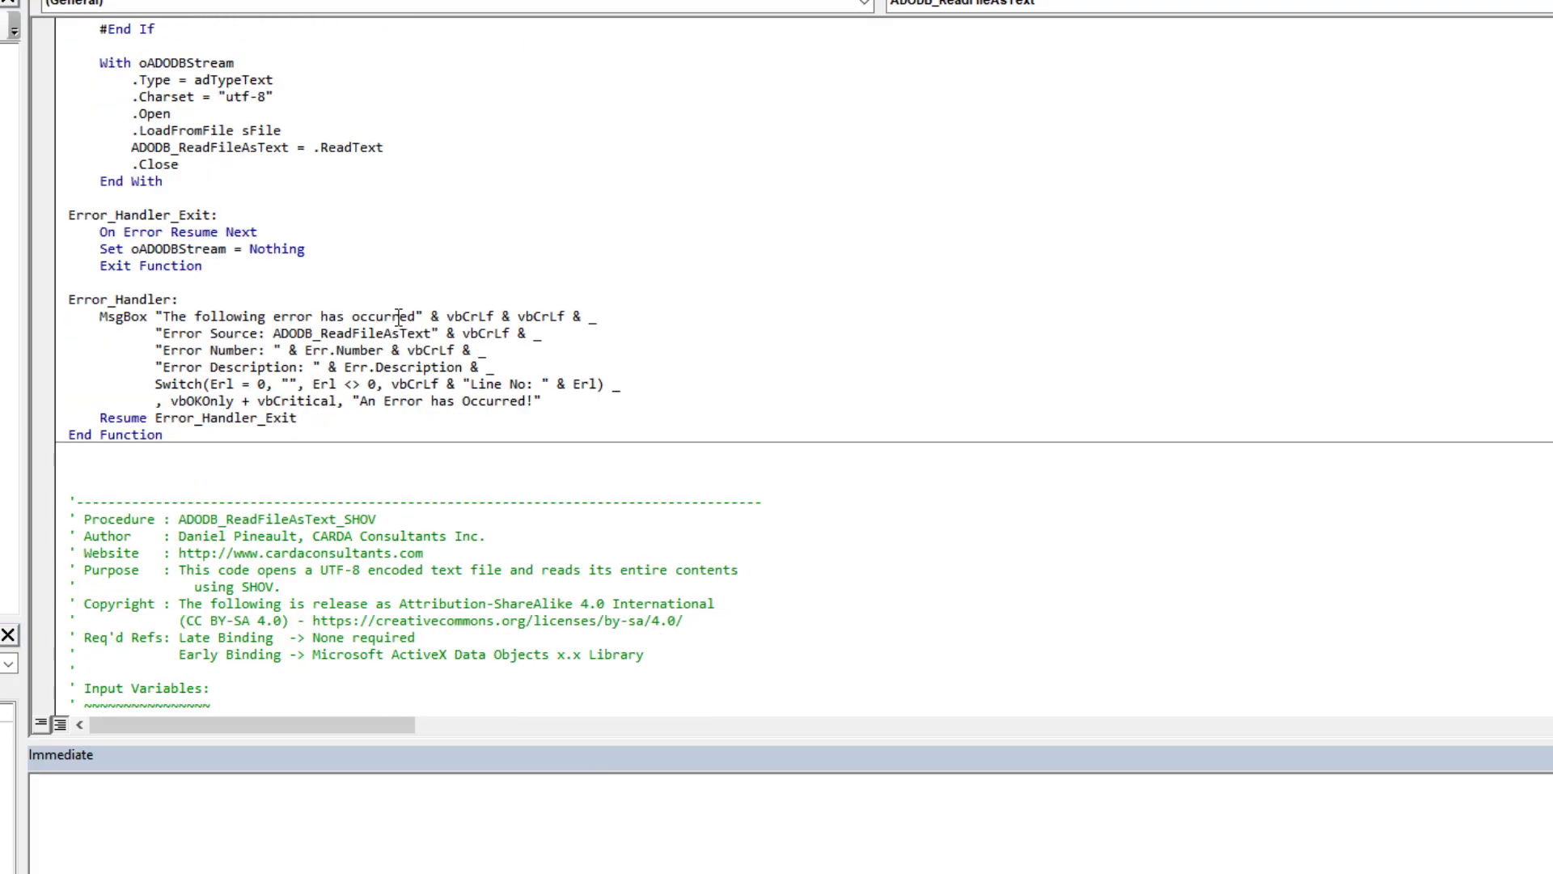
scroll(down, 3)
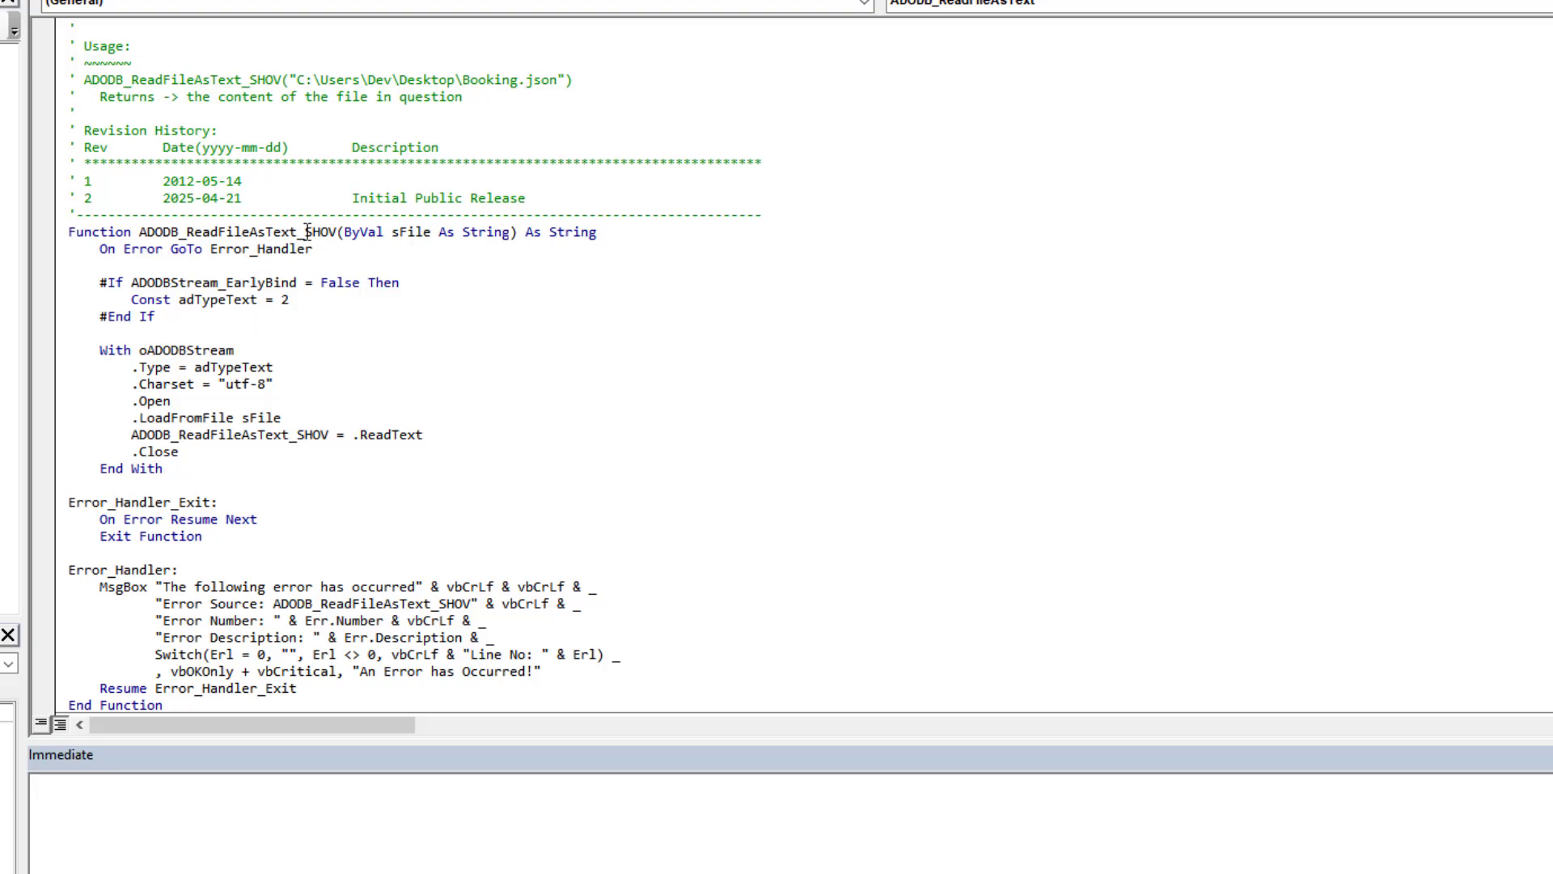
double_click(319, 232)
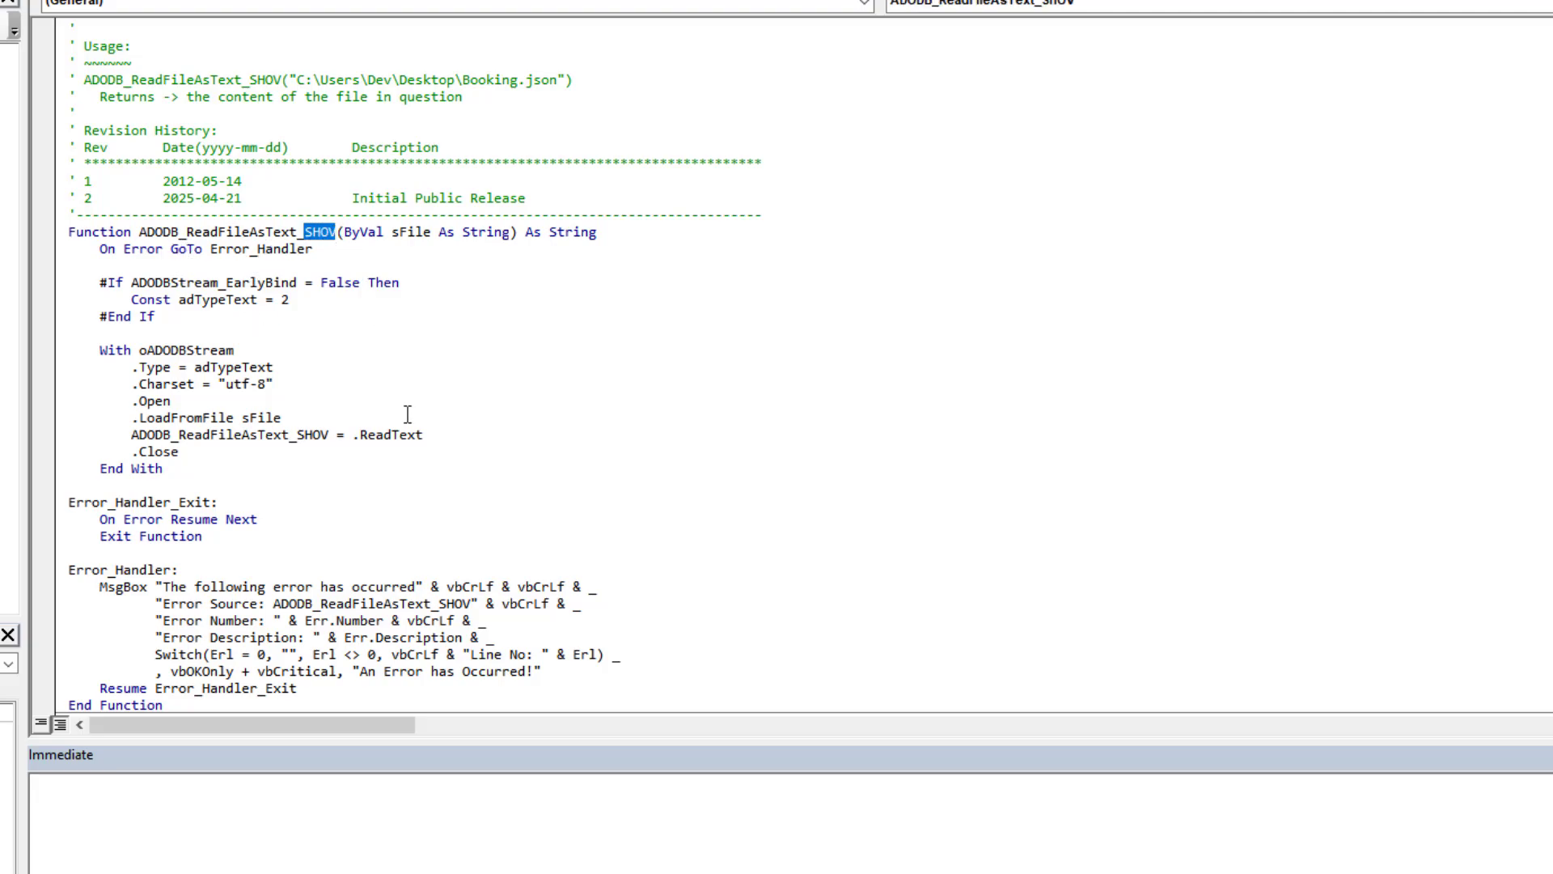
mouse_move(437, 536)
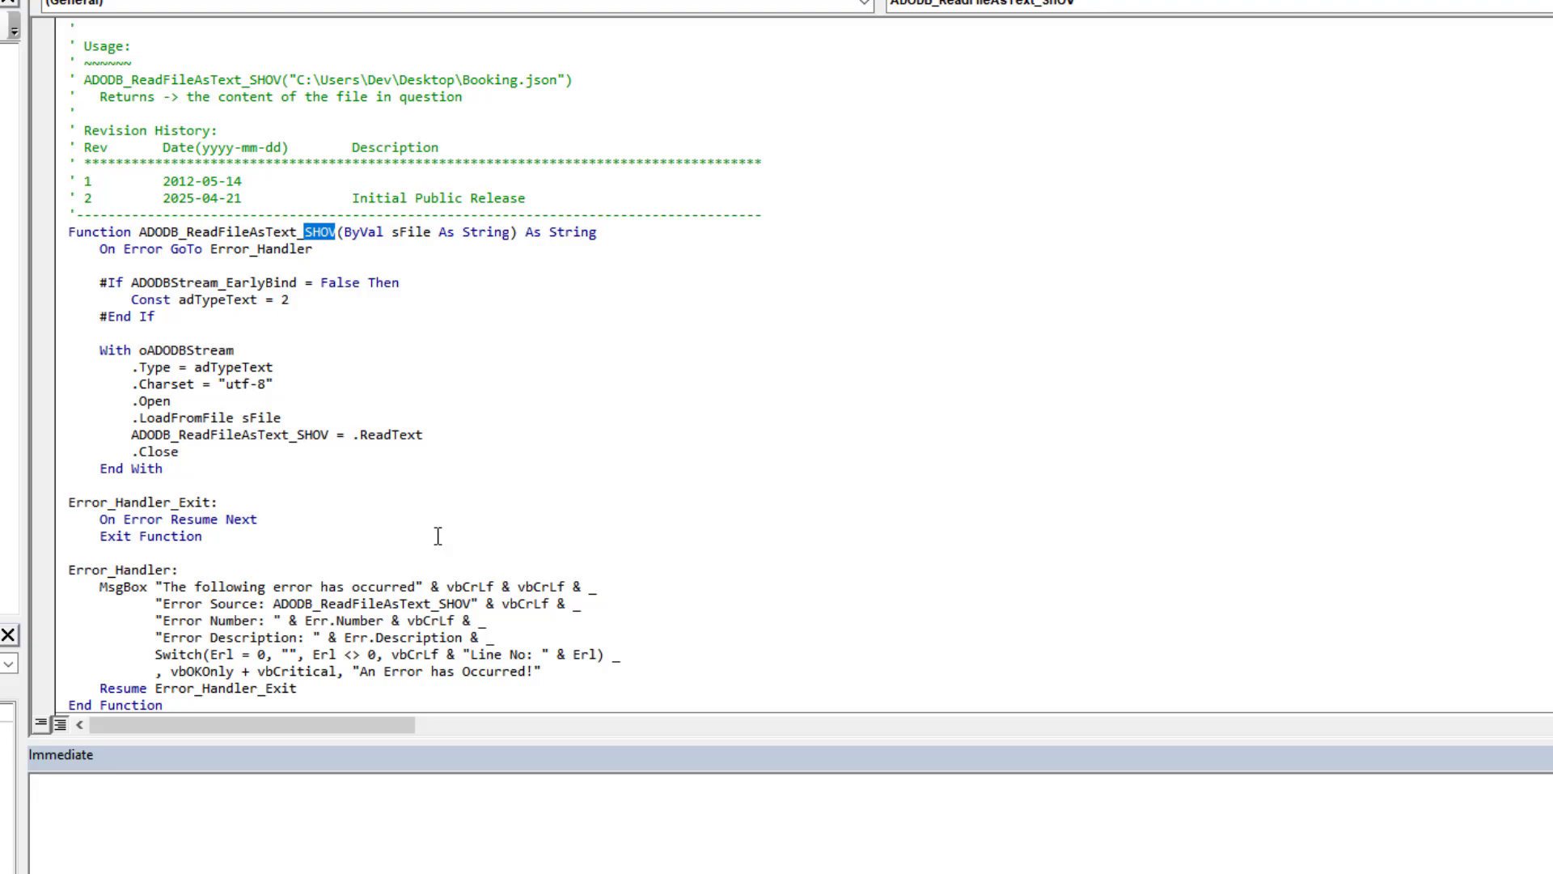
mouse_move(378, 558)
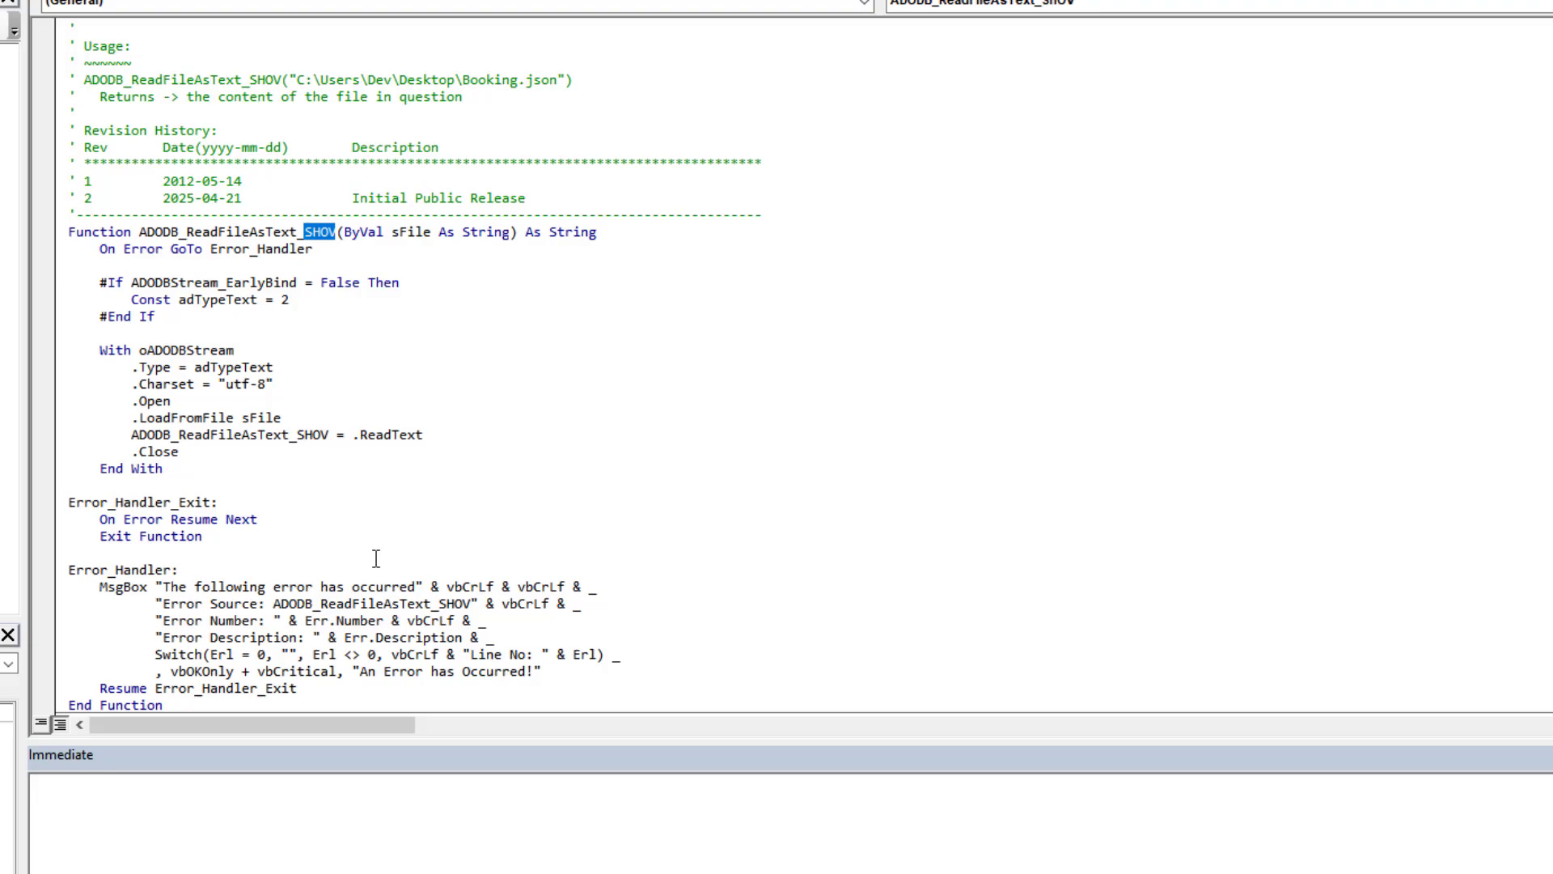
mouse_move(410, 402)
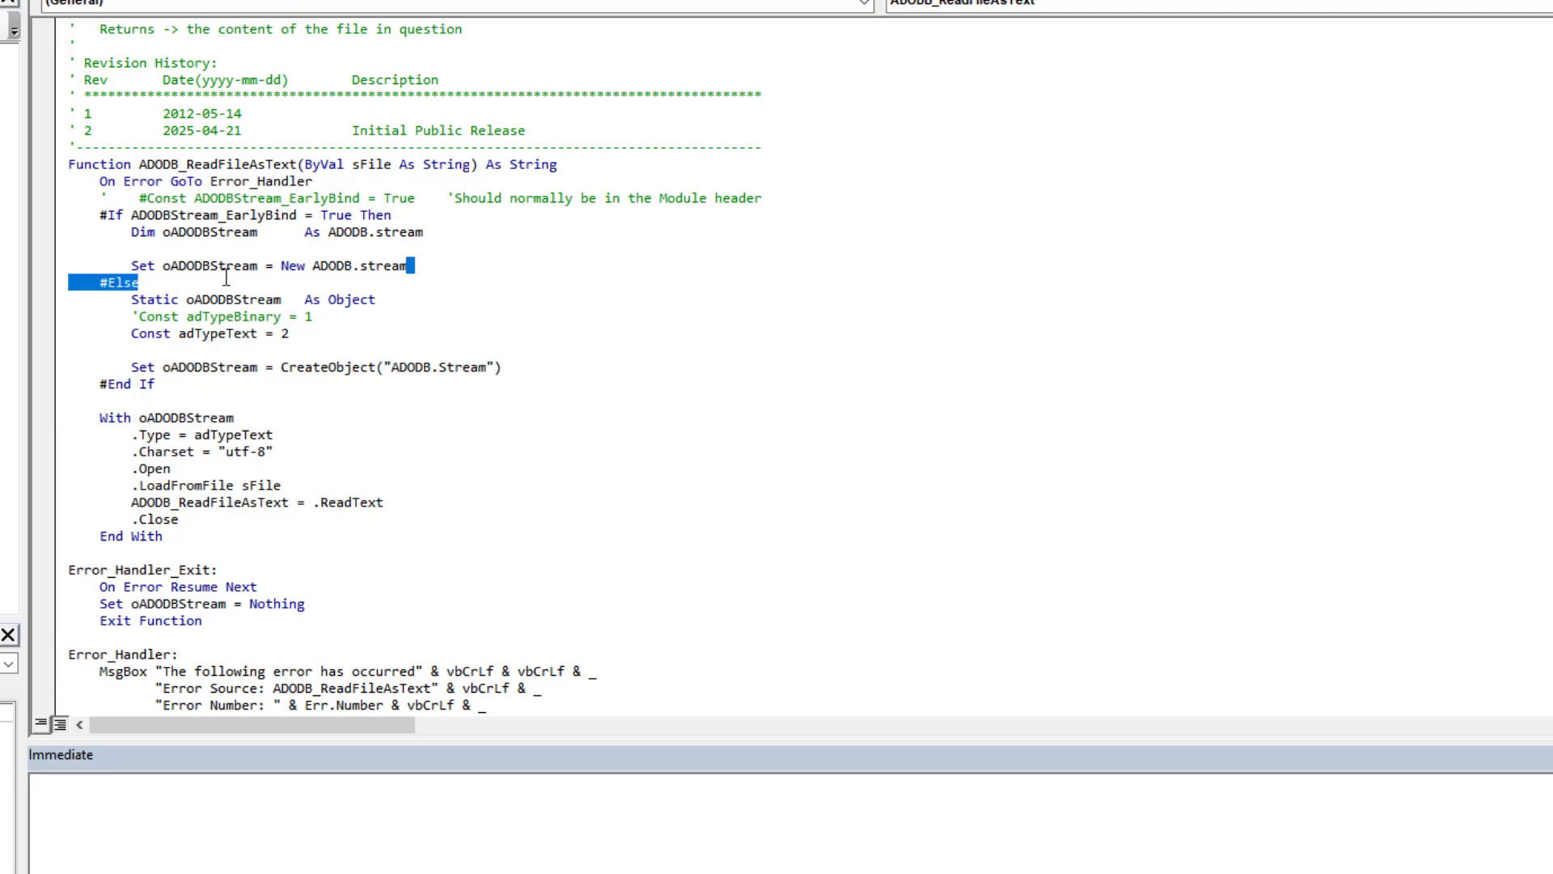
Mark the original ADODB_ReadFileAsText name, then move down to the SHOV procedure header
double_click(214, 165)
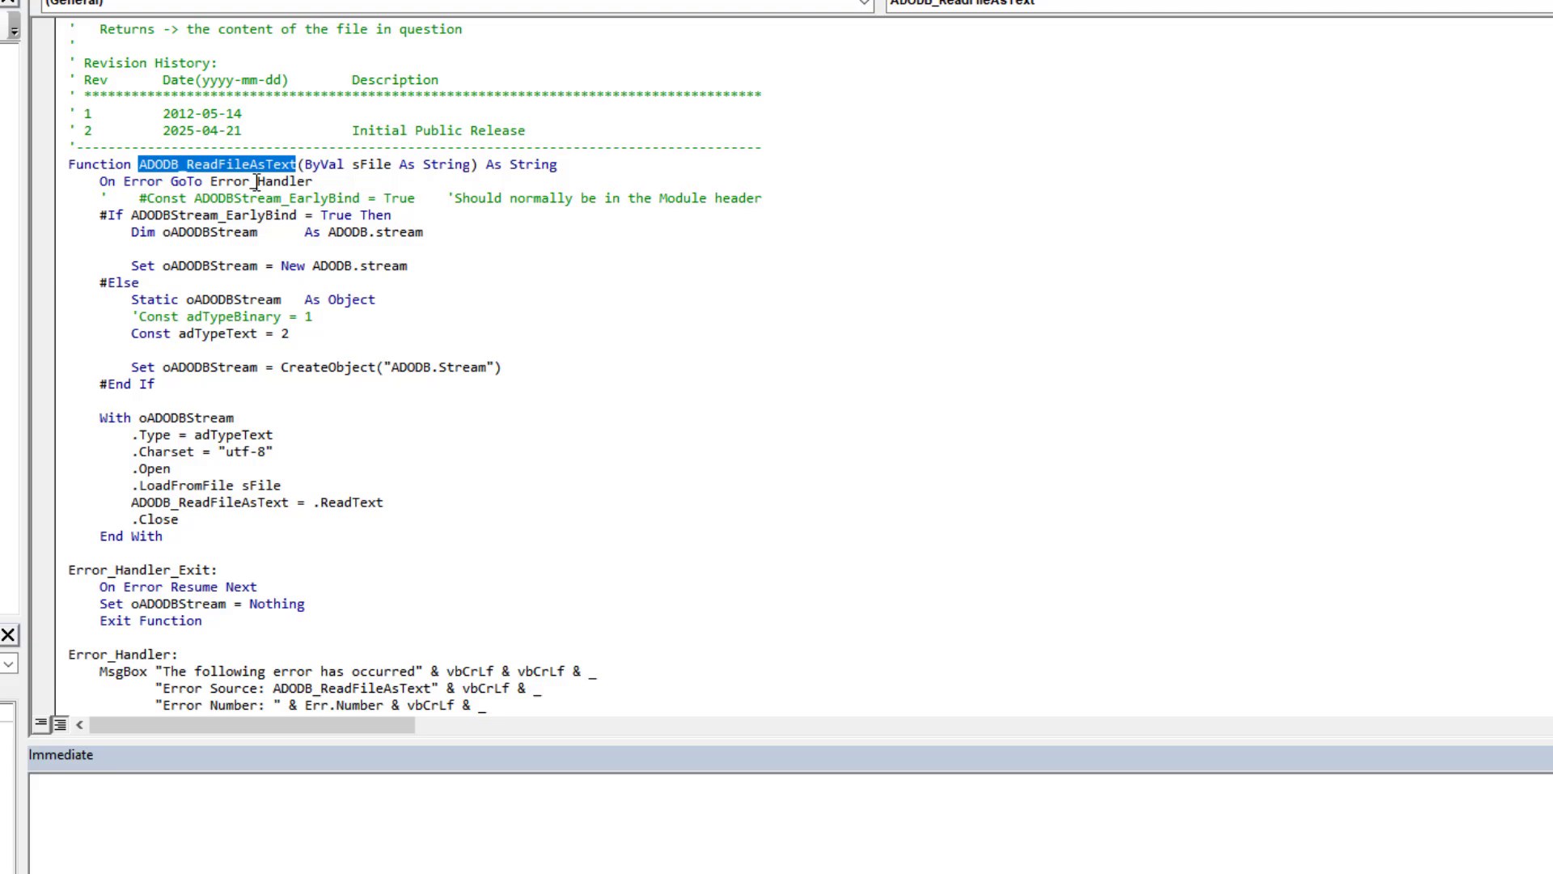
mouse_move(337, 191)
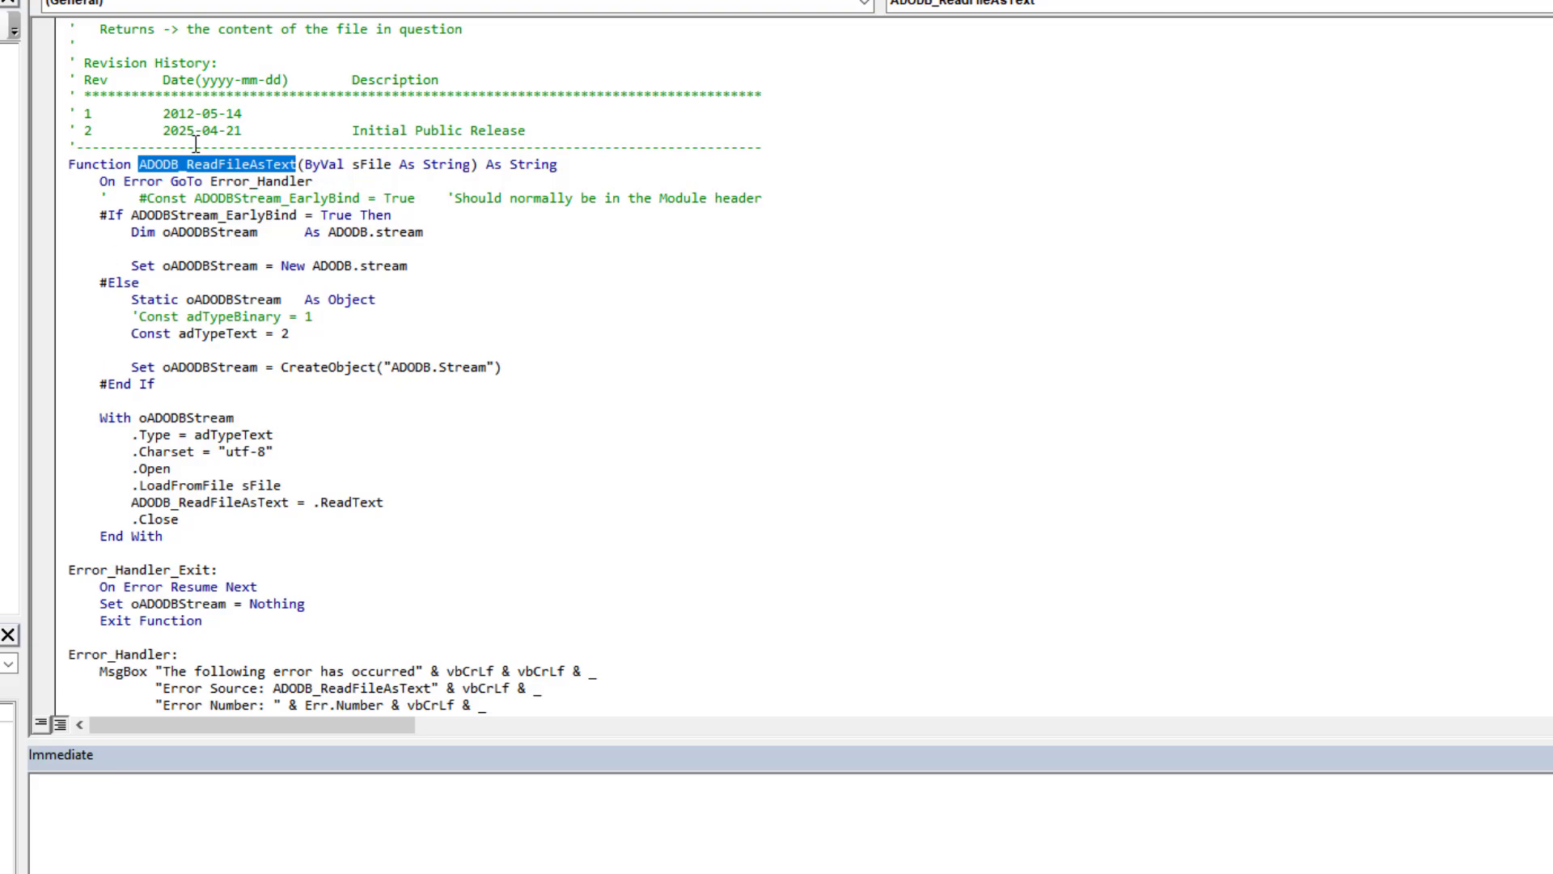
mouse_move(369, 294)
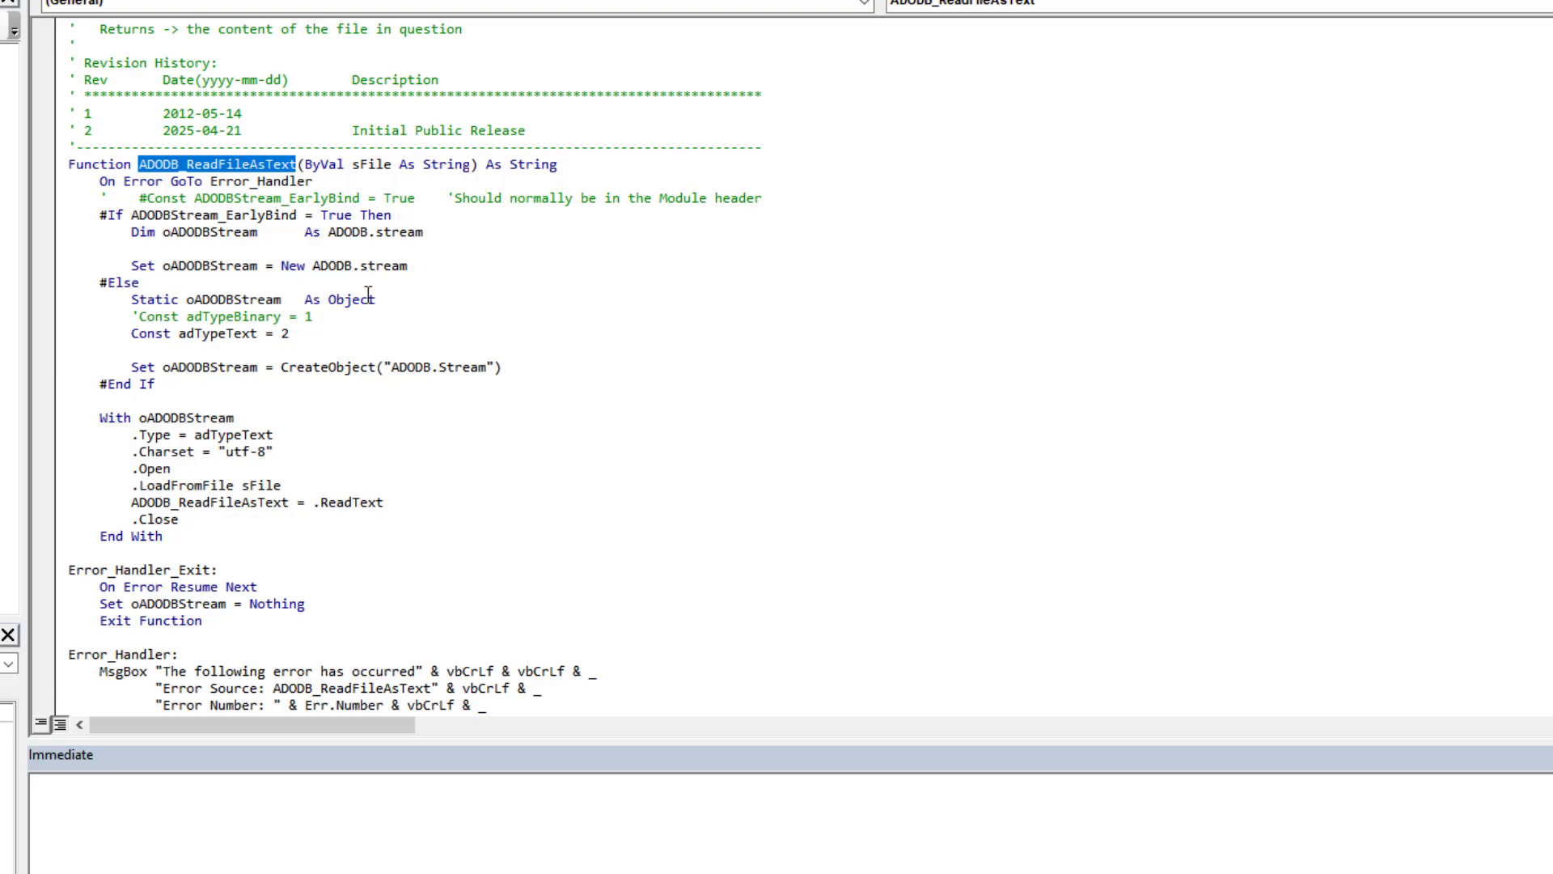
mouse_move(361, 372)
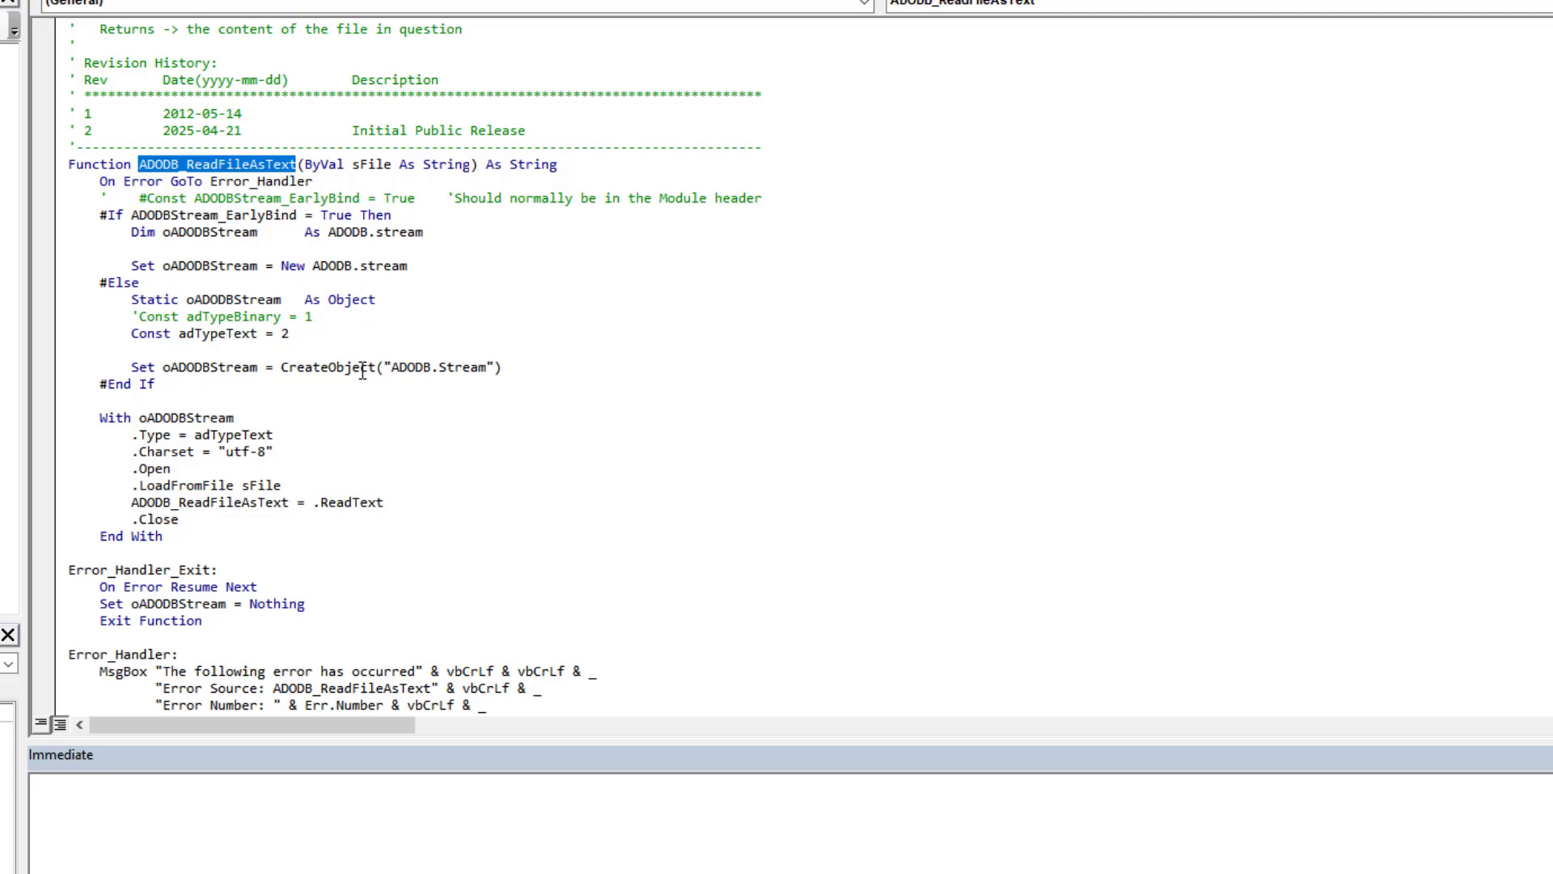
mouse_move(342, 351)
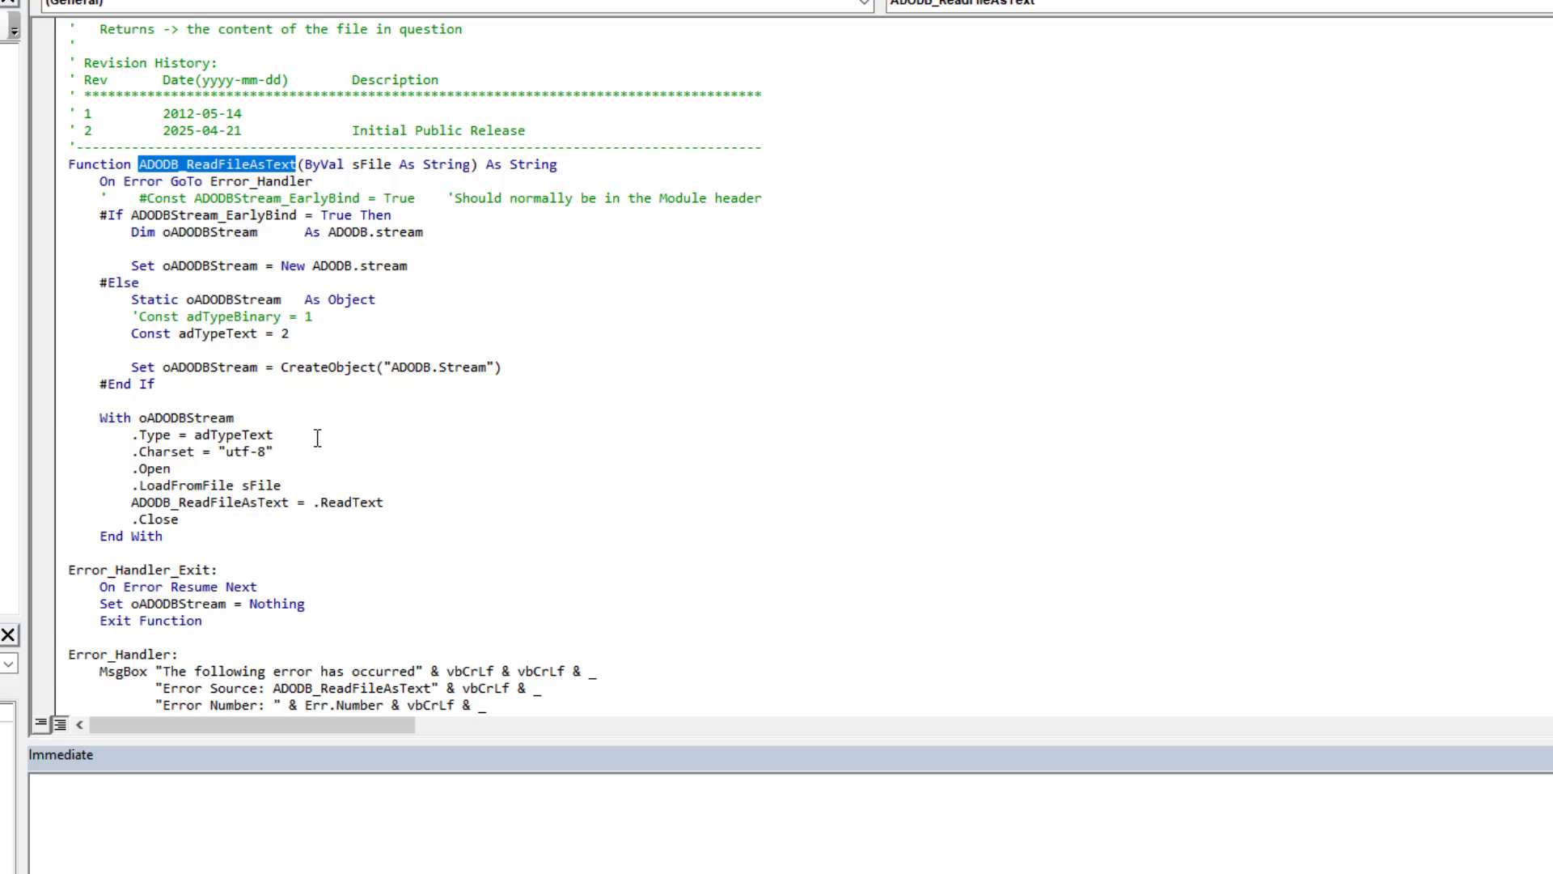
scroll(down, 3)
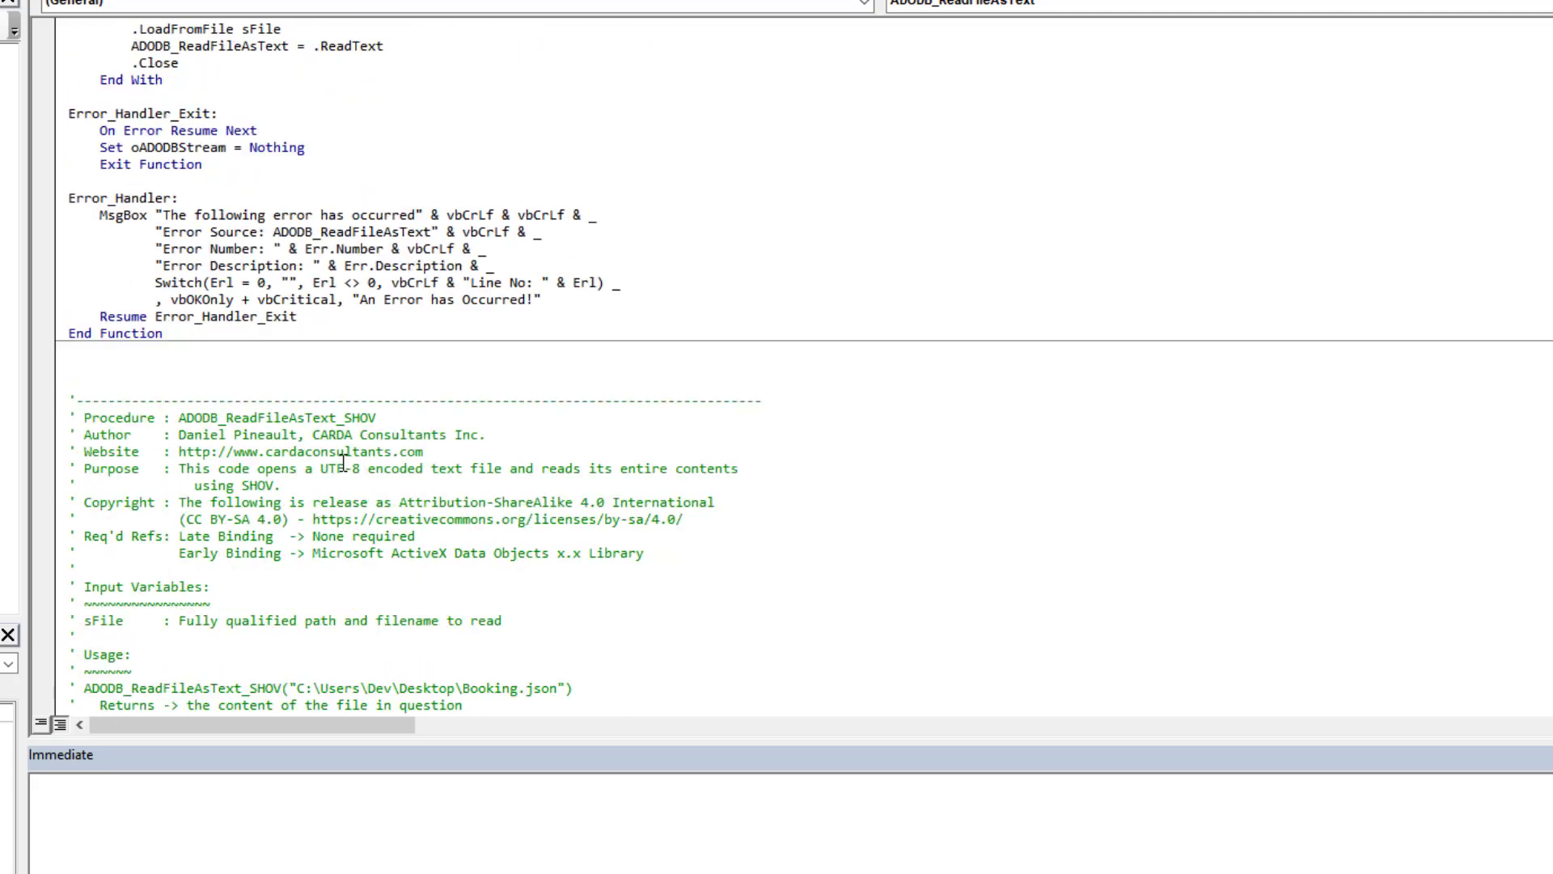
Mark the ADODB_ReadFileAsText_SHOV name and review its body and error handler
scroll(down, 3)
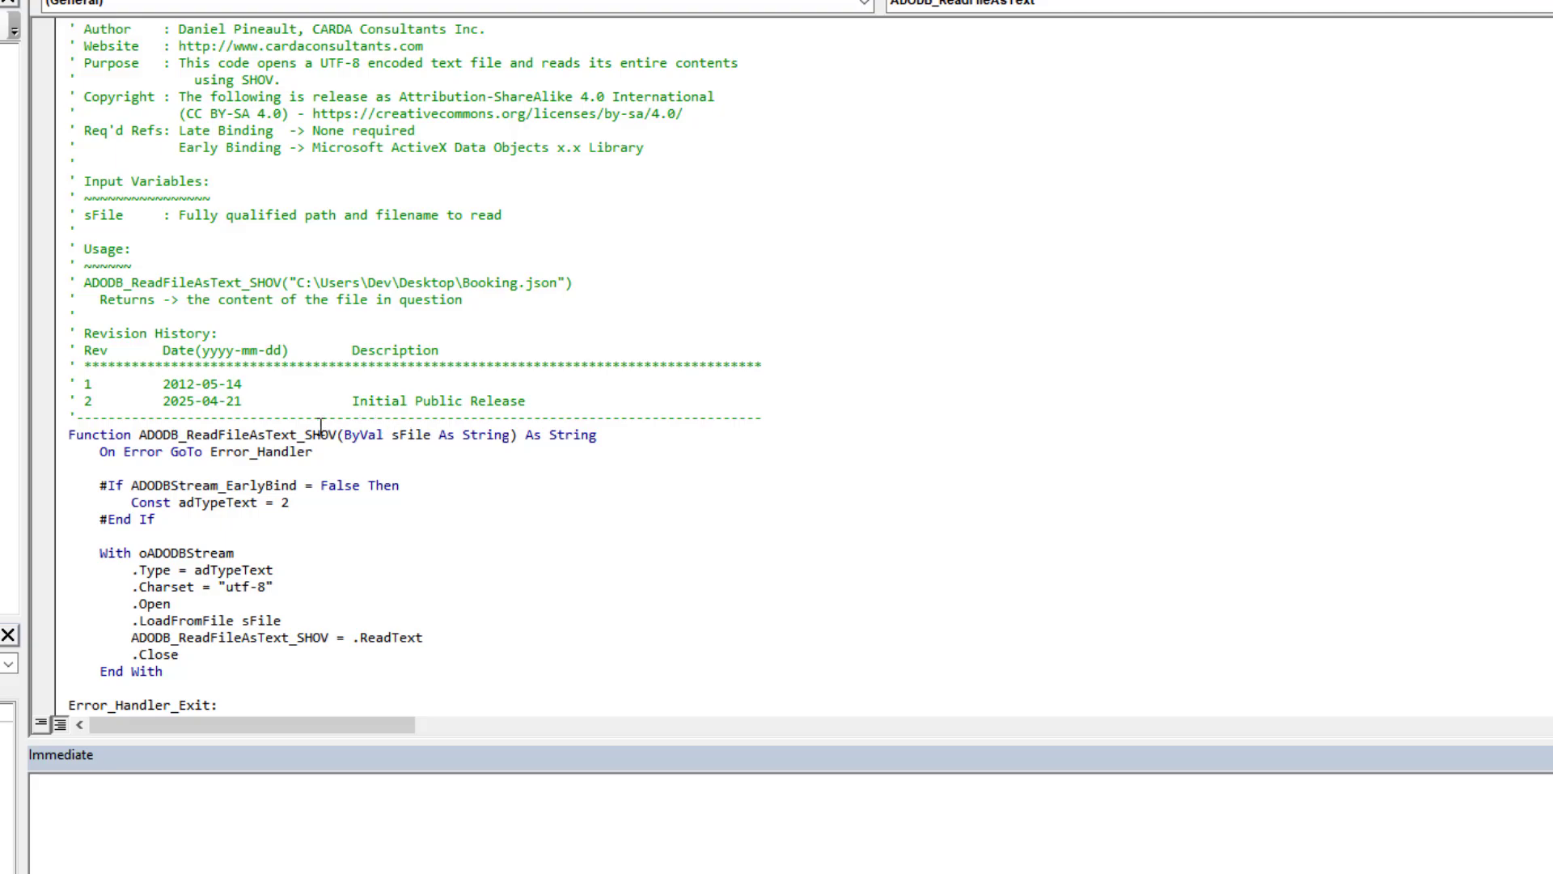
double_click(234, 435)
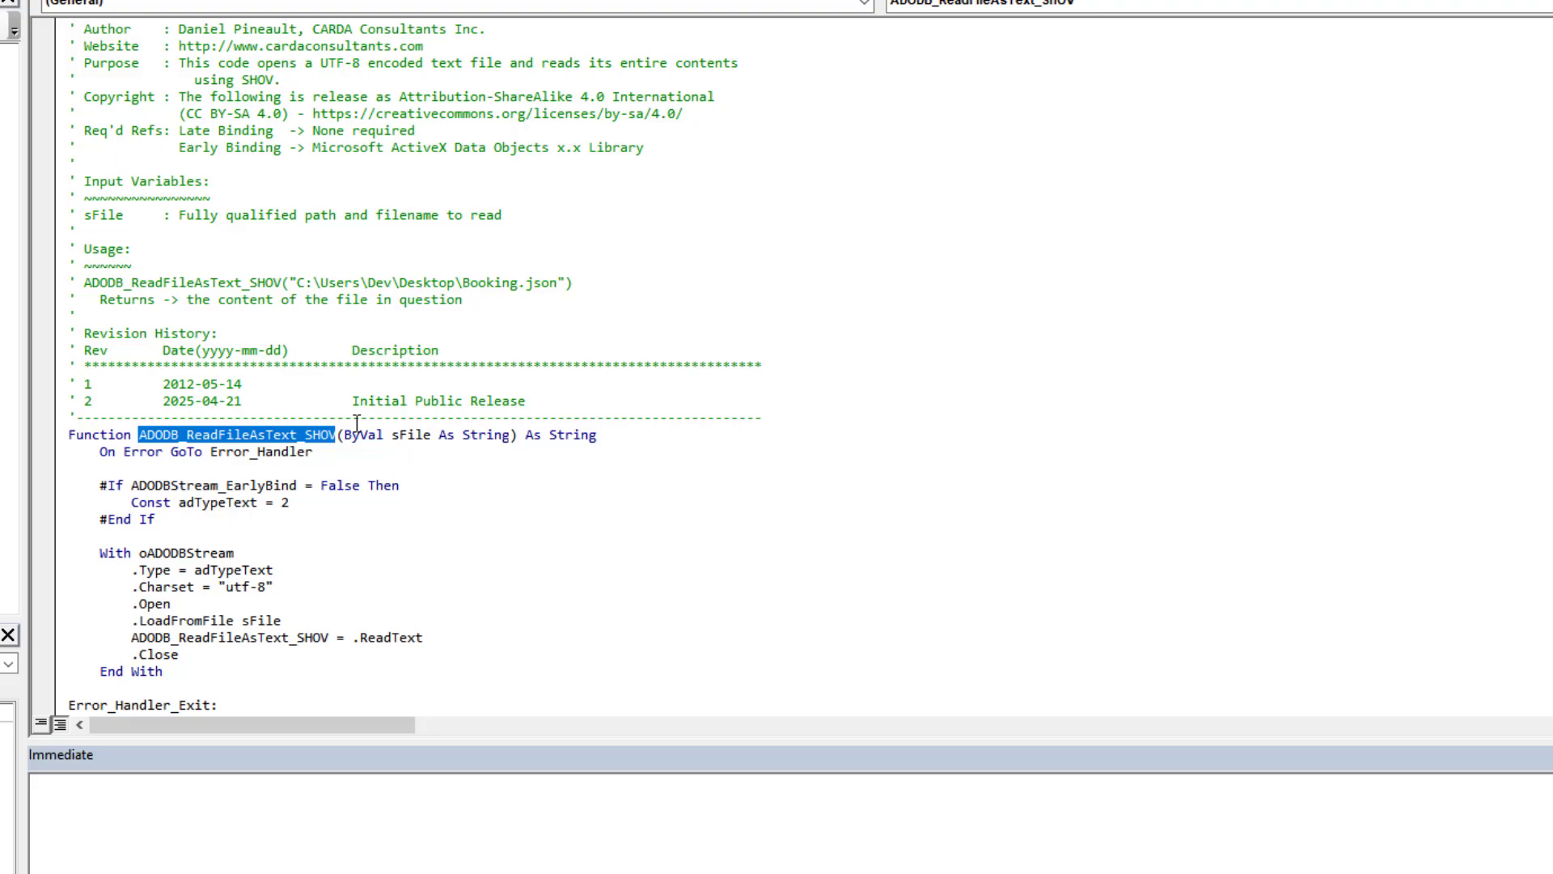
mouse_move(405, 626)
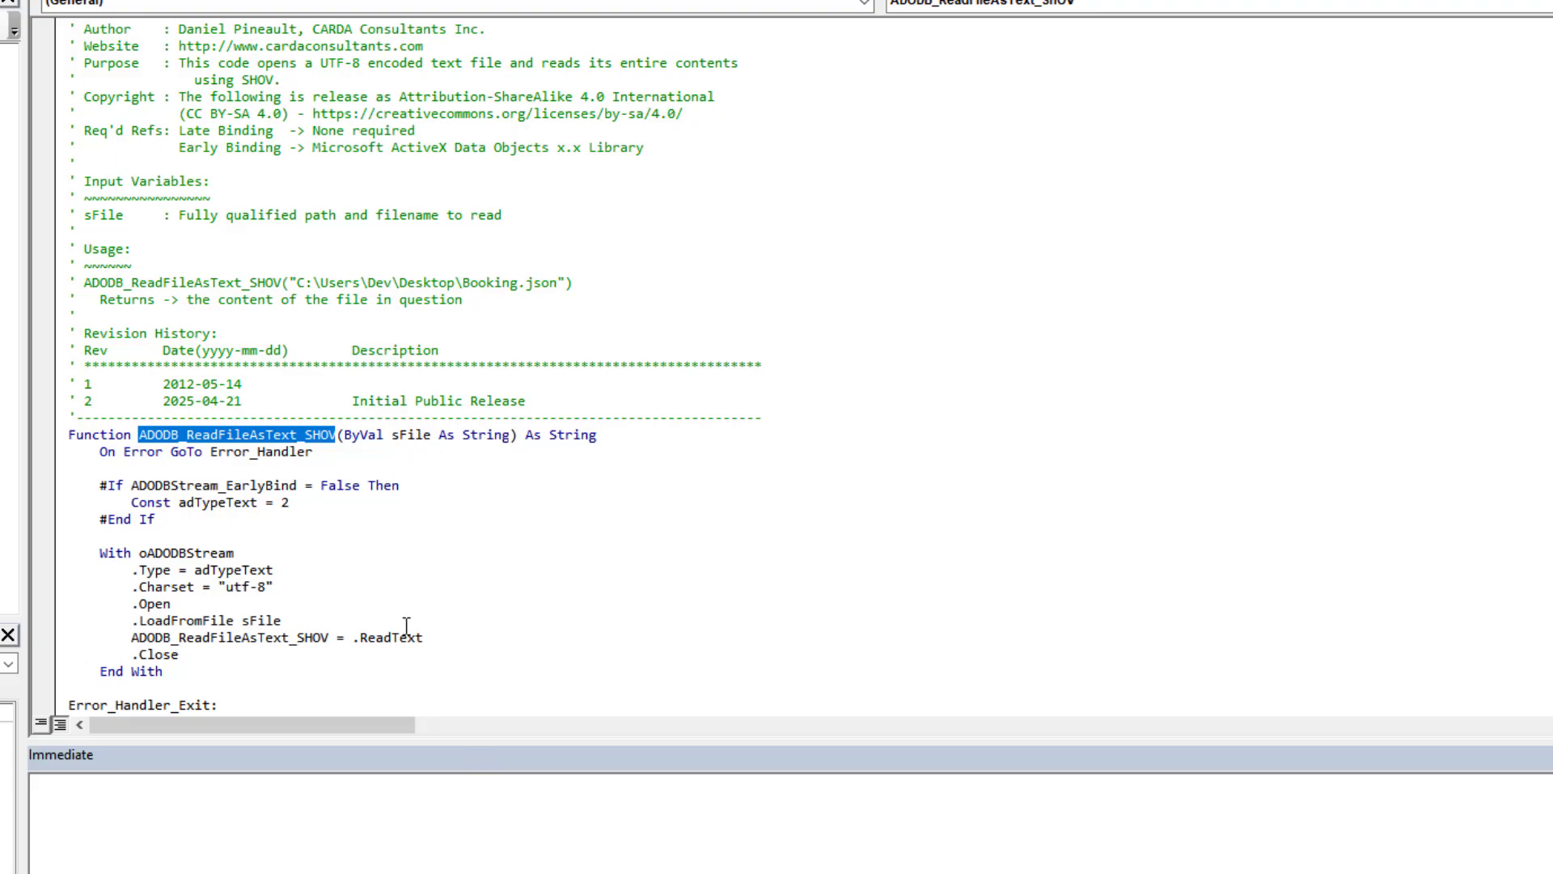
scroll(down, 3)
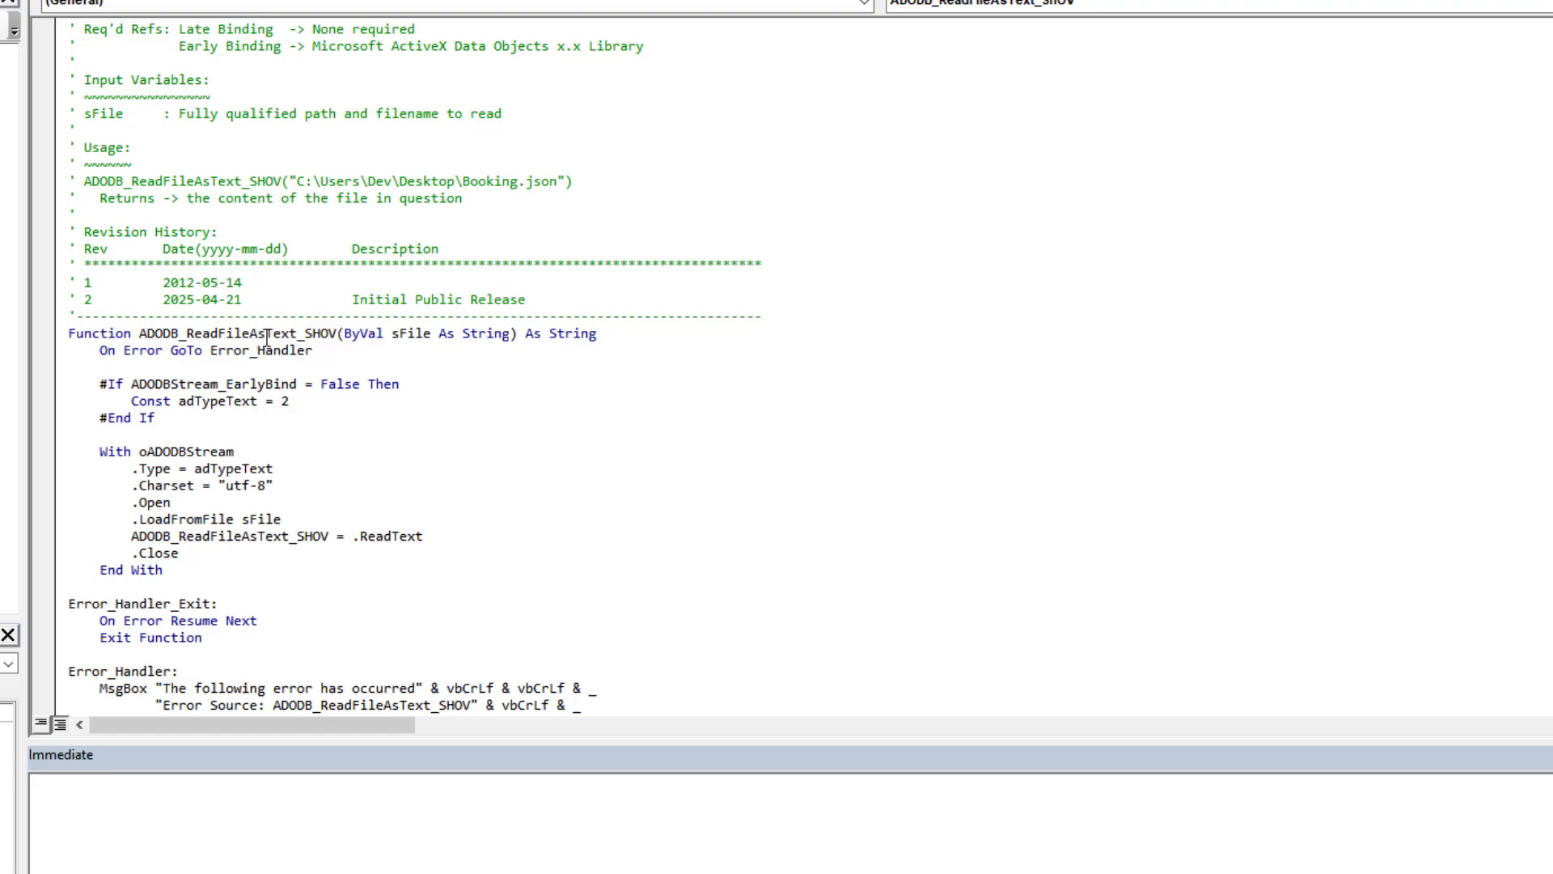
mouse_move(295, 130)
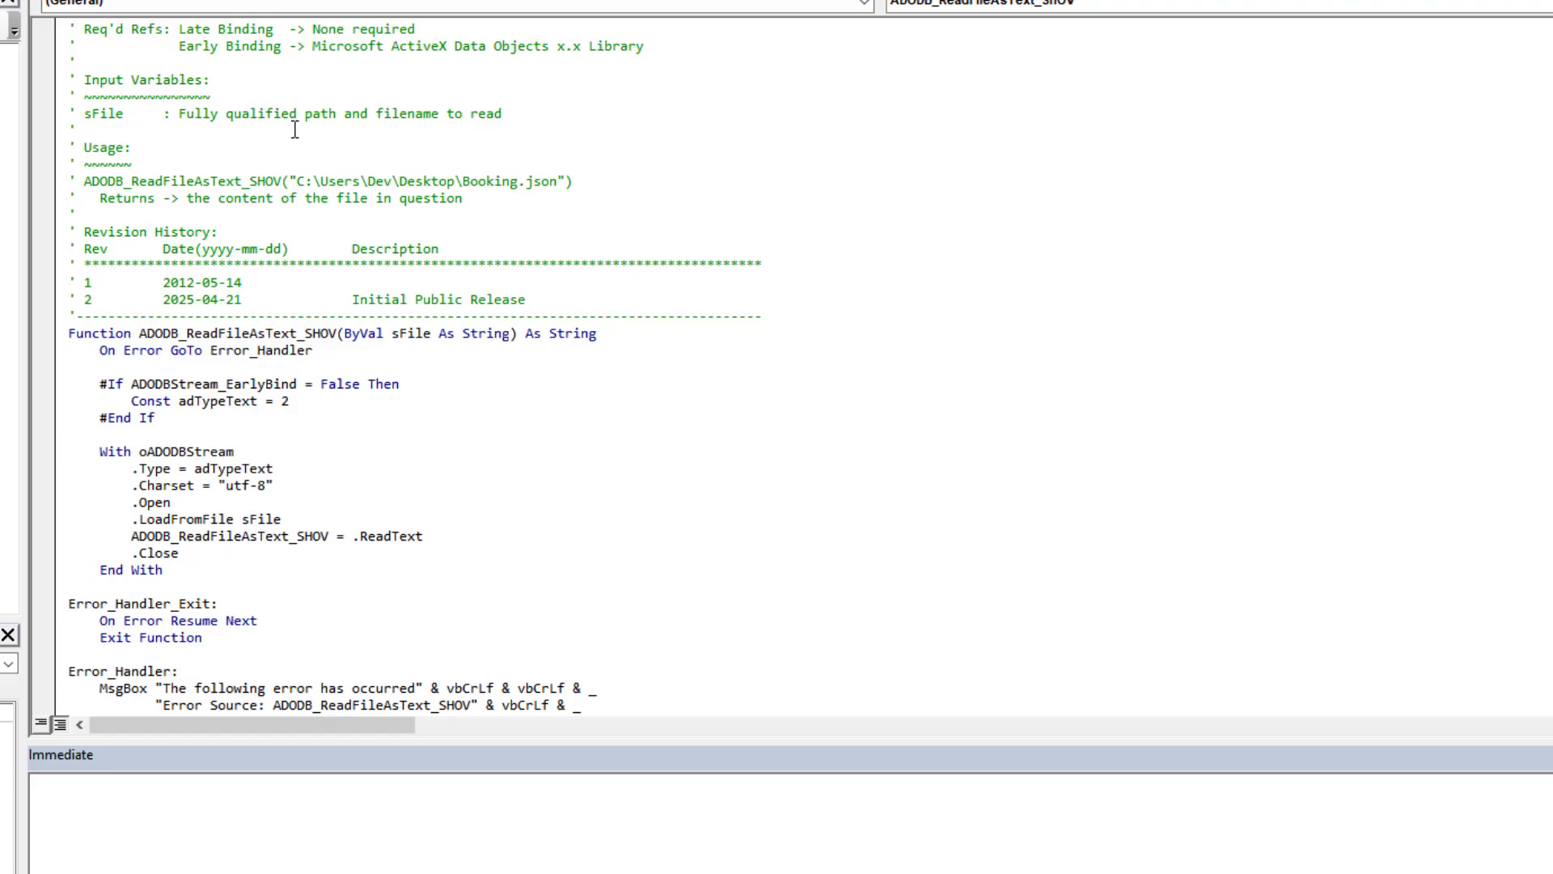
mouse_move(316, 367)
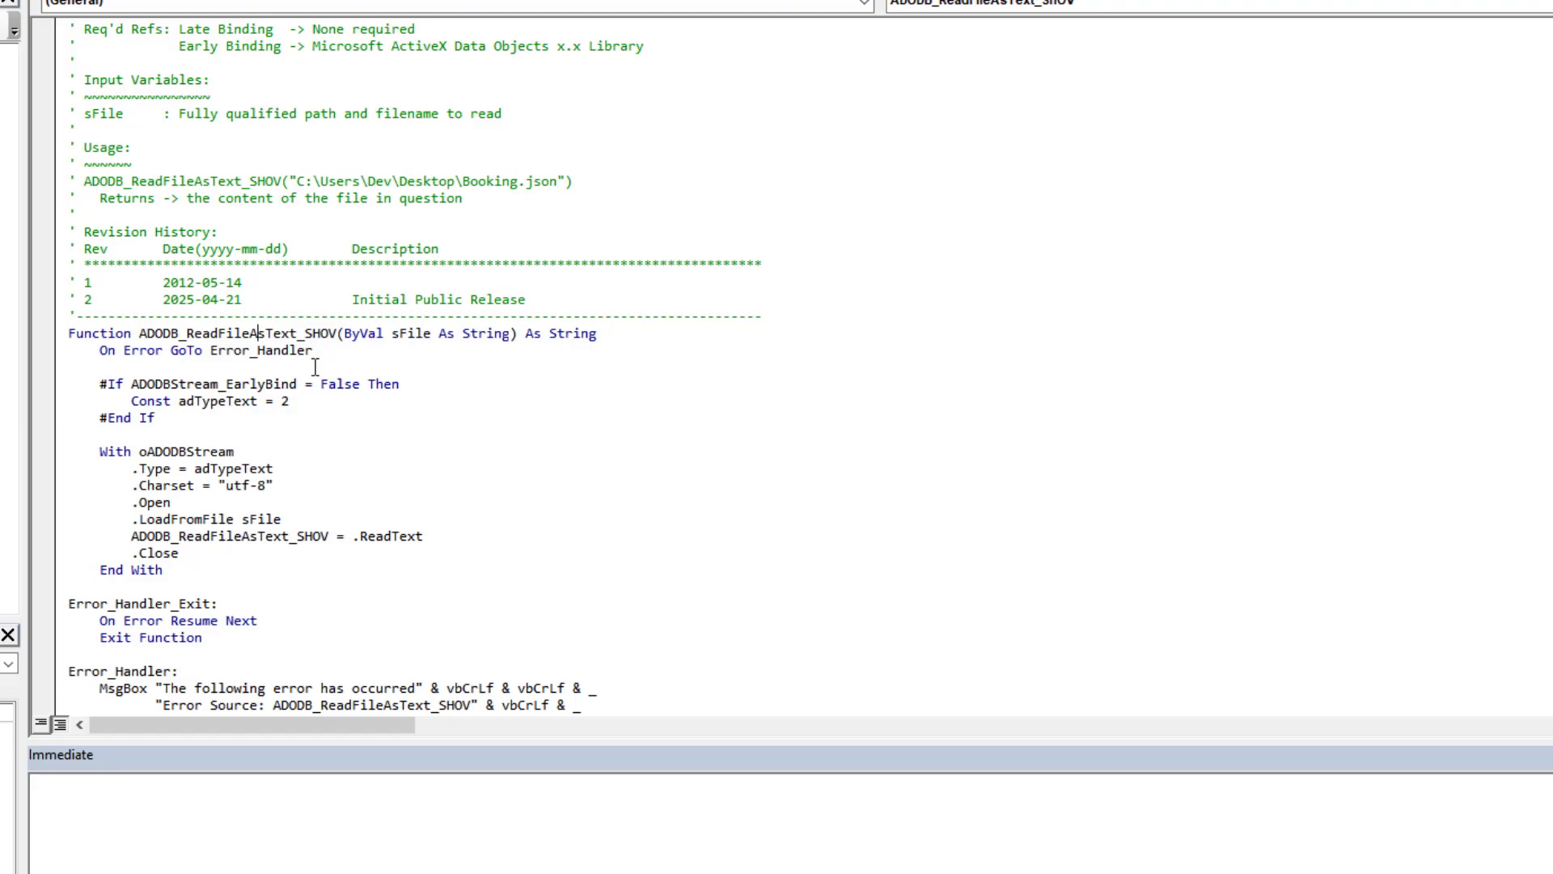
click(278, 467)
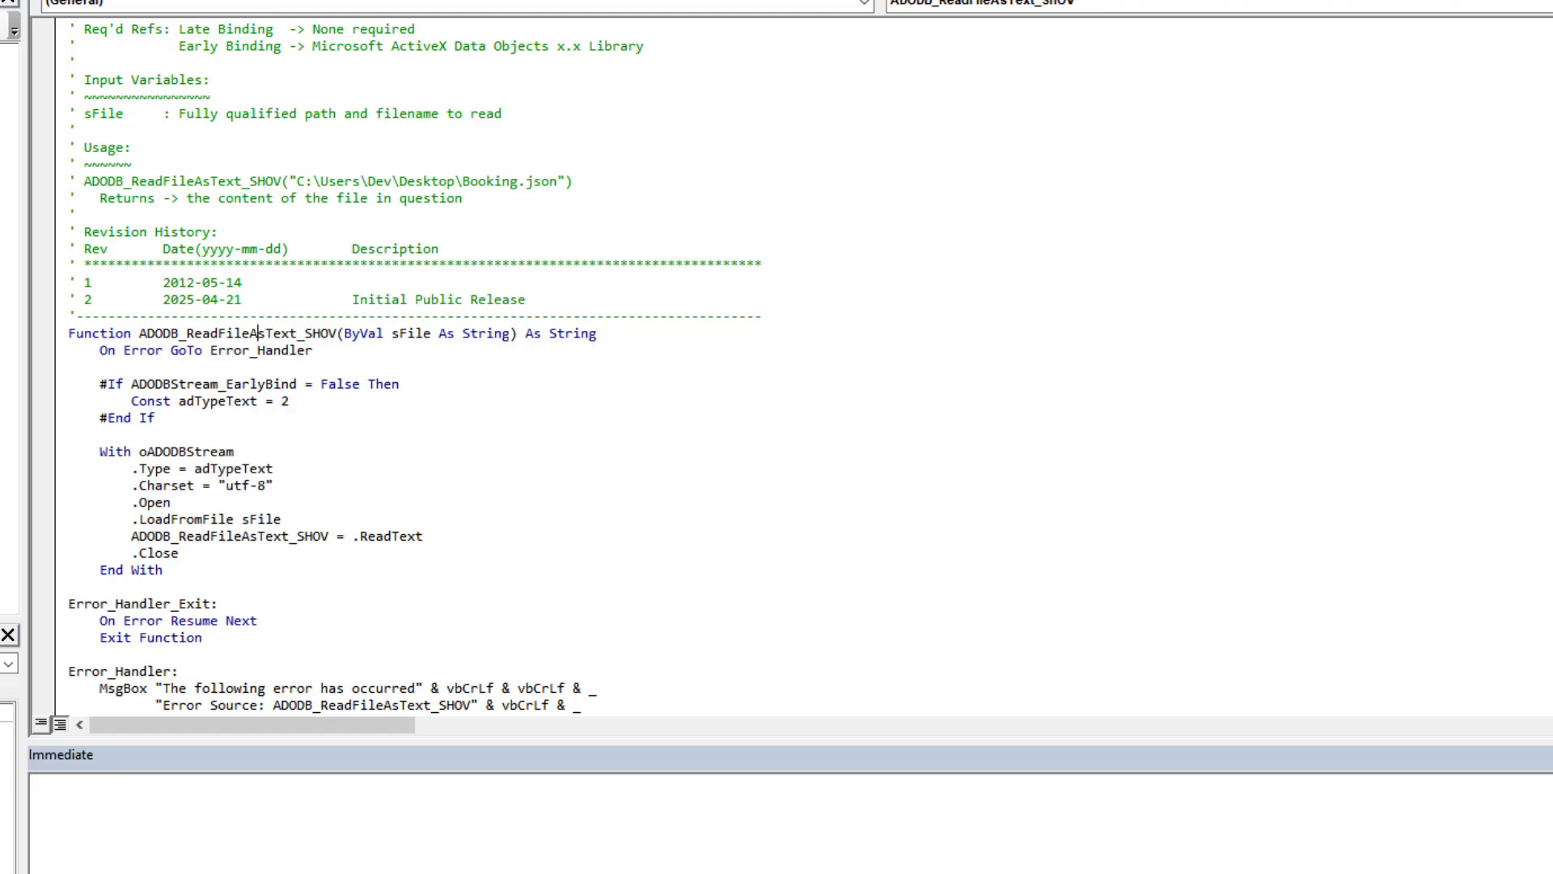
mouse_move(248, 180)
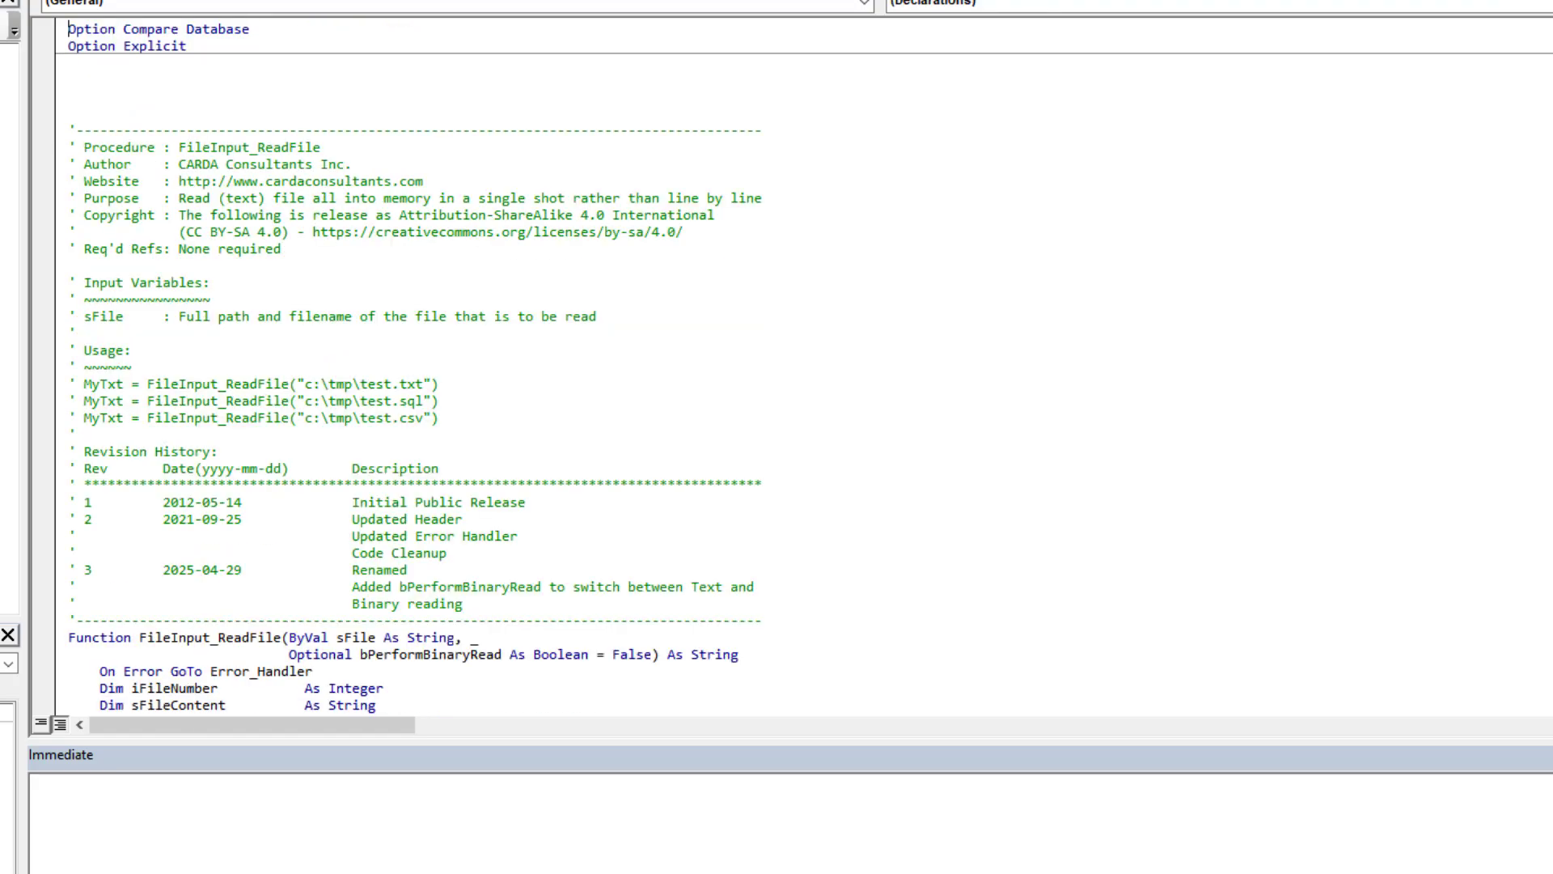
Highlight FileInput_ReadFile's bPerformBinaryRead parameter and its default value False
scroll(down, 3)
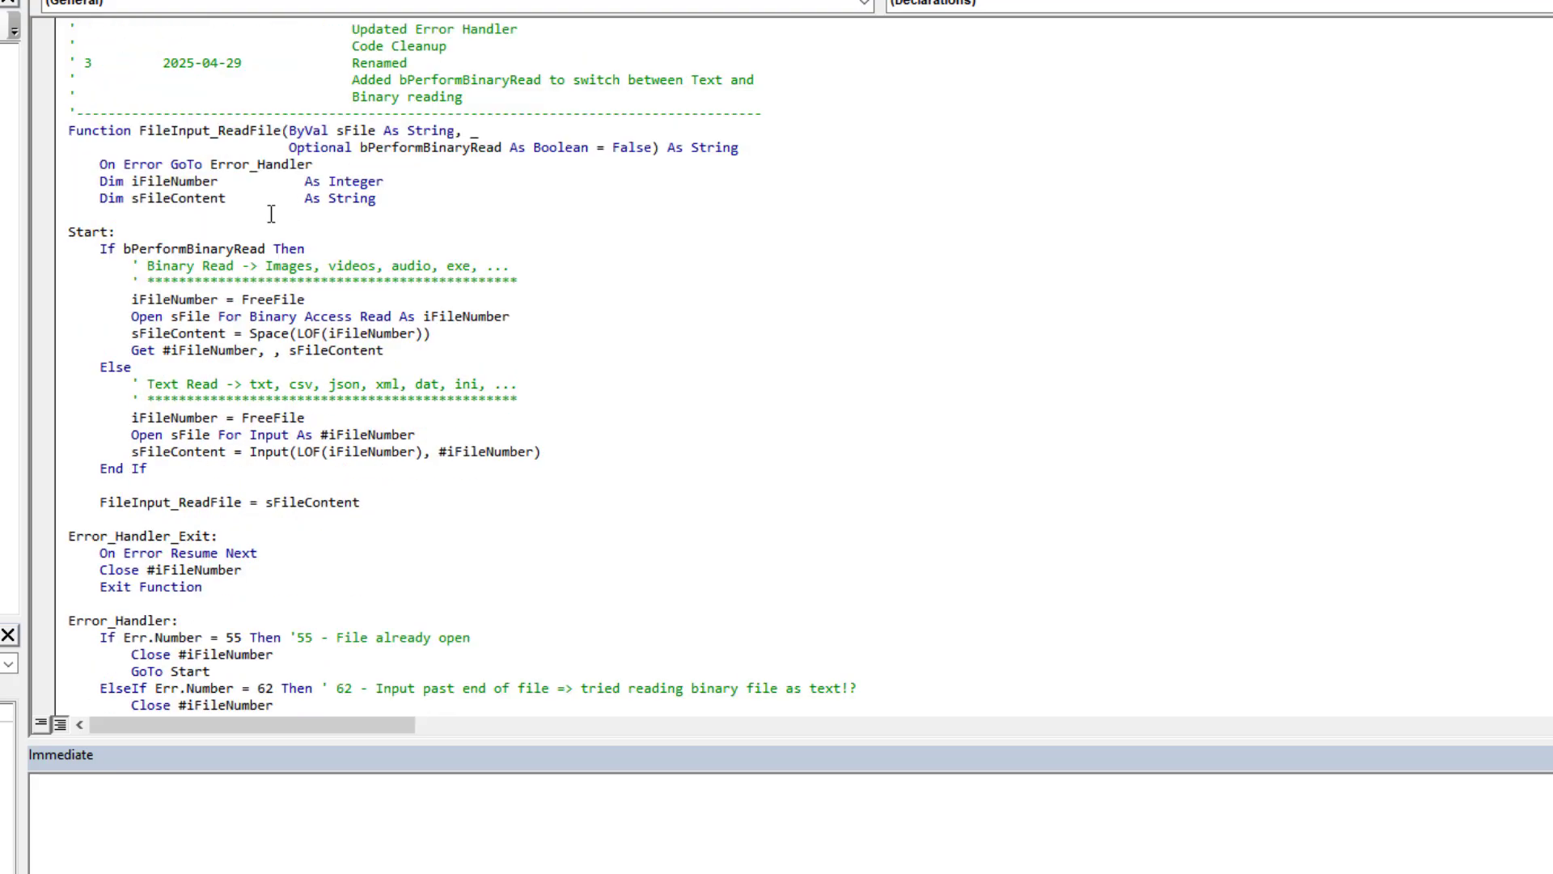
mouse_move(413, 213)
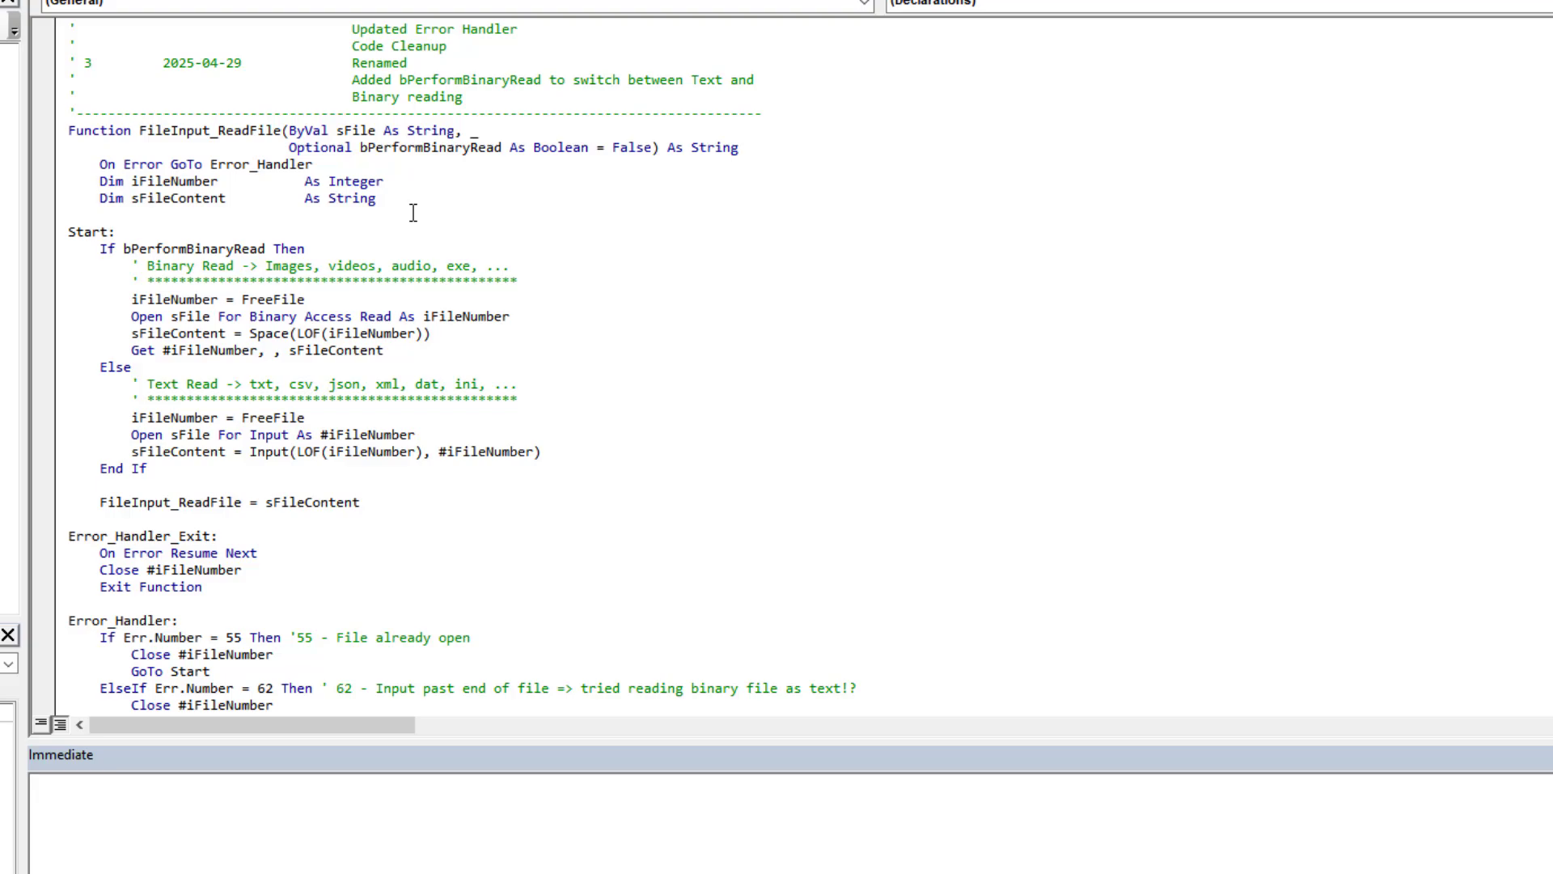
mouse_move(416, 155)
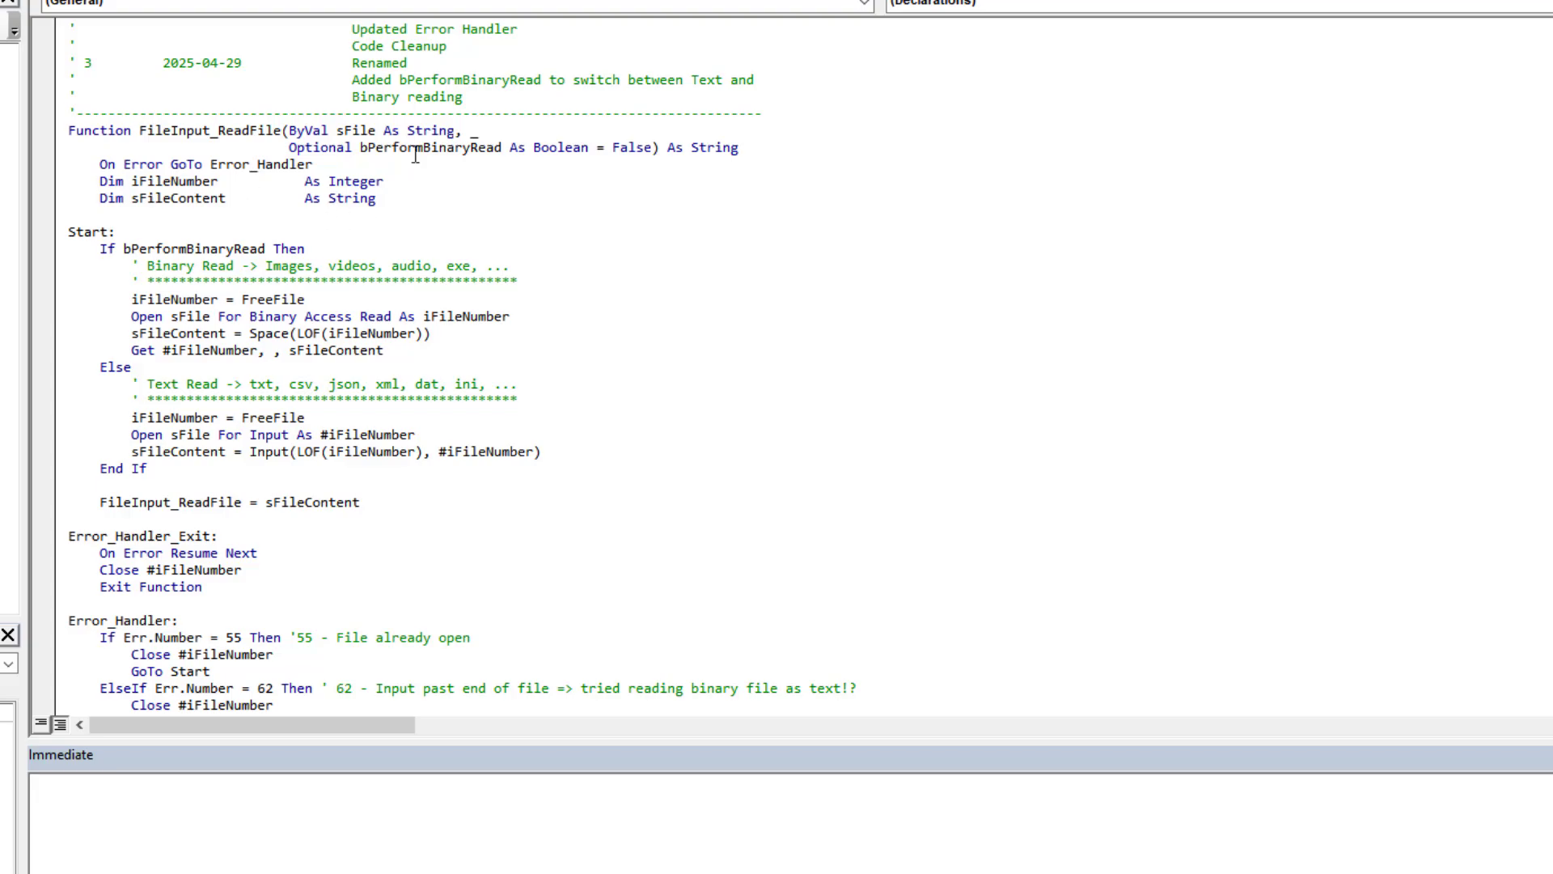
double_click(428, 147)
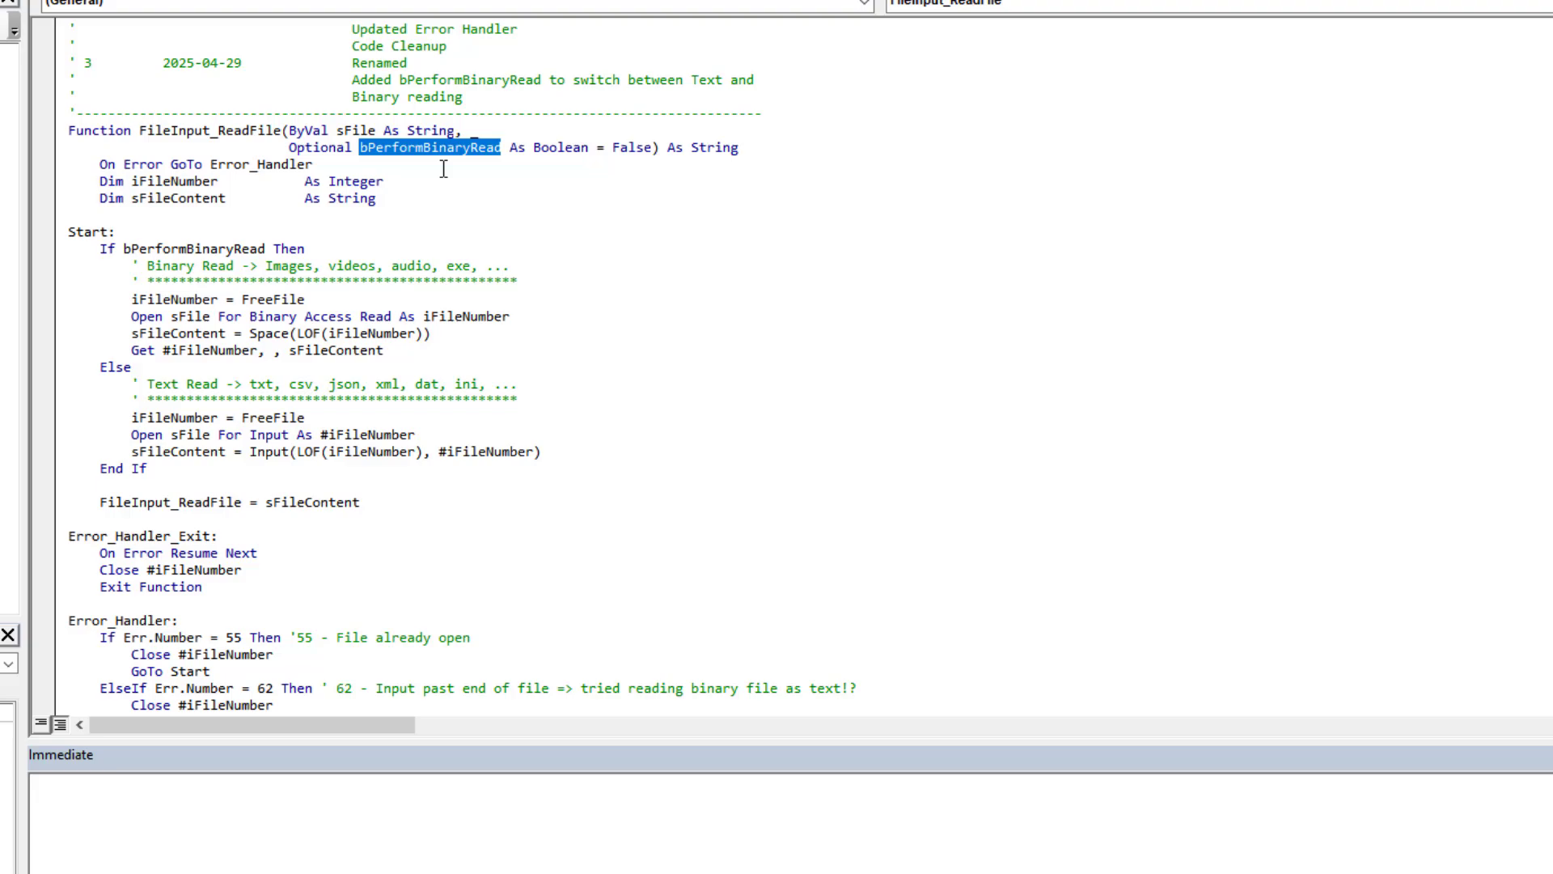
mouse_move(594, 194)
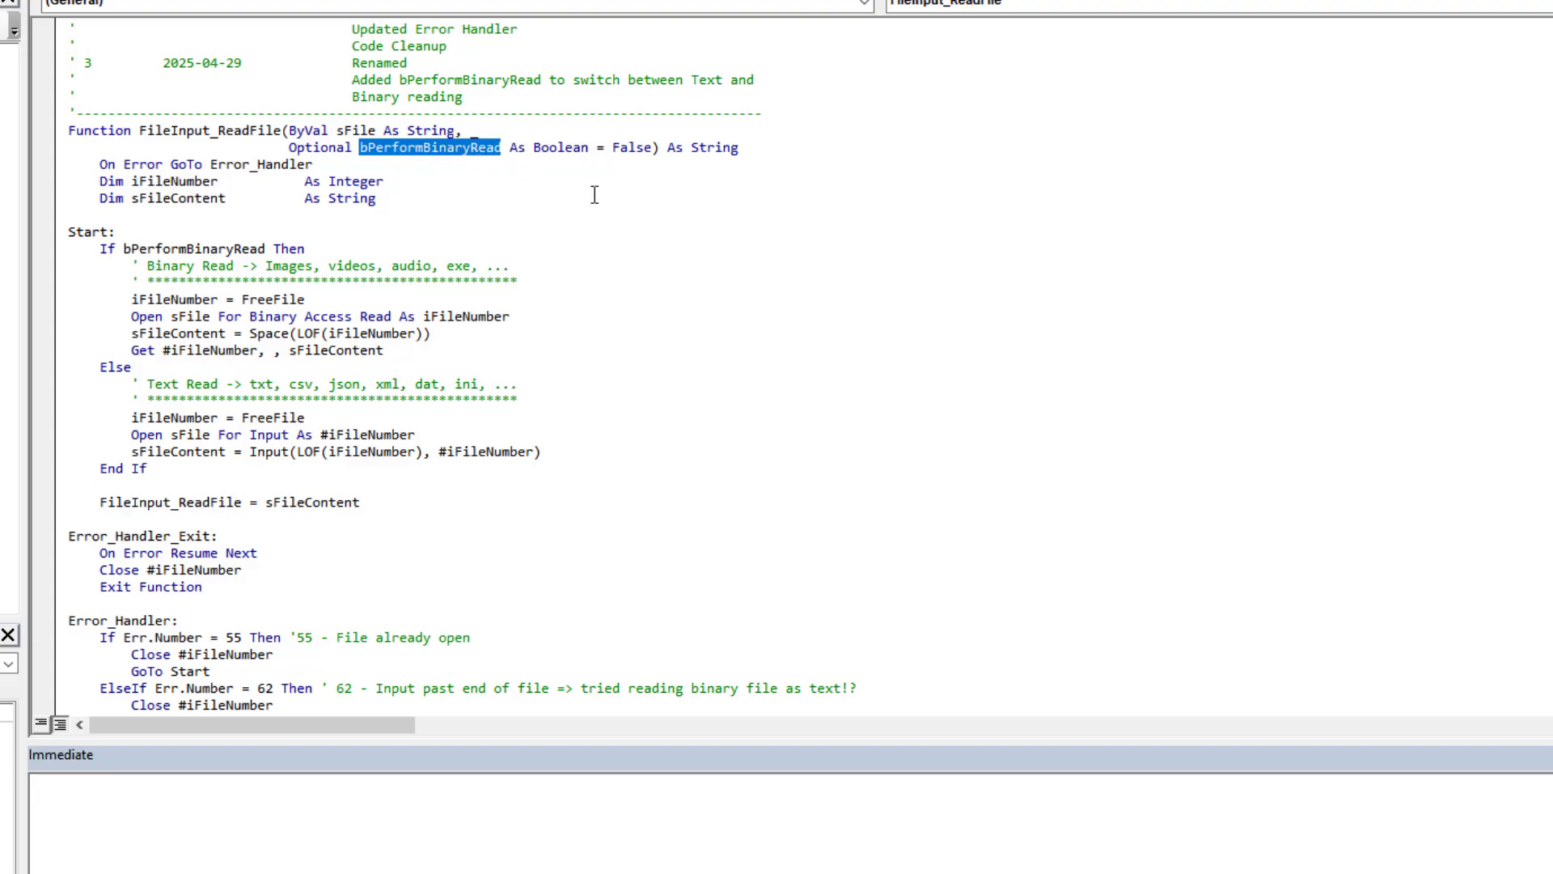
double_click(628, 147)
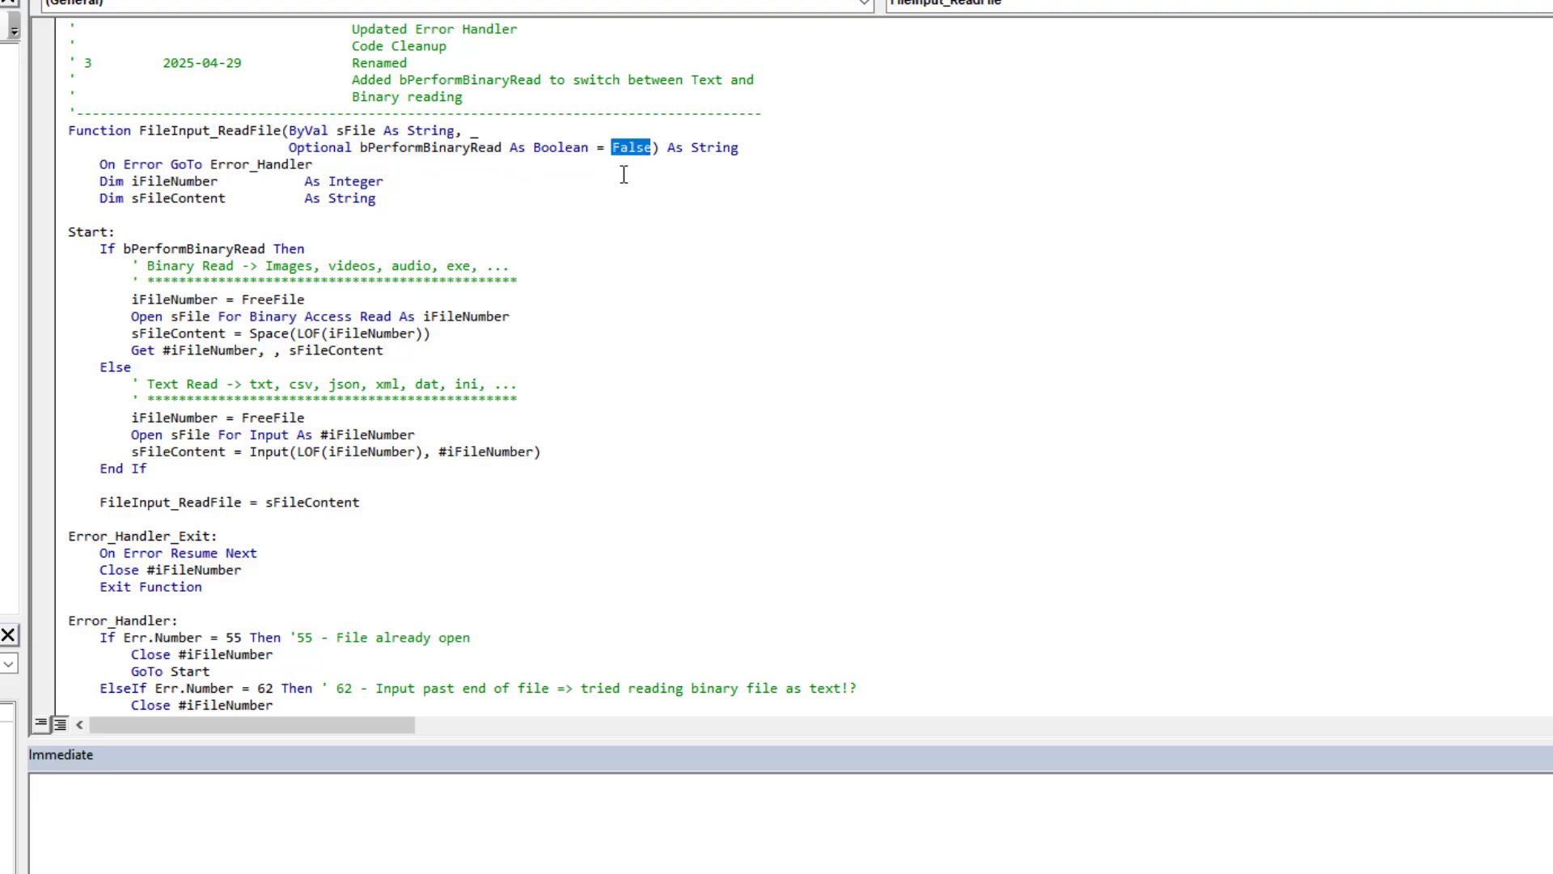
mouse_move(15, 610)
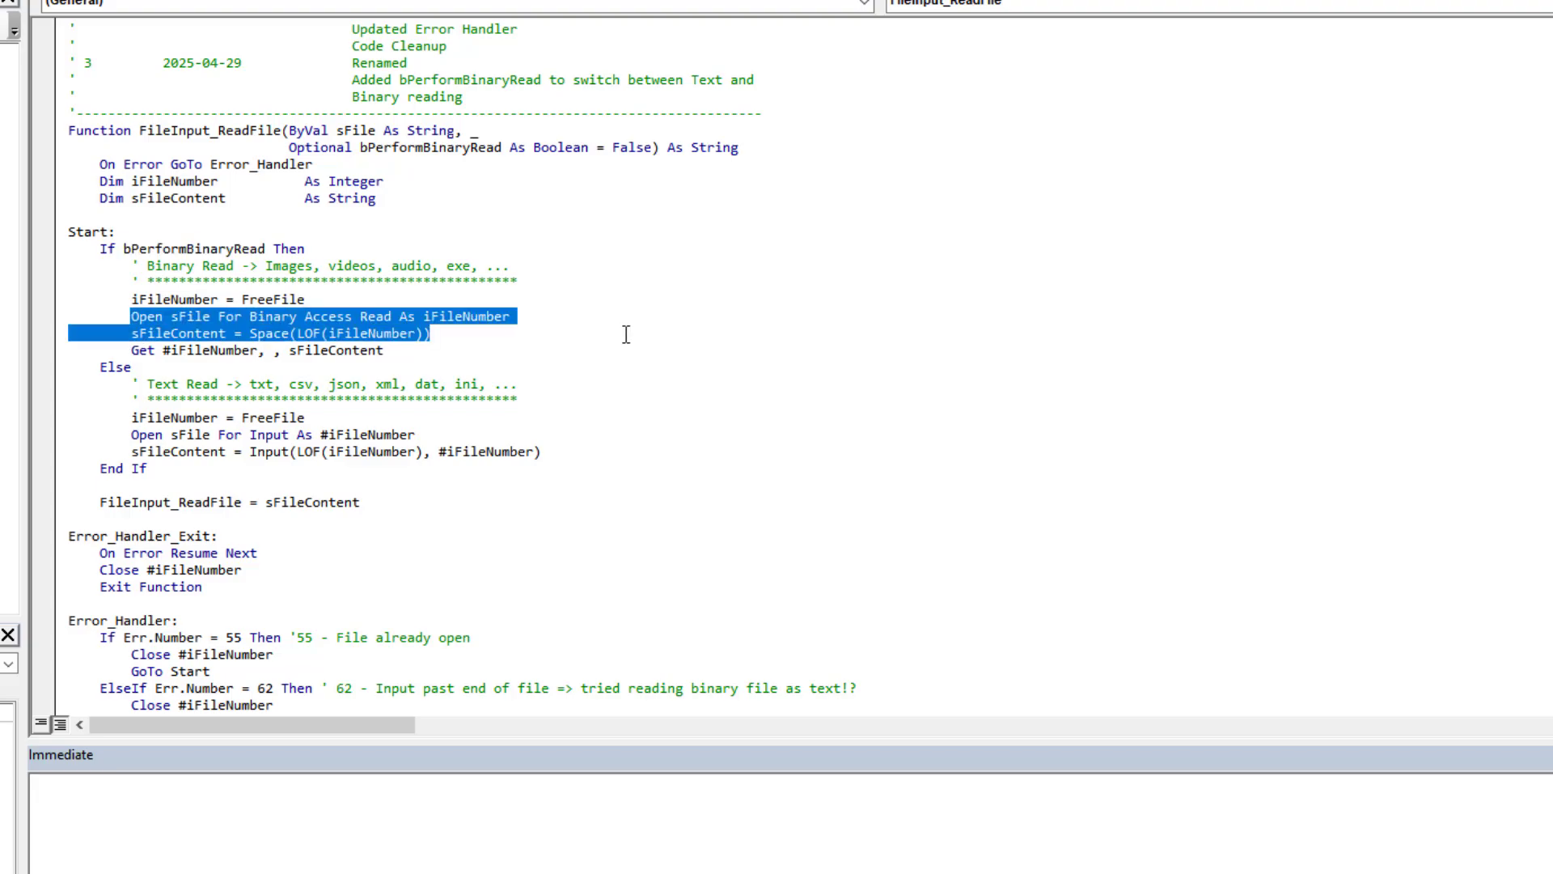
mouse_move(509, 170)
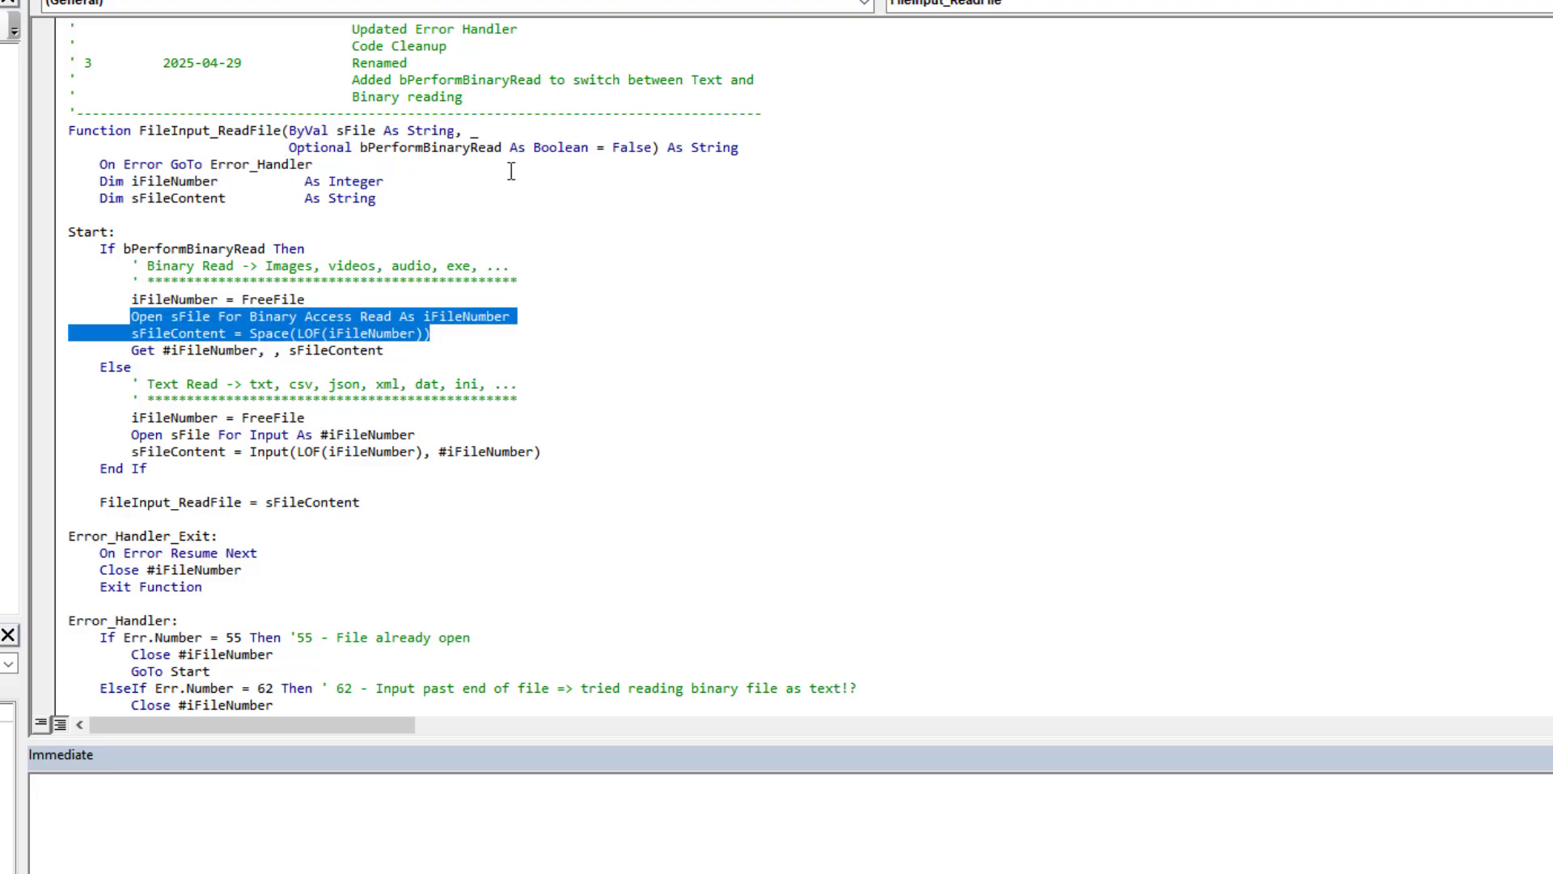
mouse_move(144, 413)
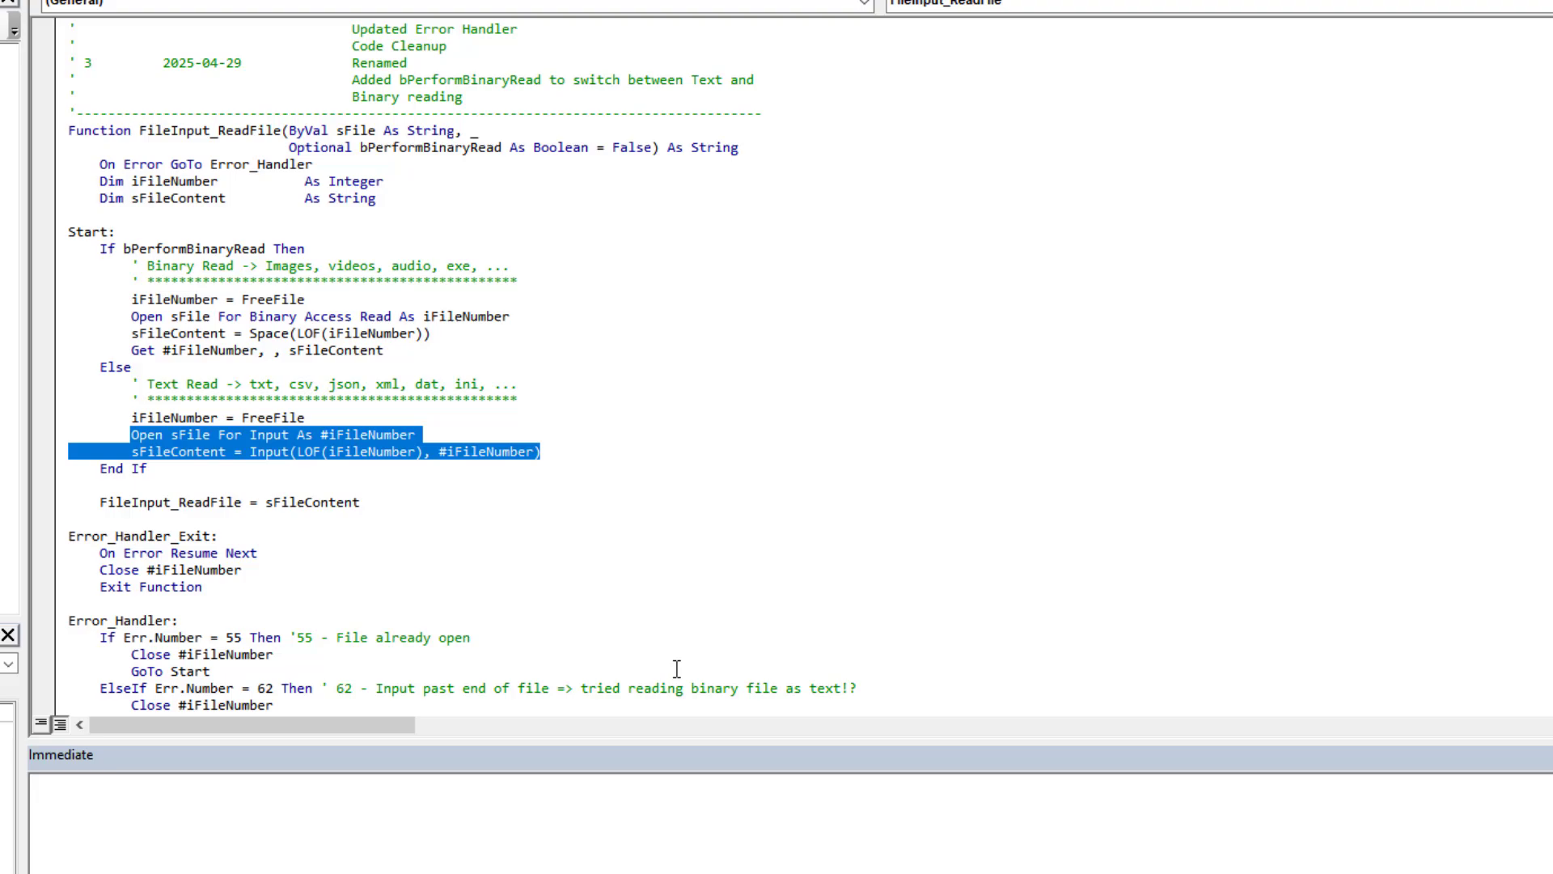
mouse_move(627, 744)
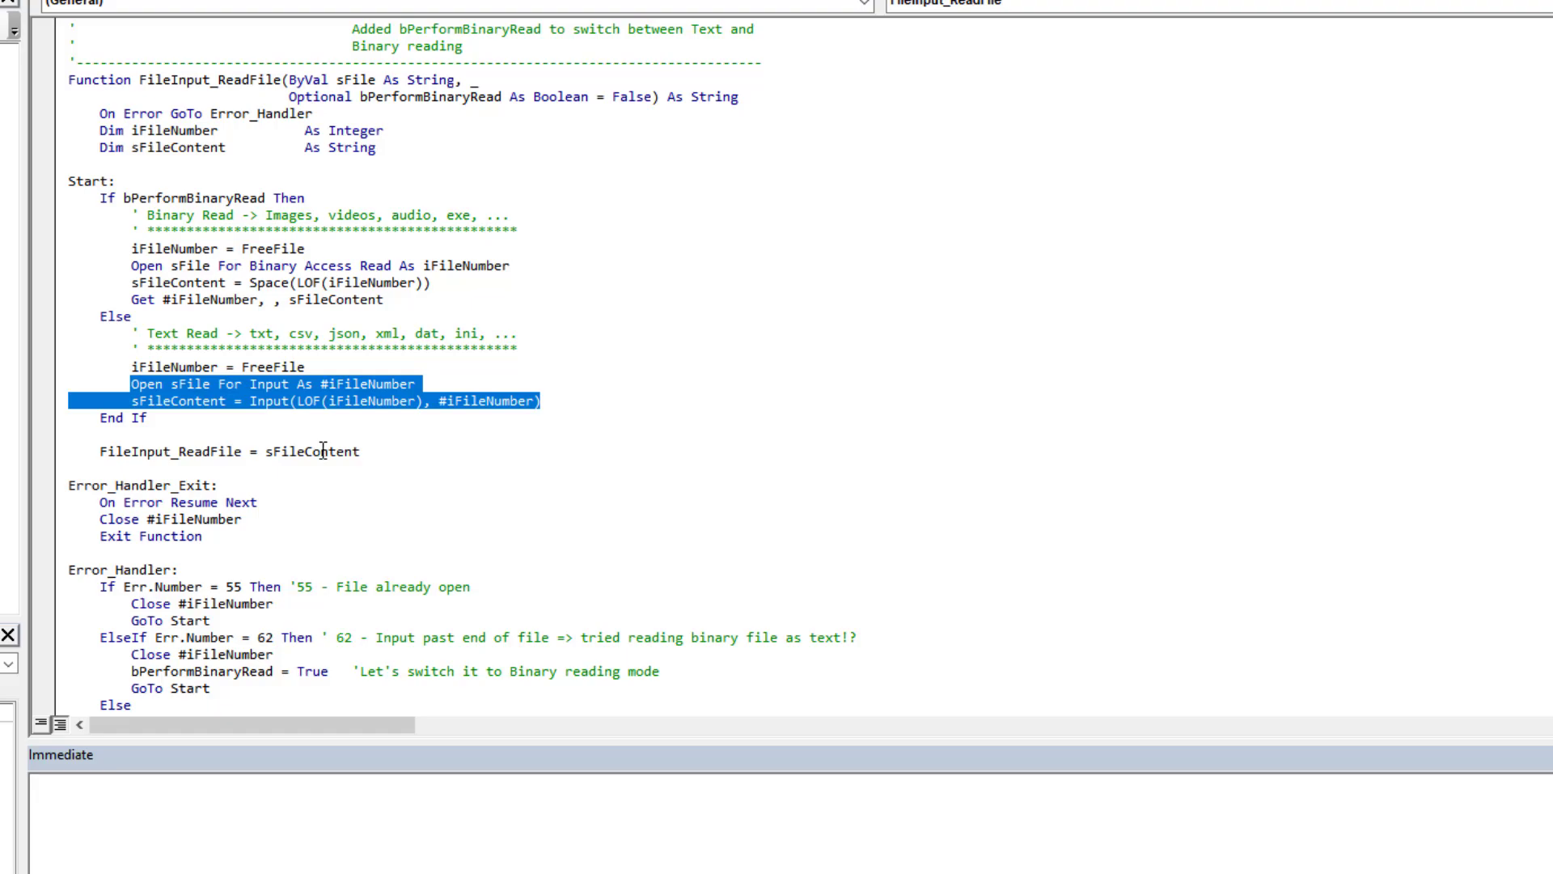
mouse_move(82, 398)
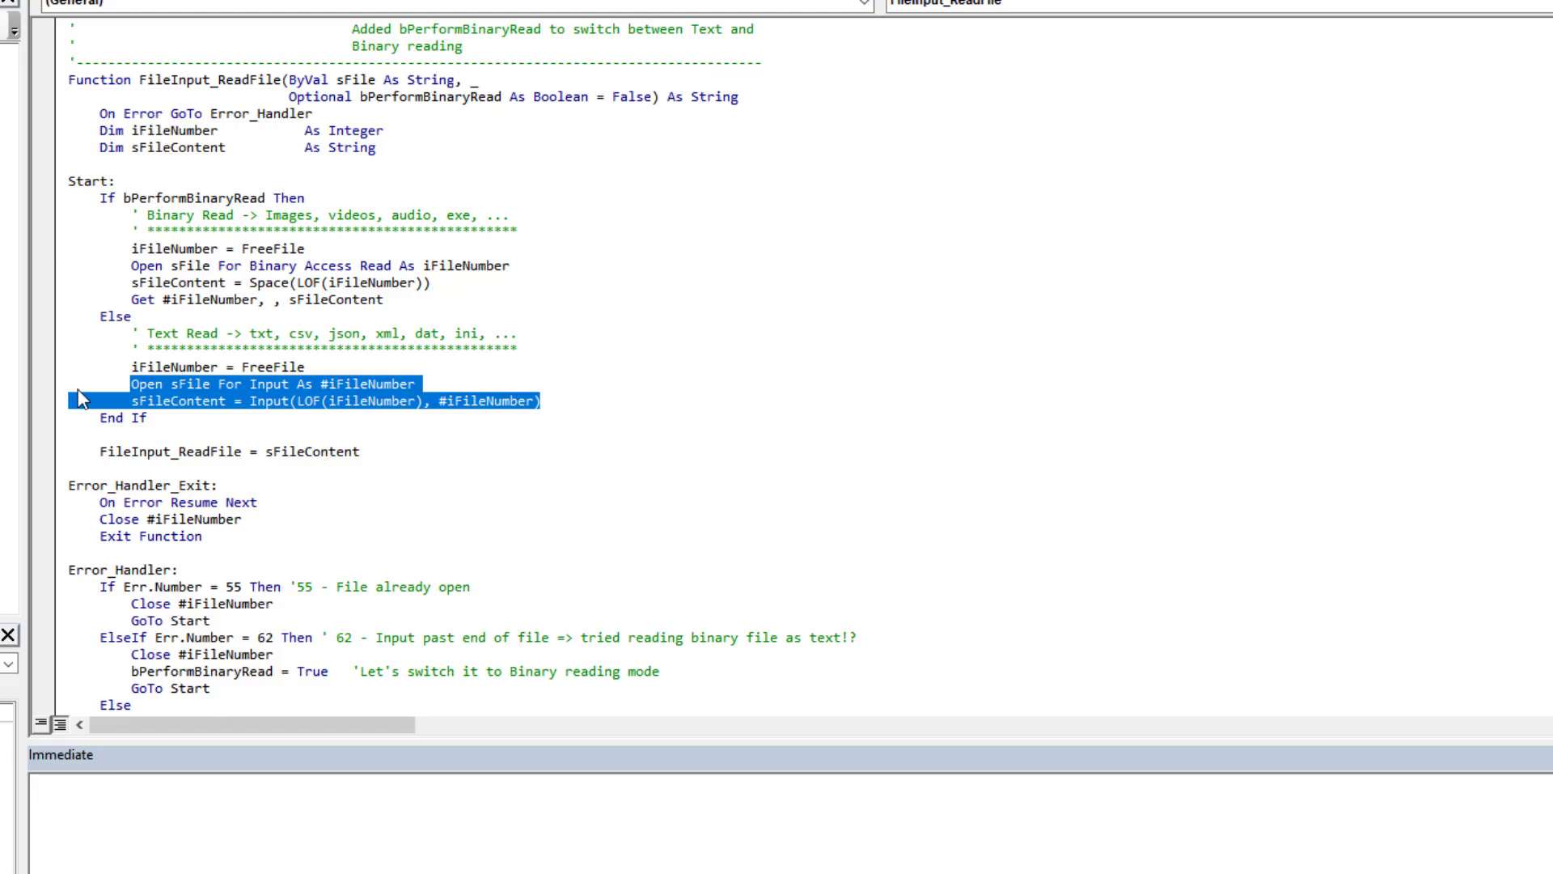
Open the module containing the FSO_File_ReadAll function
scroll(down, 3)
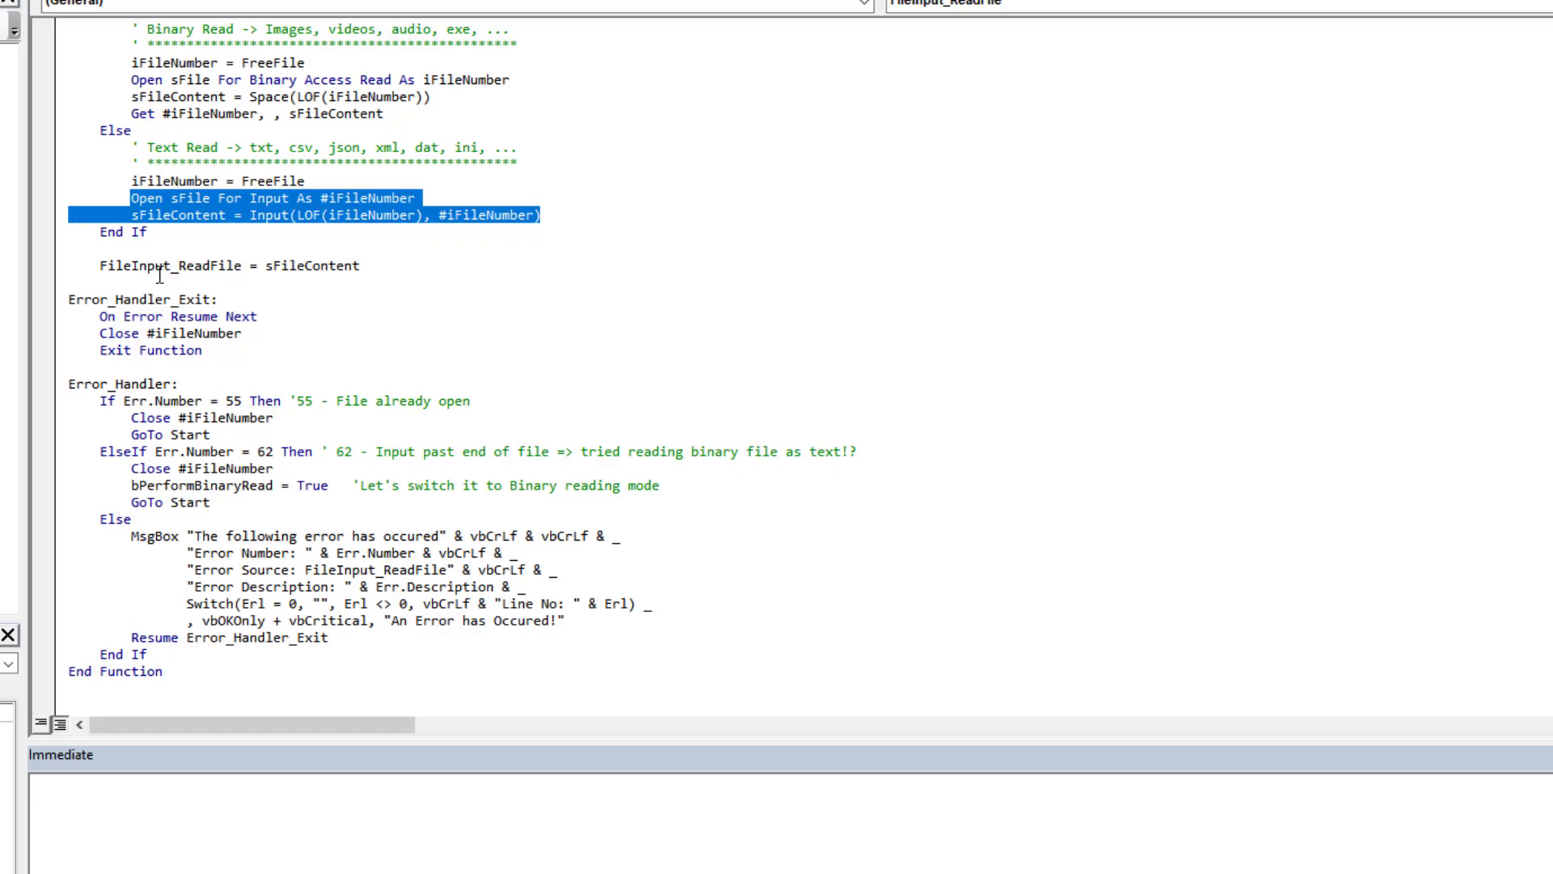
double_click(310, 265)
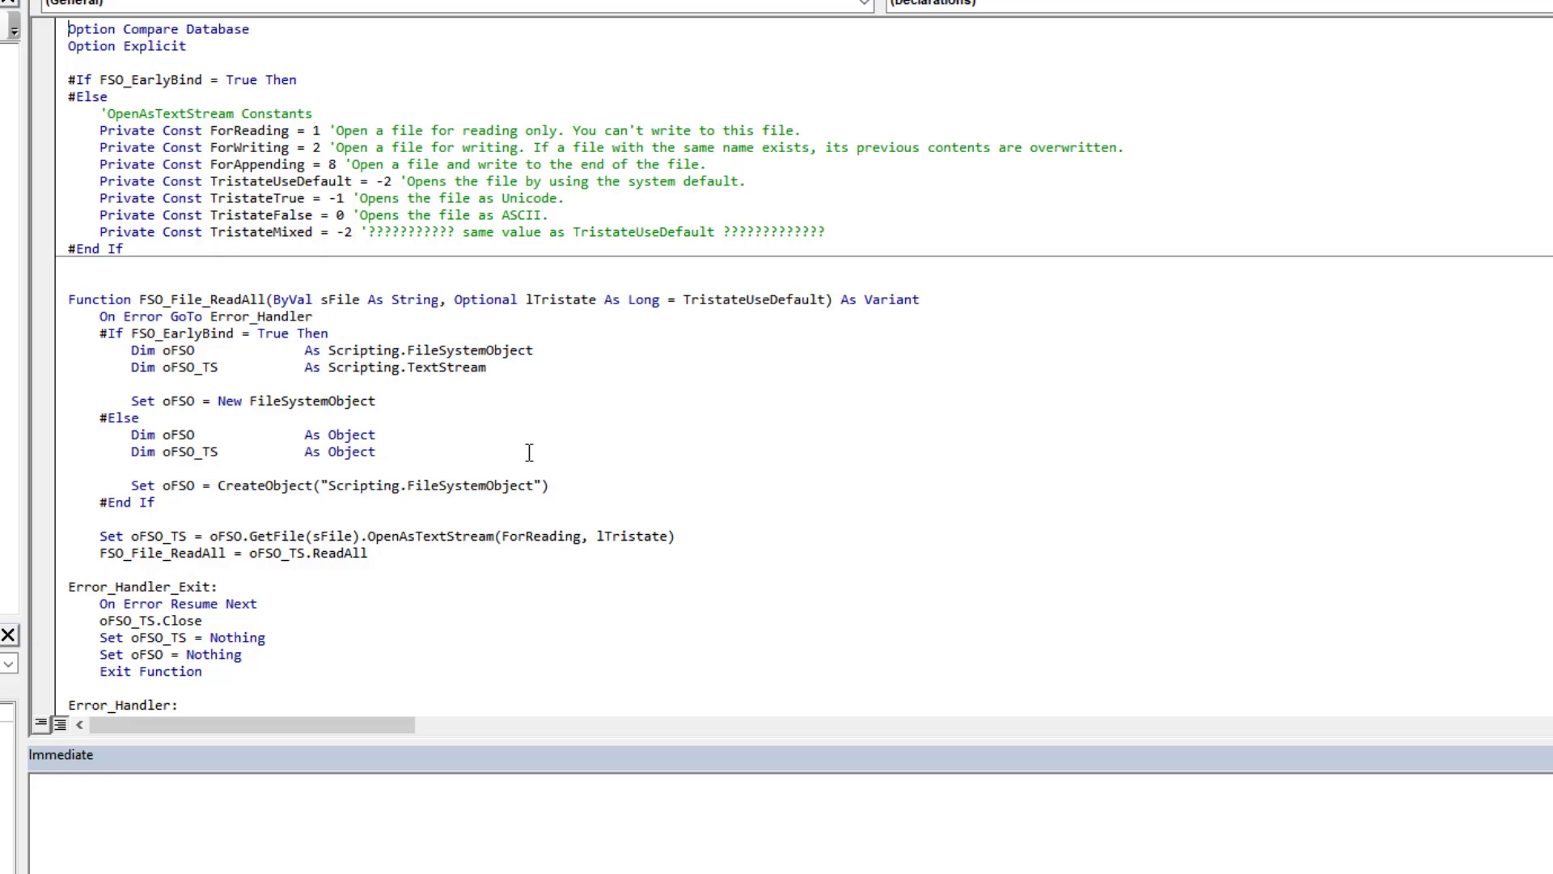
mouse_move(403, 392)
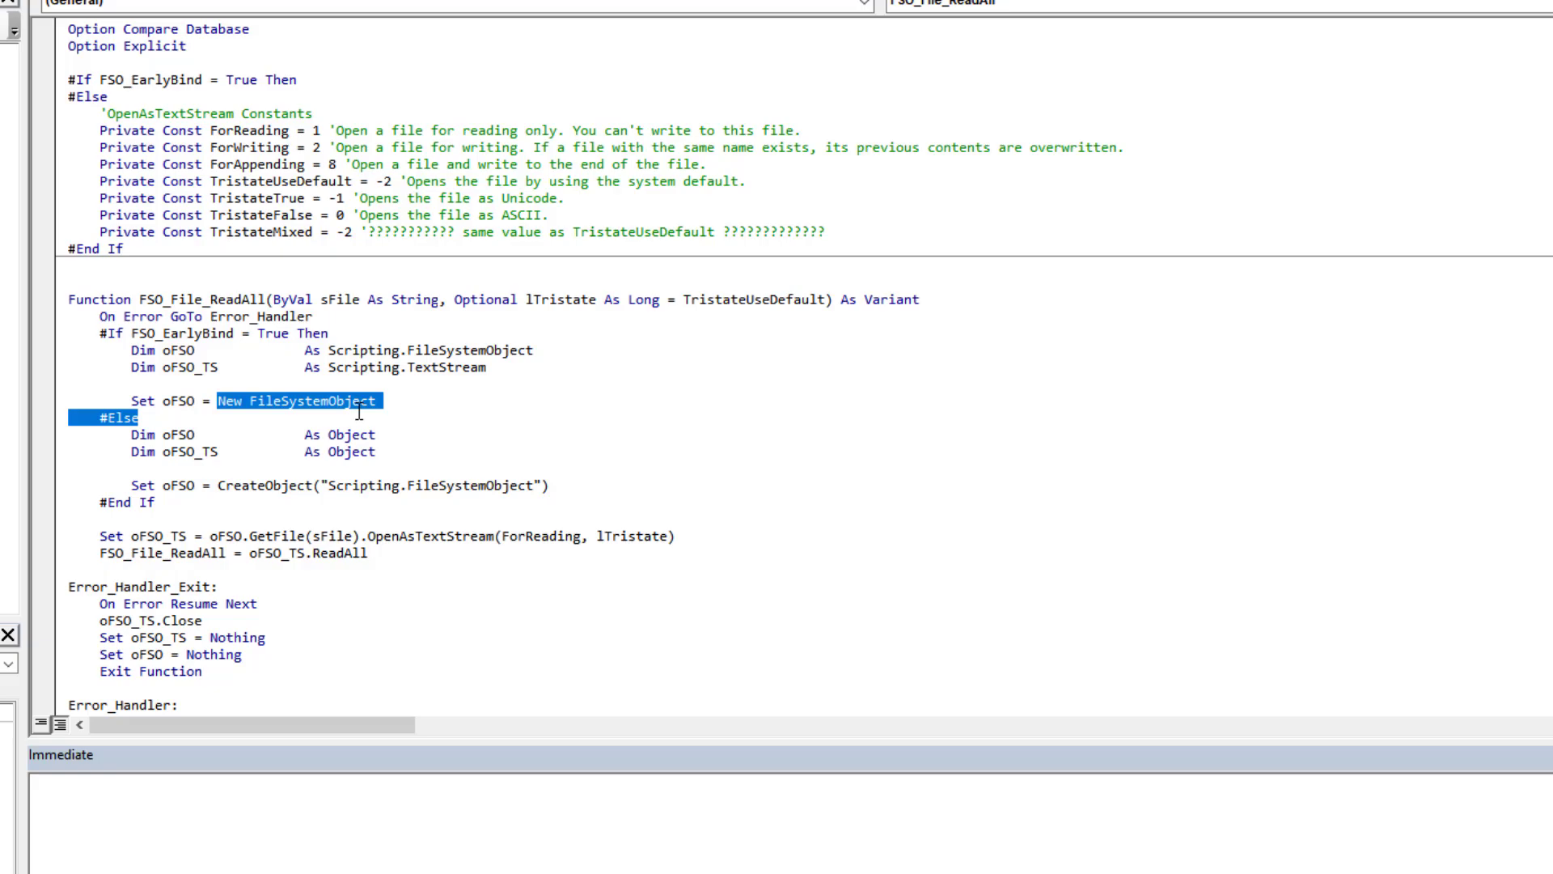
Mark the GetFile OpenAsTextStream expression with its sFile and ForReading arguments
click(204, 536)
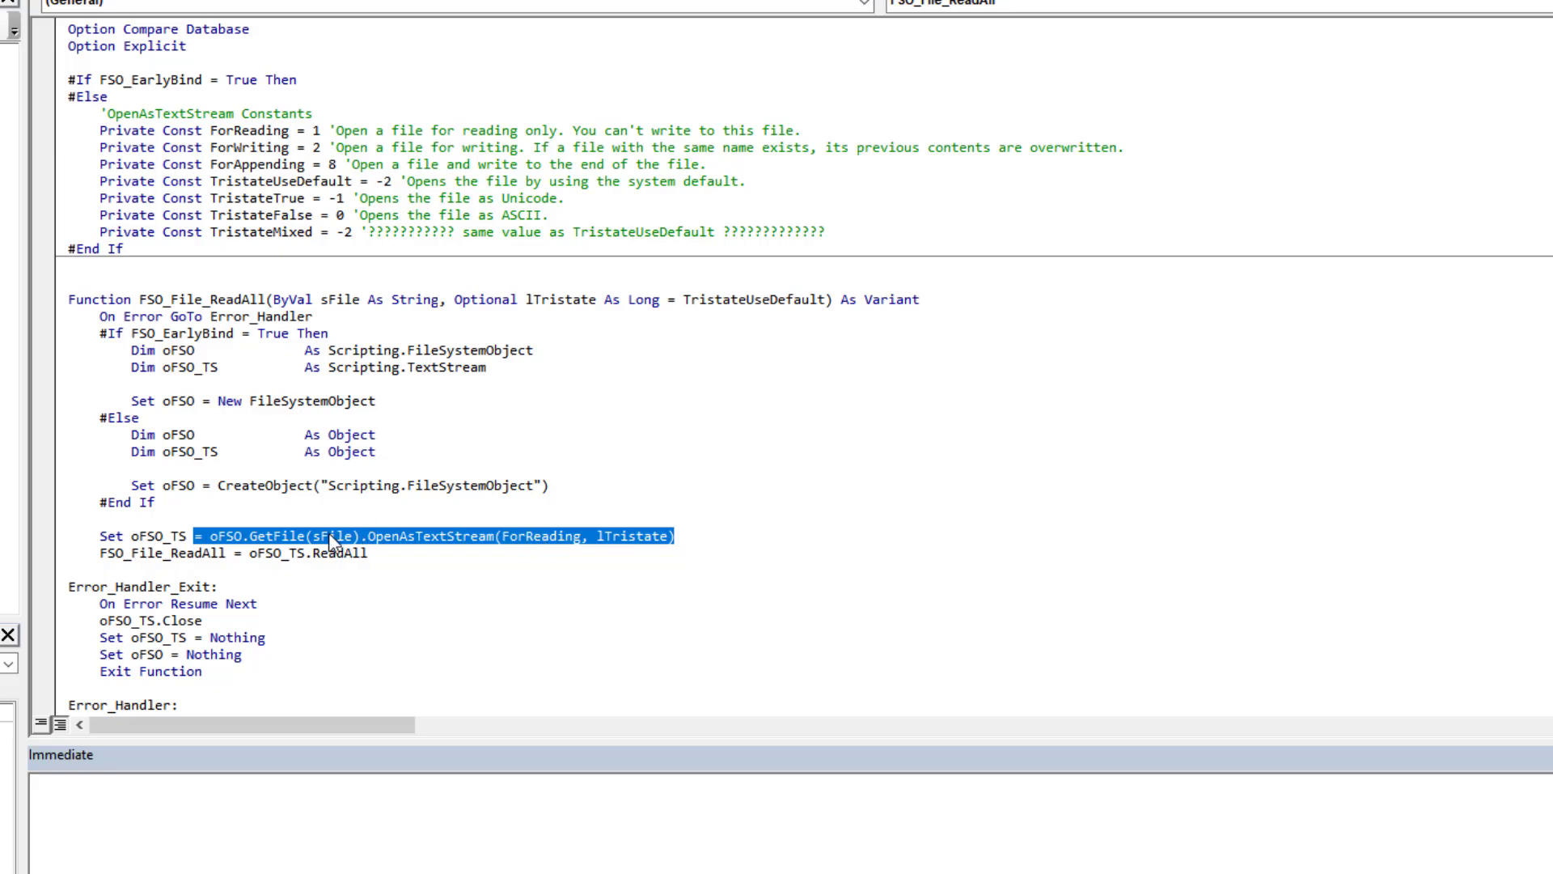
double_click(334, 537)
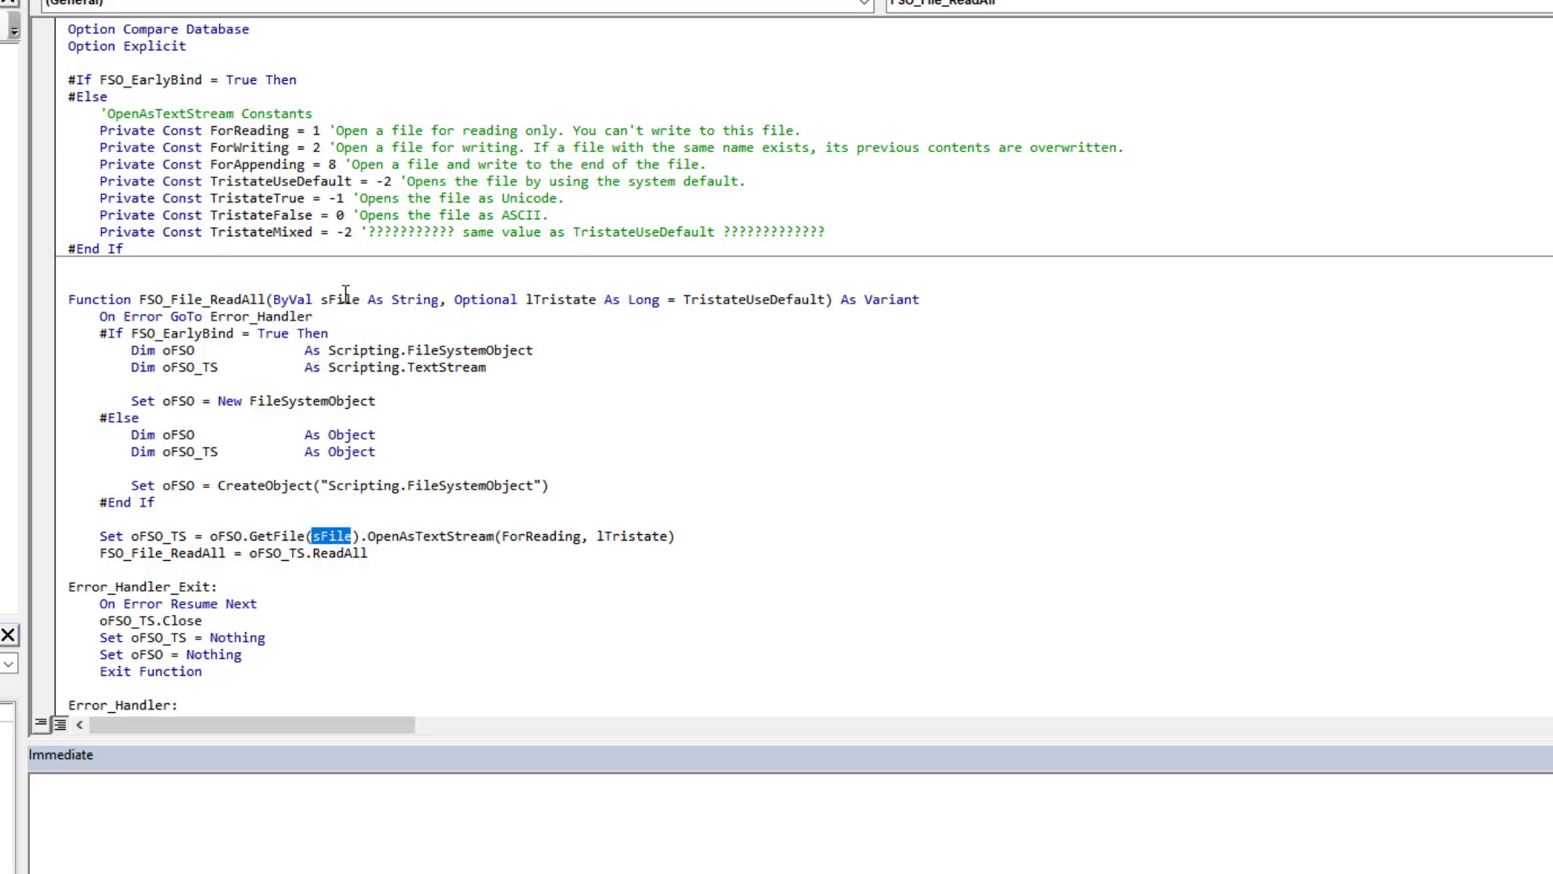
double_click(542, 536)
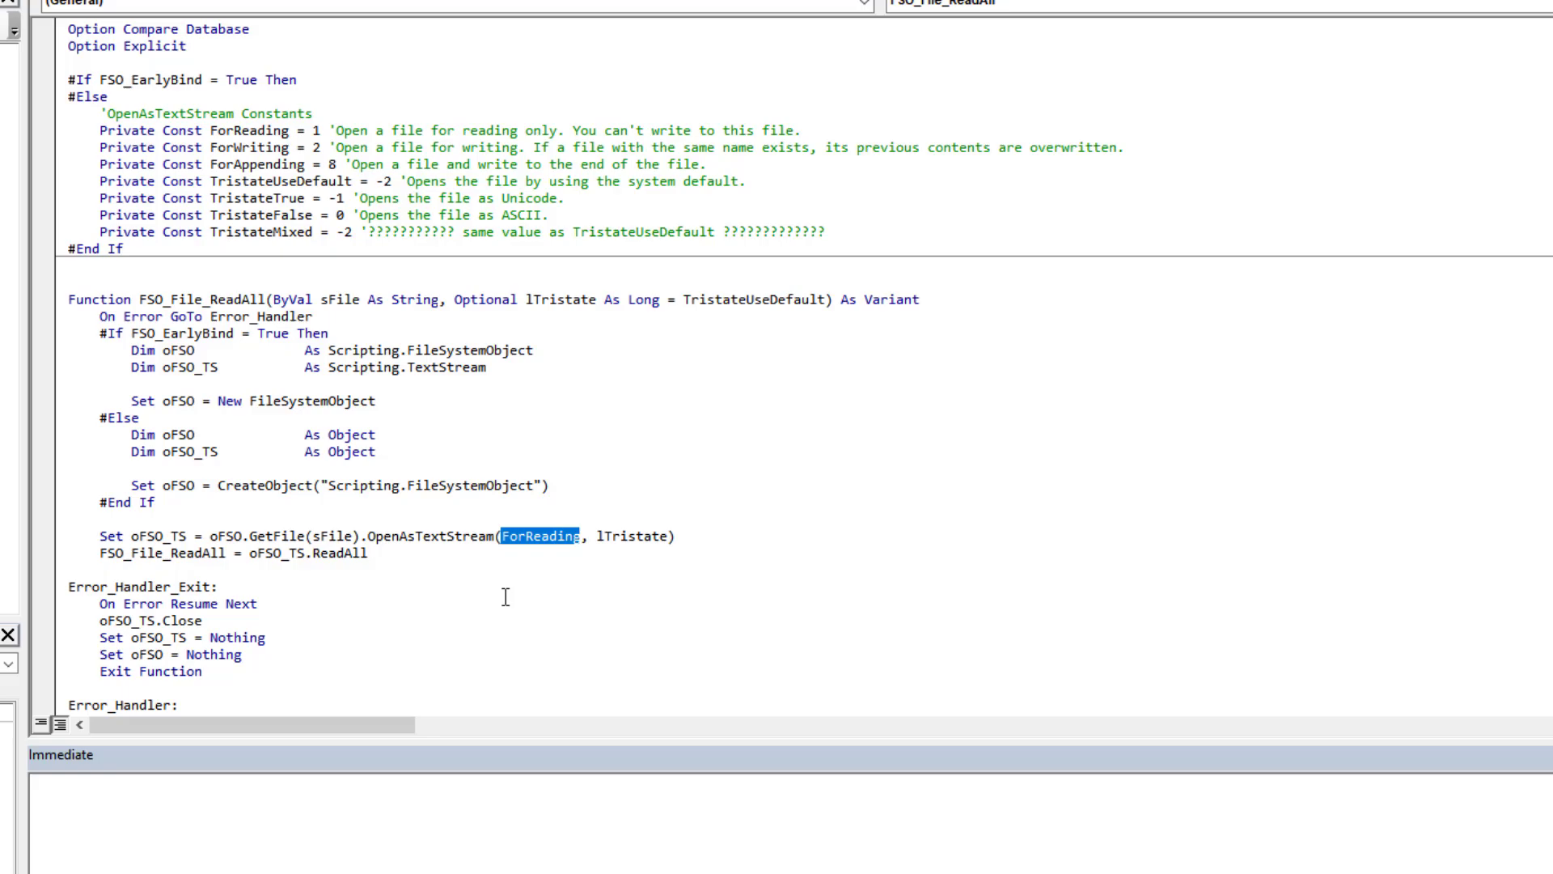
mouse_move(504, 545)
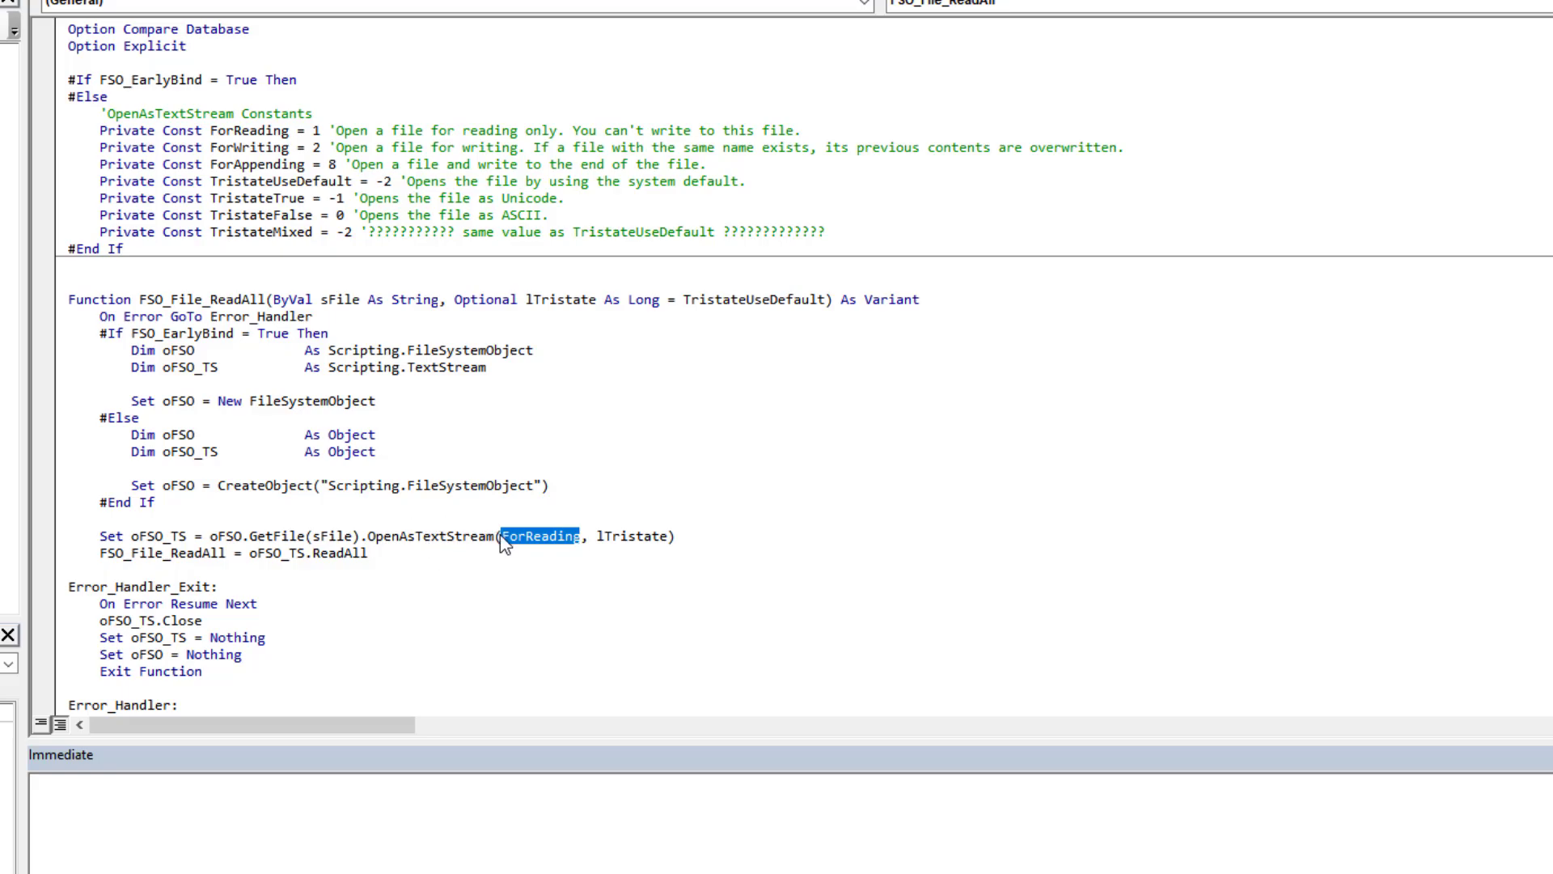
mouse_move(497, 555)
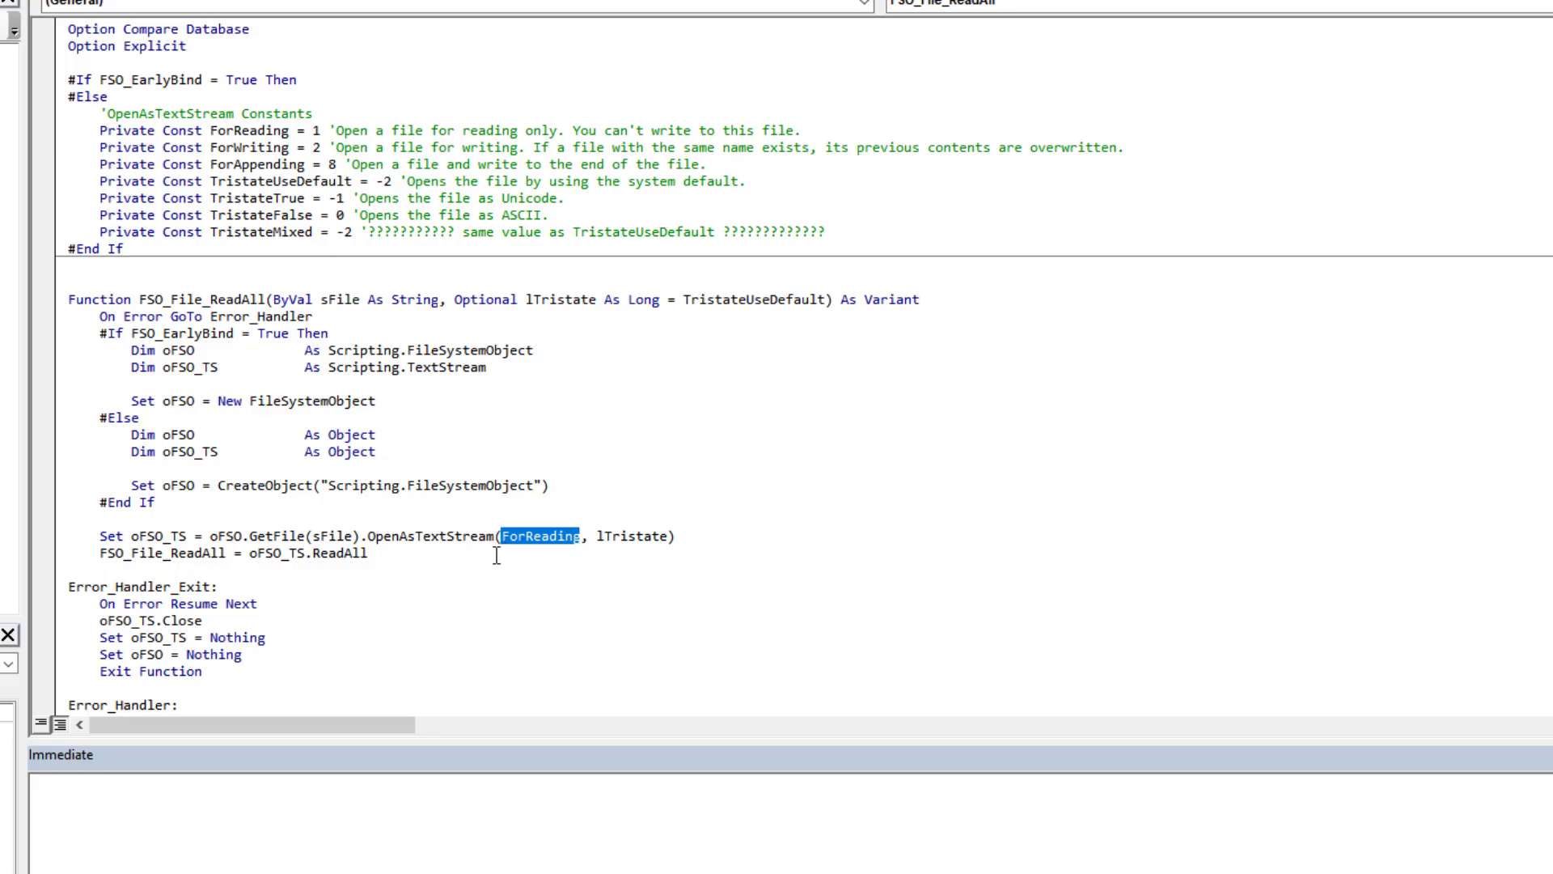
mouse_move(599, 523)
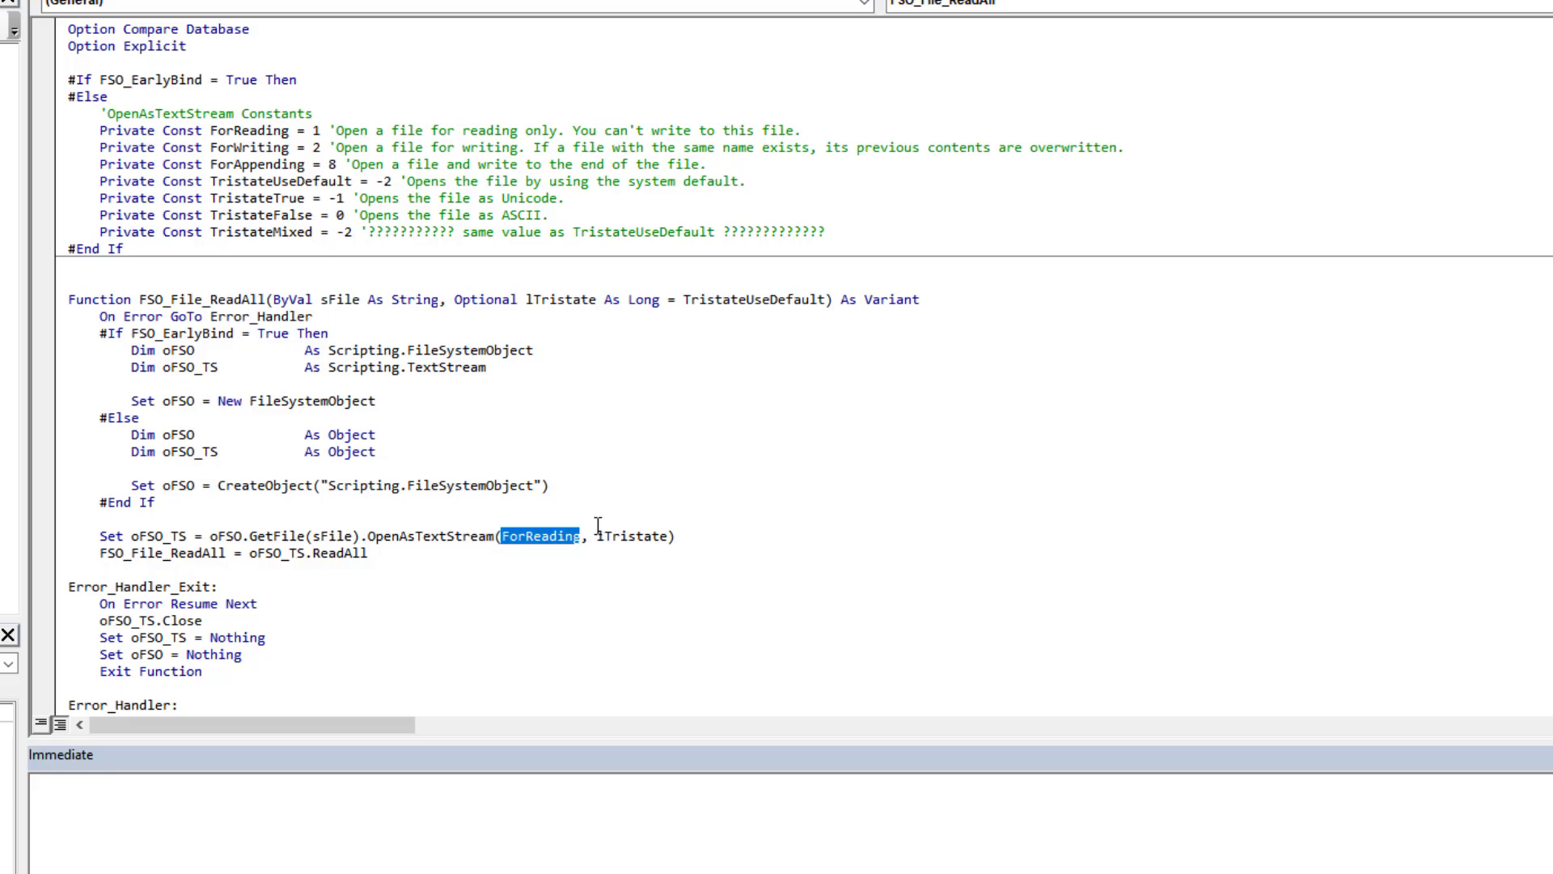
Highlight the lTristate parameter and ASCII in the TristateFalse comment, then reach FSO_File_ReadAll_SHOV
double_click(555, 300)
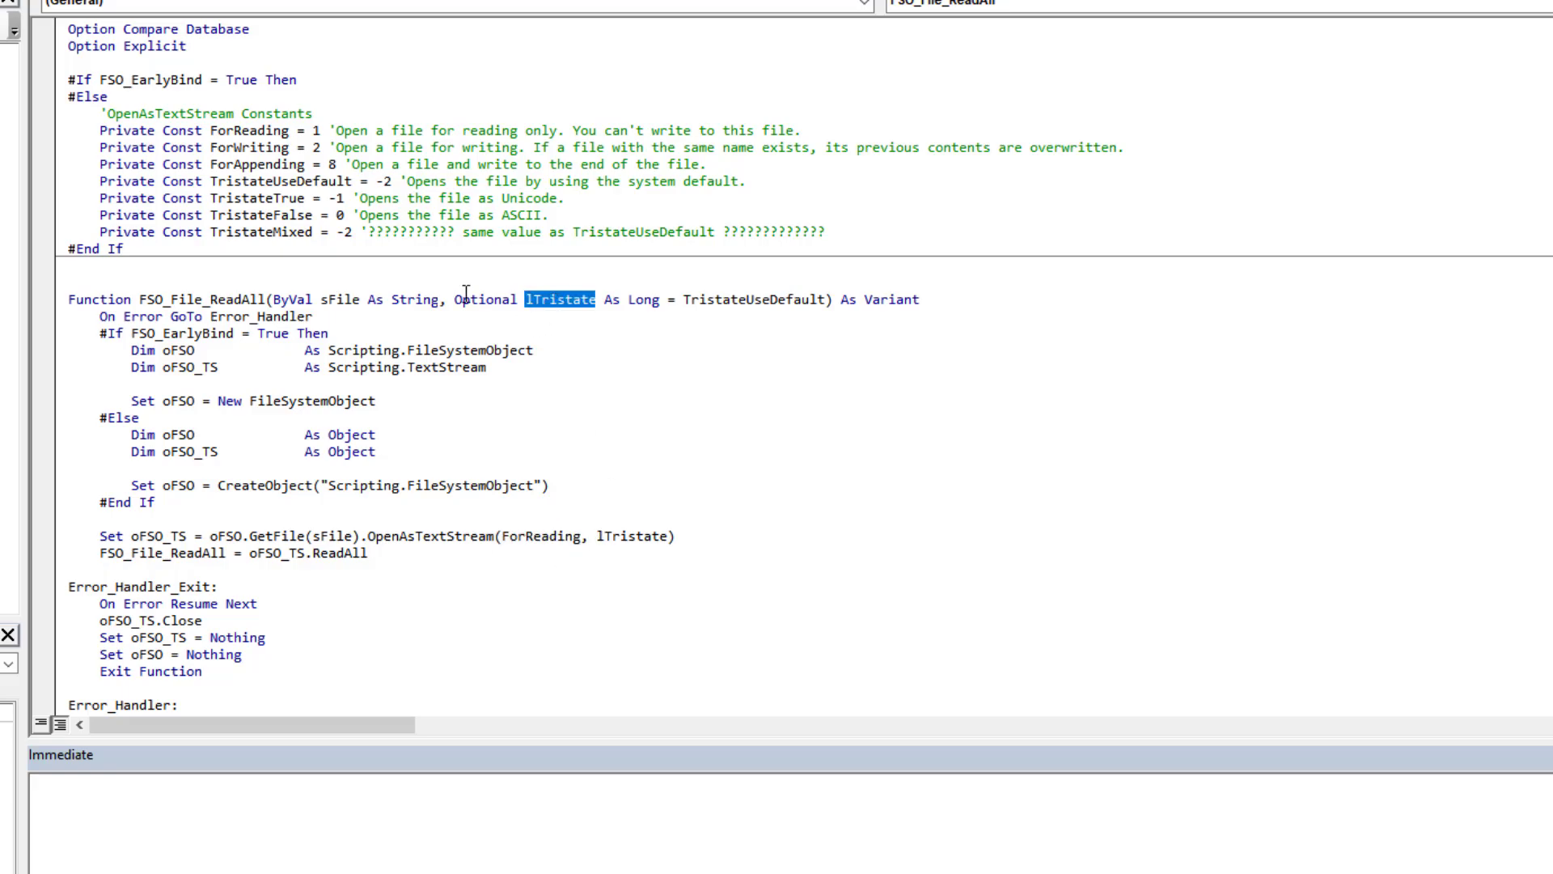
double_click(252, 197)
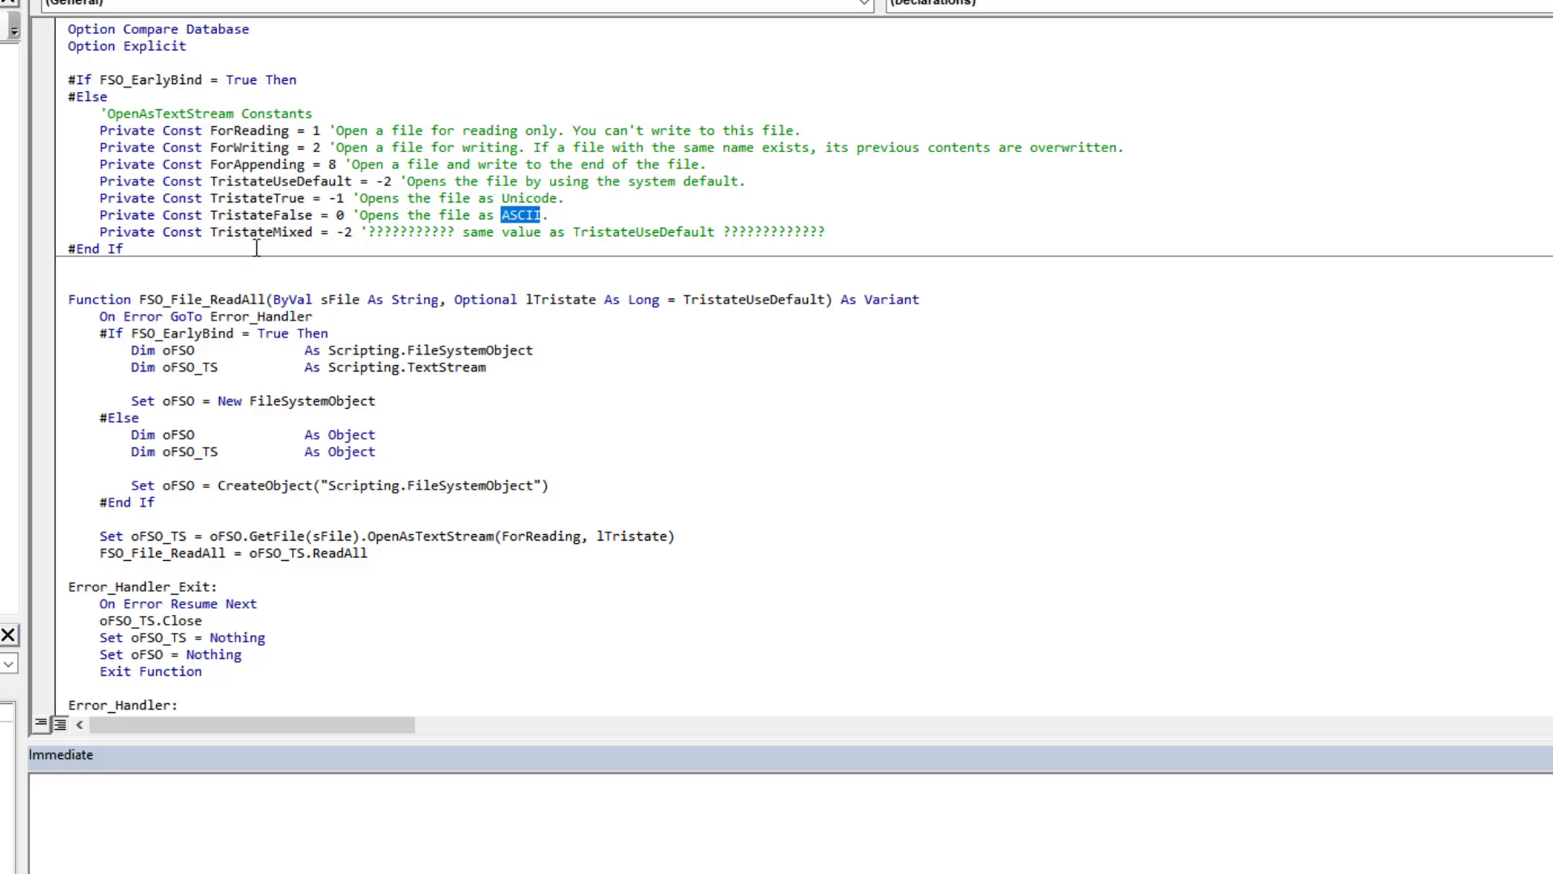
mouse_move(248, 259)
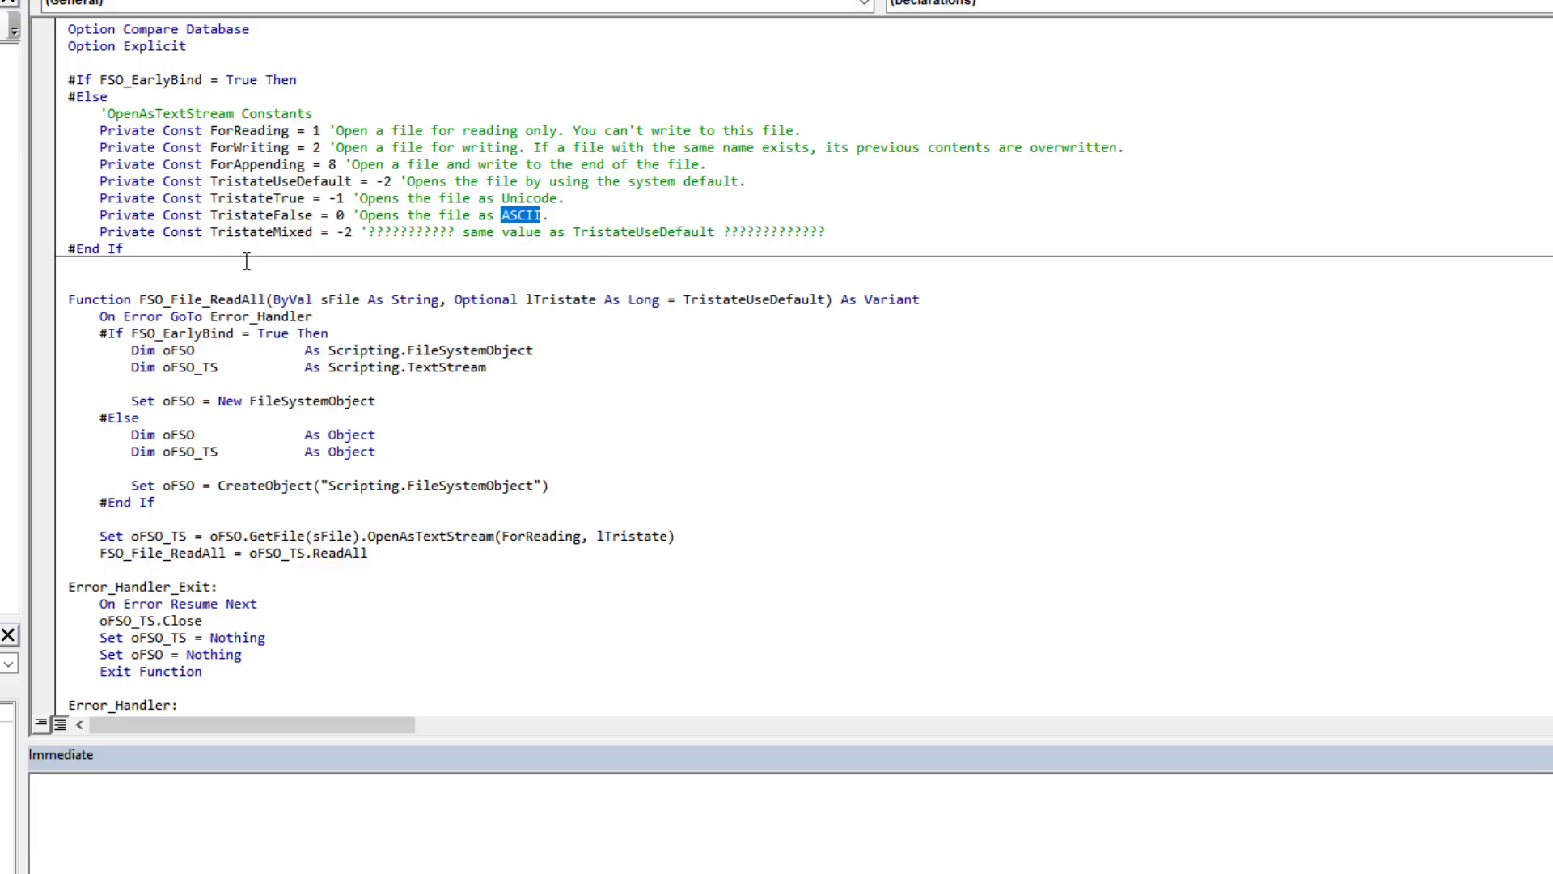
scroll(down, 3)
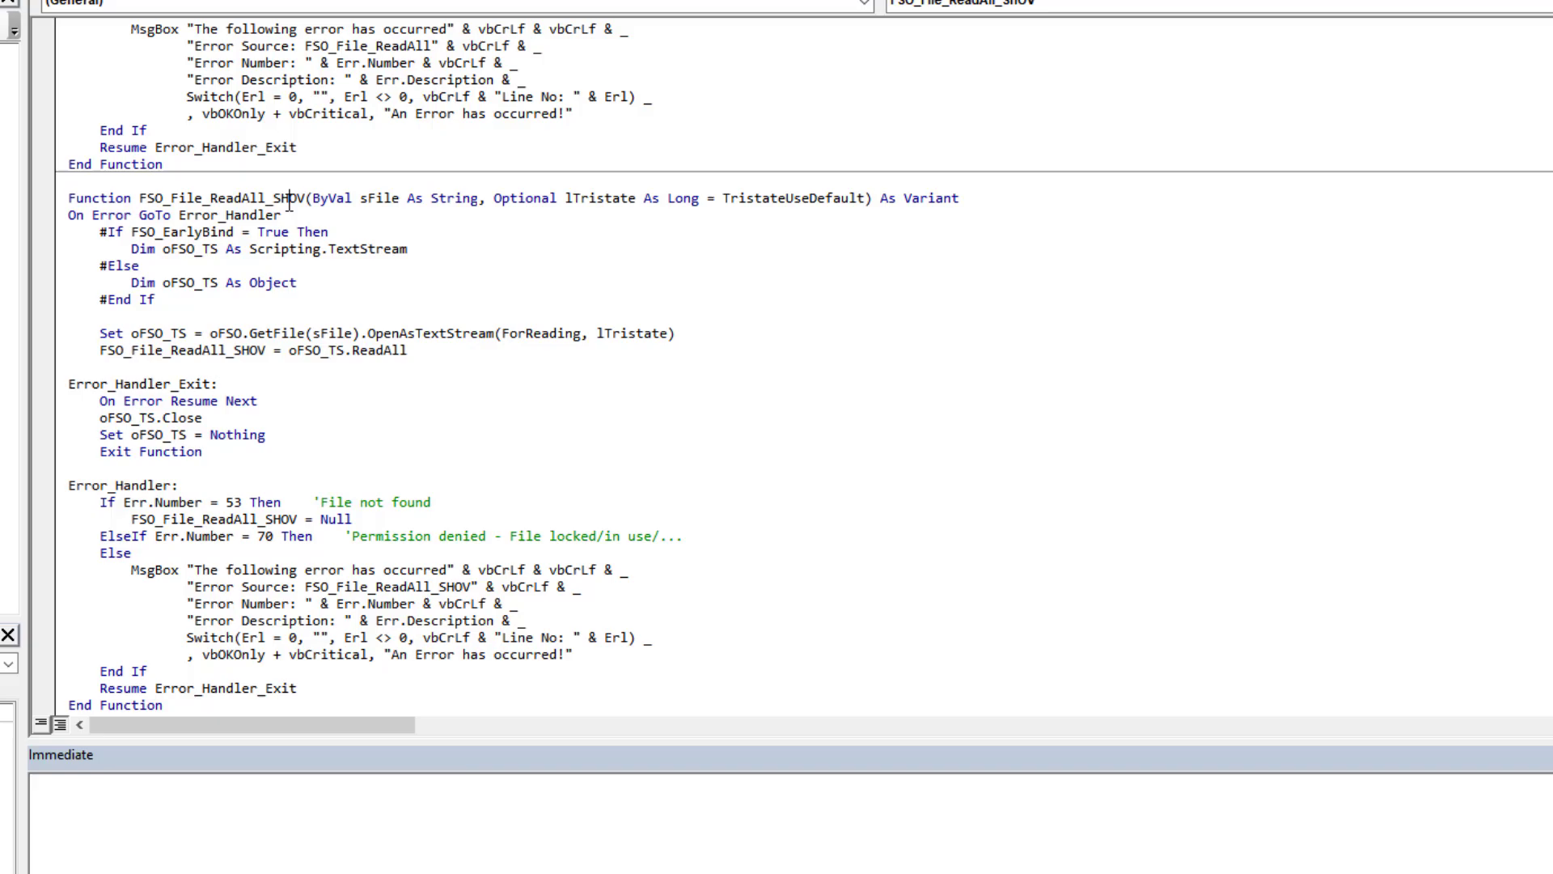
Open the ADODBStream module and look over its stream property code
double_click(220, 197)
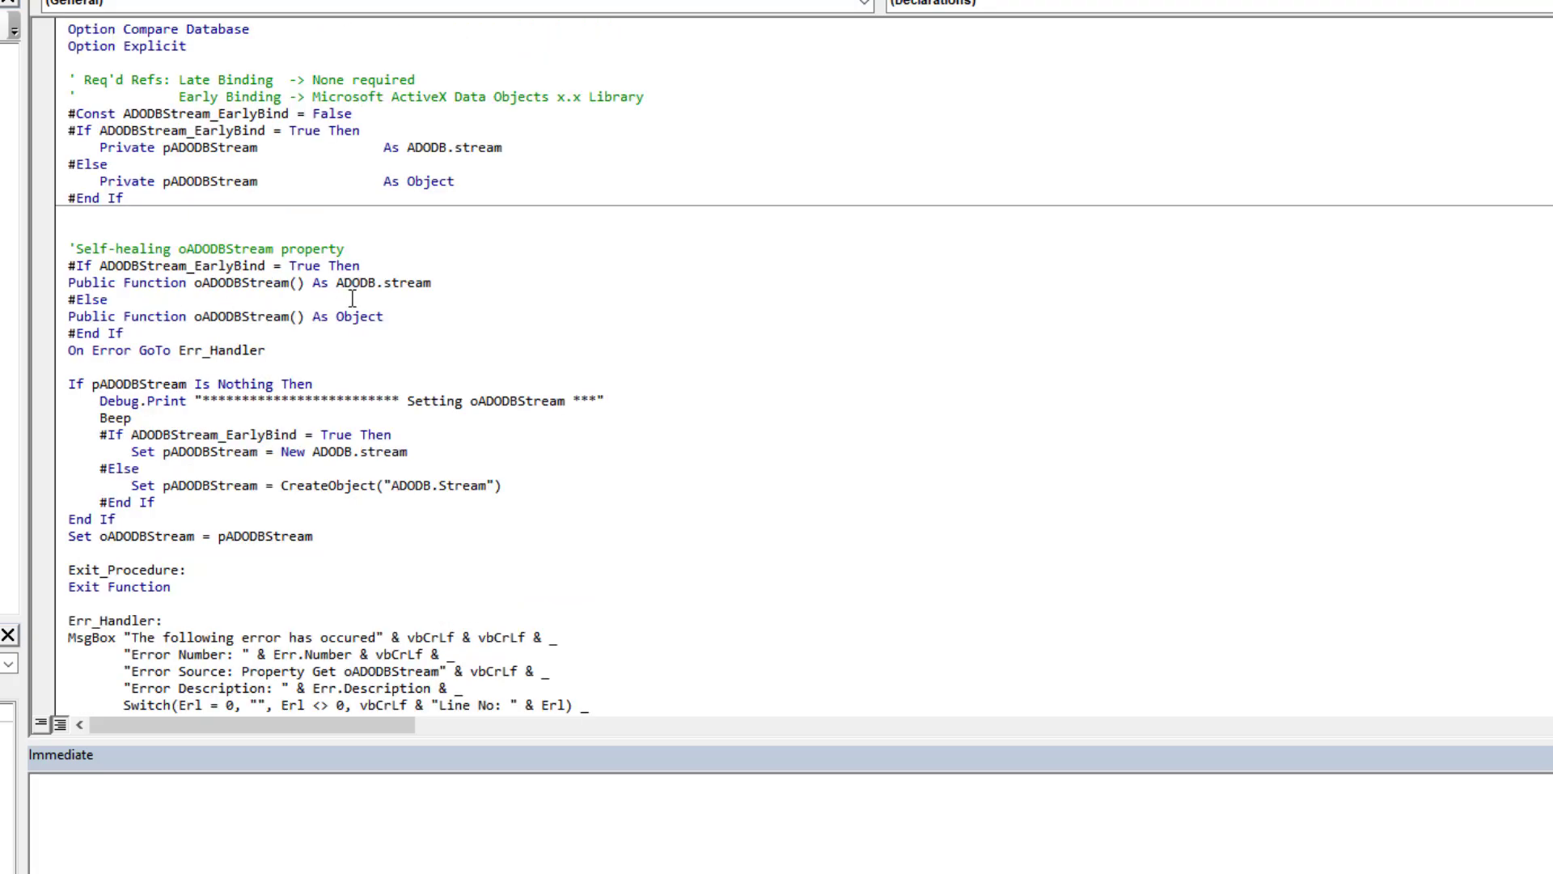
scroll(down, 3)
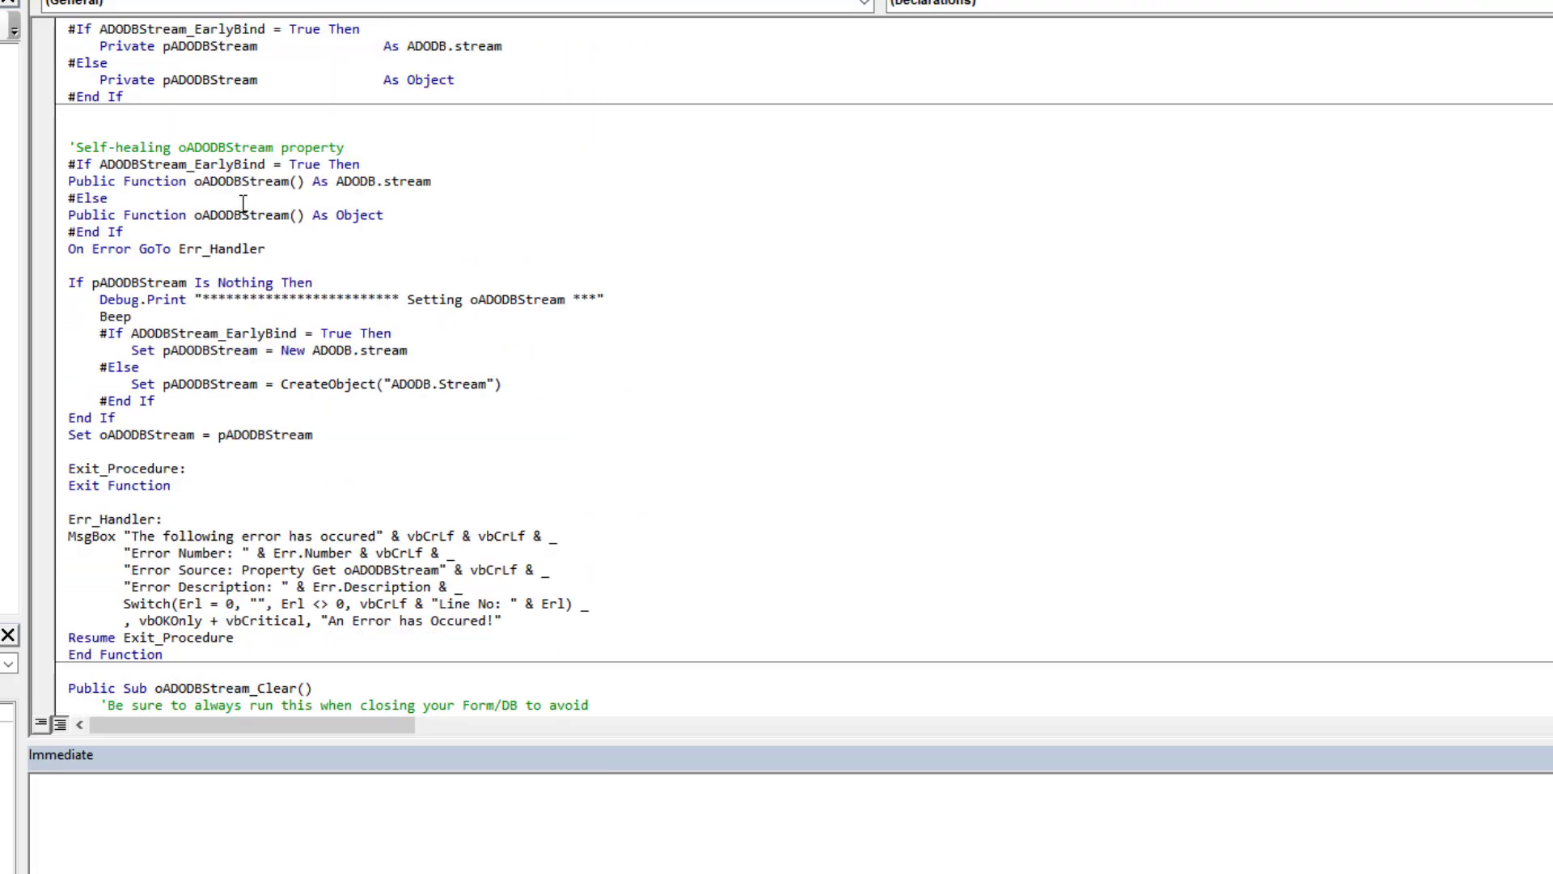
scroll(up, 3)
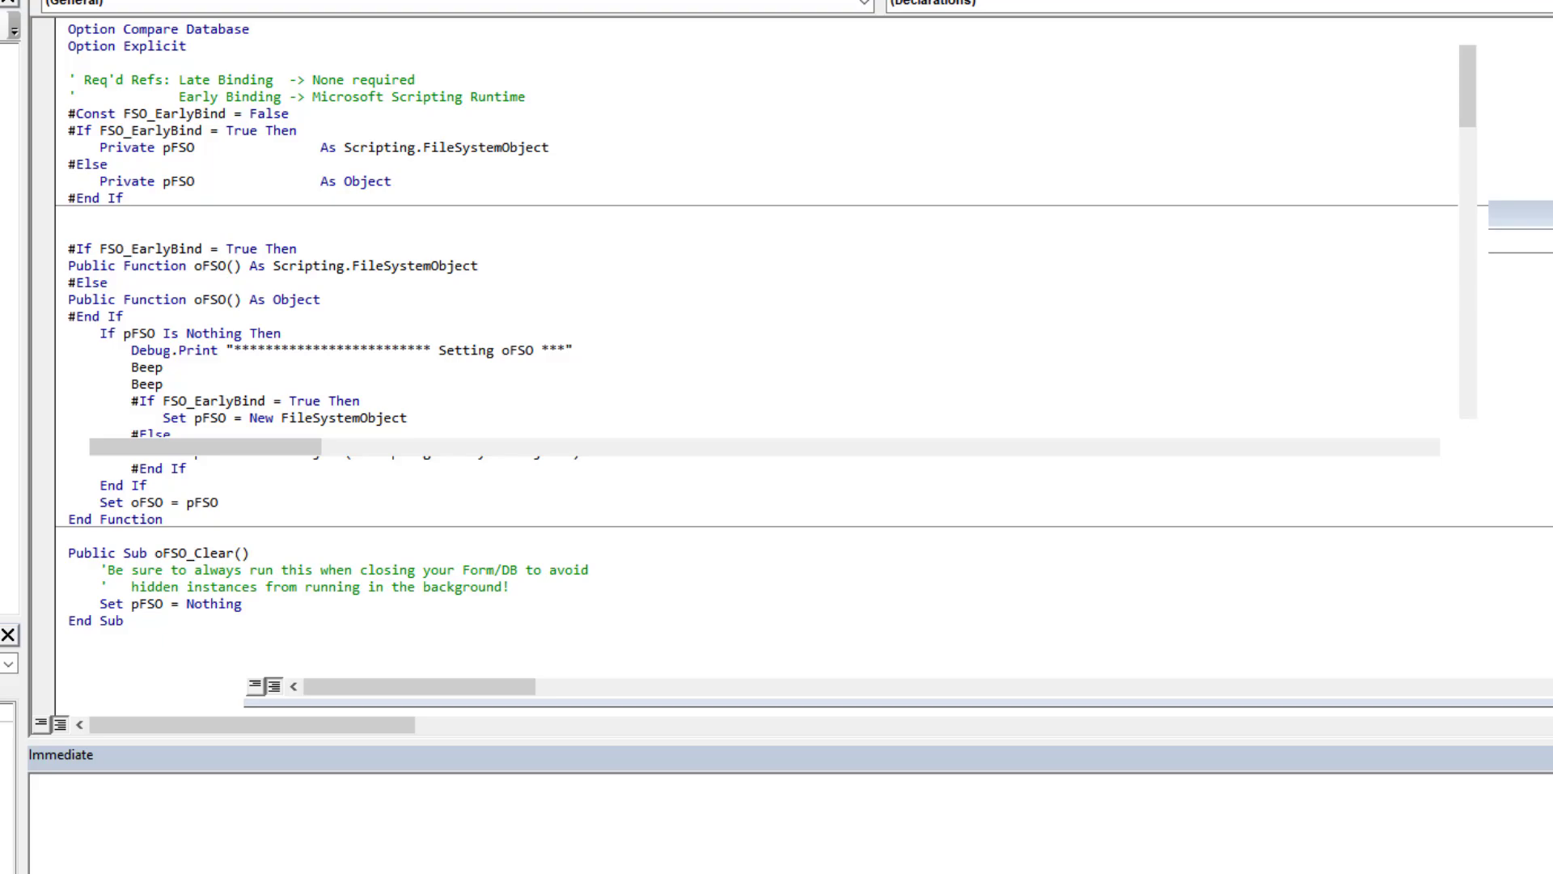
scroll(down, 3)
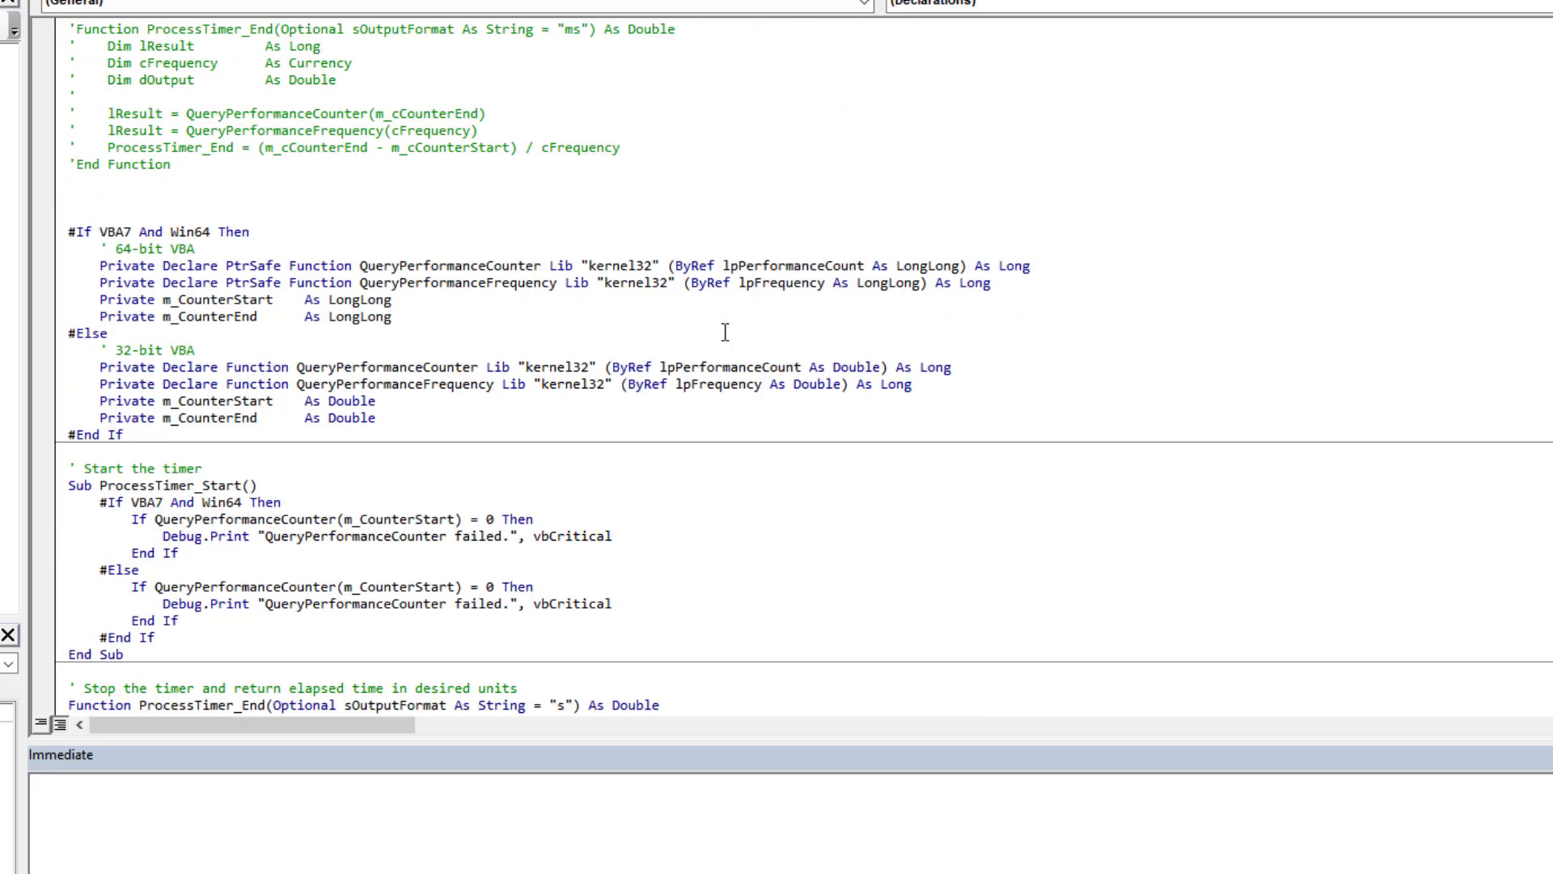
scroll(down, 3)
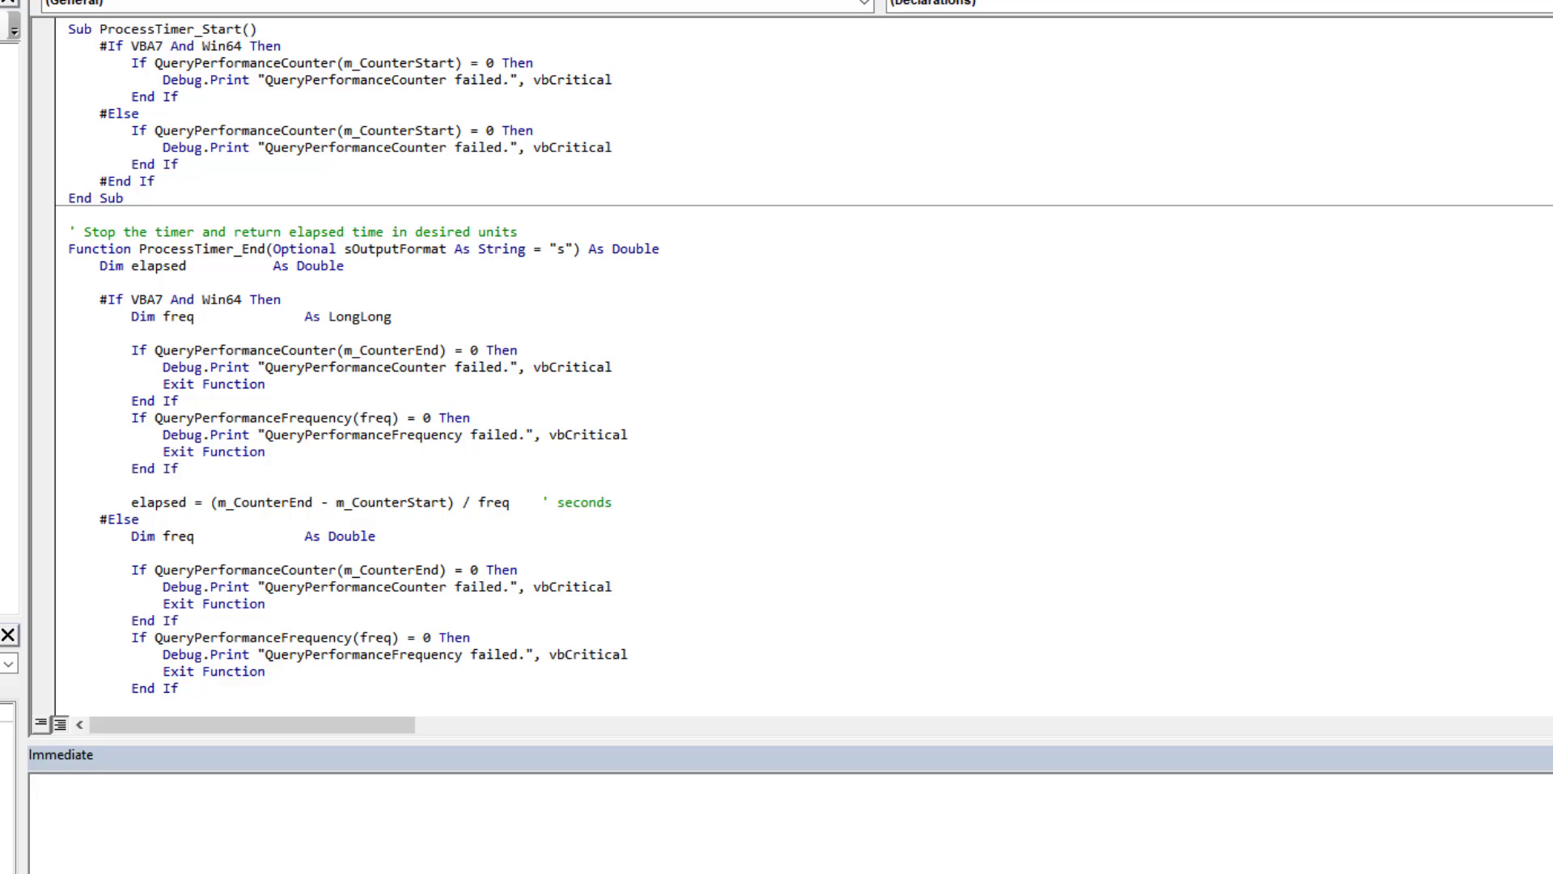
Select dElapsedTime where it is assigned and in the debug print line of the benchmark loop
scroll(up, 3)
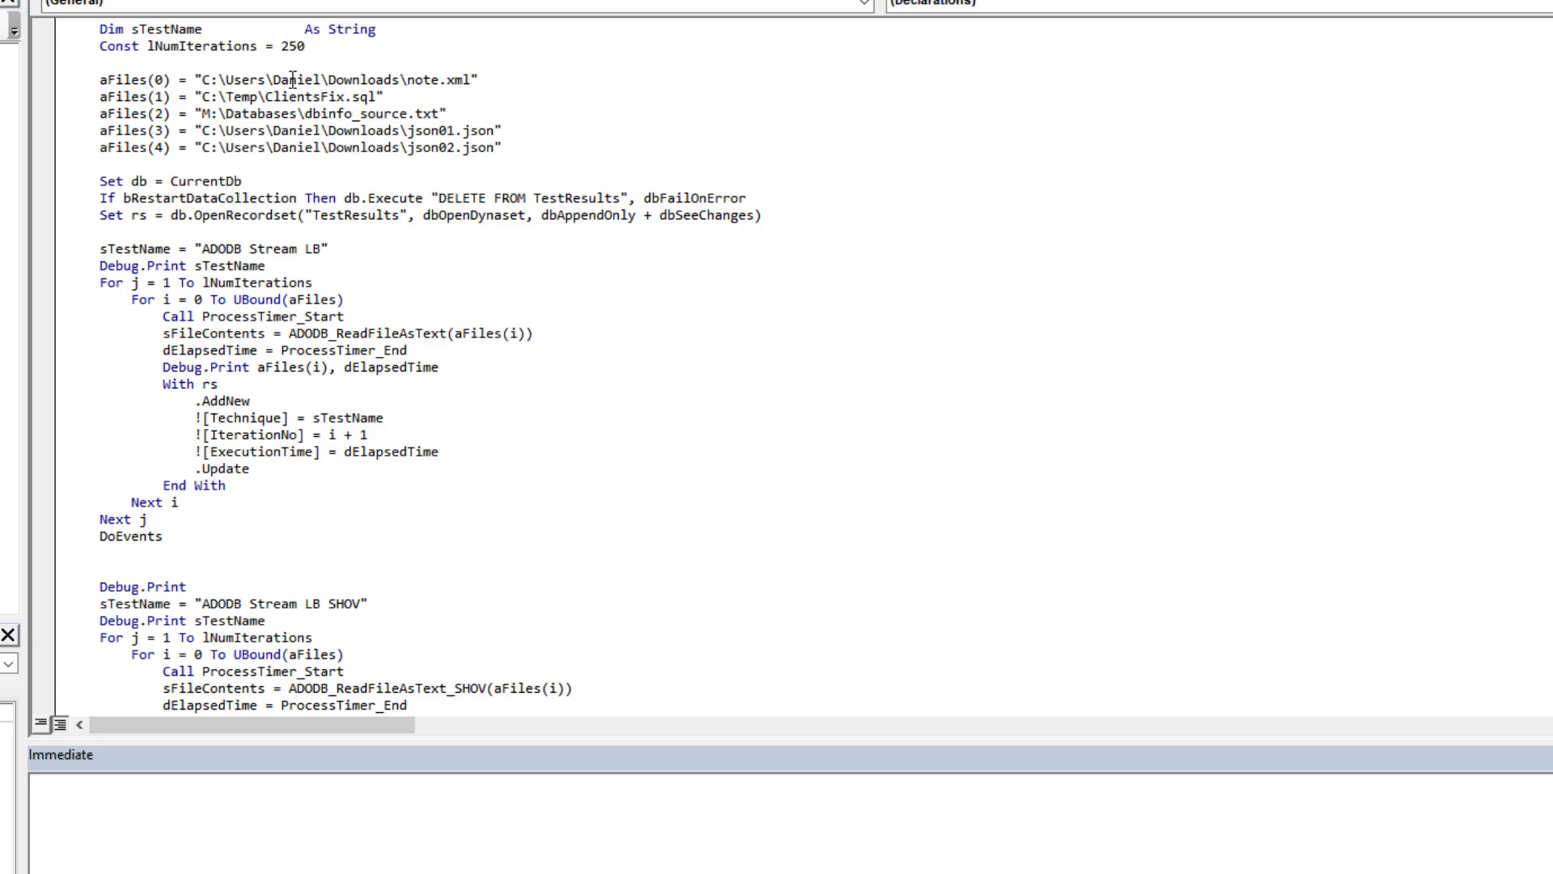
mouse_move(322, 126)
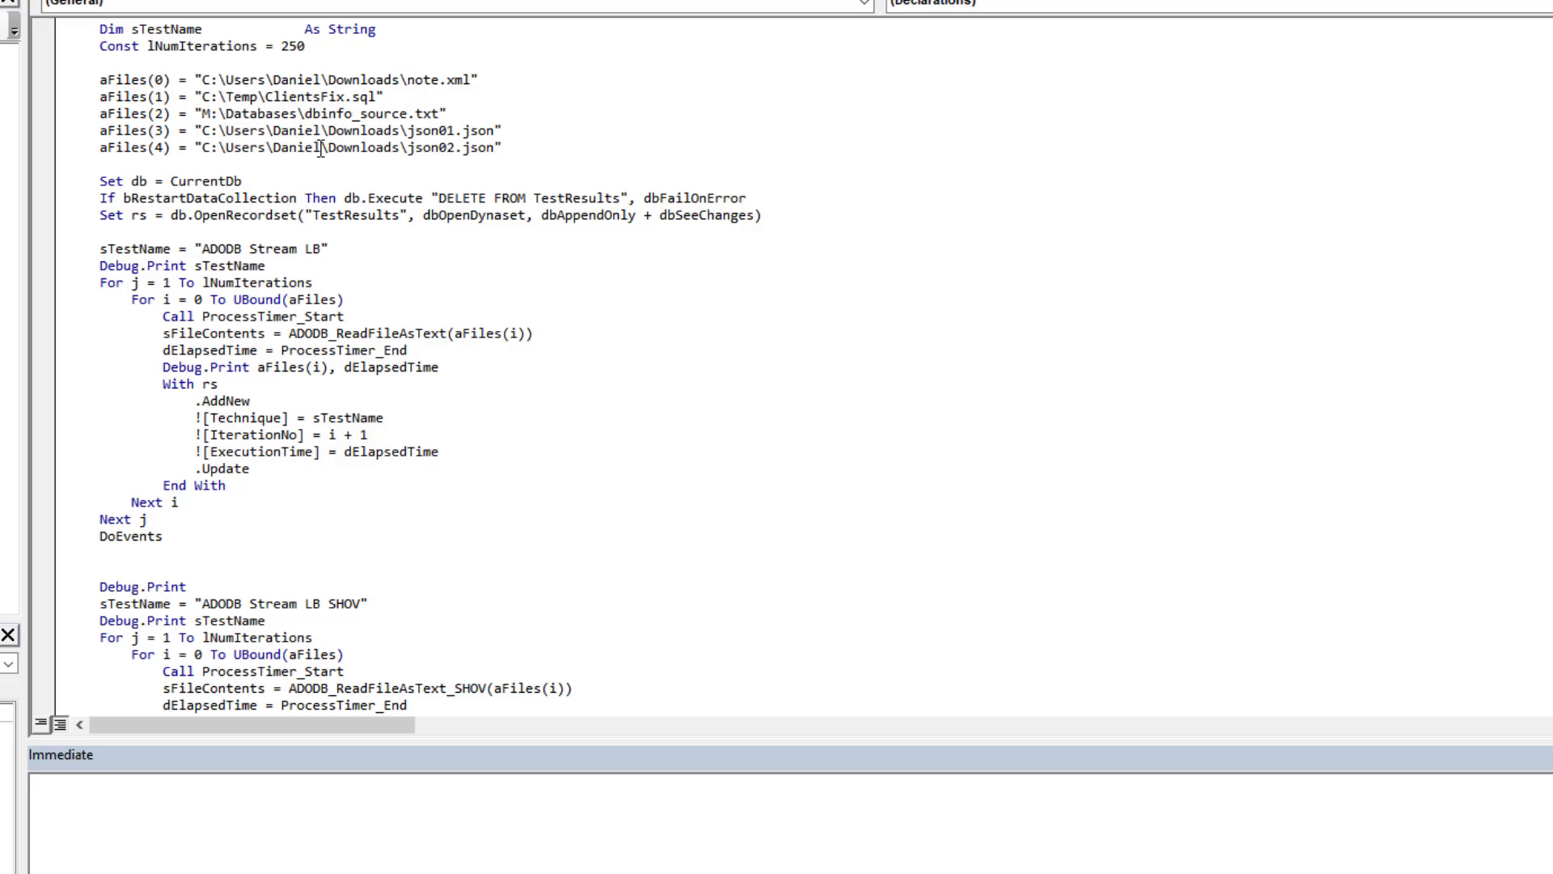
scroll(down, 3)
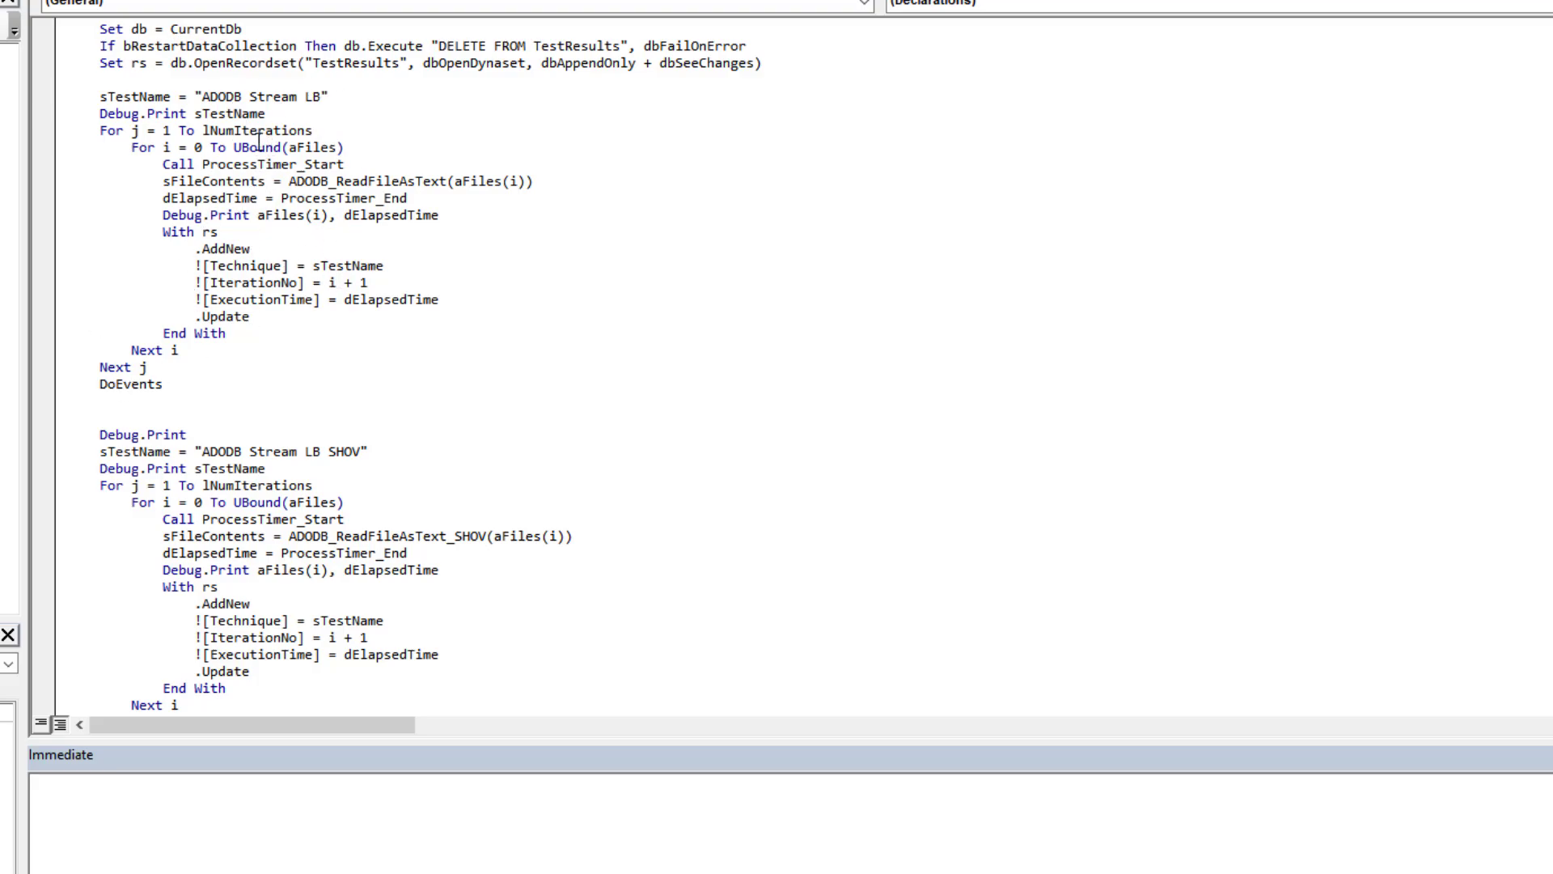
double_click(267, 164)
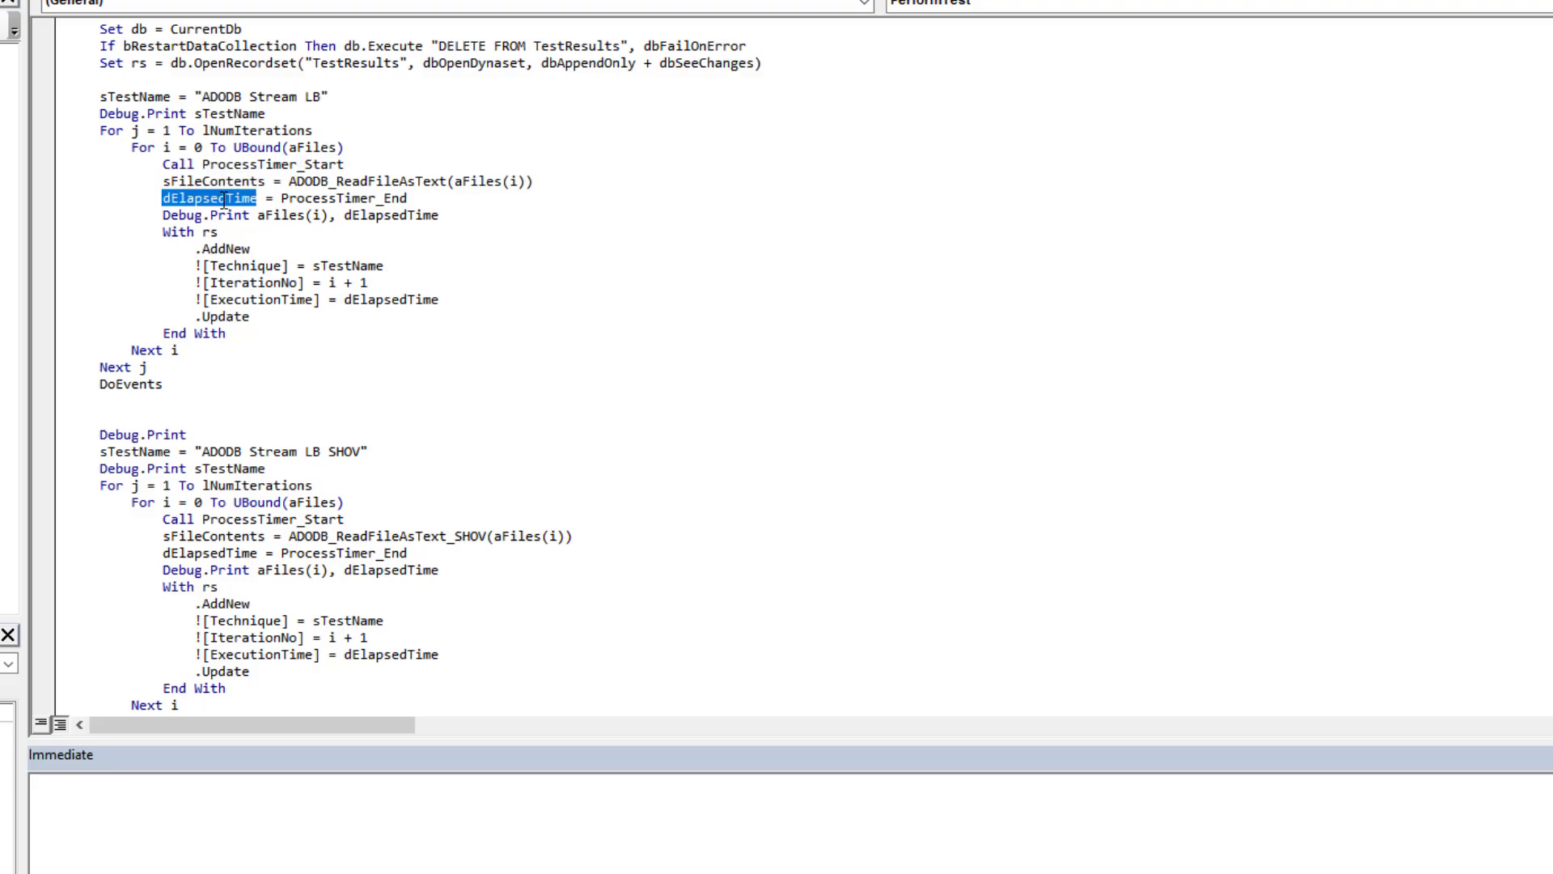
double_click(390, 214)
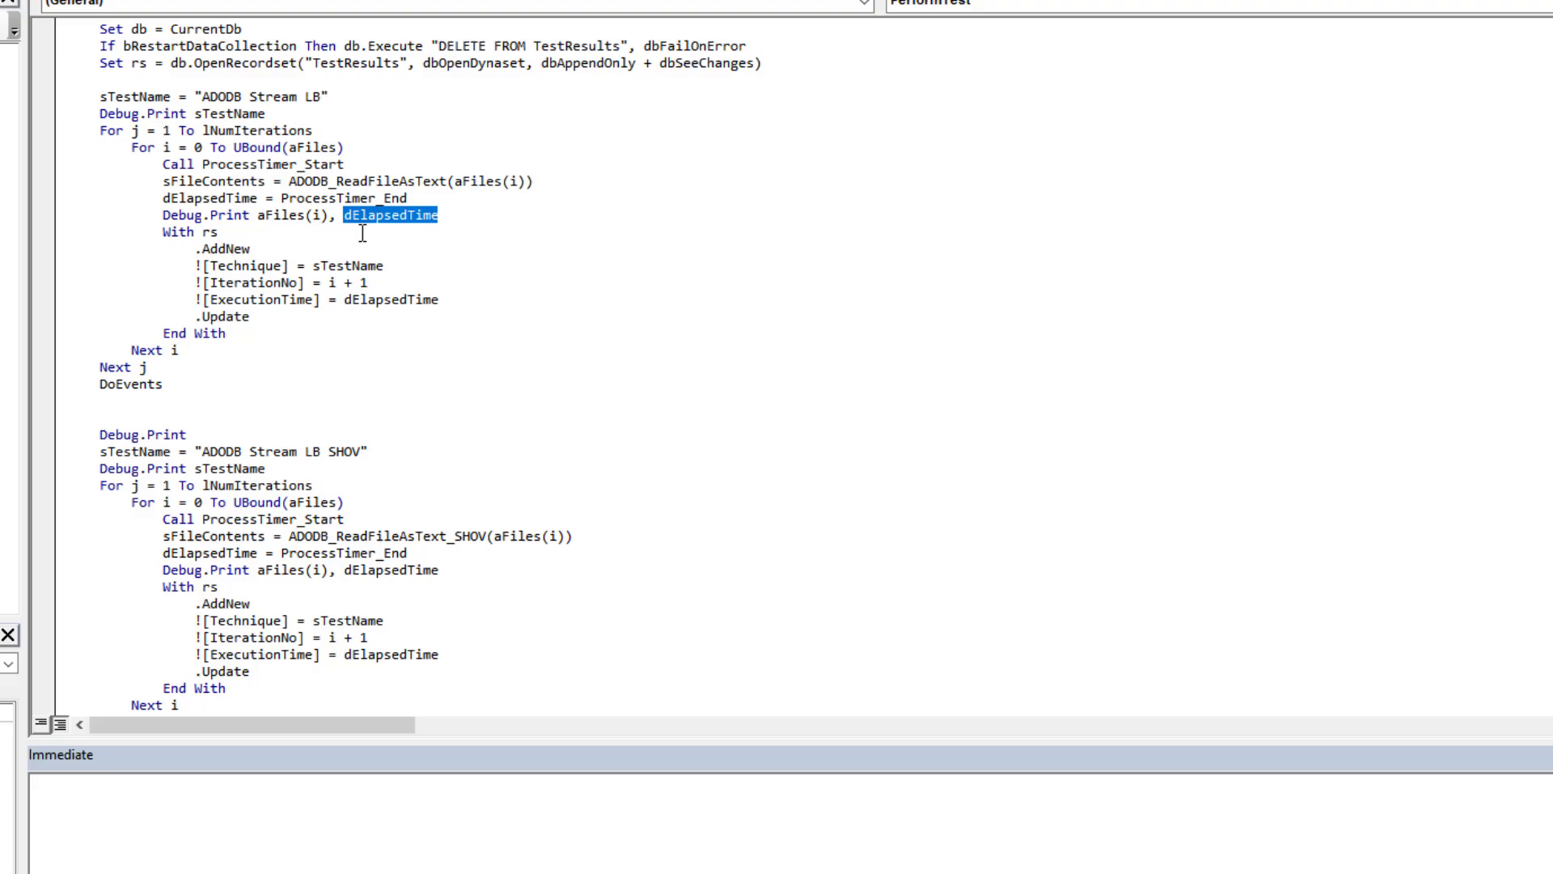
mouse_move(204, 175)
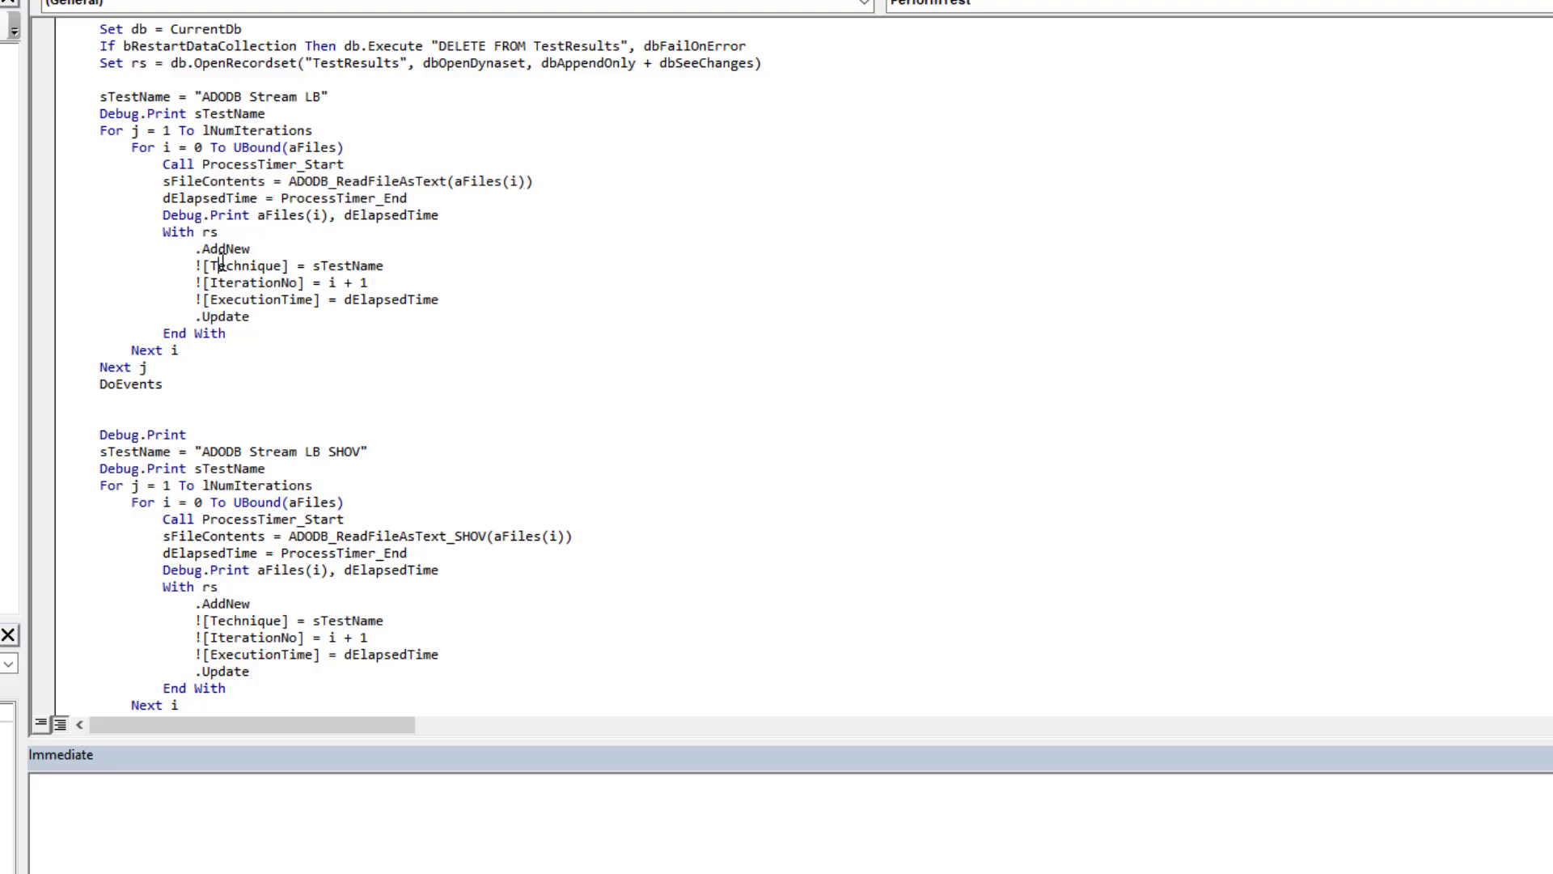
double_click(243, 265)
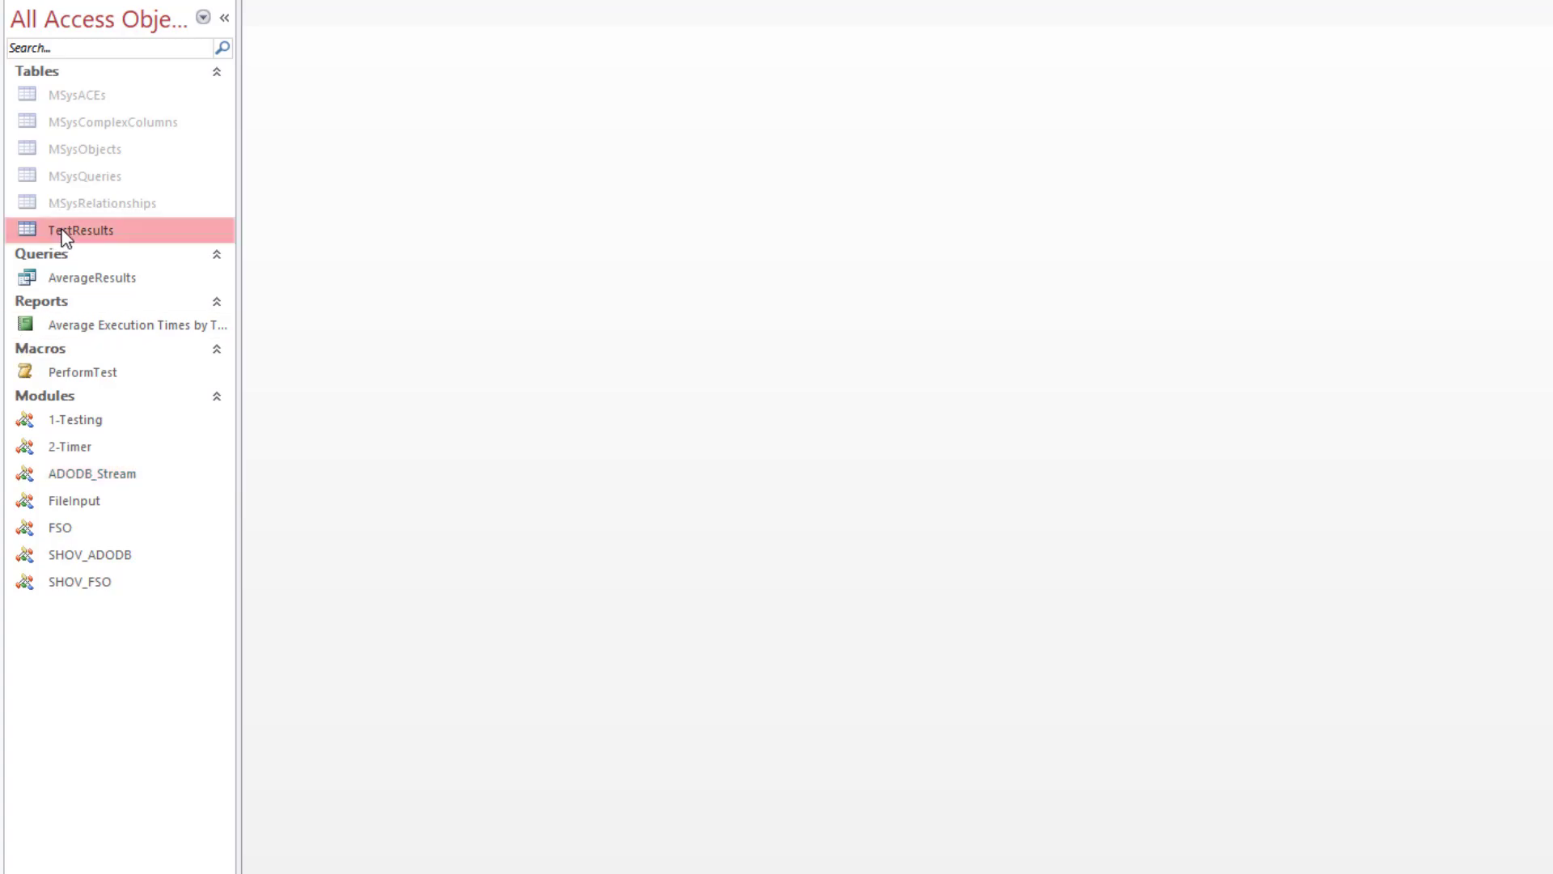
double_click(79, 230)
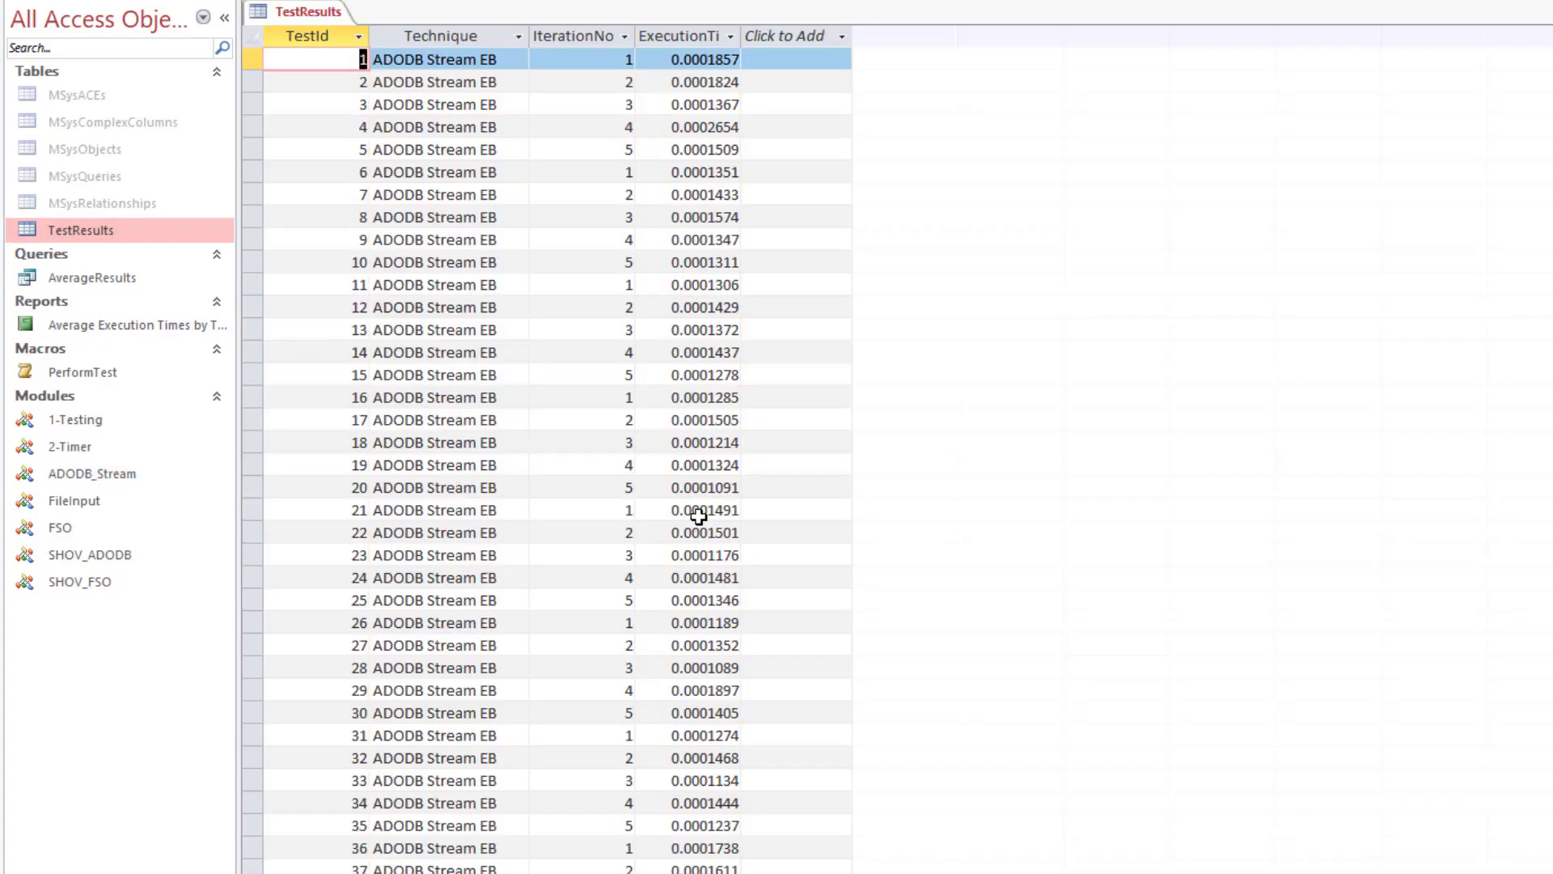
mouse_move(627, 66)
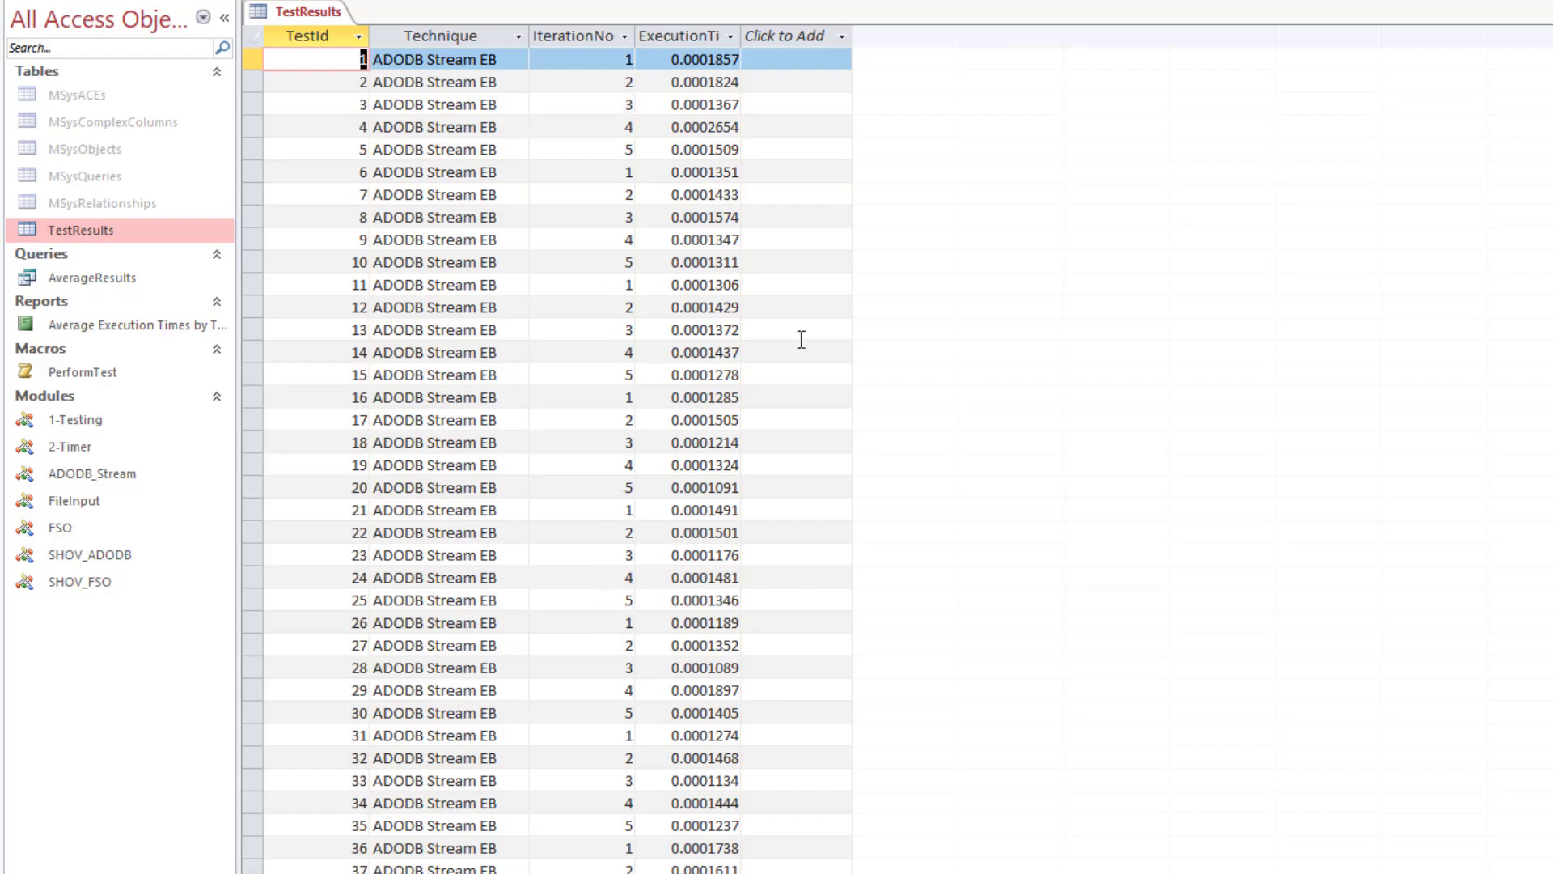
mouse_move(801, 340)
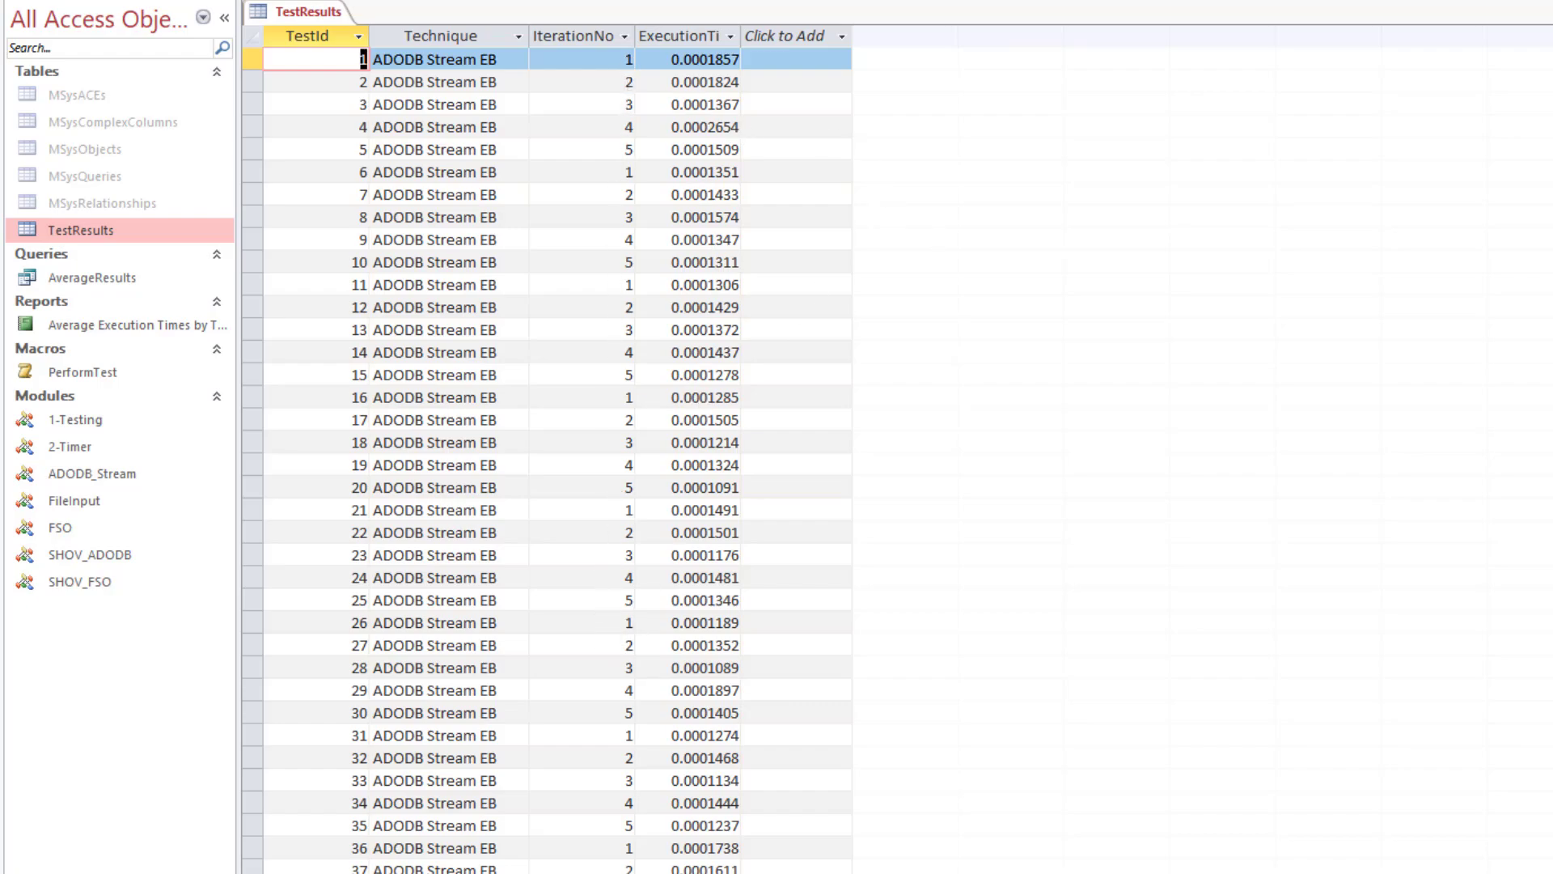
click(369, 11)
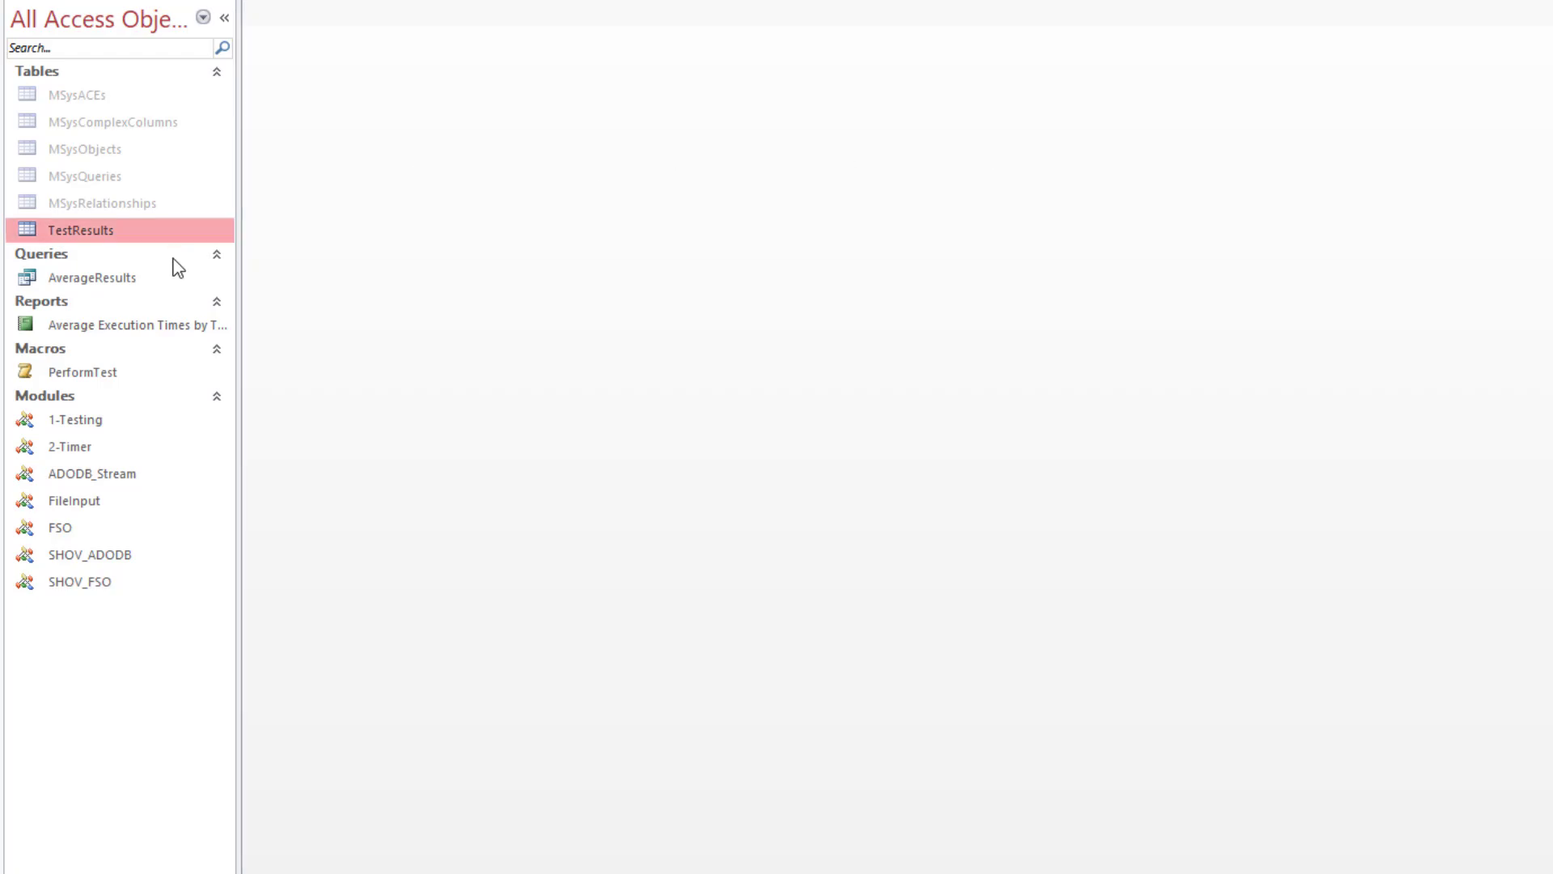
double_click(92, 277)
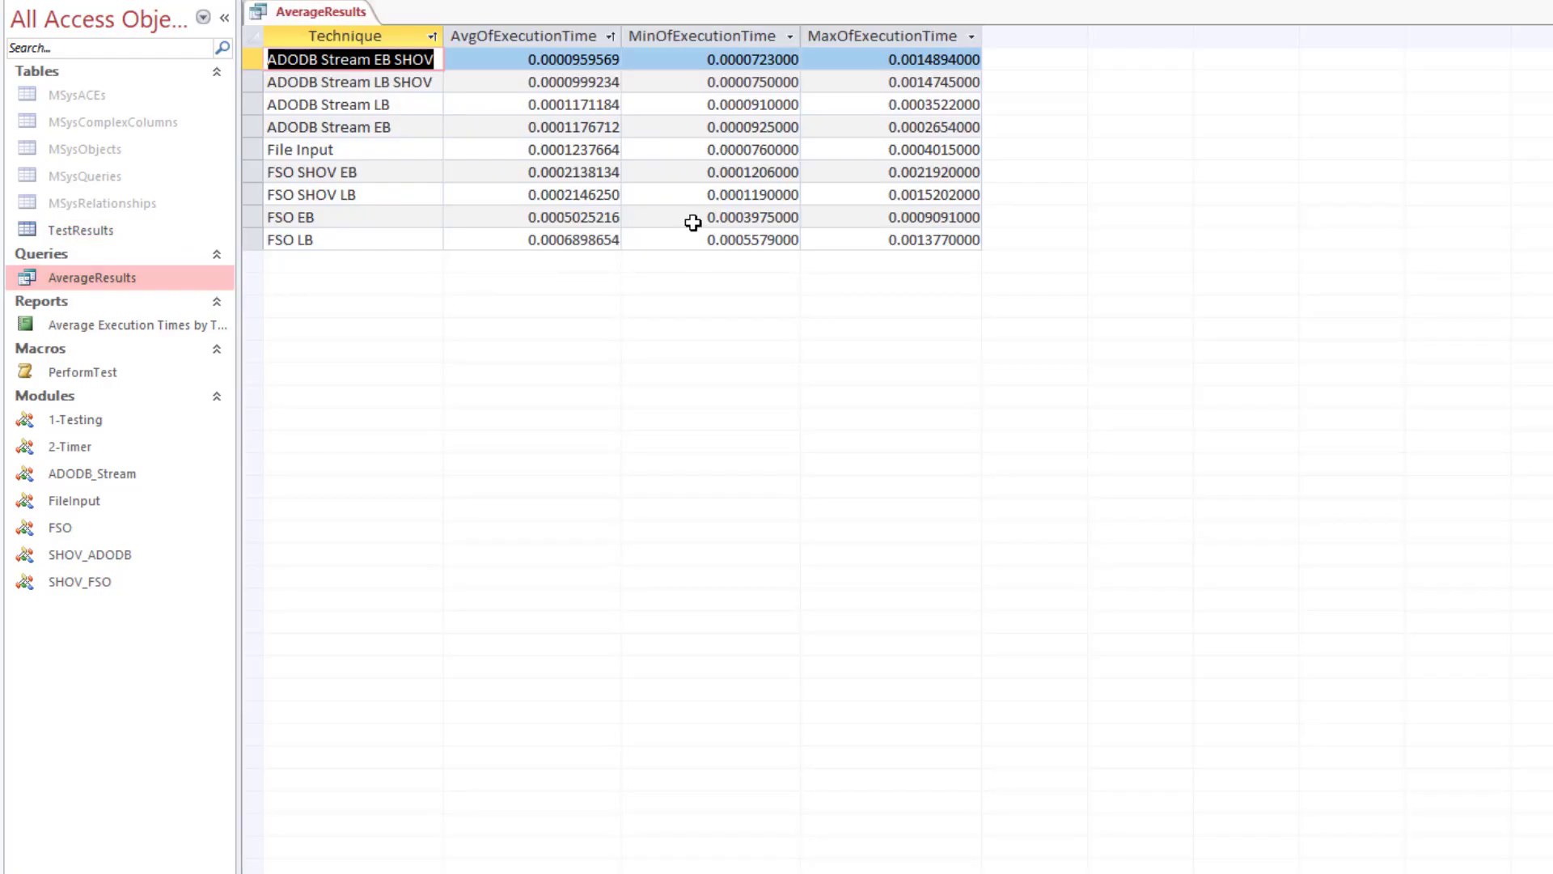
mouse_move(819, 91)
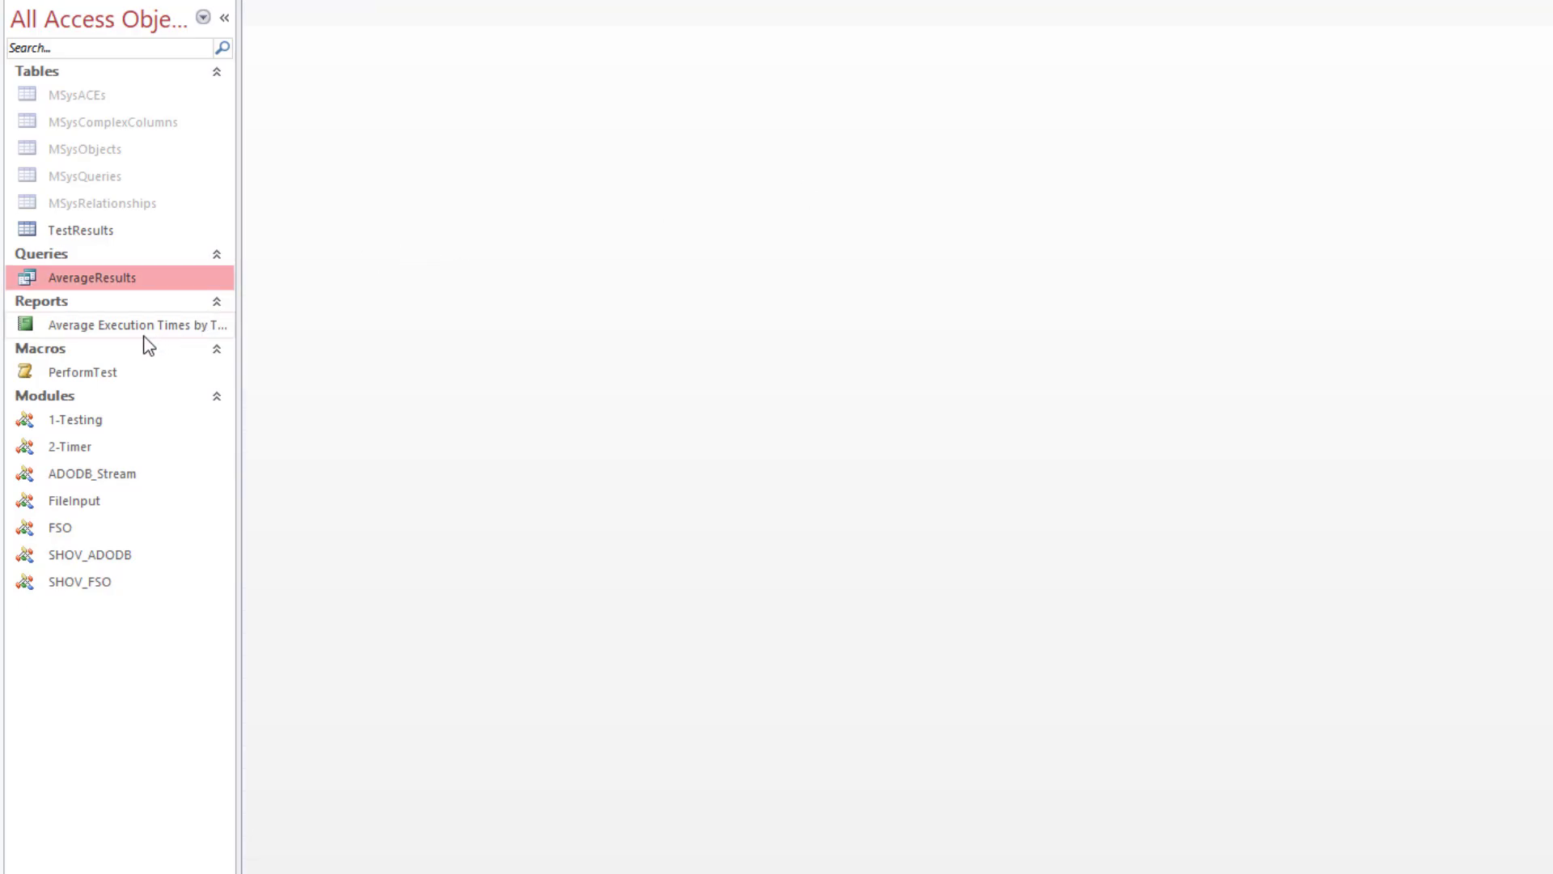
double_click(136, 324)
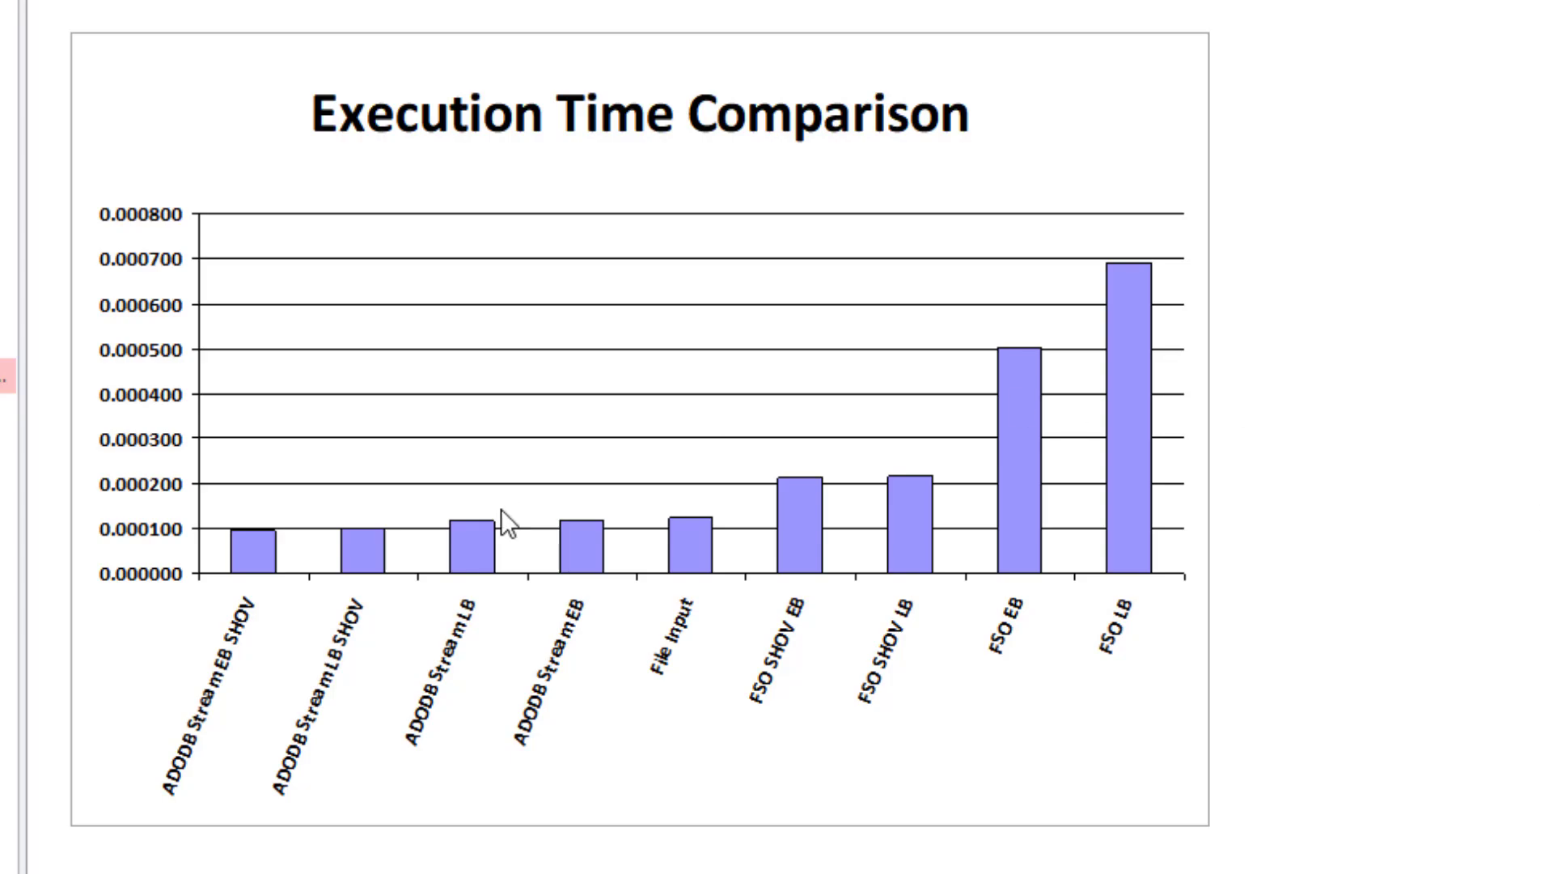
mouse_move(160, 830)
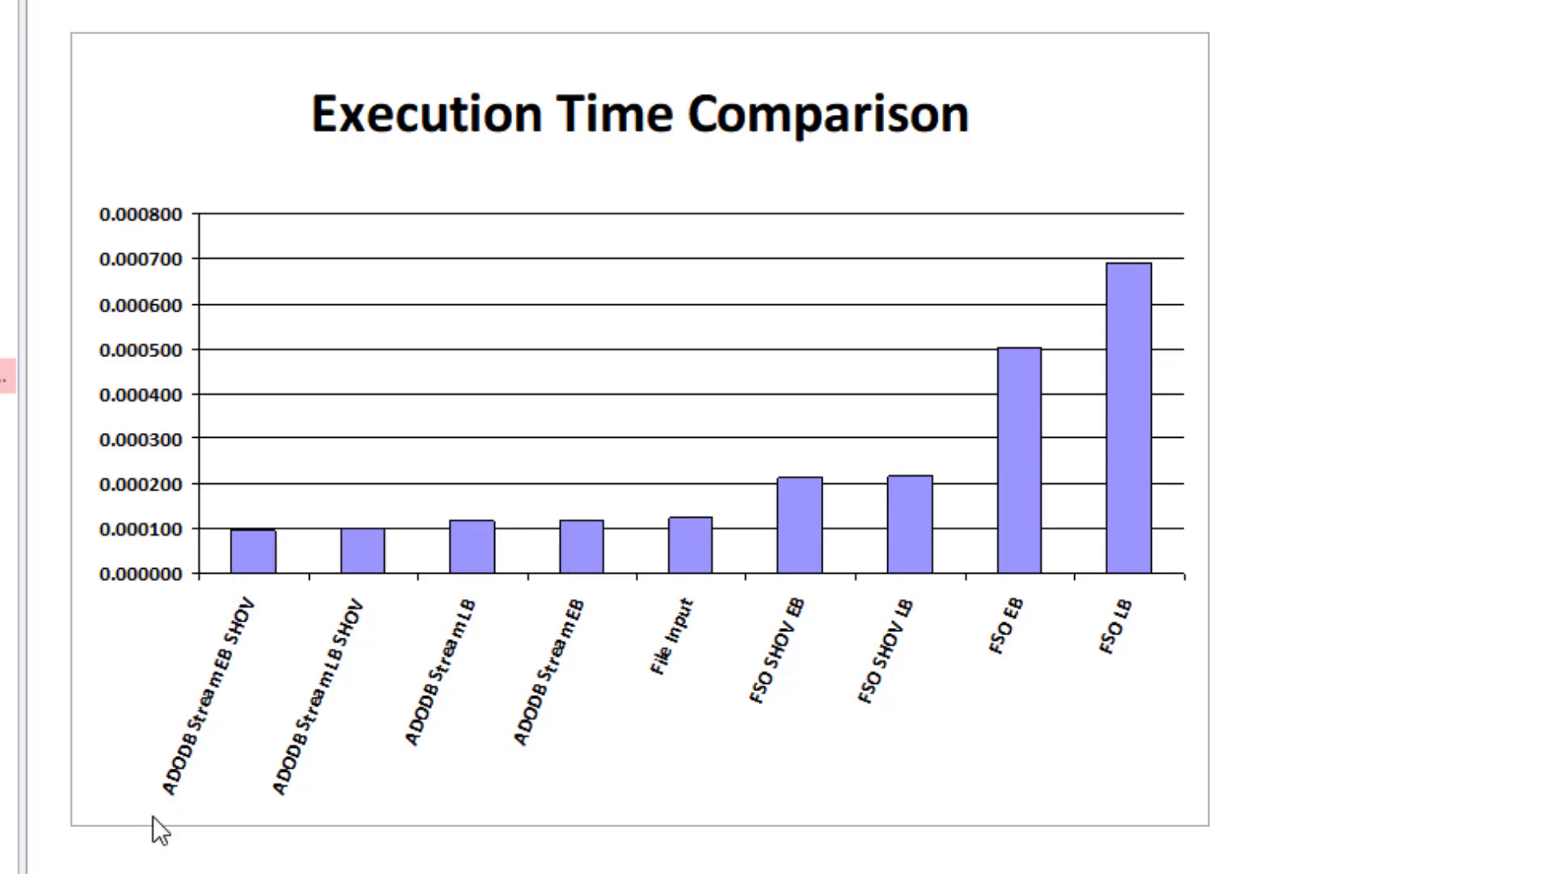
mouse_move(238, 696)
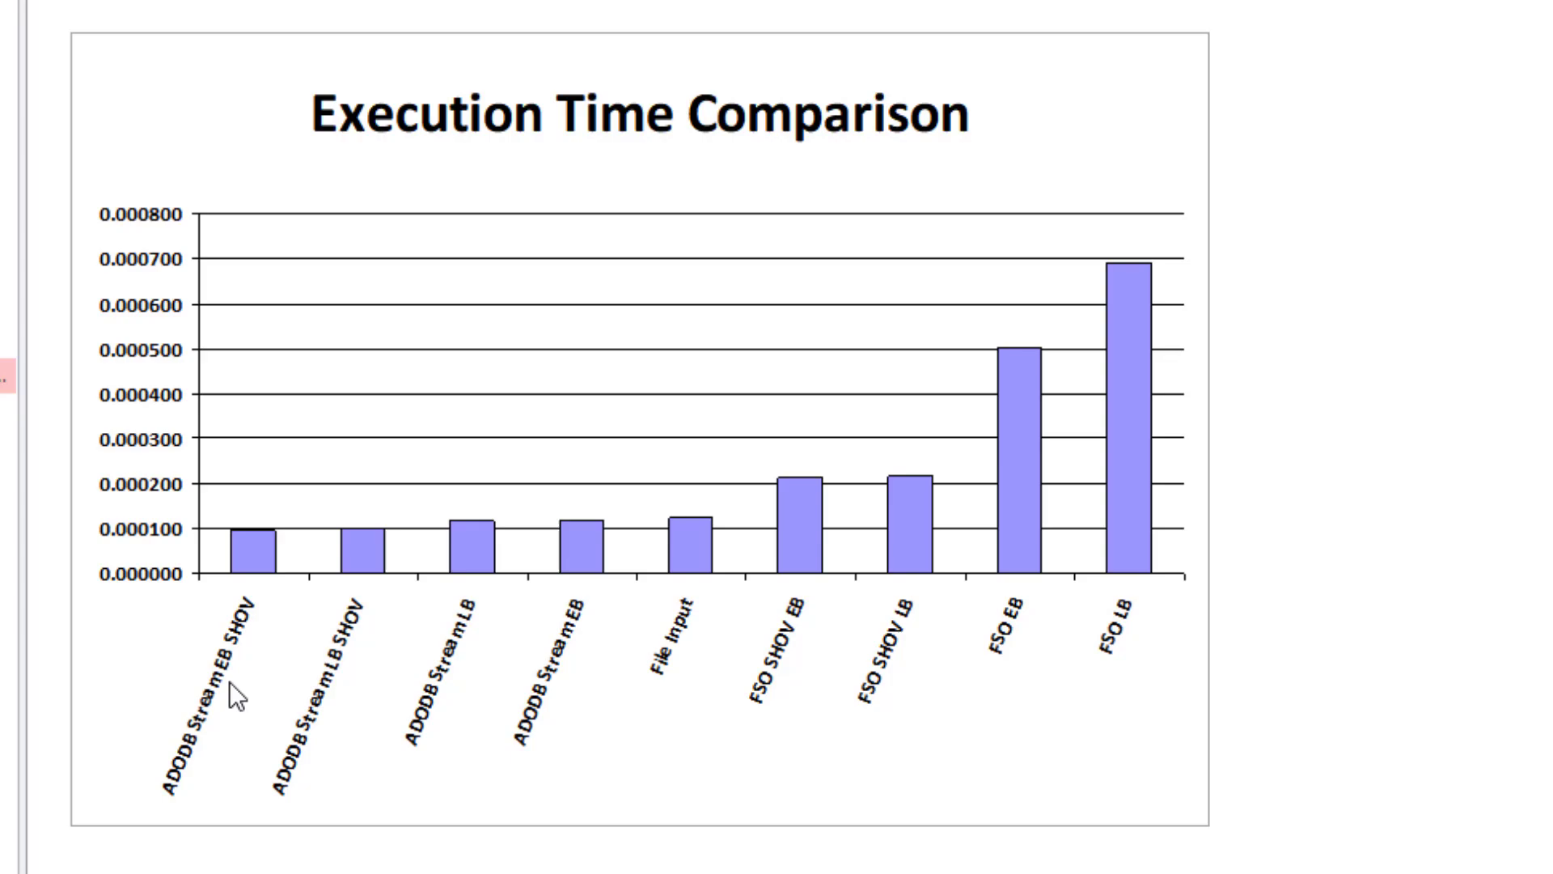
mouse_move(237, 690)
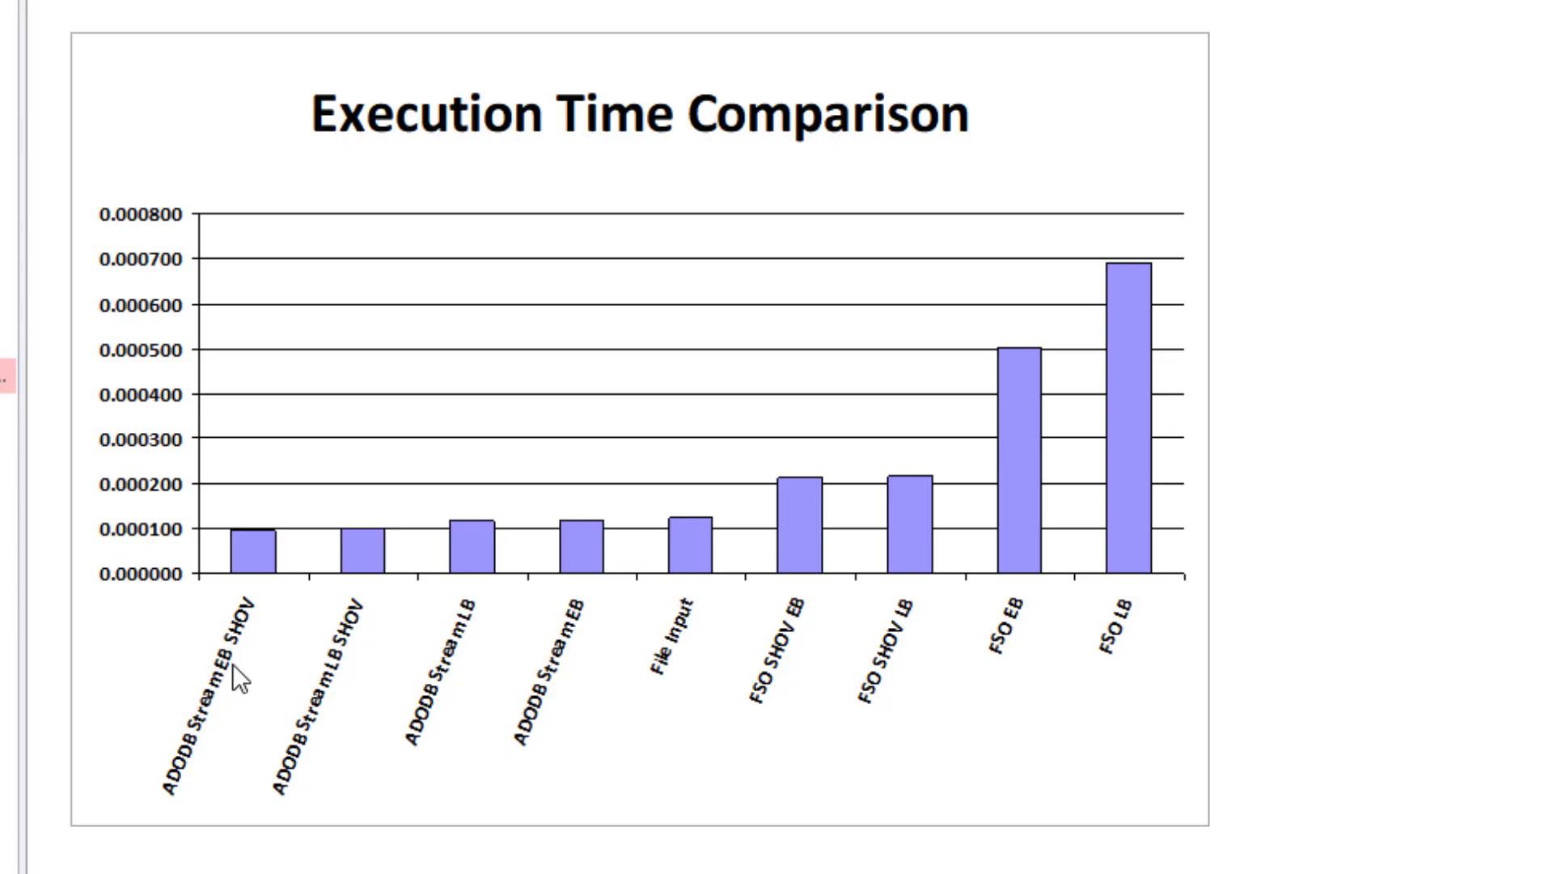
mouse_move(275, 610)
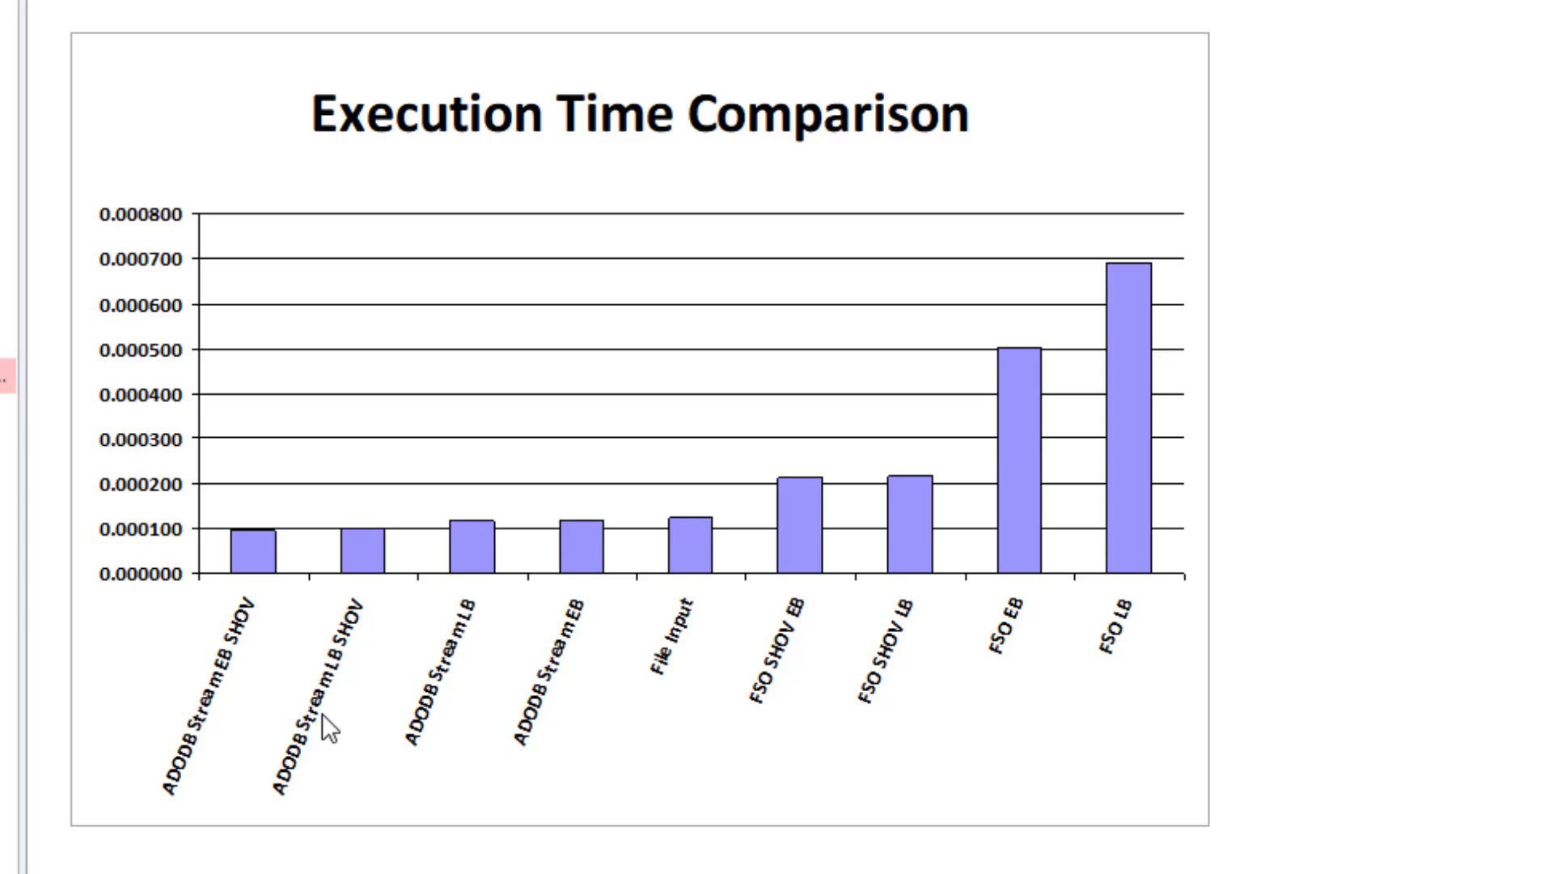
mouse_move(338, 682)
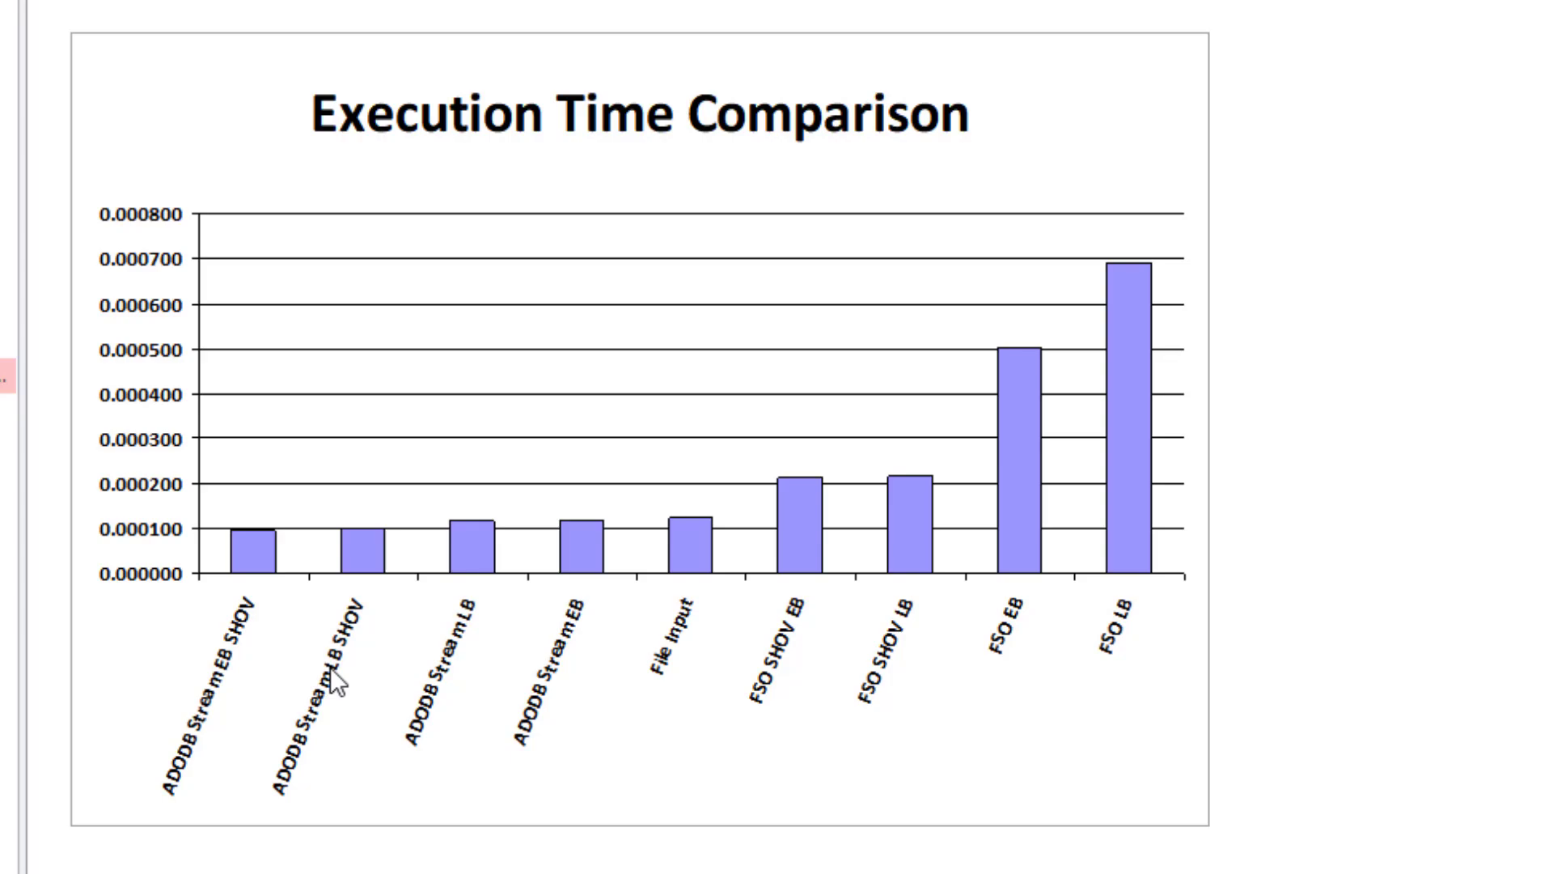
mouse_move(338, 686)
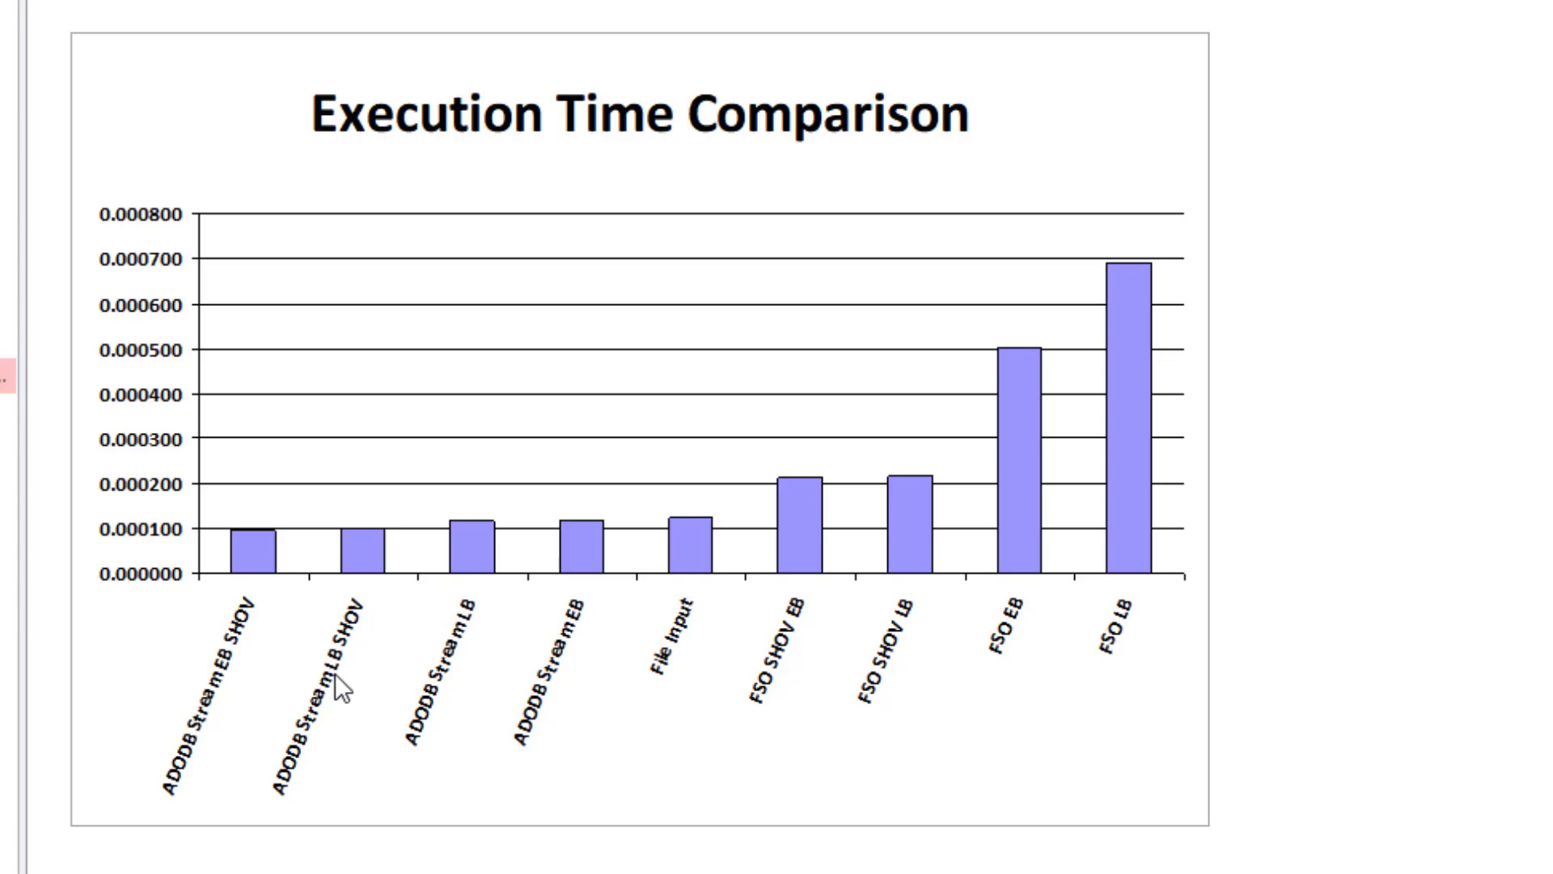
mouse_move(343, 683)
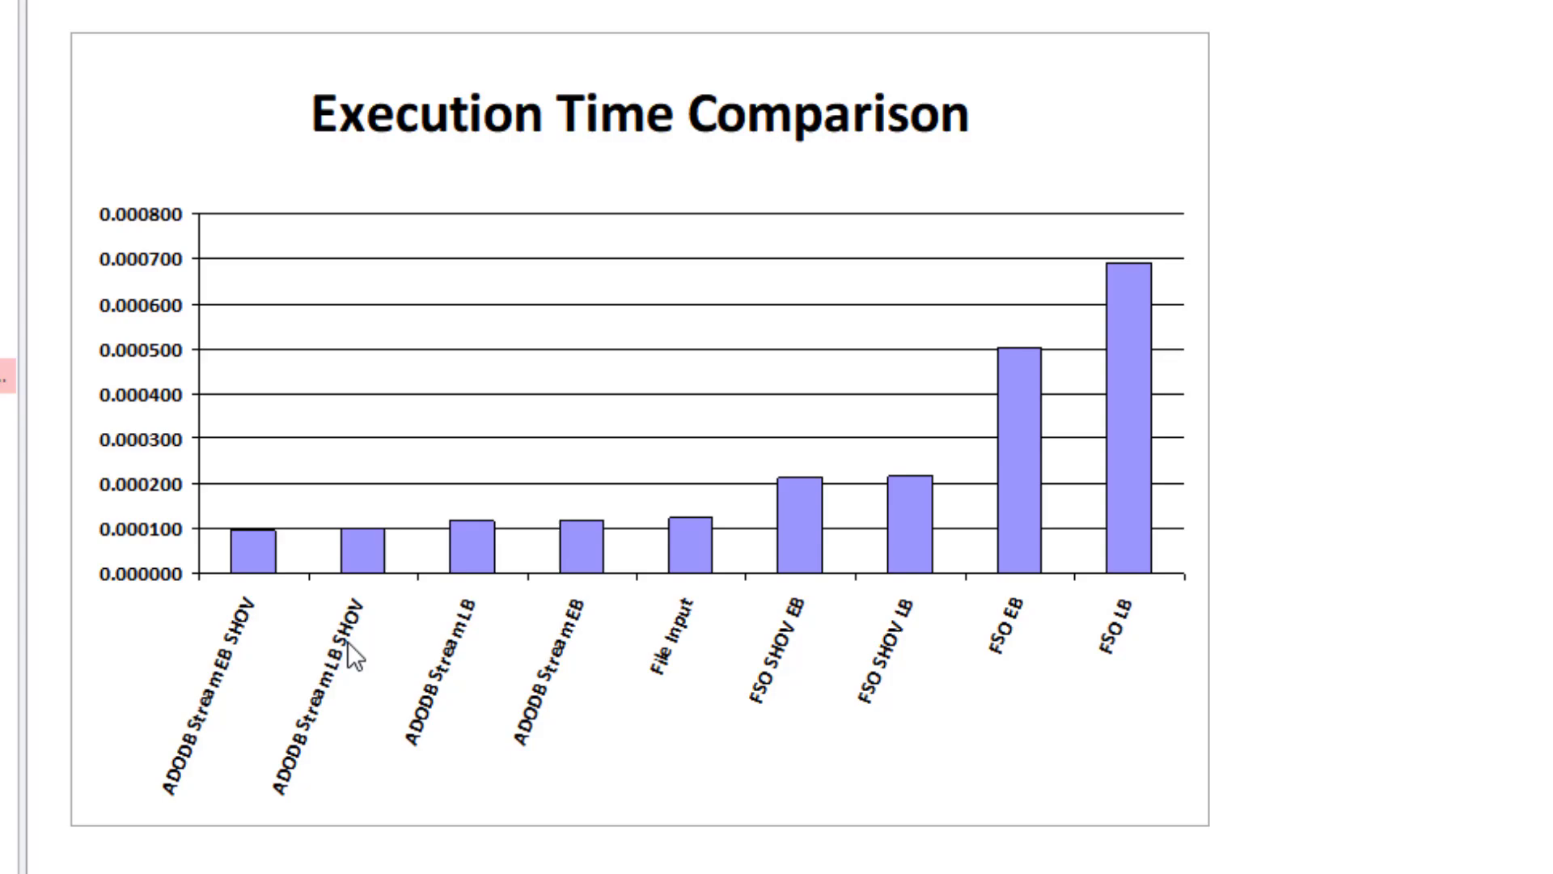
mouse_move(532, 755)
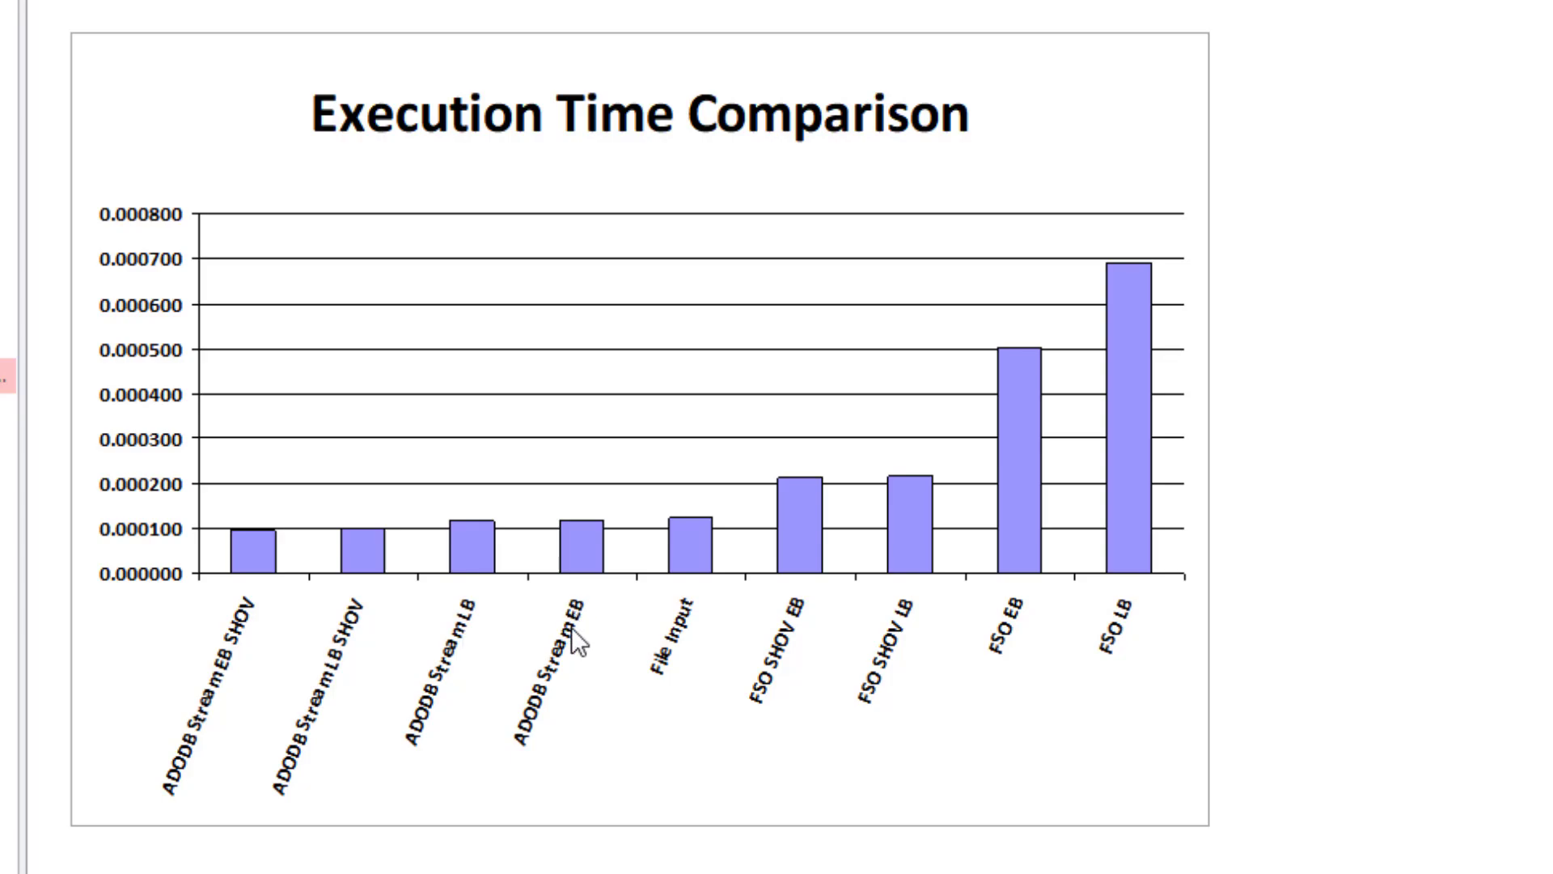
mouse_move(605, 643)
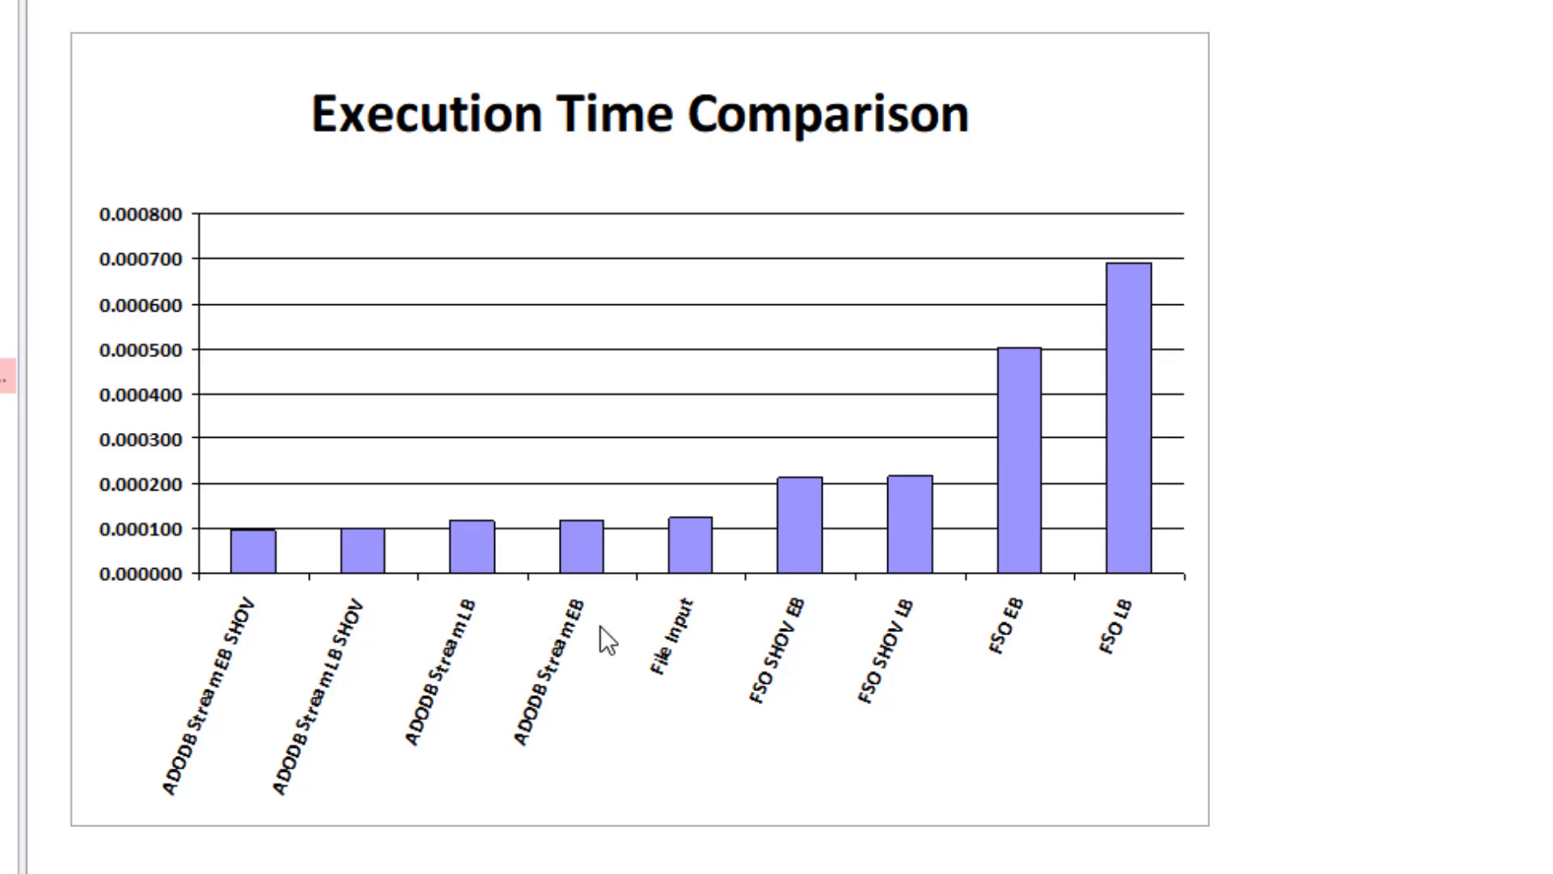
mouse_move(578, 537)
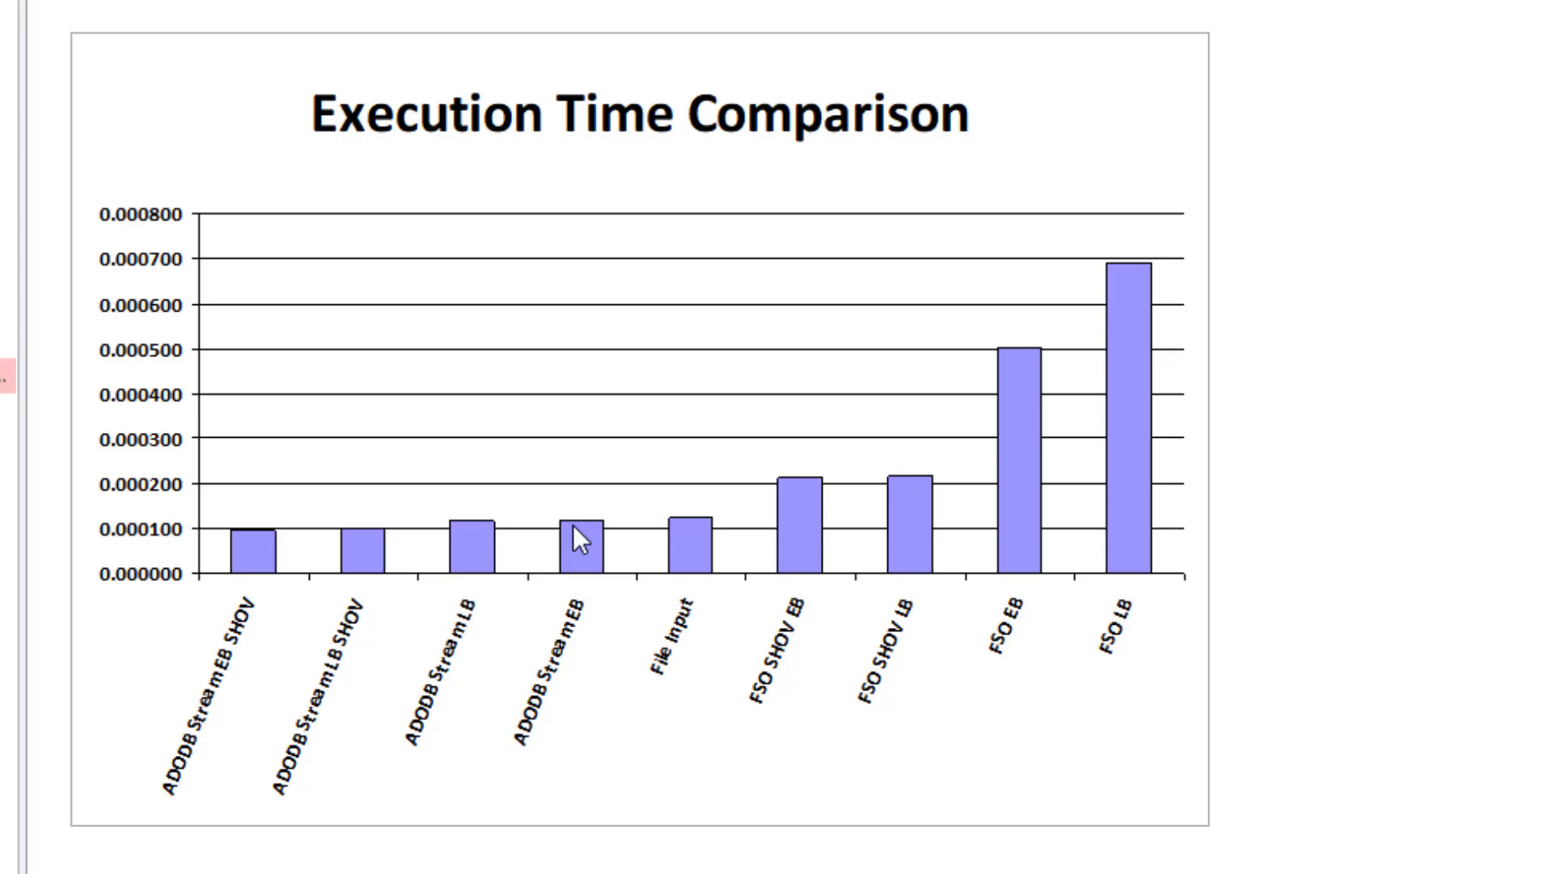
mouse_move(461, 644)
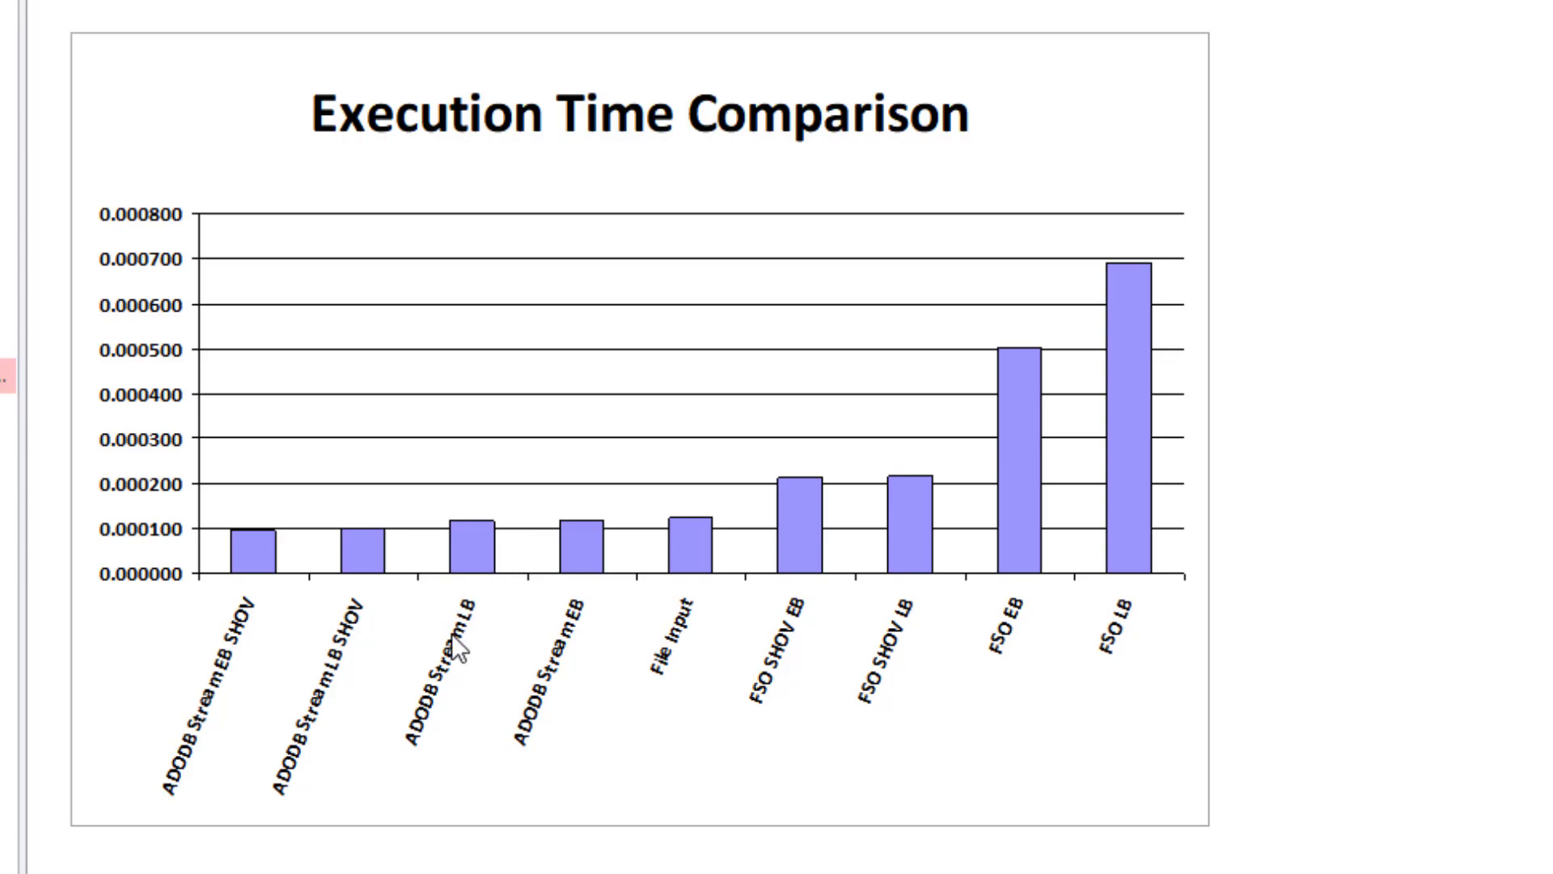
mouse_move(675, 639)
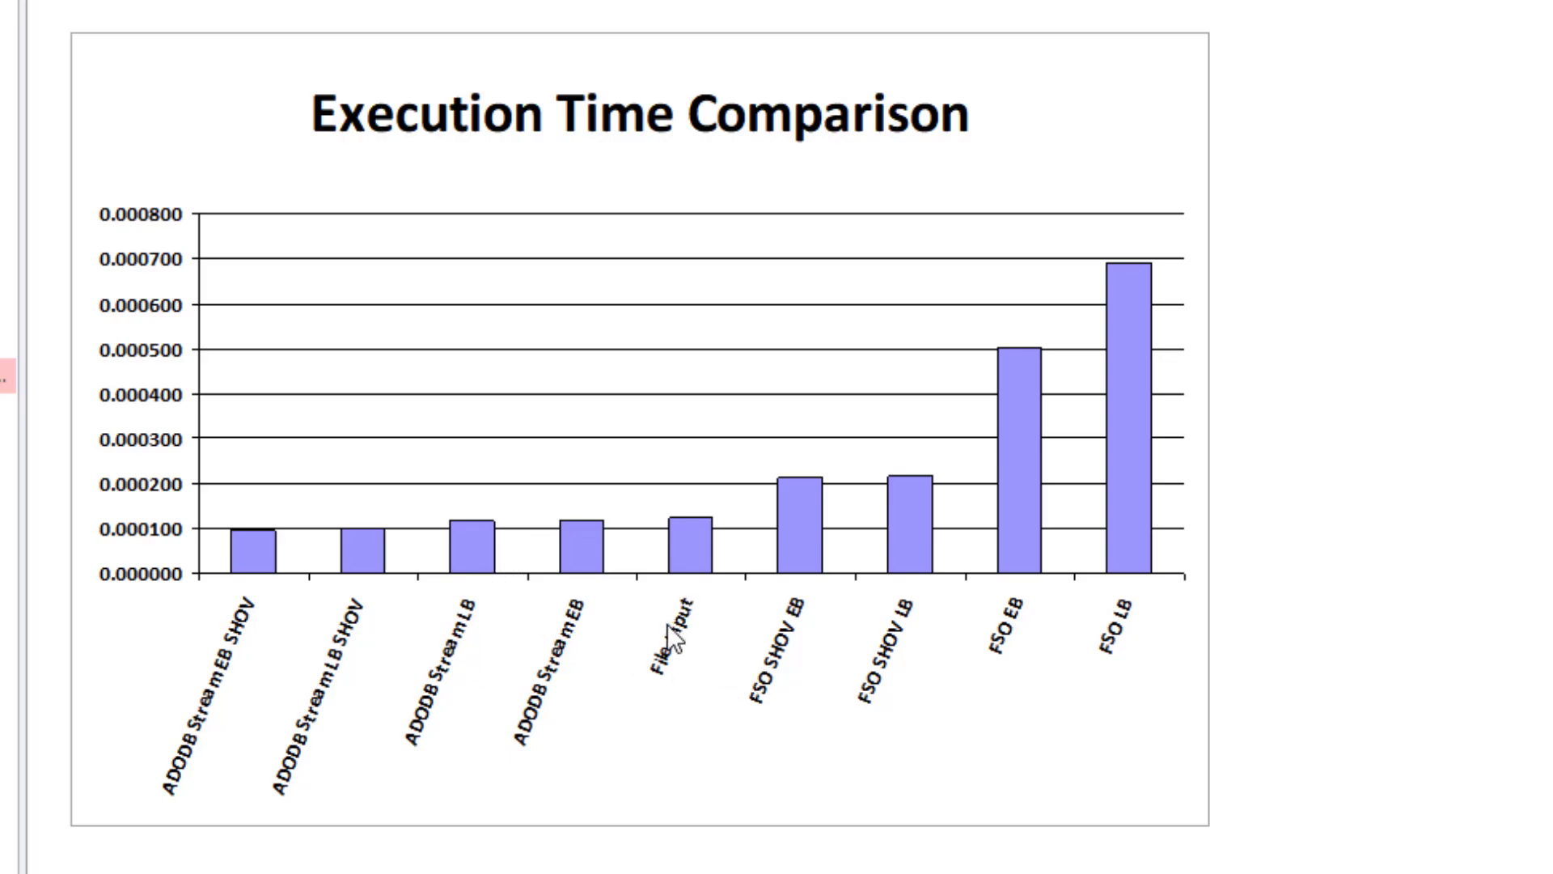
mouse_move(681, 660)
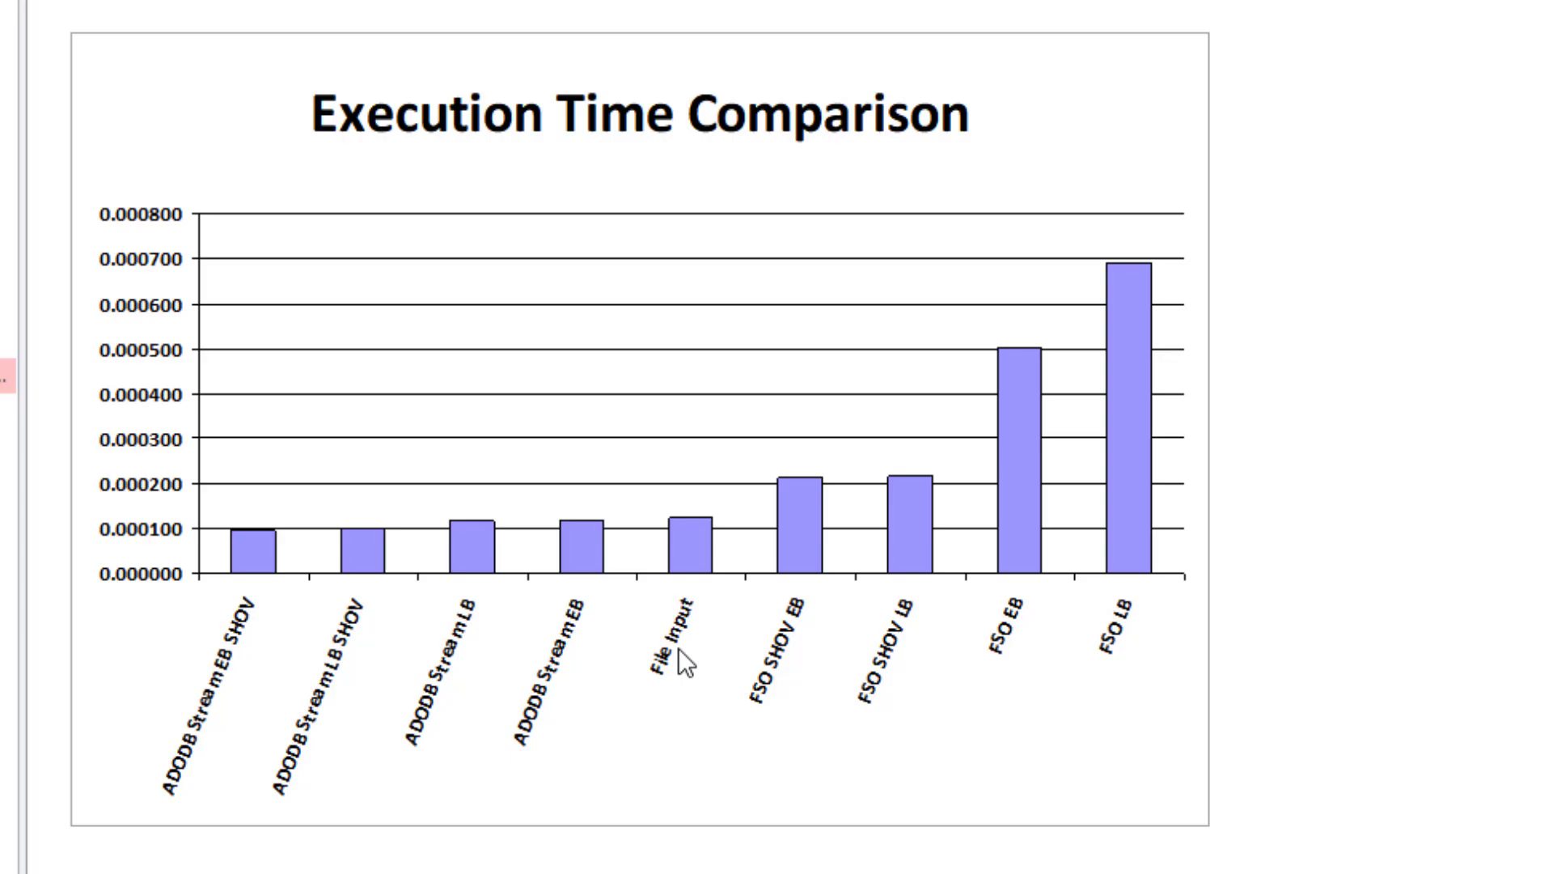
mouse_move(1111, 643)
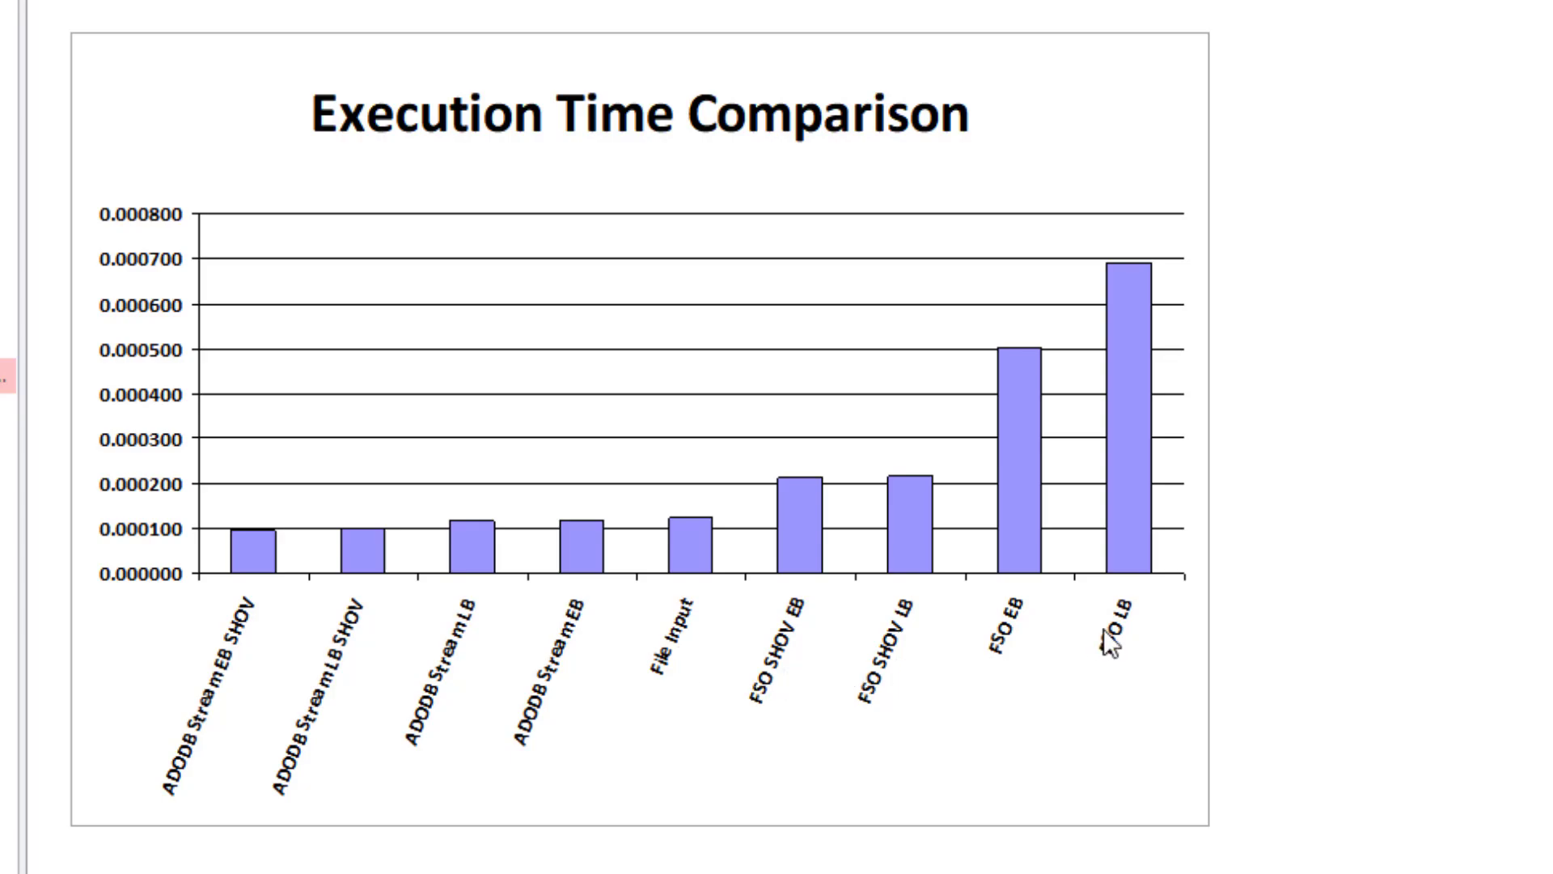
mouse_move(1110, 659)
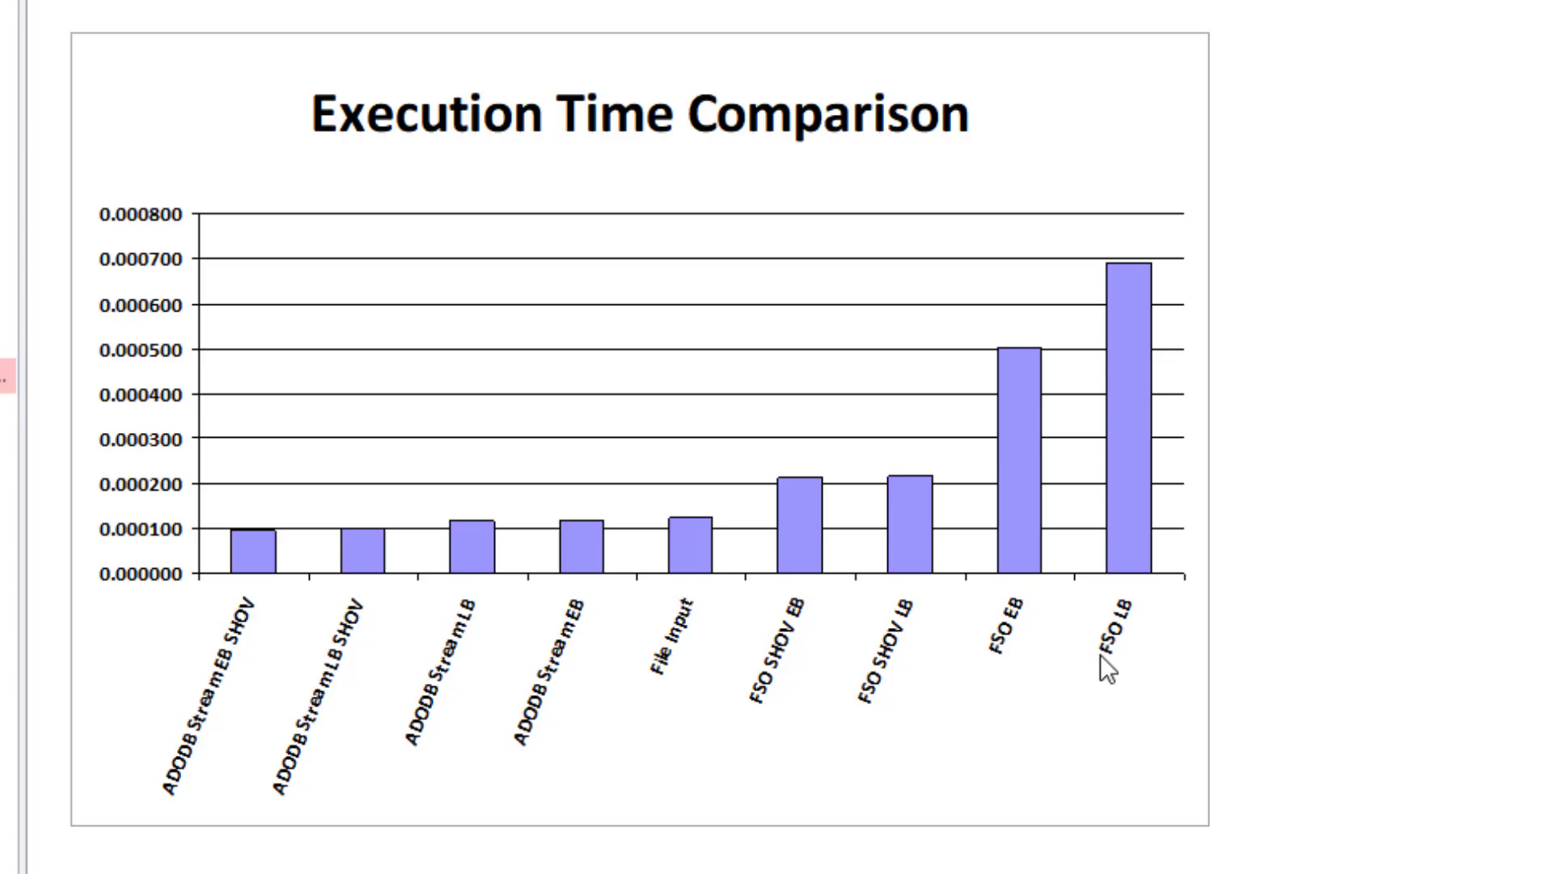
mouse_move(783, 691)
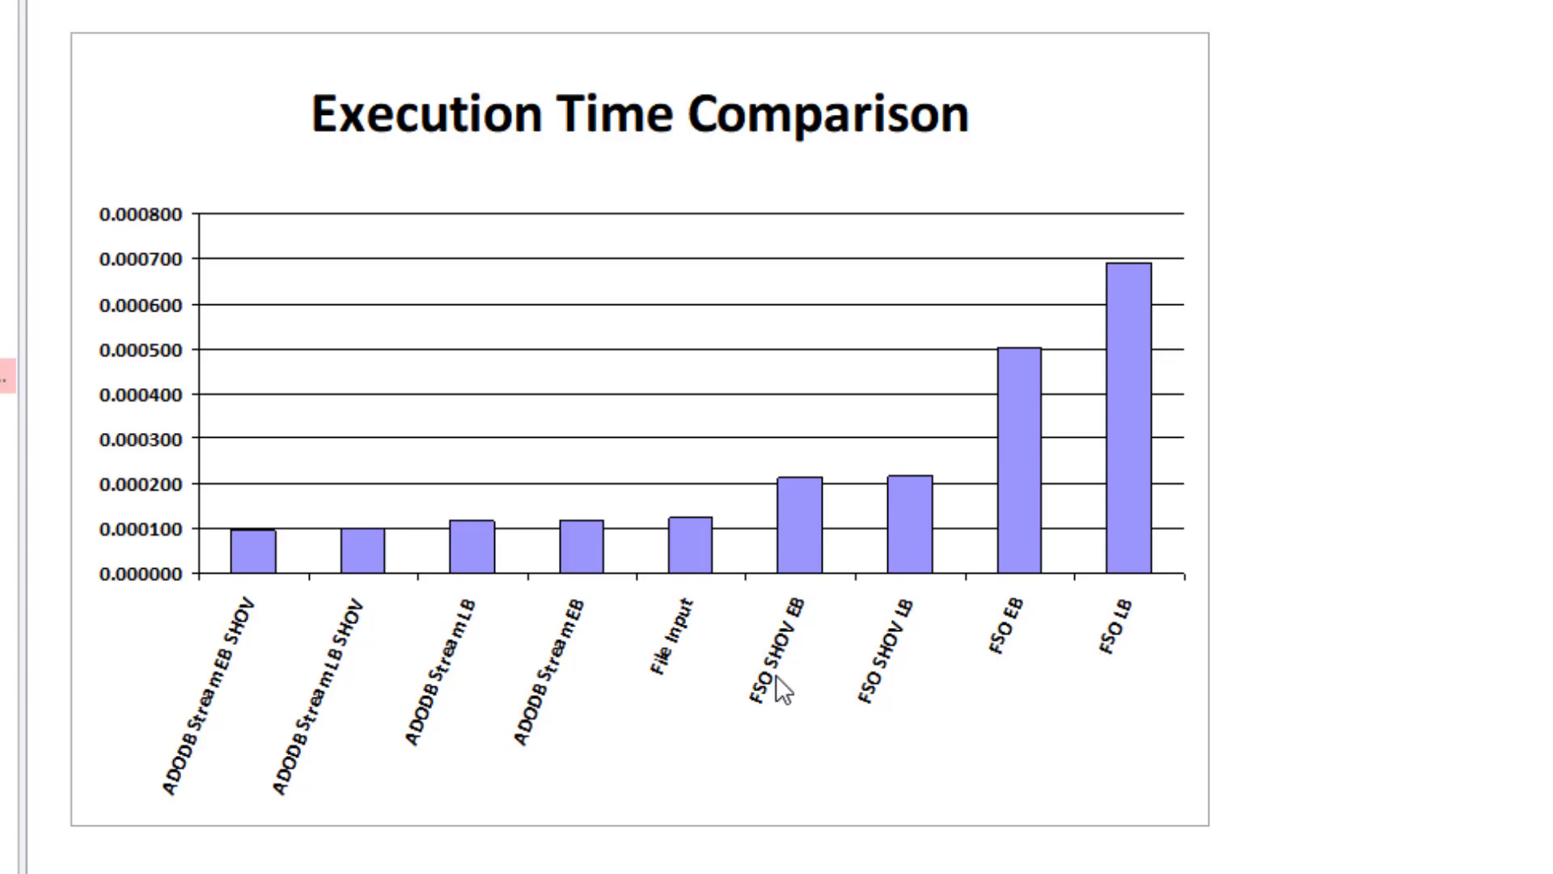
mouse_move(809, 624)
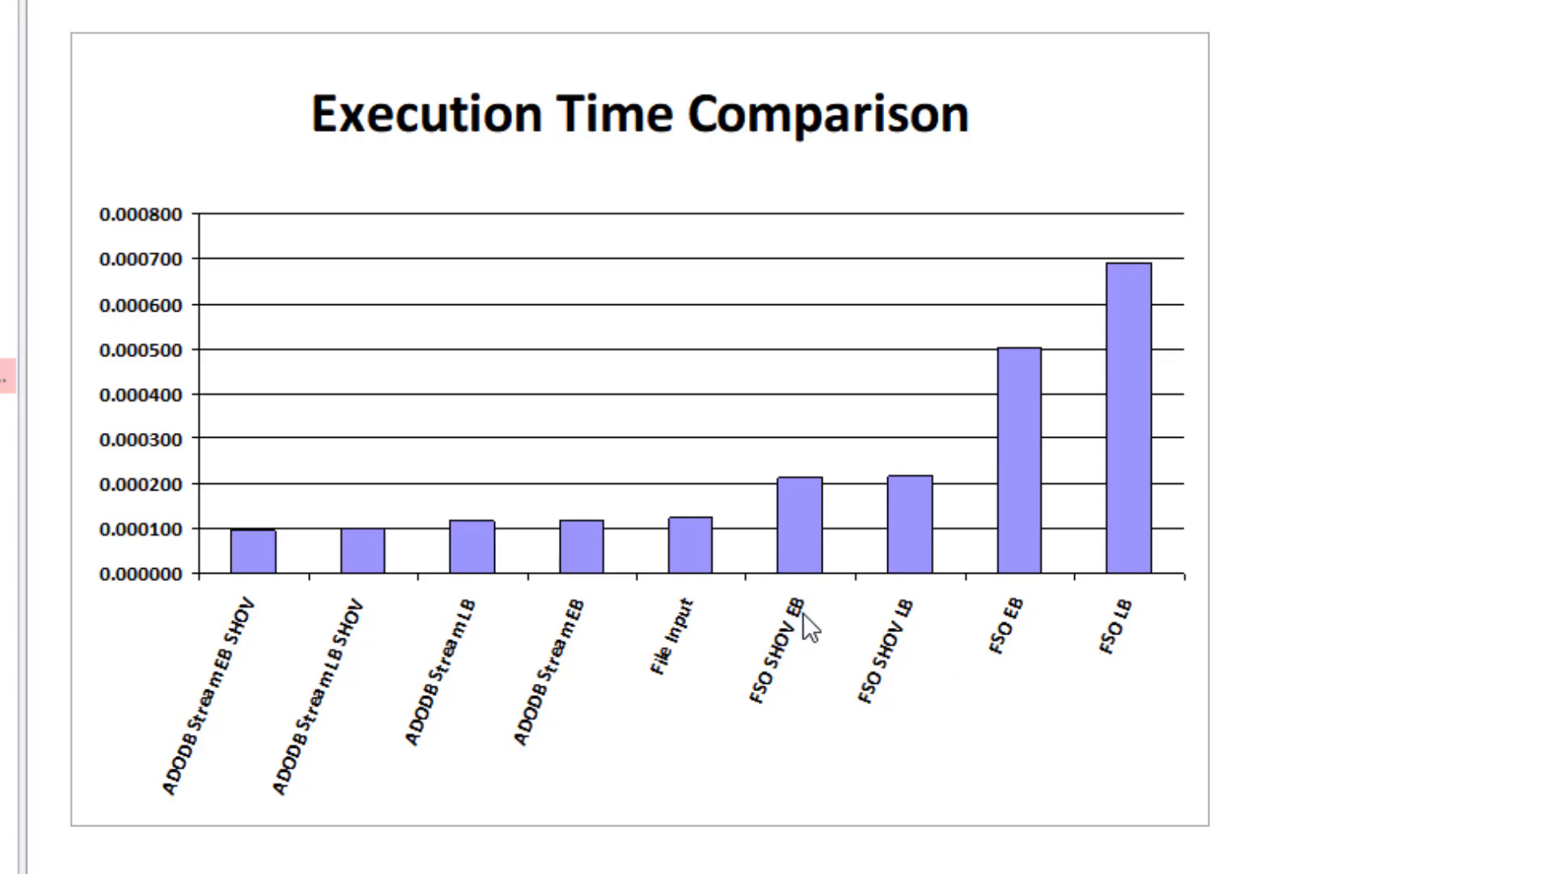
mouse_move(802, 668)
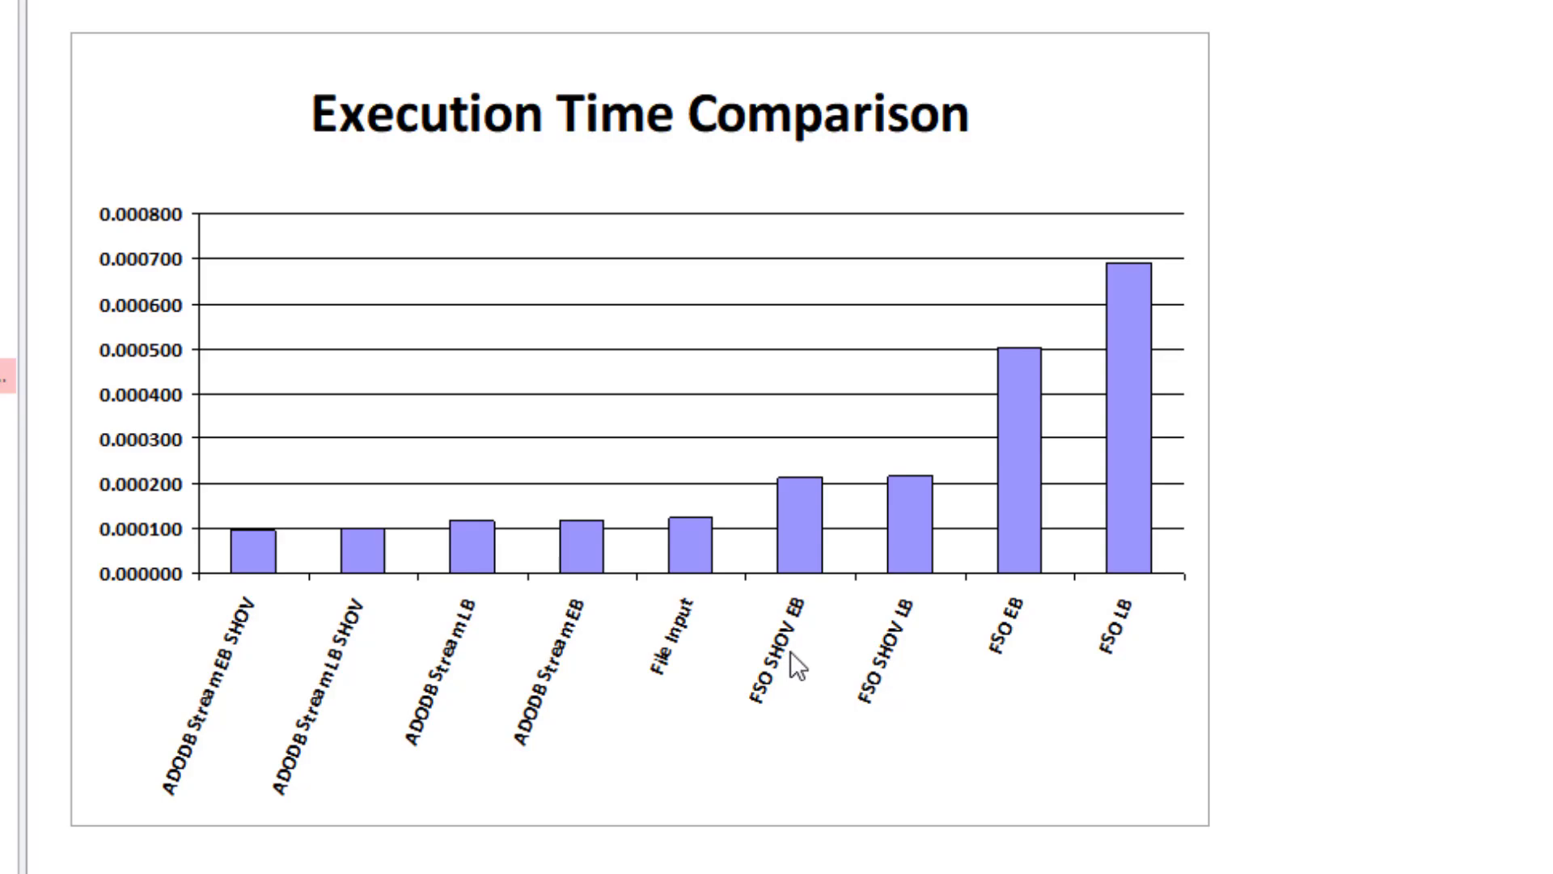
mouse_move(911, 631)
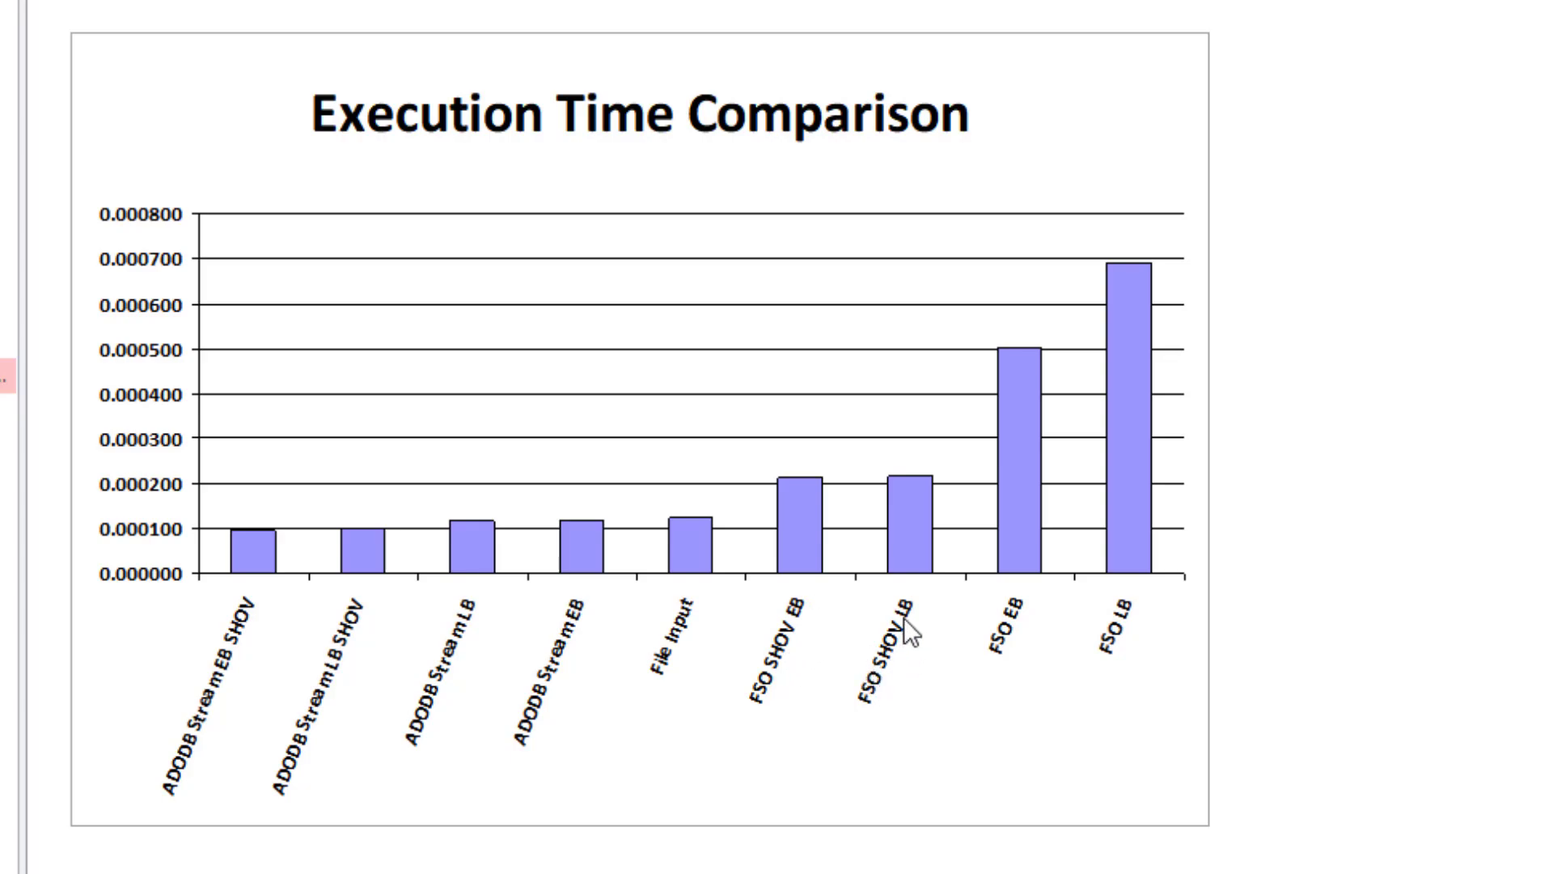
mouse_move(1082, 634)
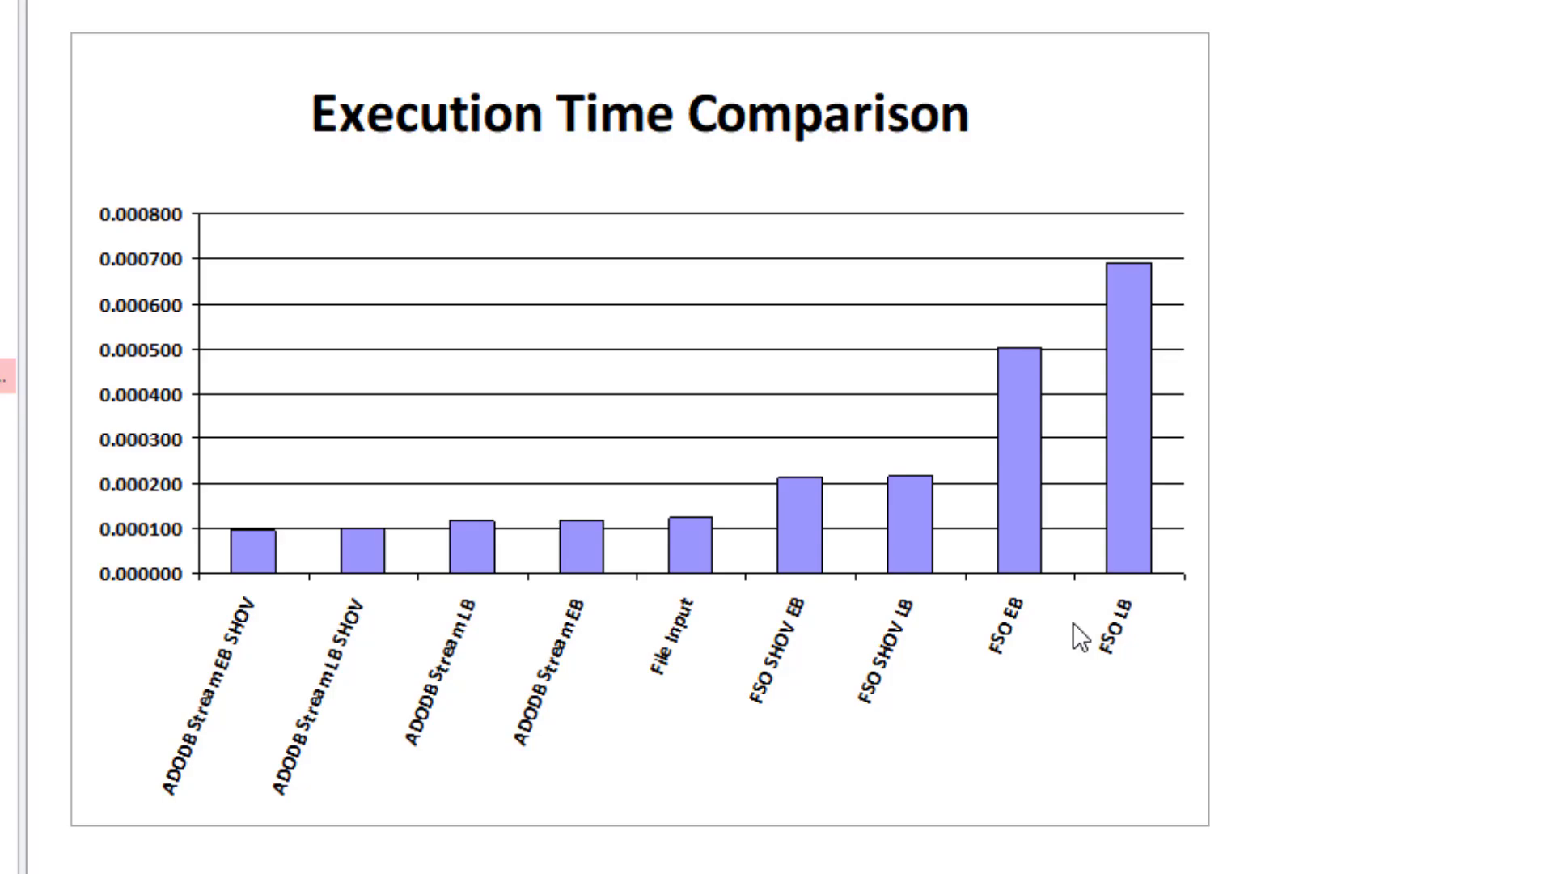
mouse_move(1124, 625)
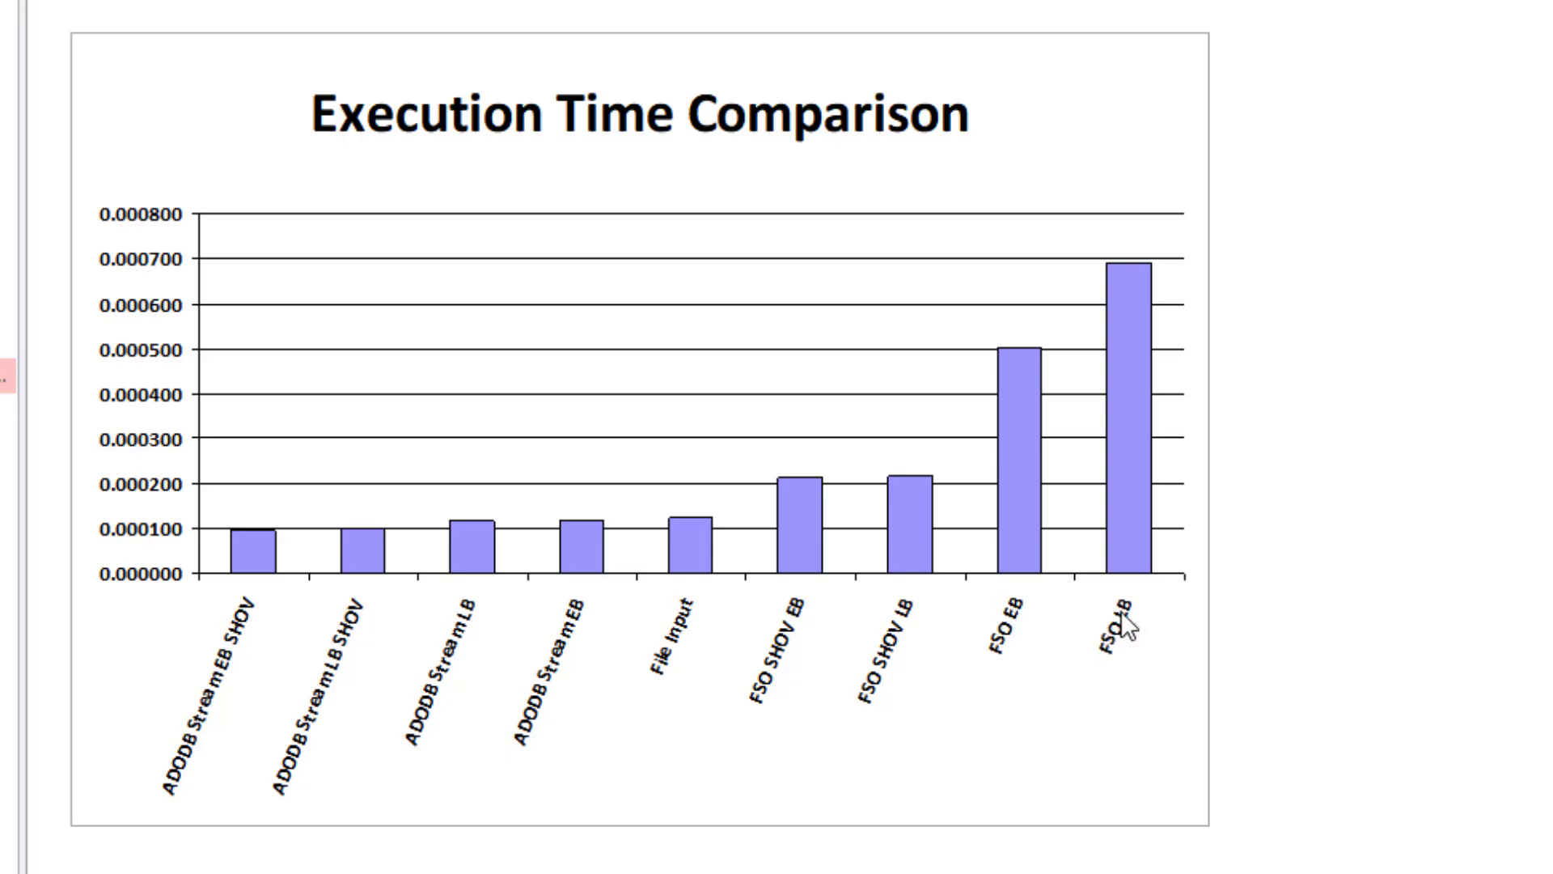
mouse_move(1087, 753)
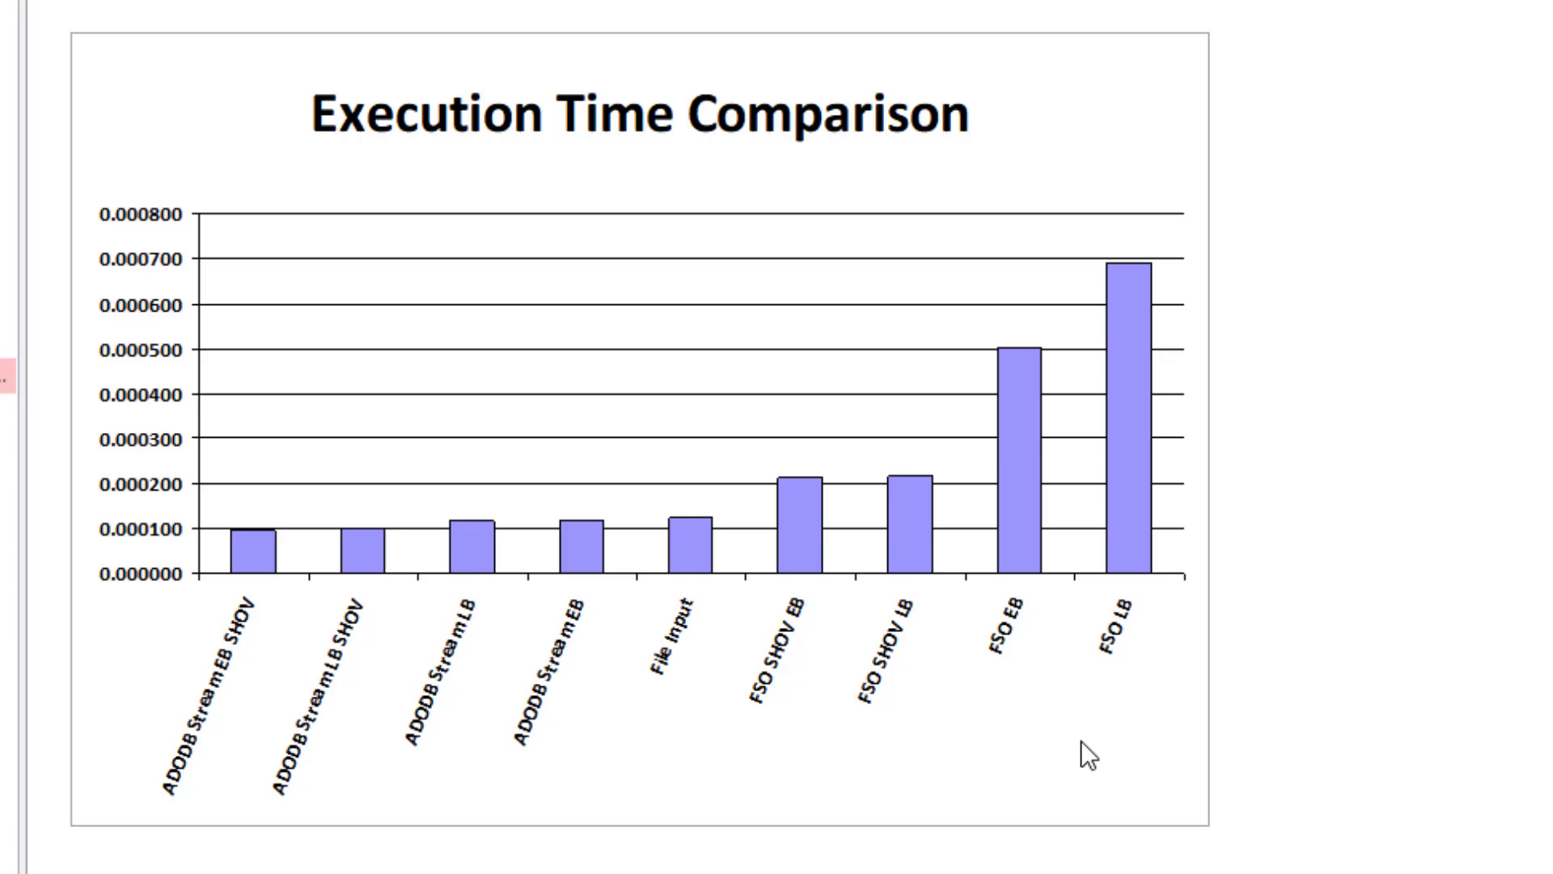
mouse_move(936, 762)
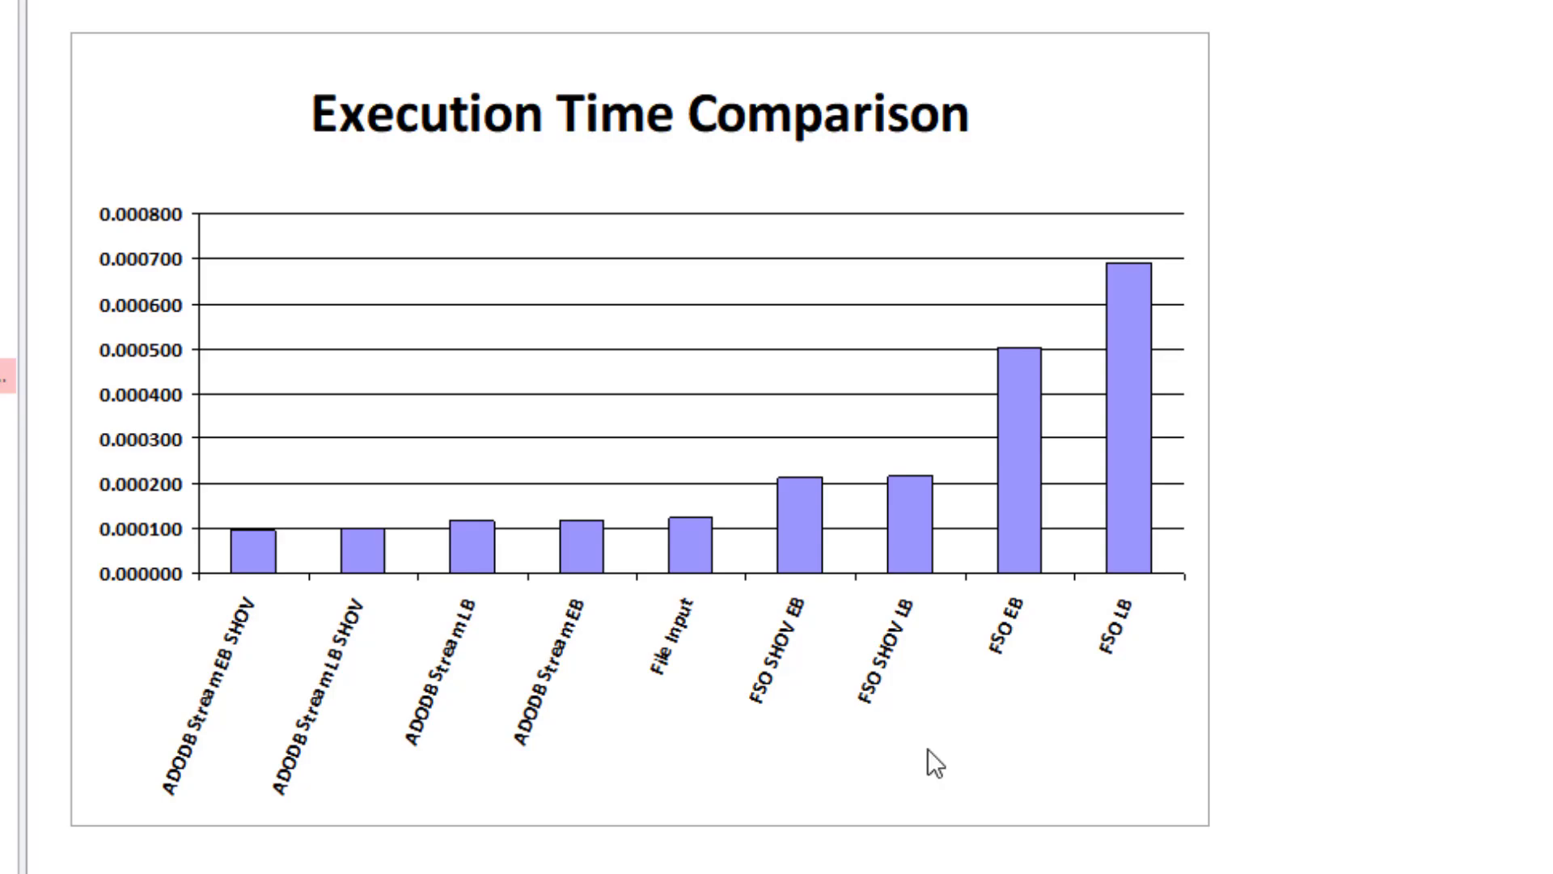
mouse_move(547, 750)
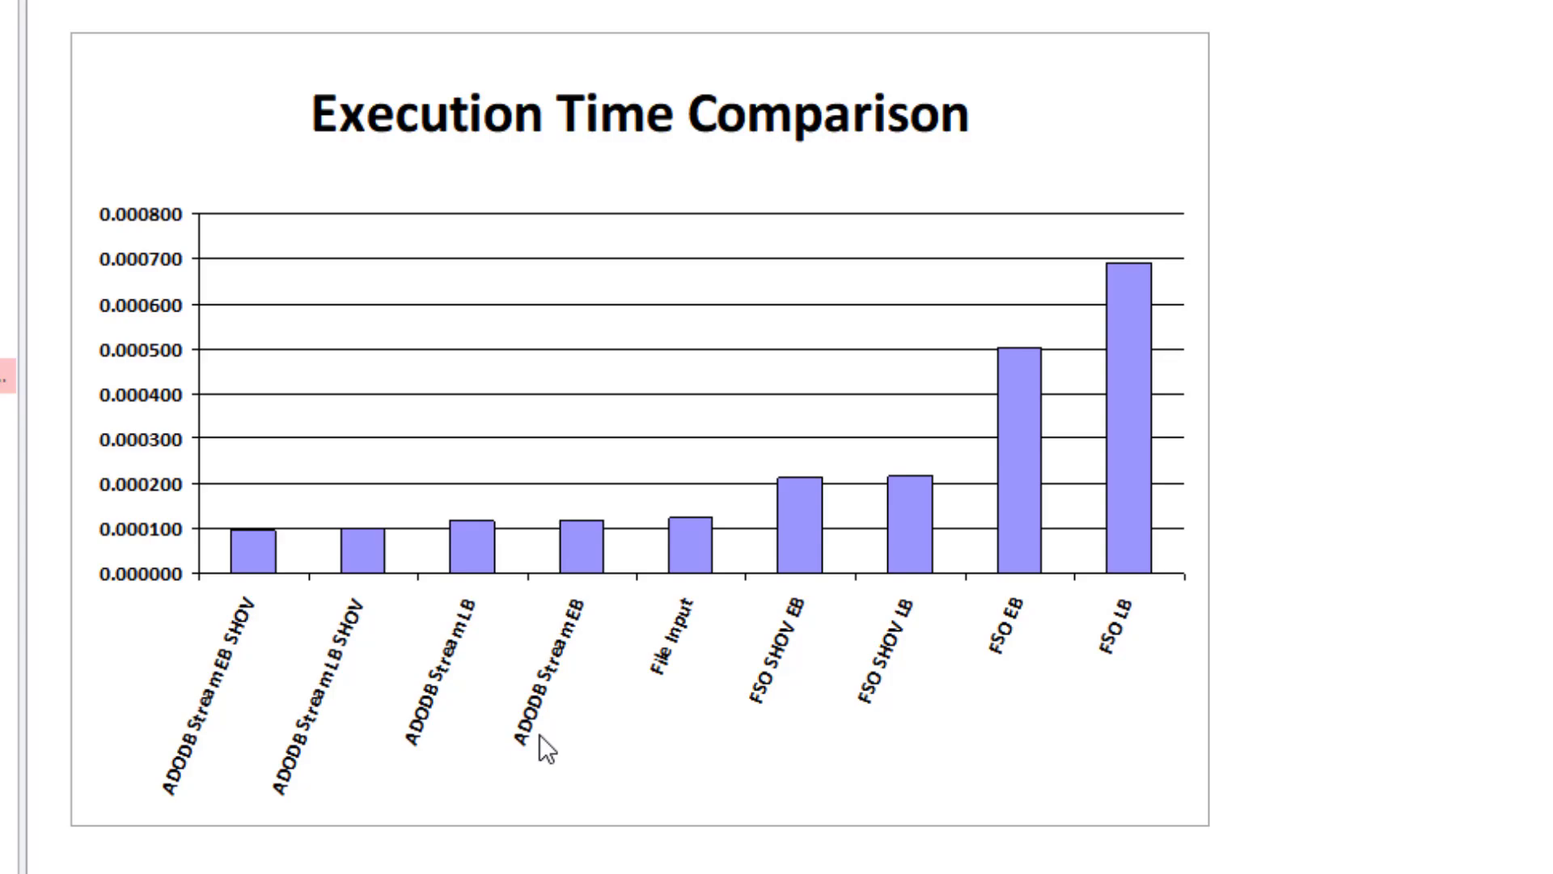
mouse_move(447, 634)
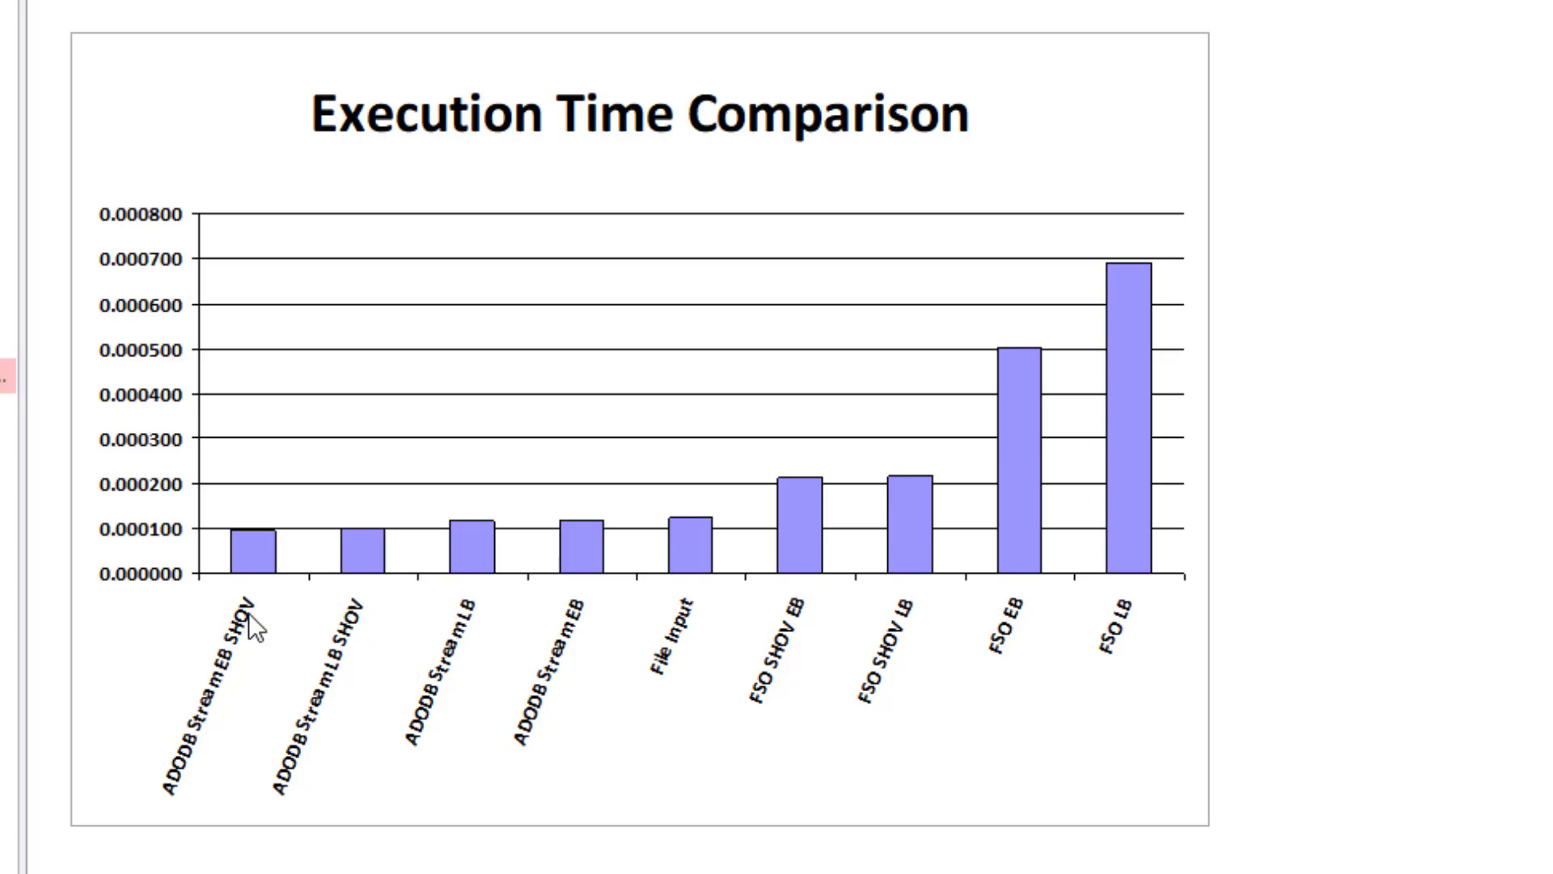
mouse_move(256, 626)
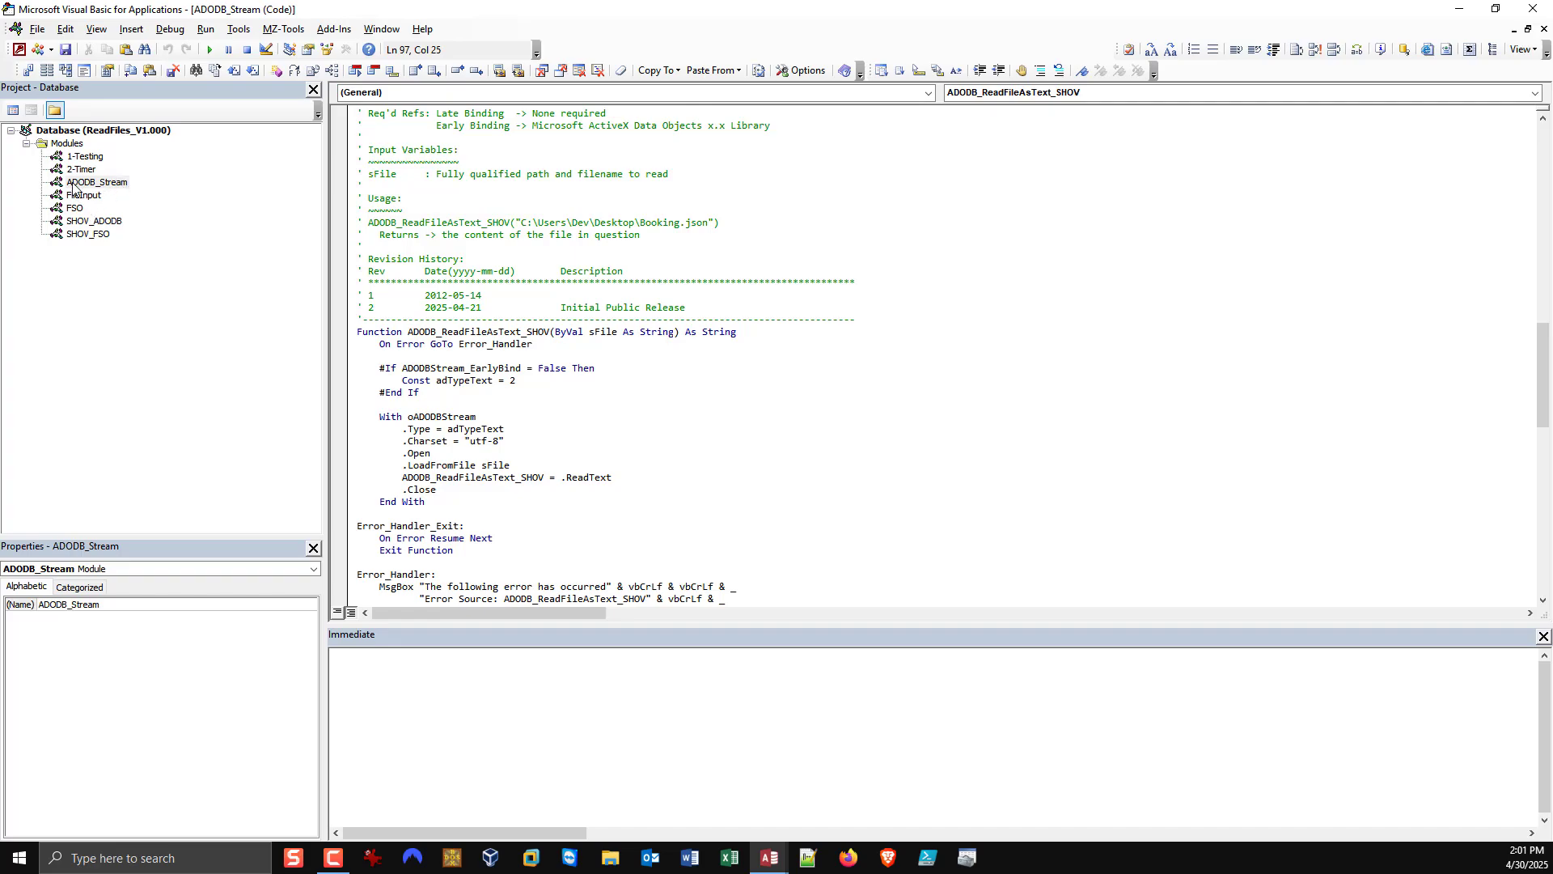
mouse_move(246, 128)
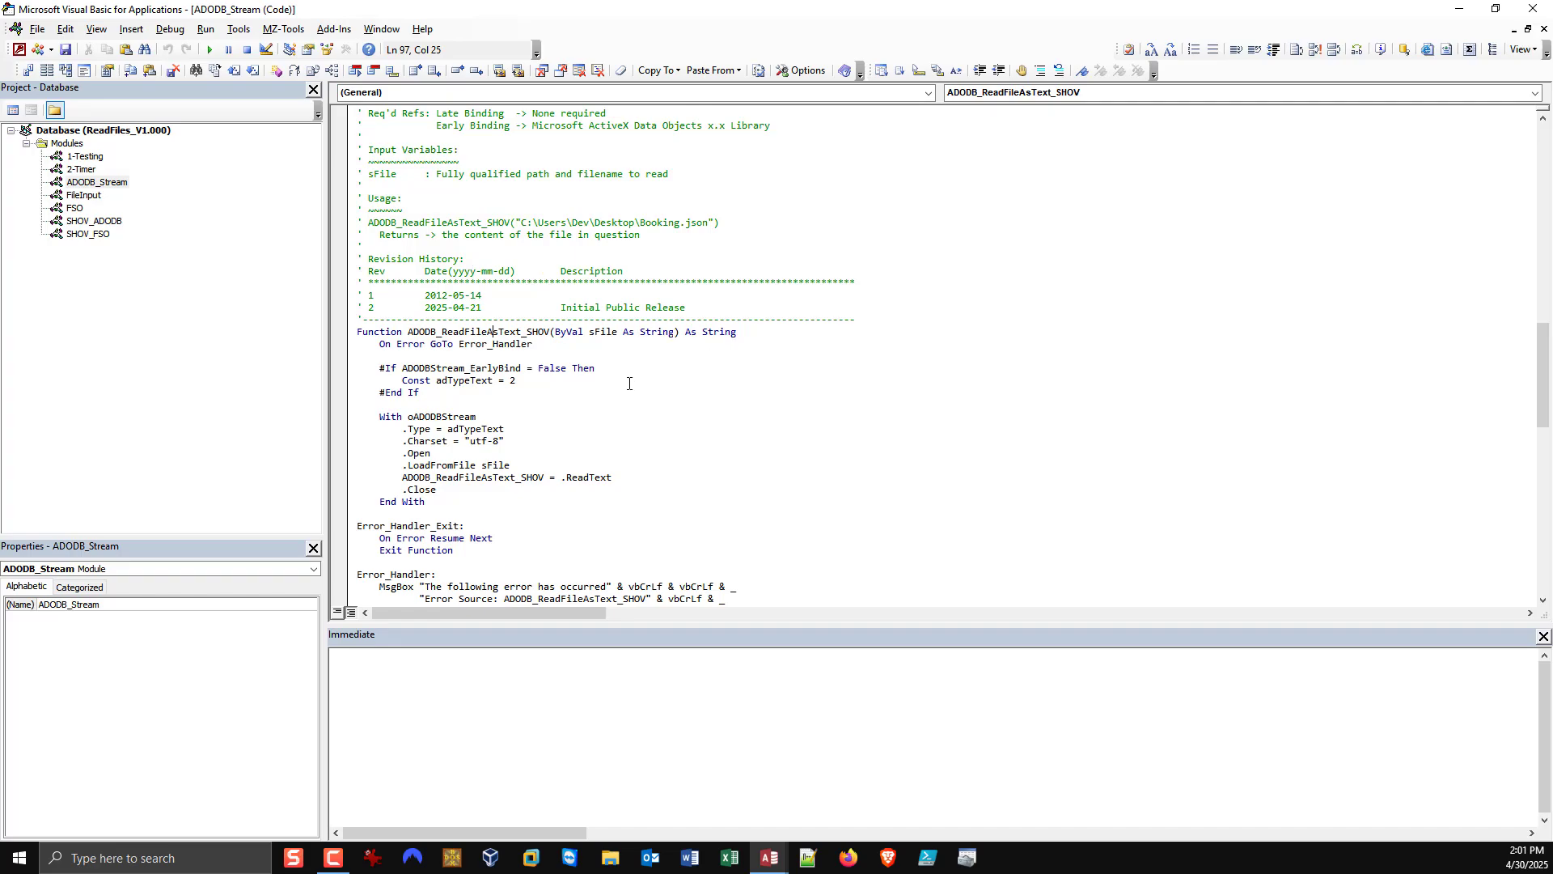
mouse_move(677, 400)
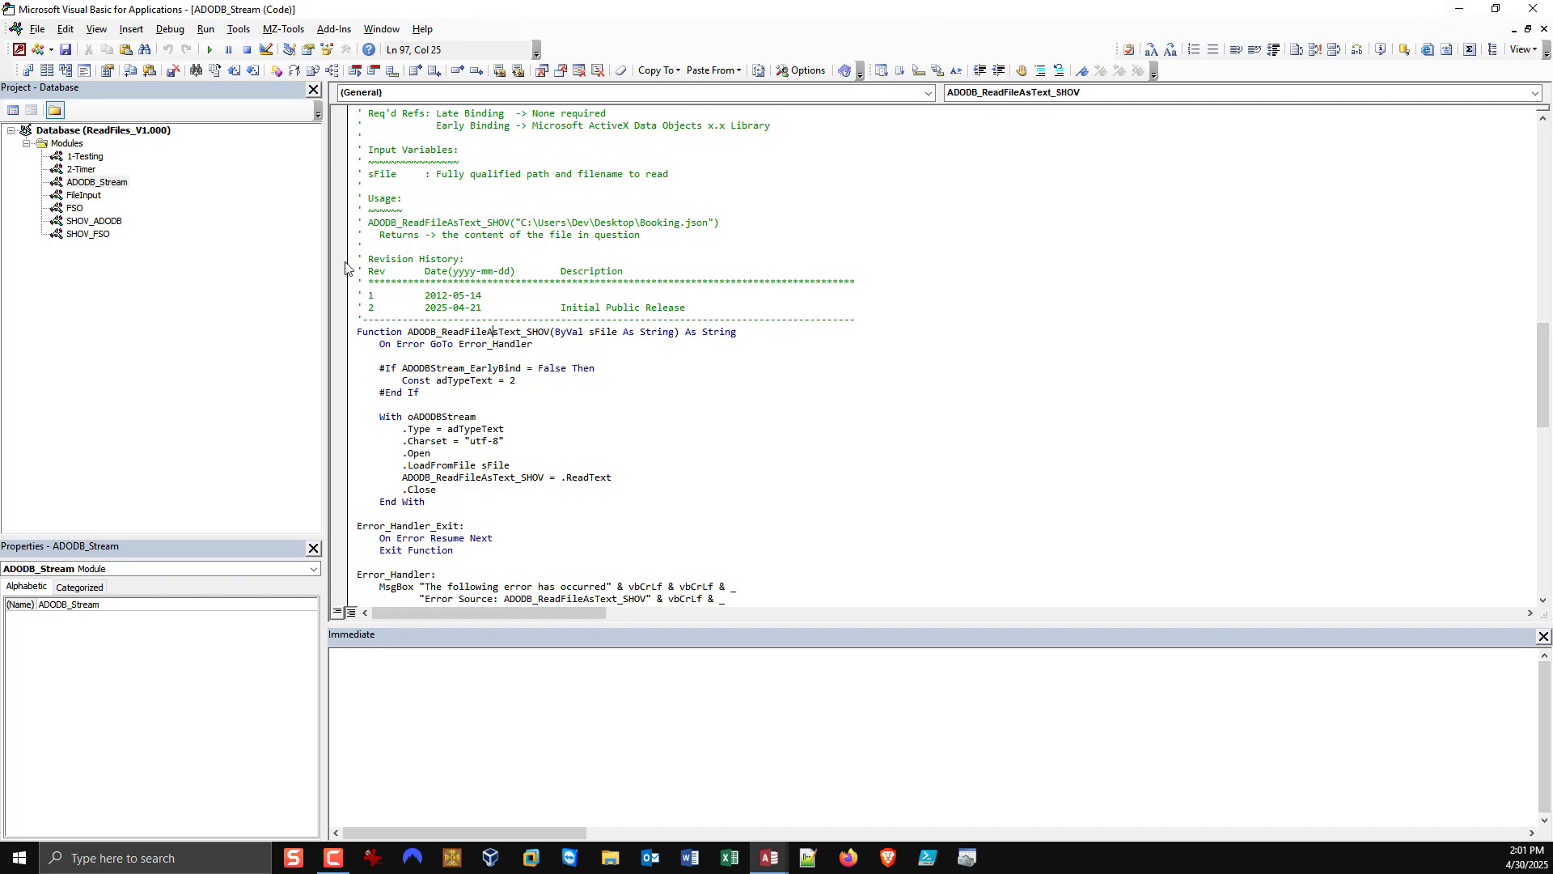
mouse_move(73, 208)
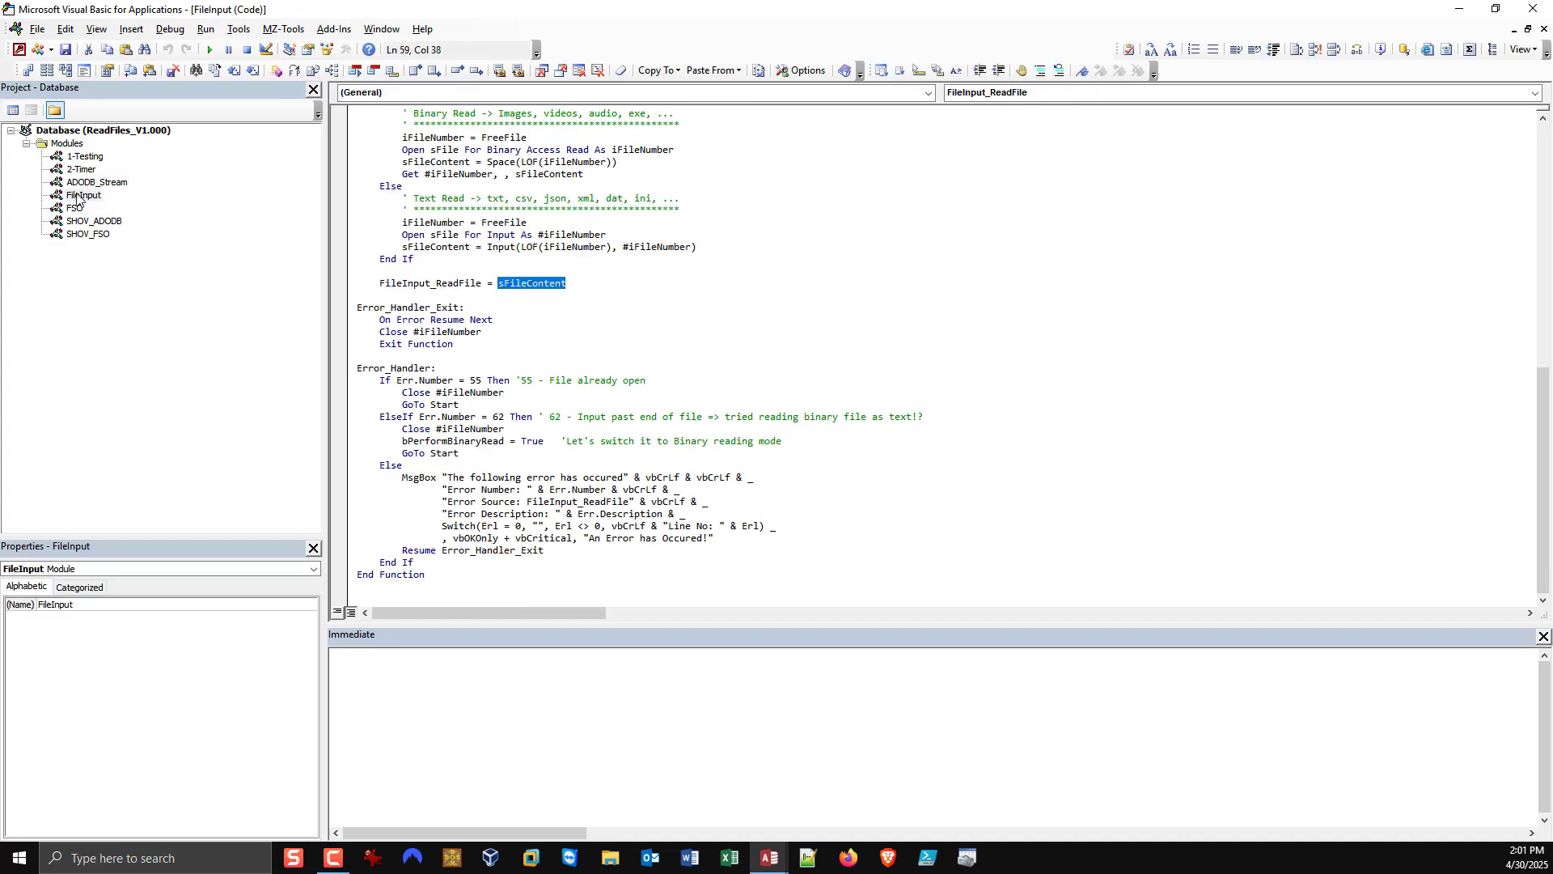
mouse_move(122, 215)
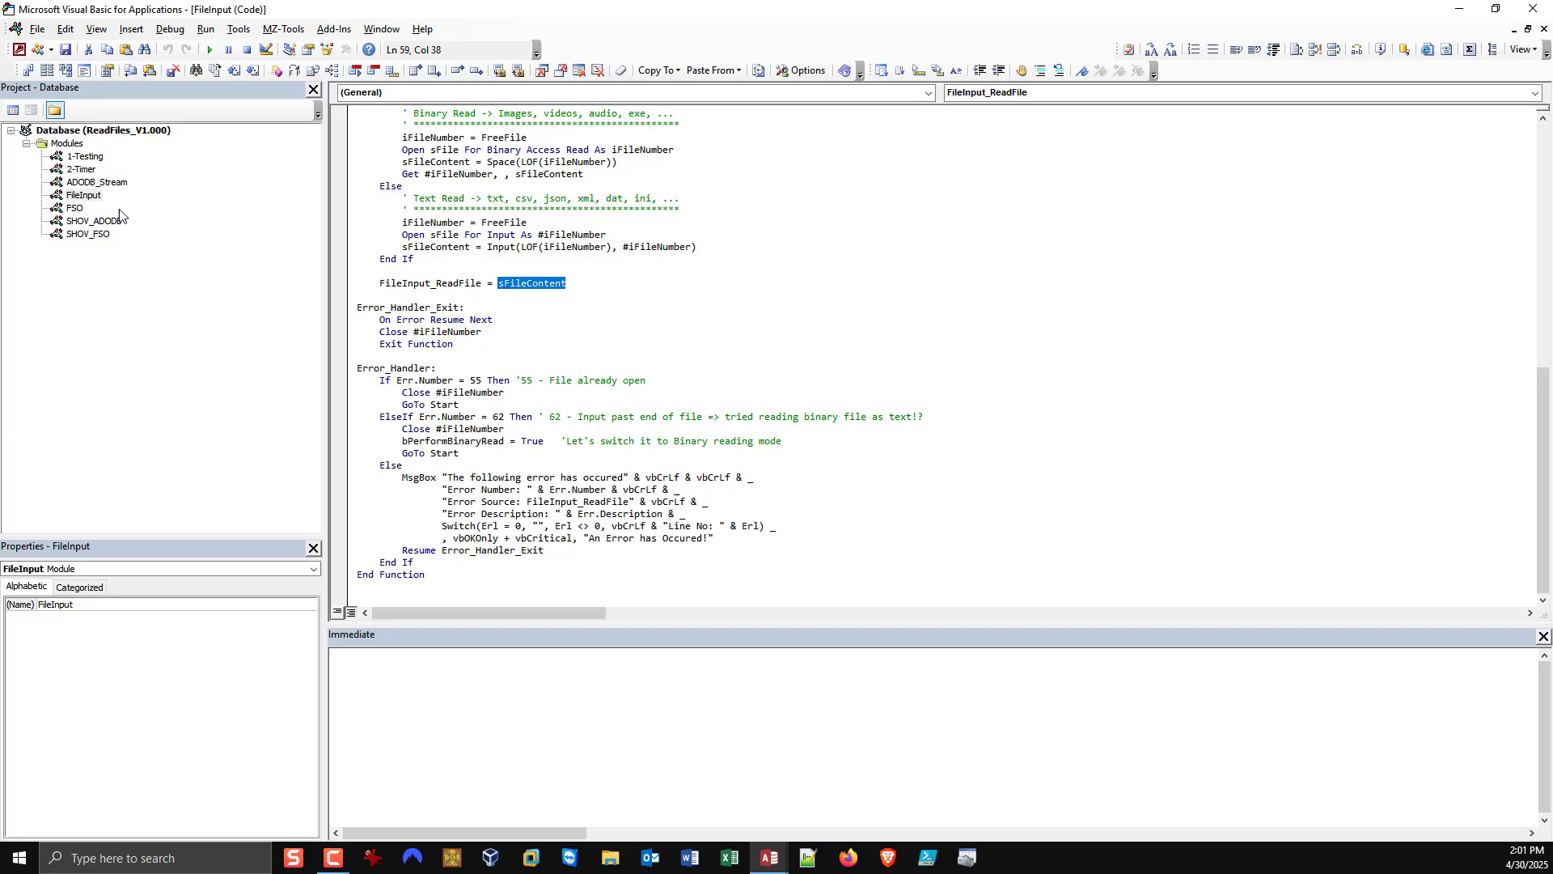
Scroll the code window up toward the FileInput_ReadFile function
scroll(up, 3)
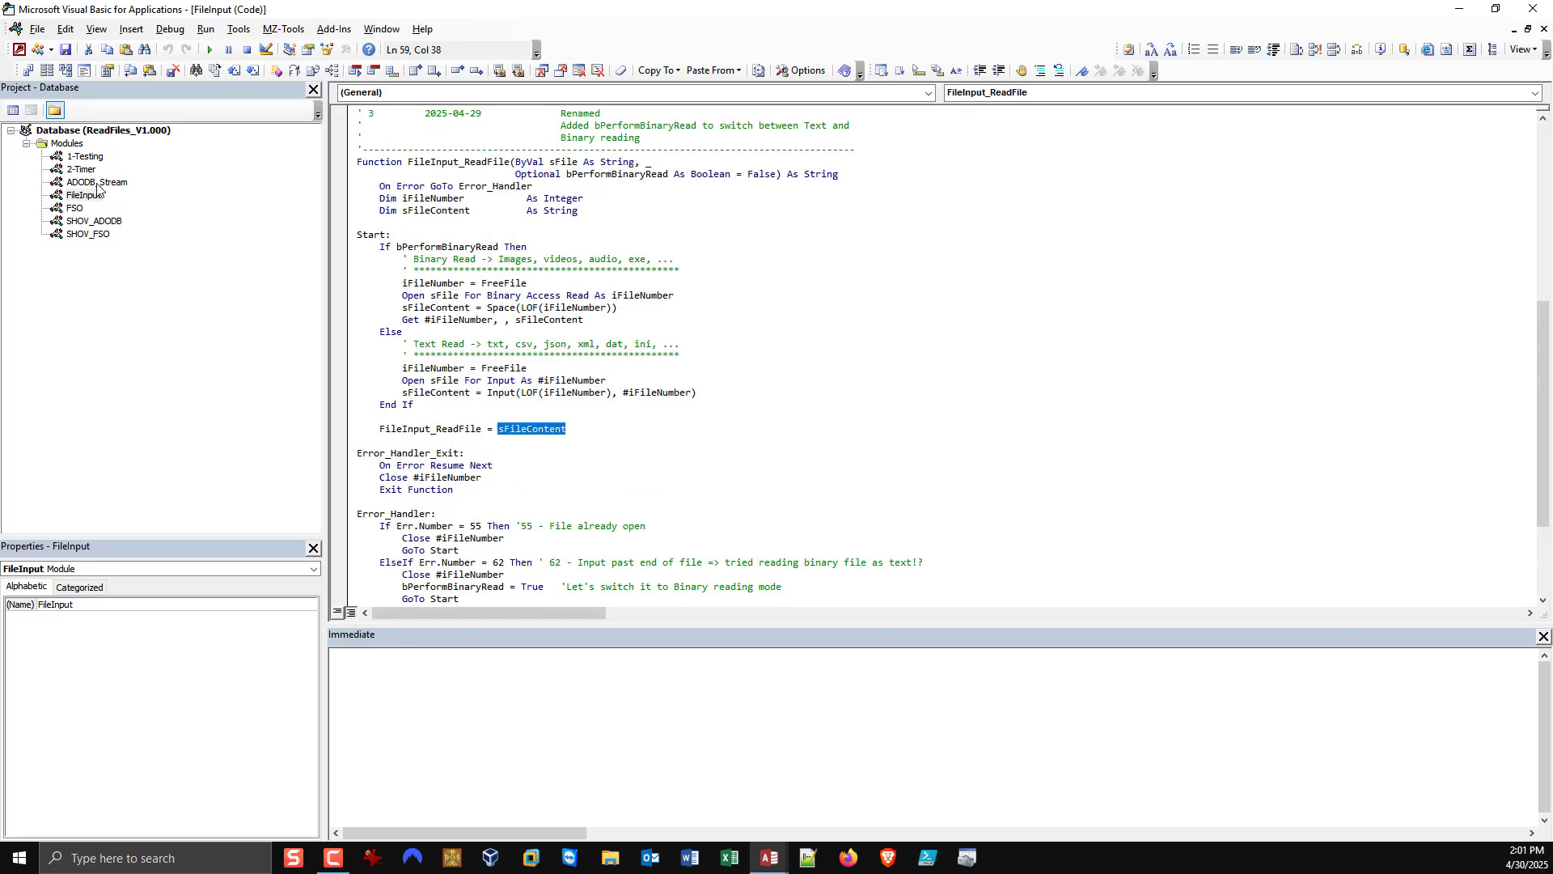
mouse_move(94, 233)
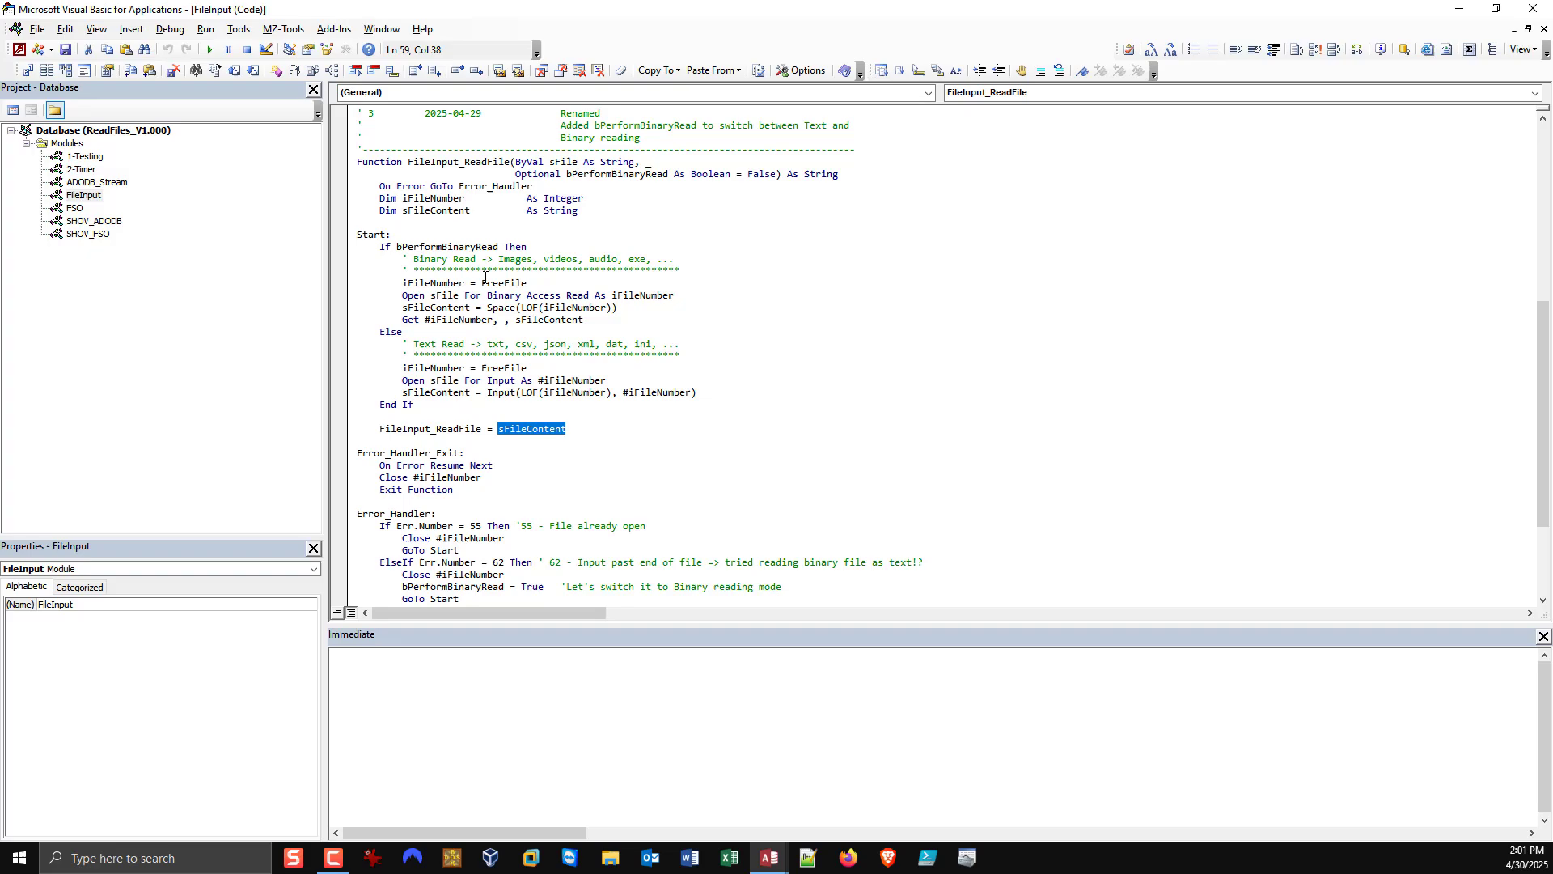
mouse_move(555, 197)
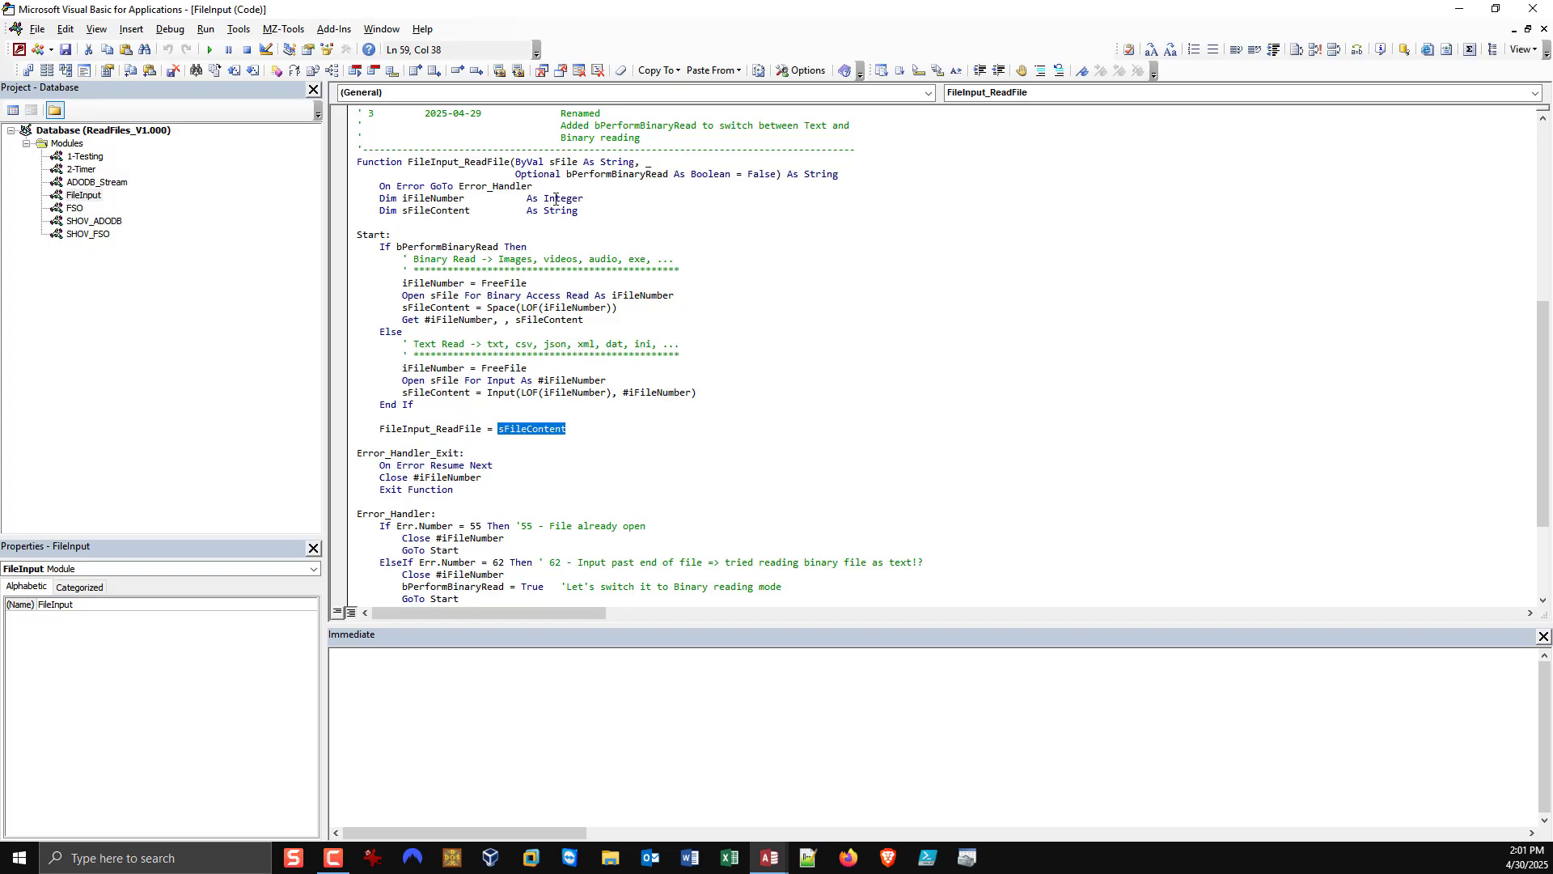
mouse_move(650, 238)
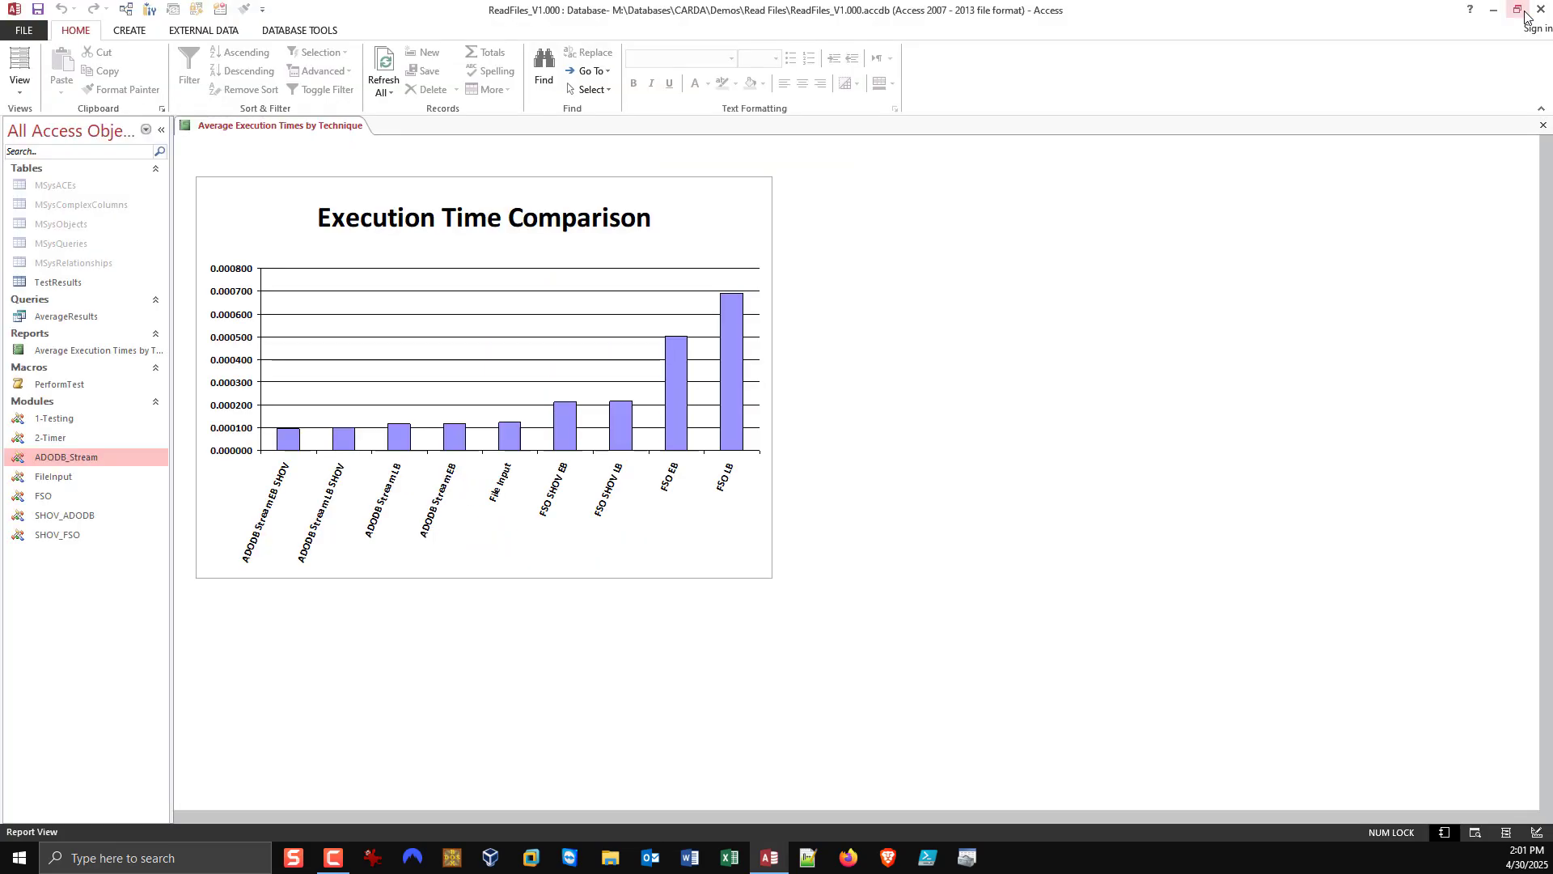
mouse_move(1445, 70)
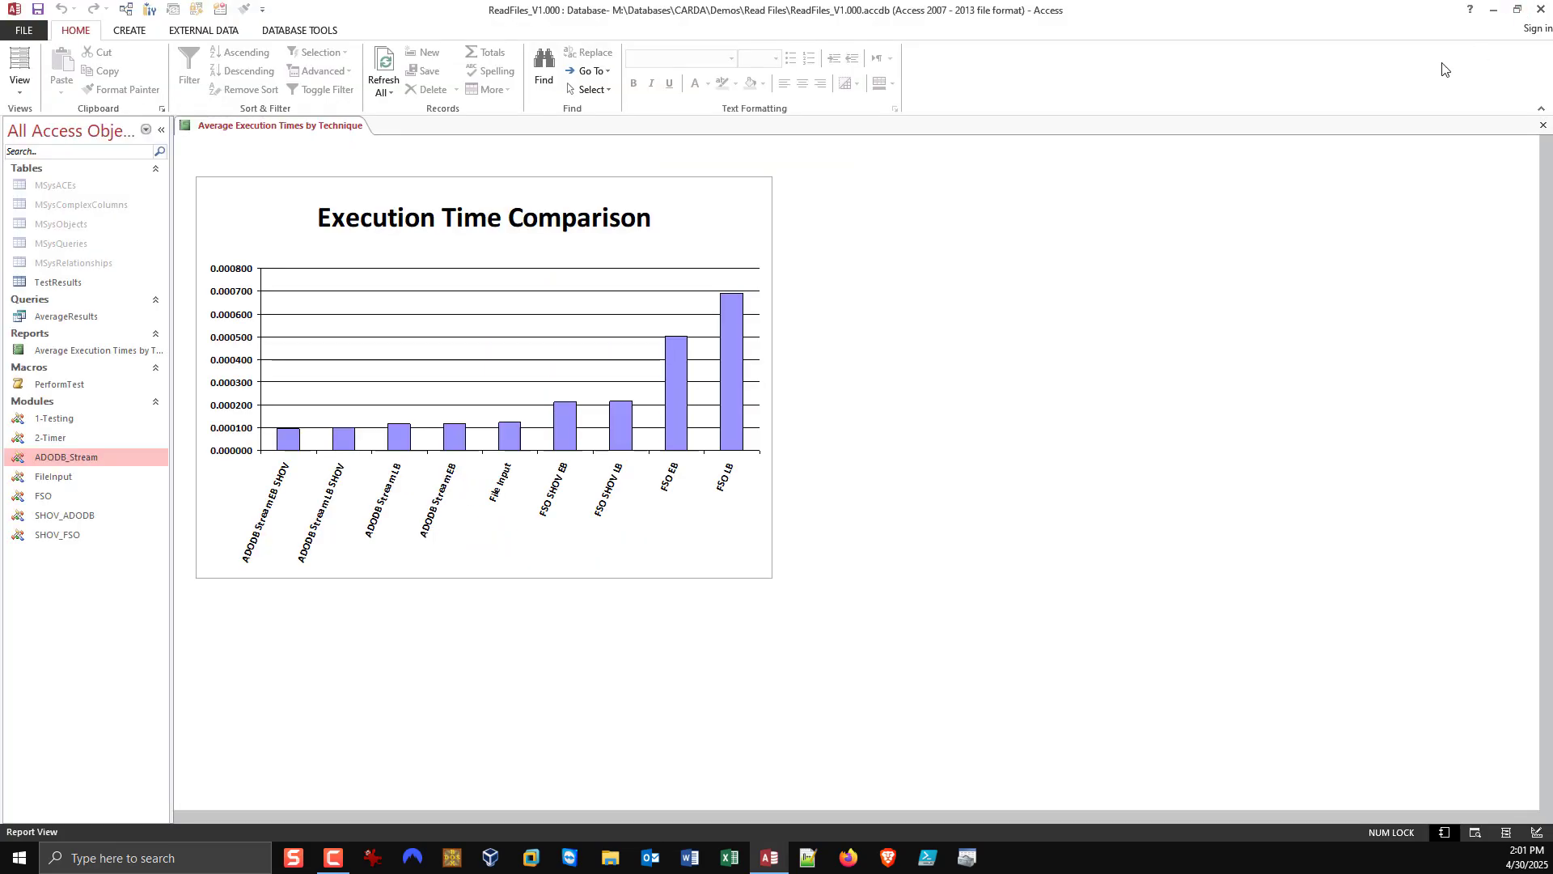